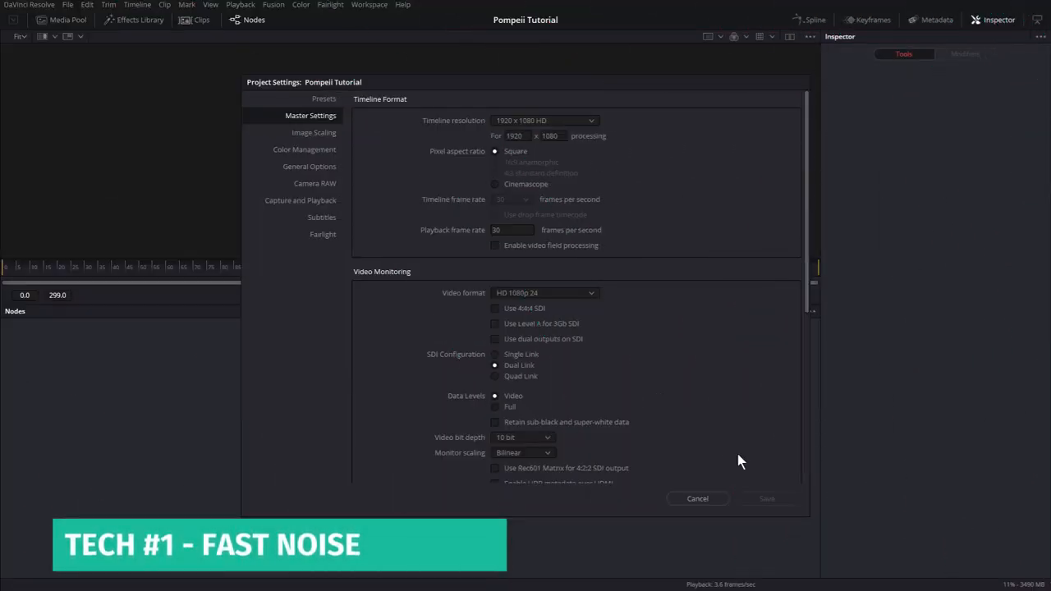
- Close Project Settings and switch the clip into the Fusion page
click(696, 499)
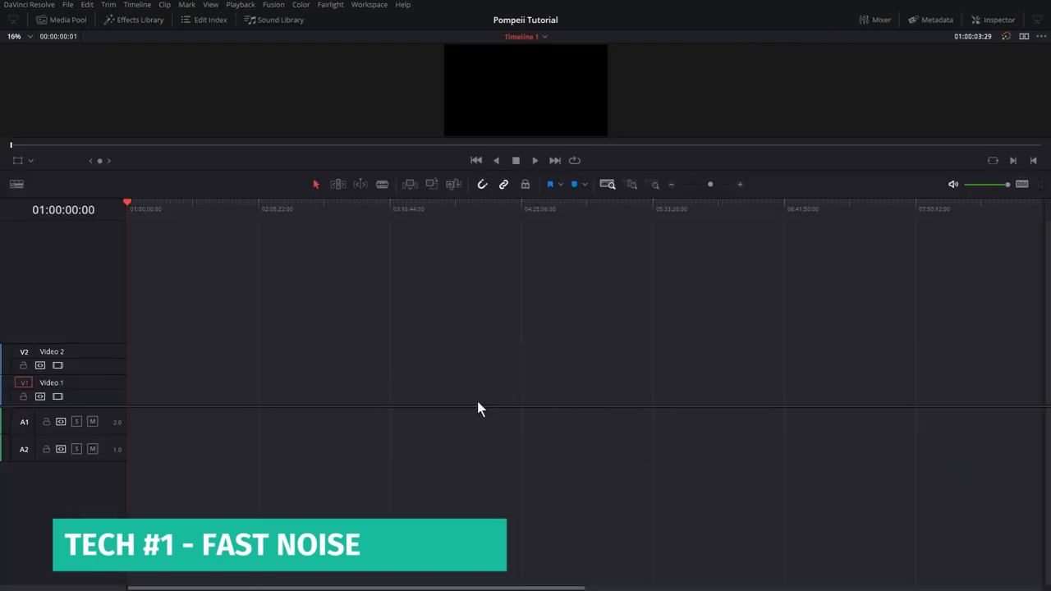
click(131, 20)
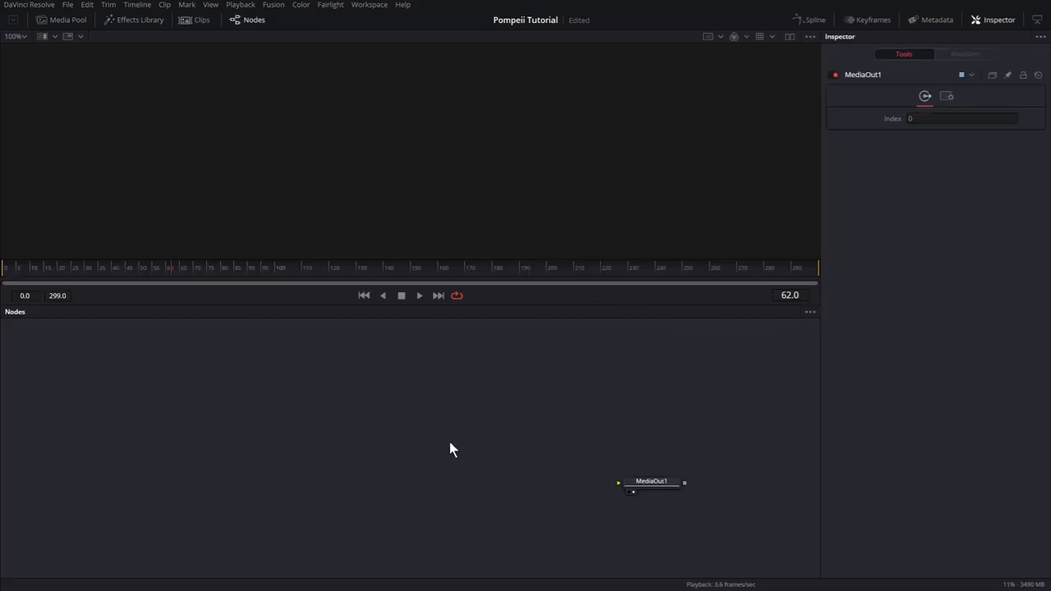
- Add a Background node and wire its output into MediaOut1
text(blur)
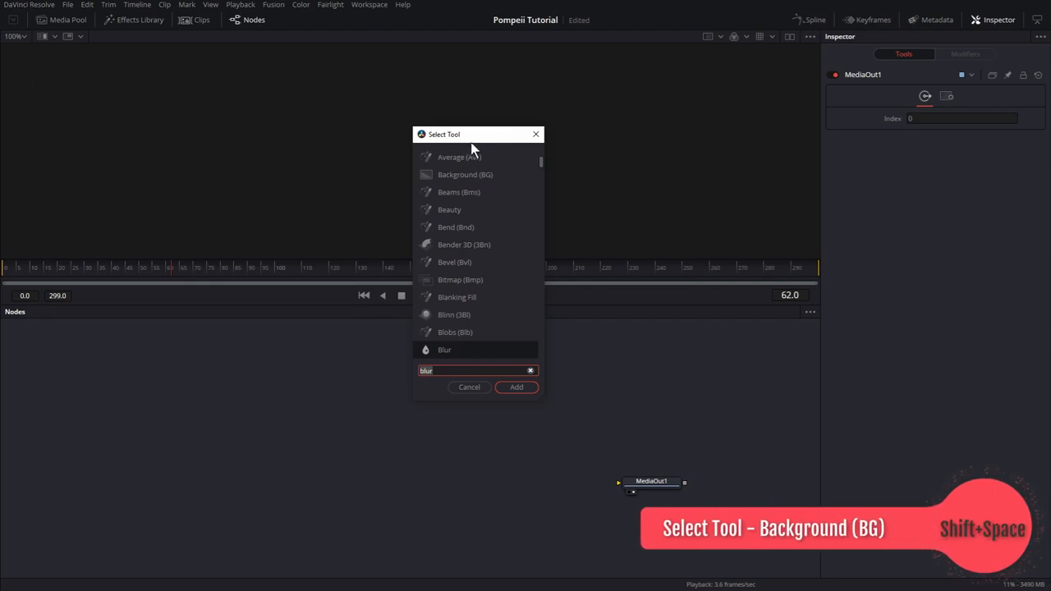
mouse_move(473, 171)
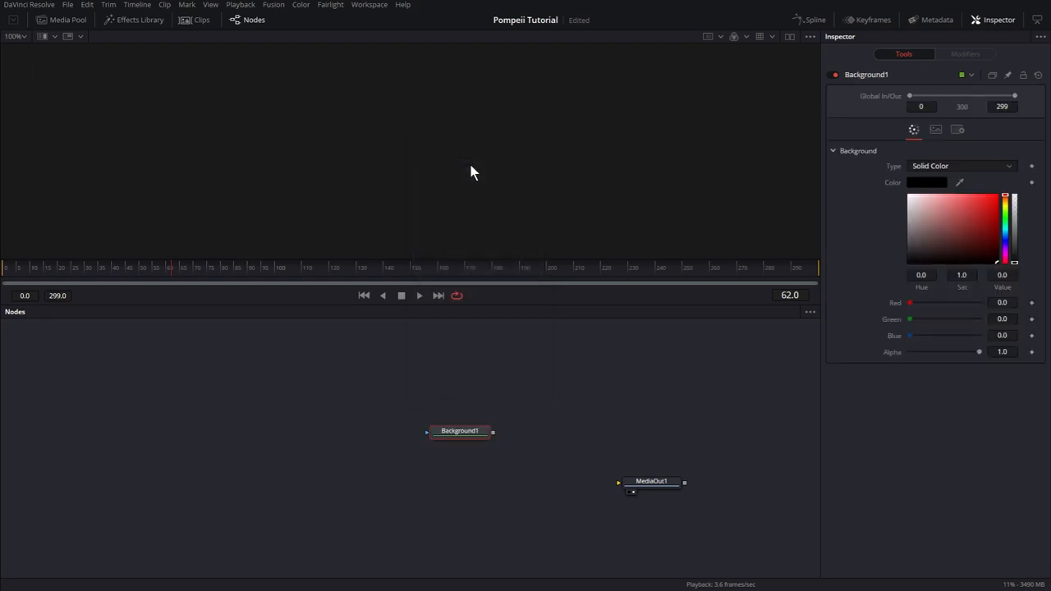
drag(460, 430, 345, 457)
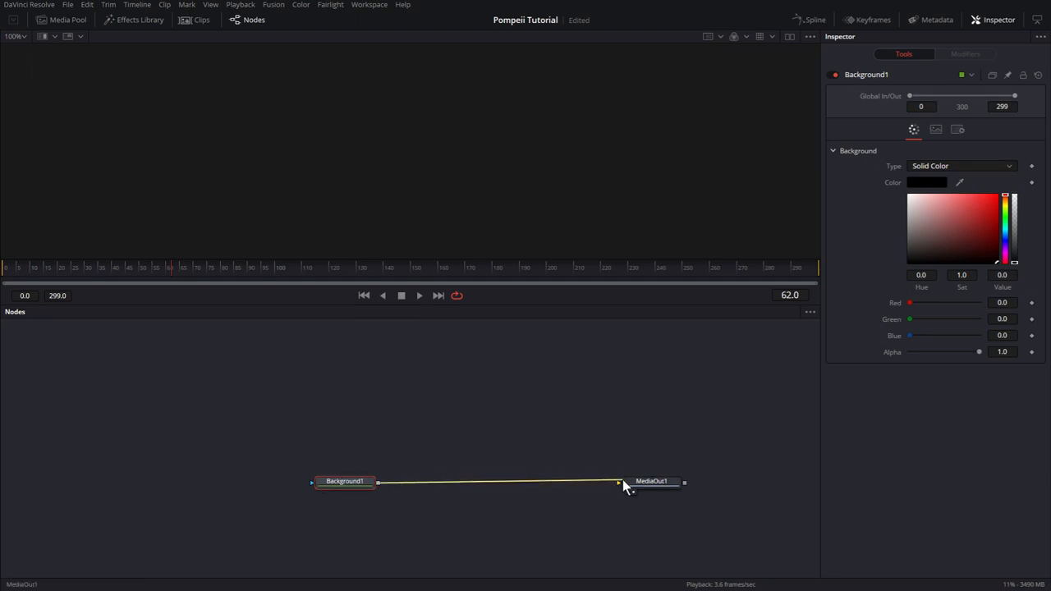
click(650, 481)
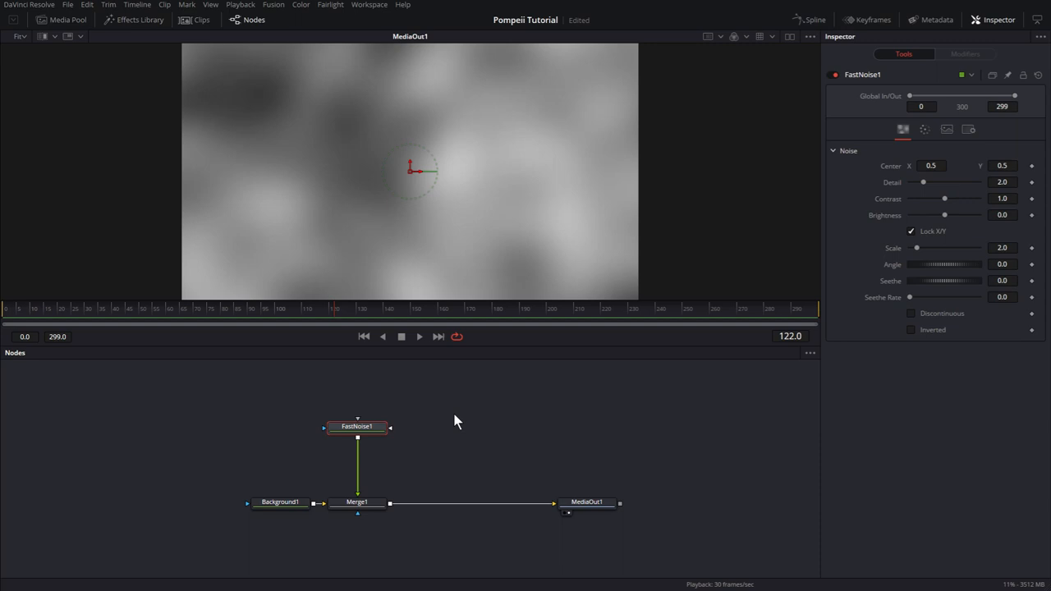
mouse_move(463, 410)
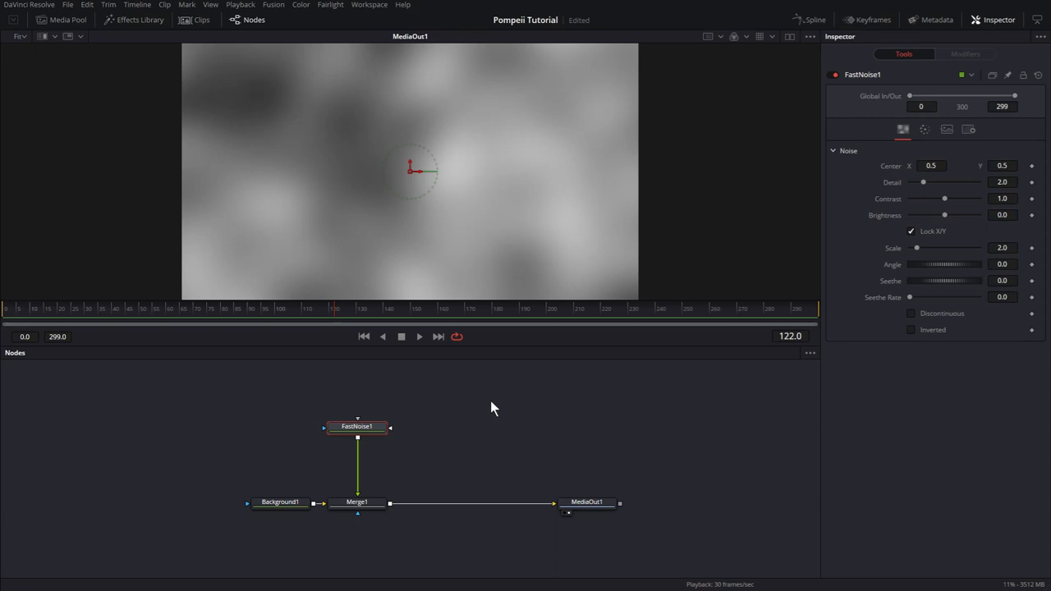
mouse_move(355, 427)
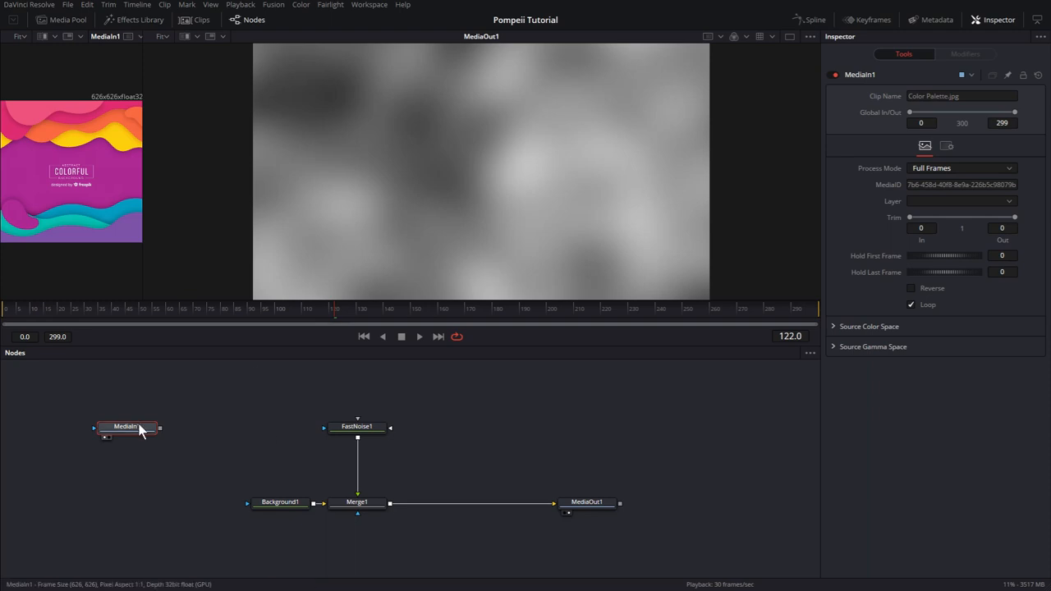
- Set FastNoise1's first colour to pink-purple sampled from the palette image
click(358, 427)
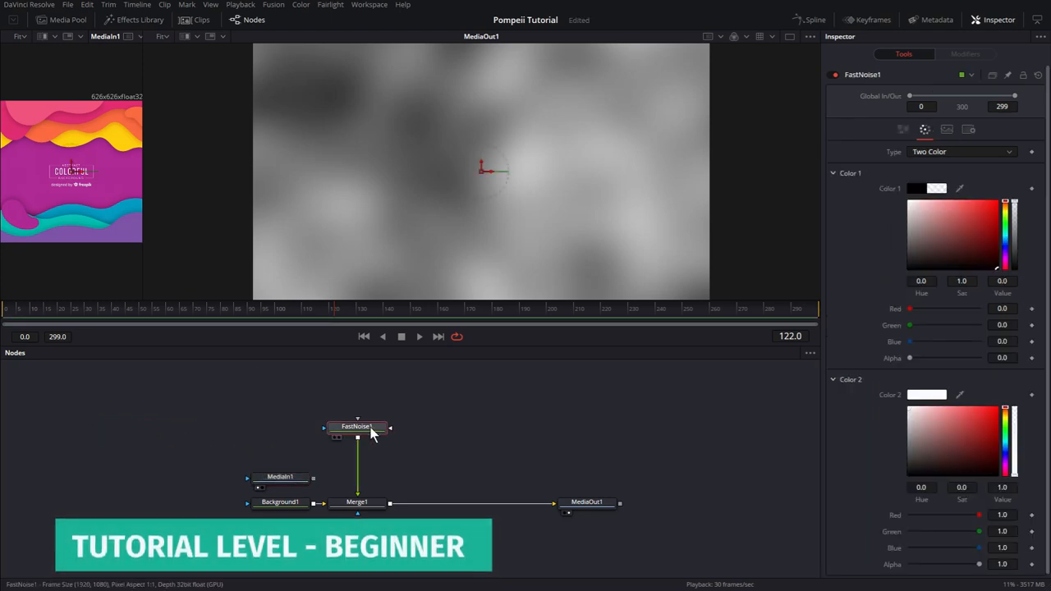
click(916, 187)
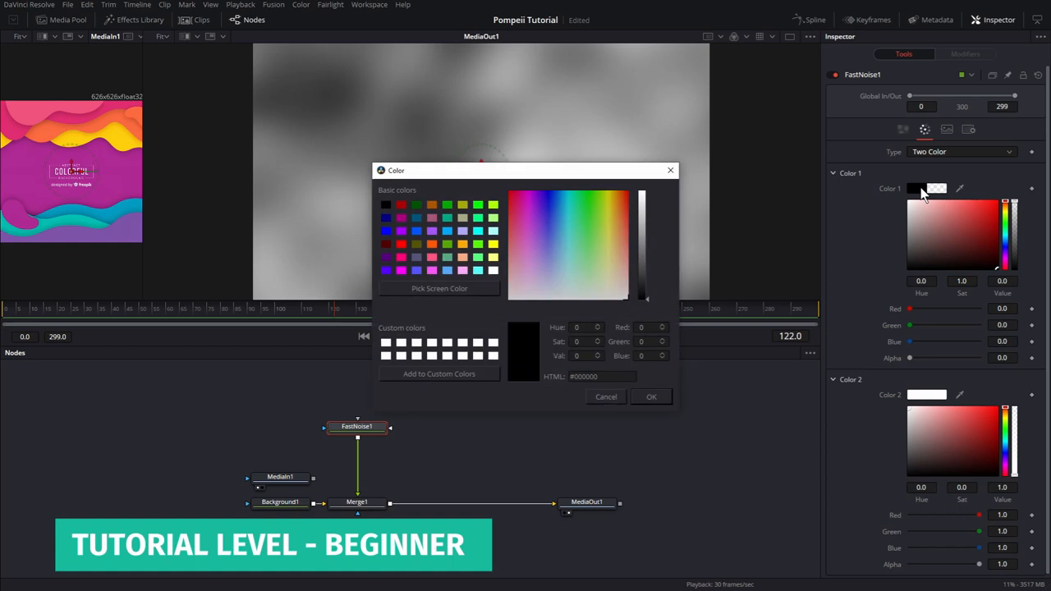
mouse_move(942, 191)
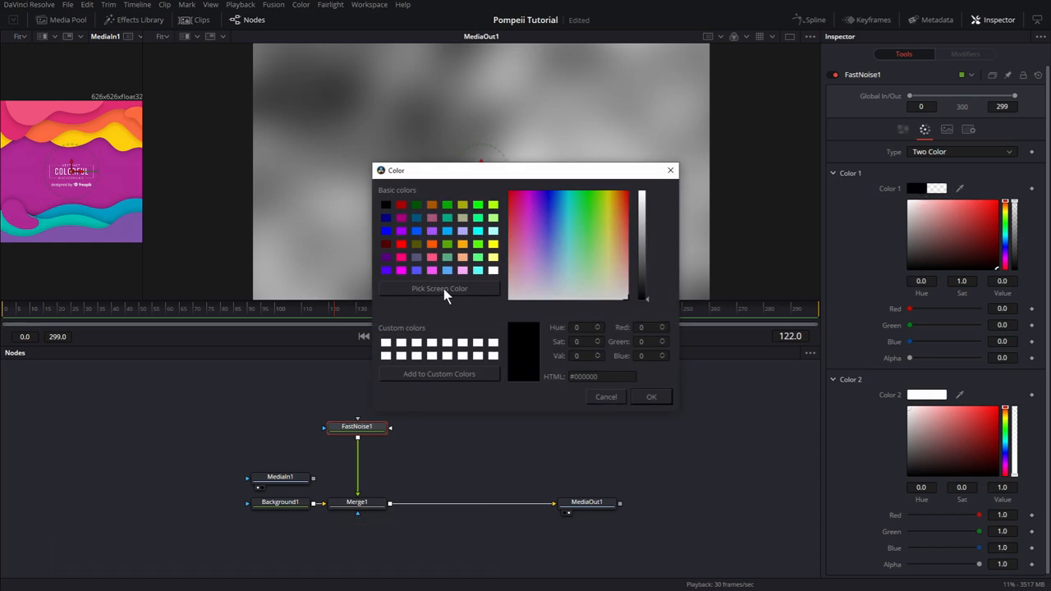
click(438, 289)
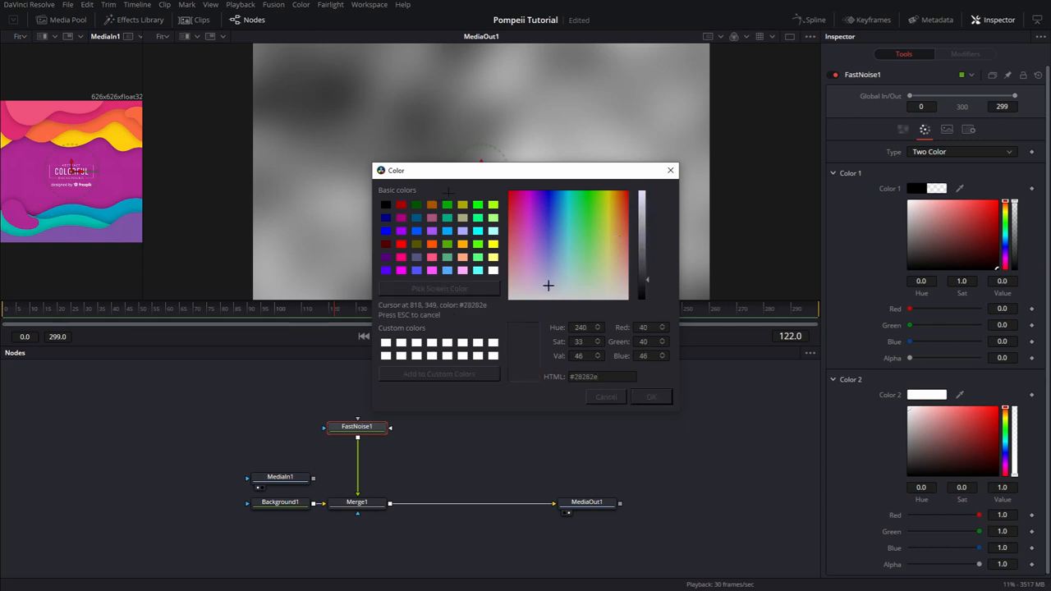
click(523, 216)
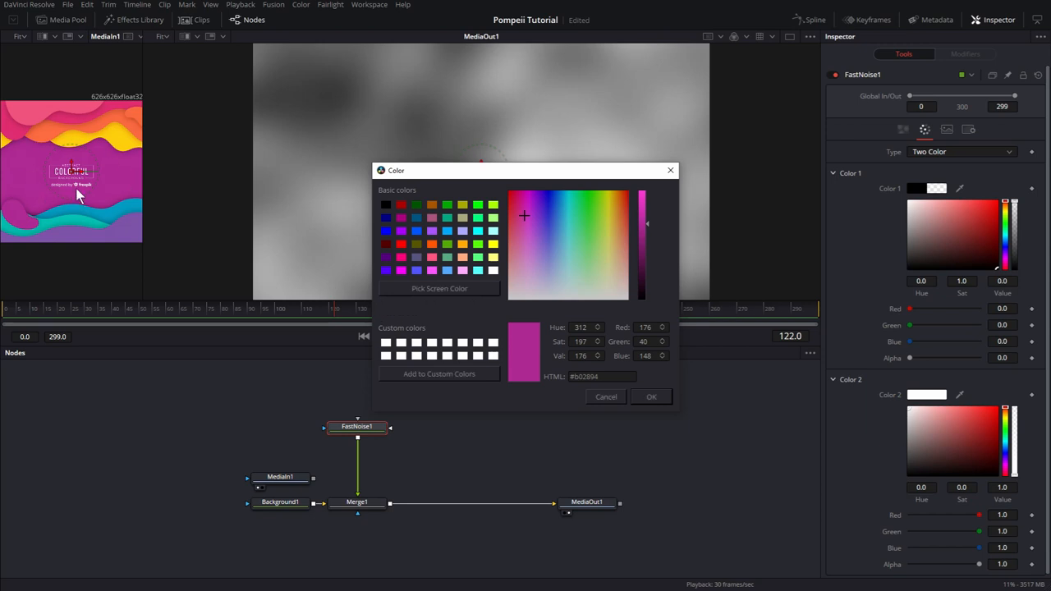
click(651, 396)
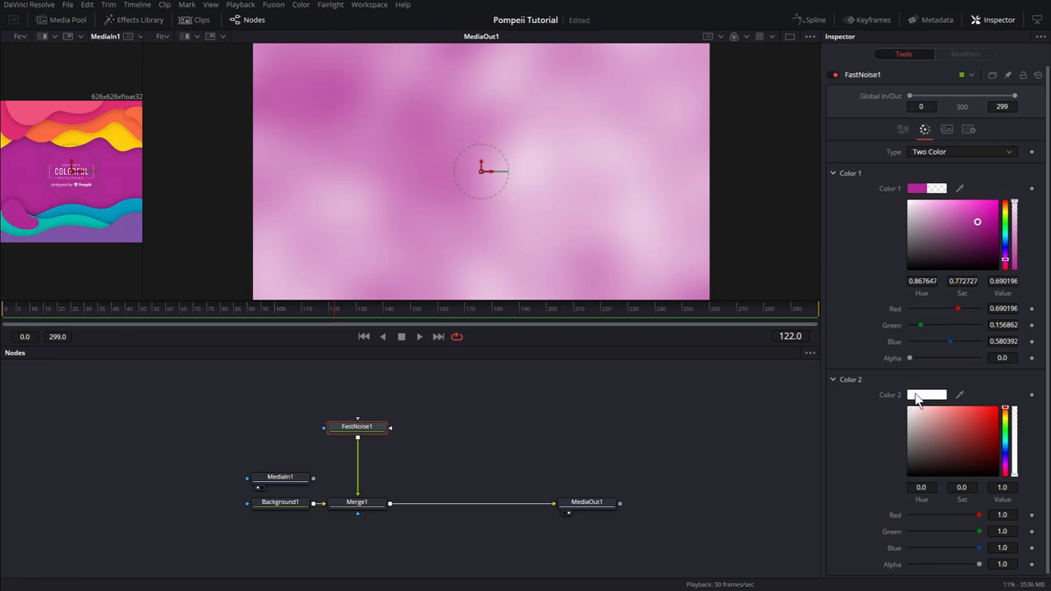
- Set the second noise colour to the sampled blue and return to the Noise settings
click(926, 394)
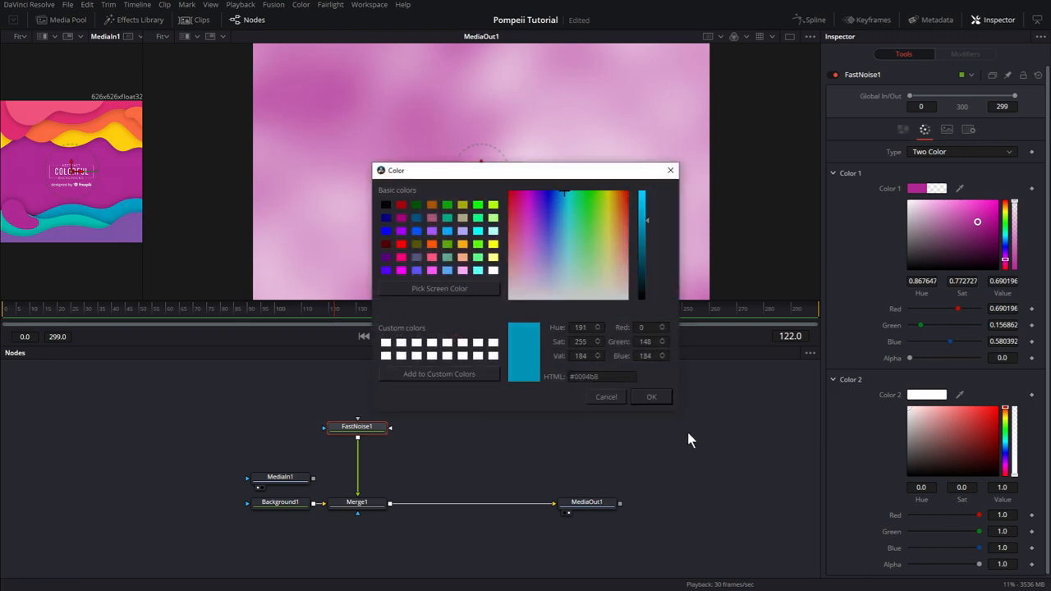
click(651, 396)
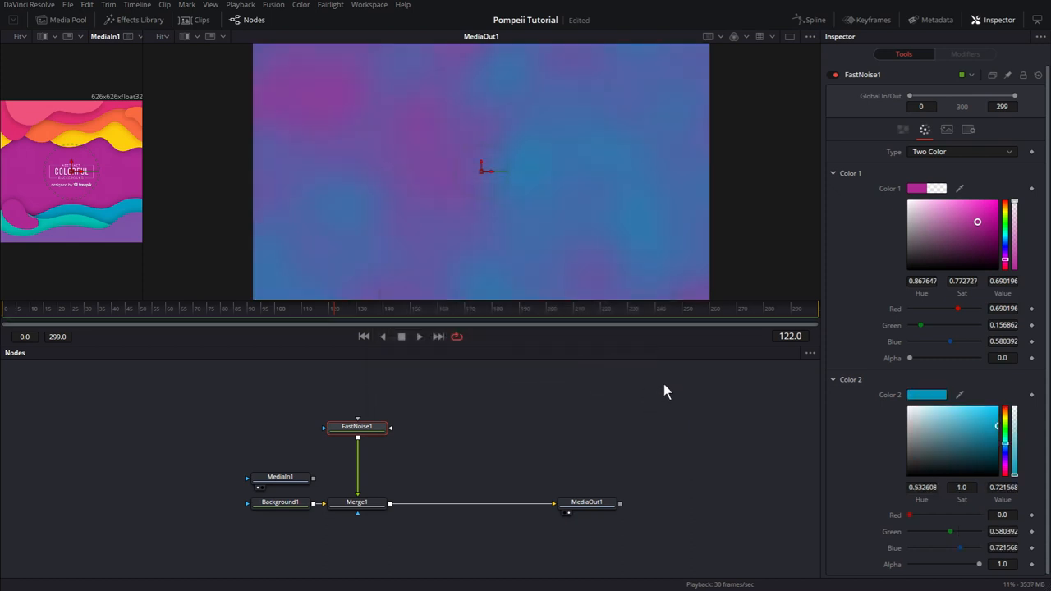
click(903, 128)
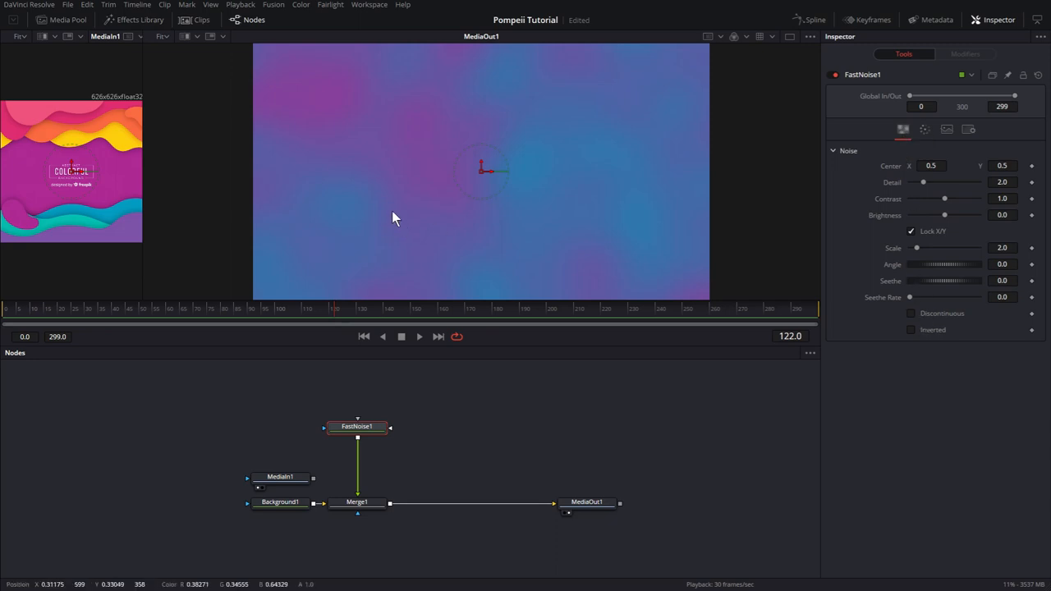
mouse_move(494, 196)
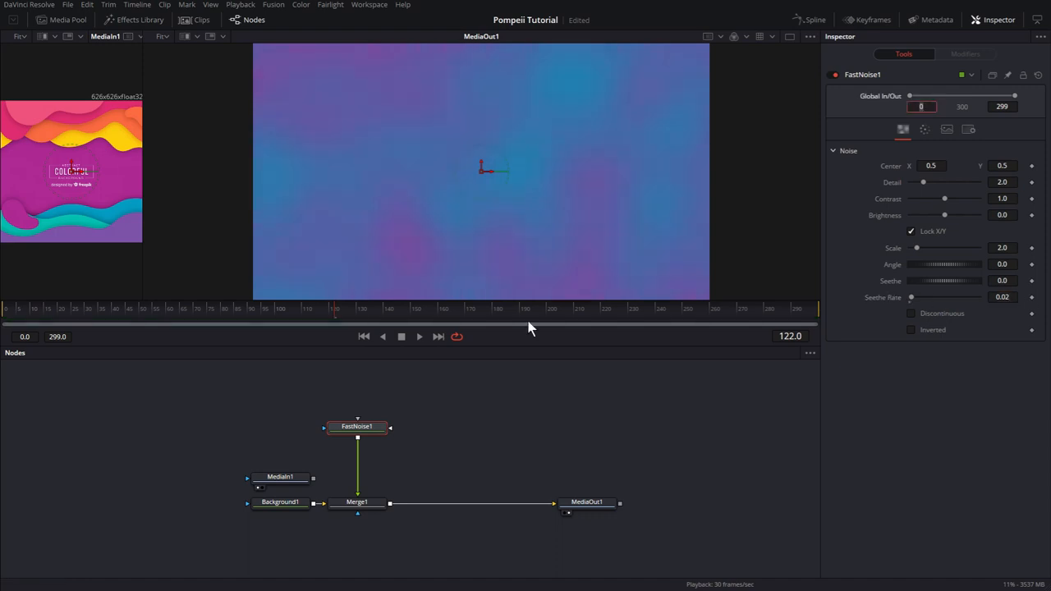
- Raise the FastNoise scale to 5.0 for finer pink and cyan patches
click(419, 336)
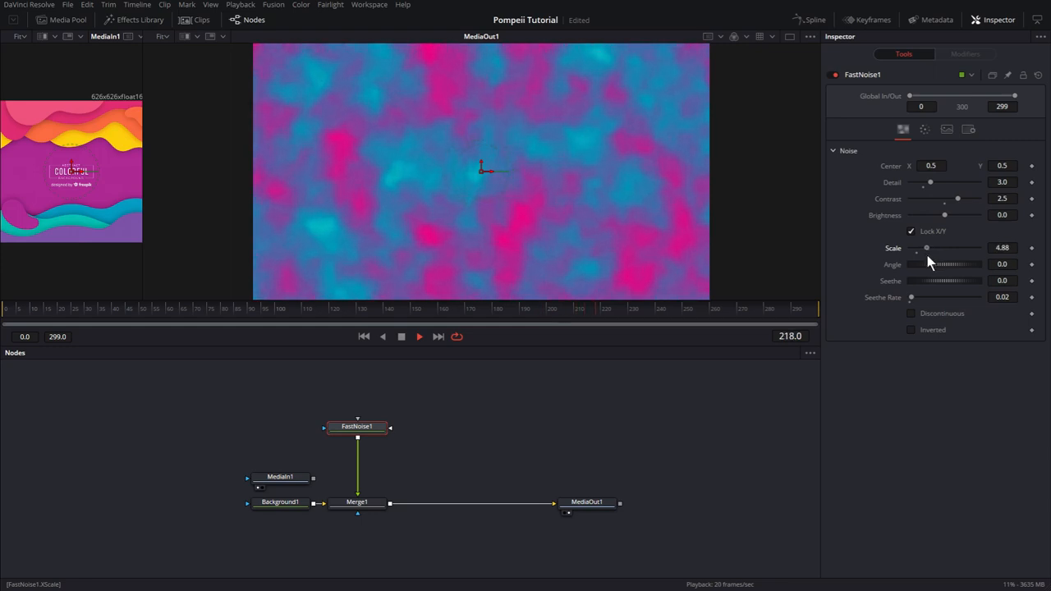
drag(926, 247, 929, 246)
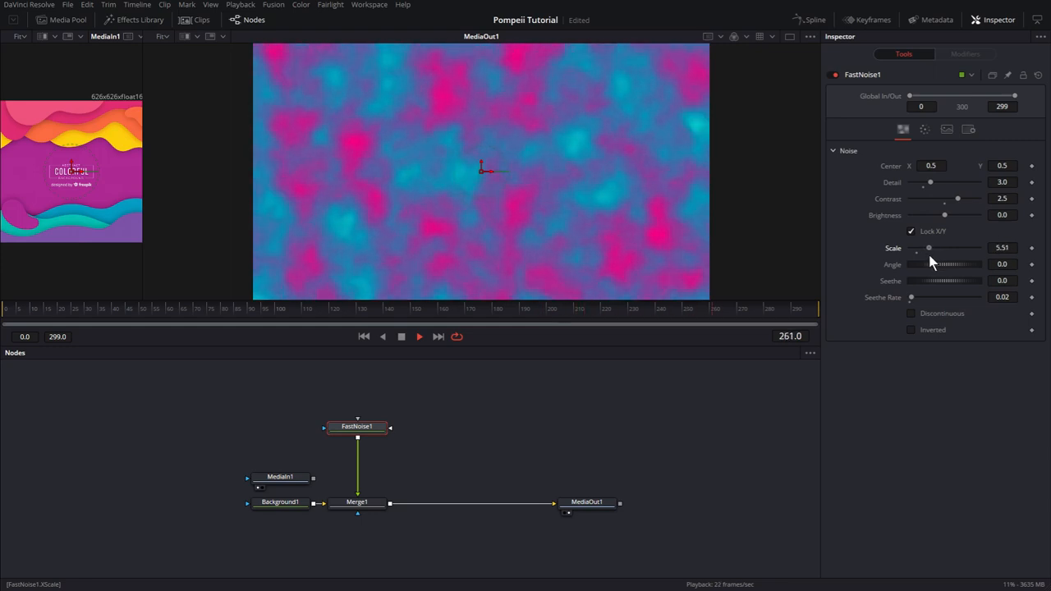
drag(930, 247, 936, 246)
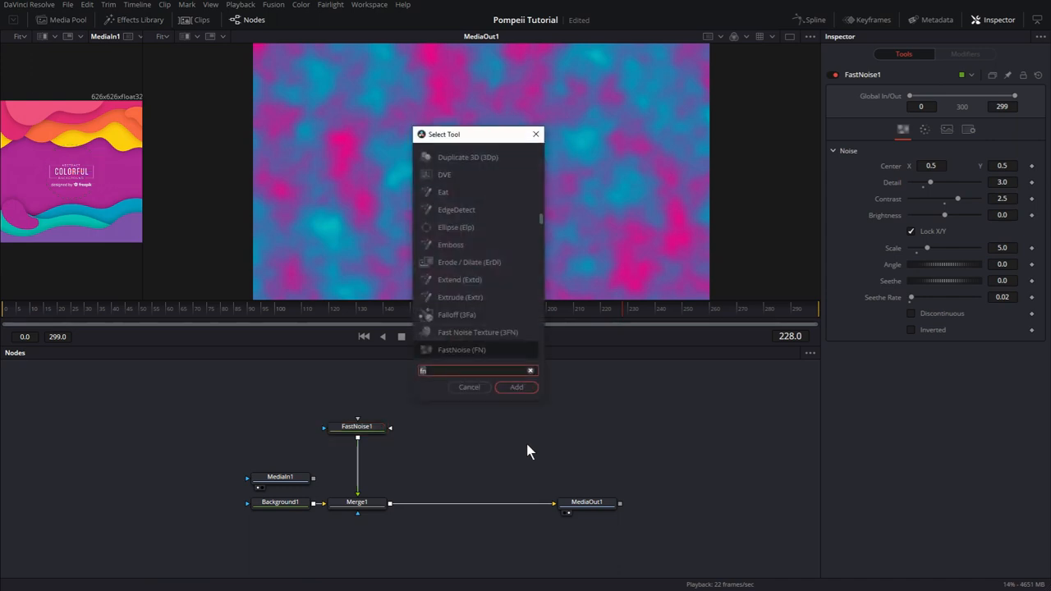
- Add a Directional Blur after FastNoise1 with length 0.1 smearing it into streaks
text(dire)
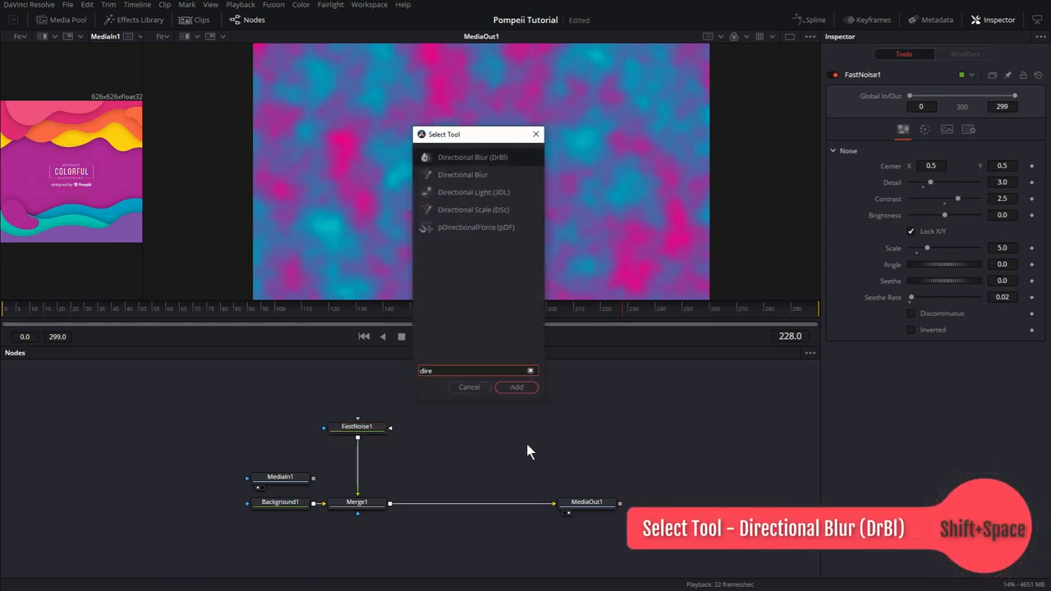
mouse_move(519, 157)
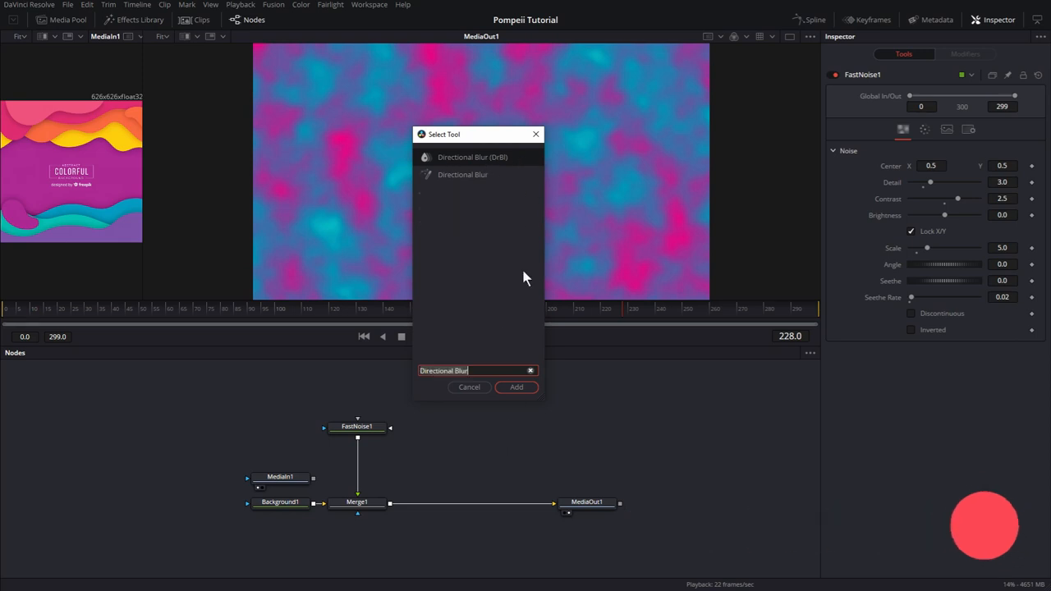
click(515, 387)
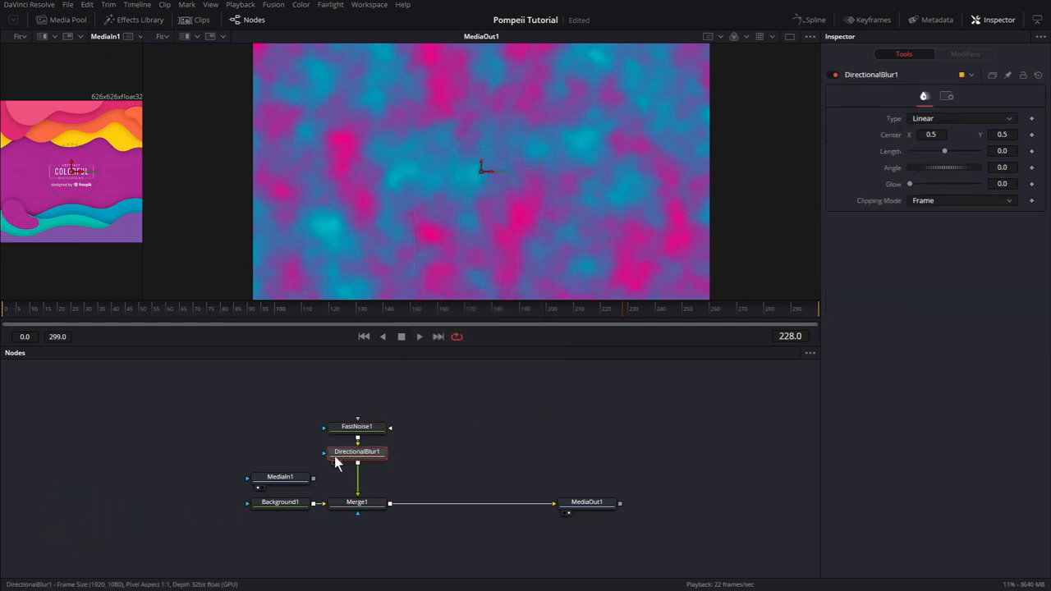
mouse_move(358, 452)
text(90)
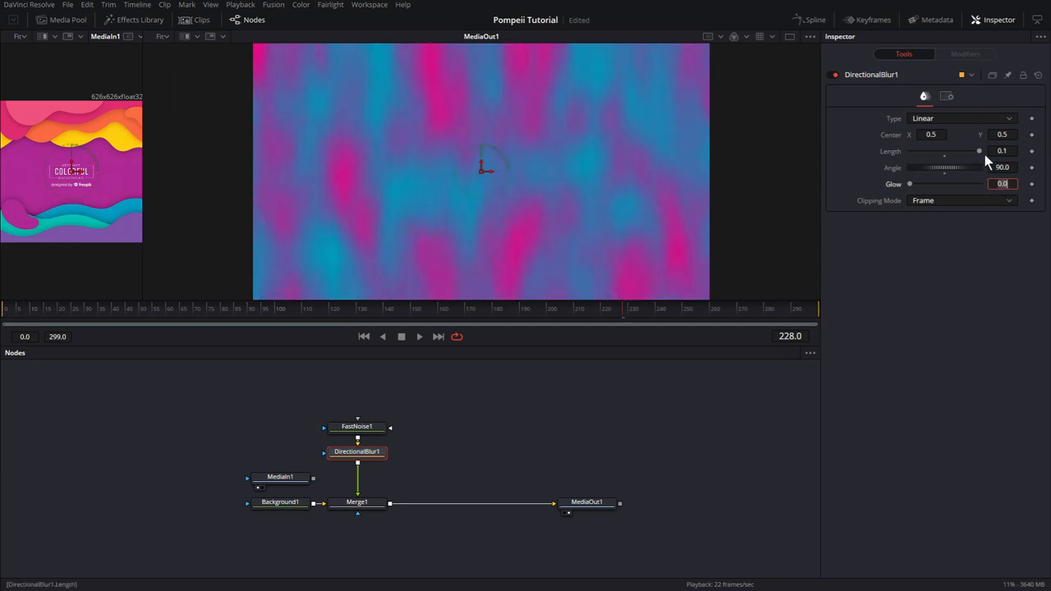
drag(979, 151, 943, 151)
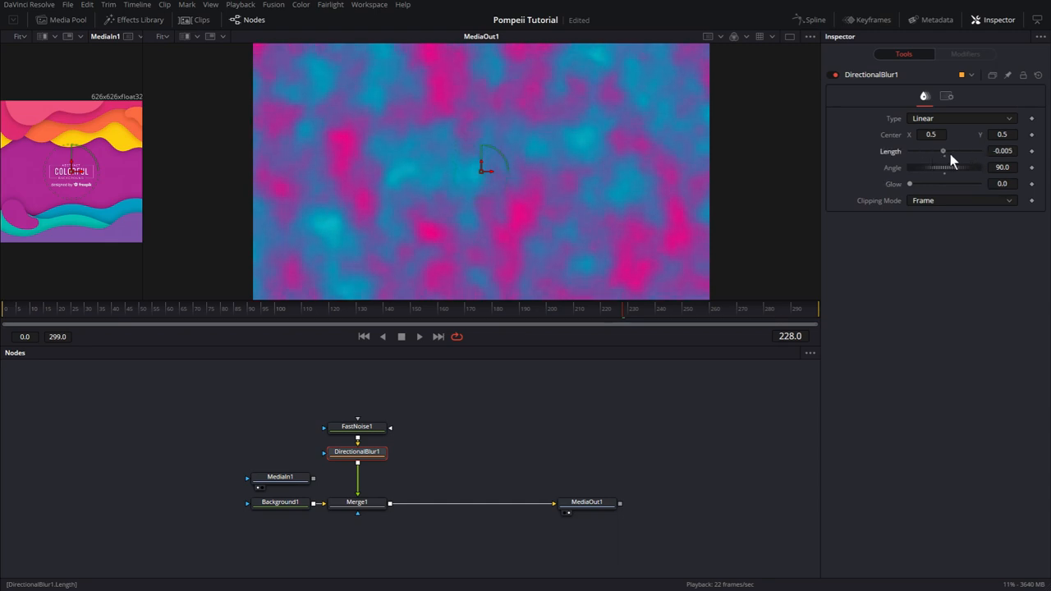
drag(943, 151, 979, 151)
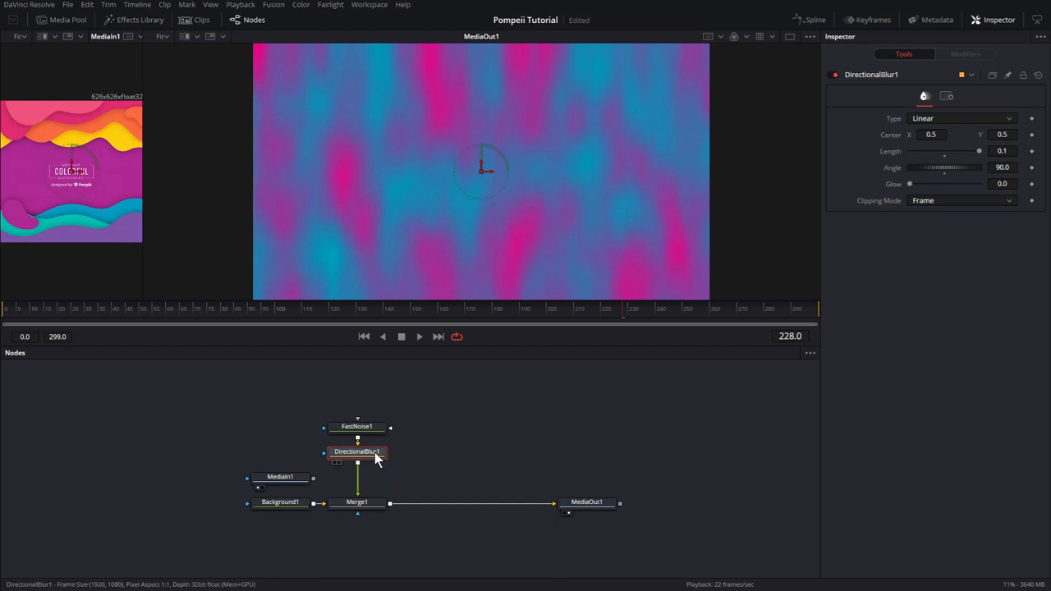
mouse_move(381, 466)
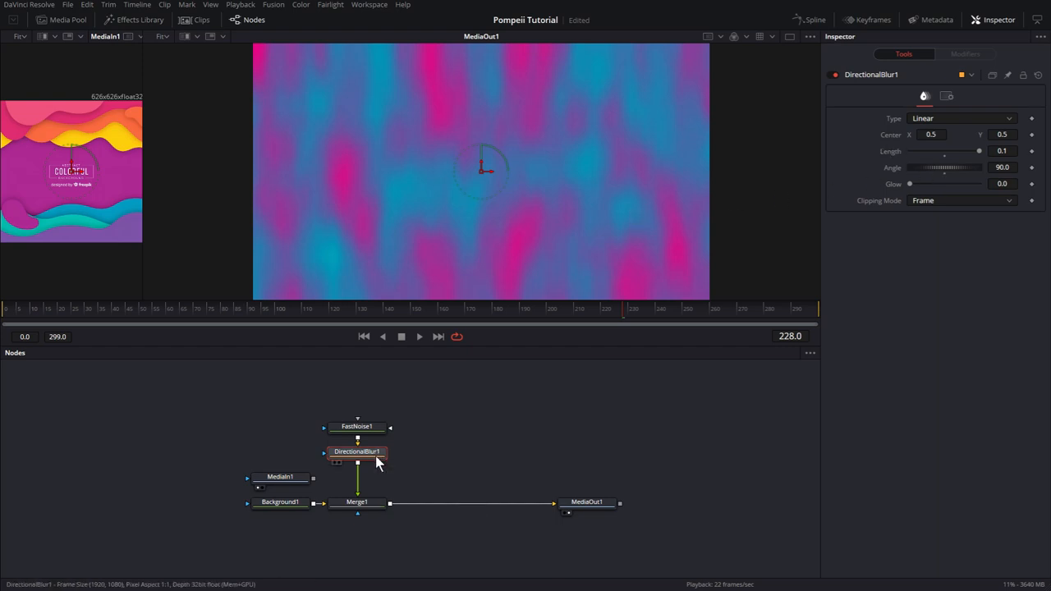
- Add a Vortex node after DirectionalBlur1 to swirl the streaks
double_click(356, 452)
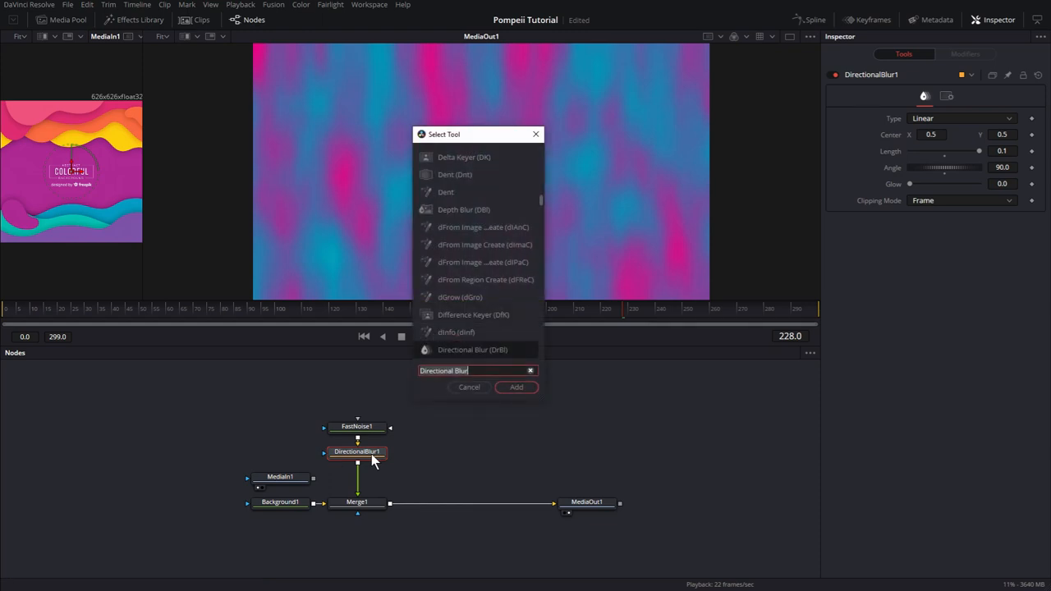
text(vt)
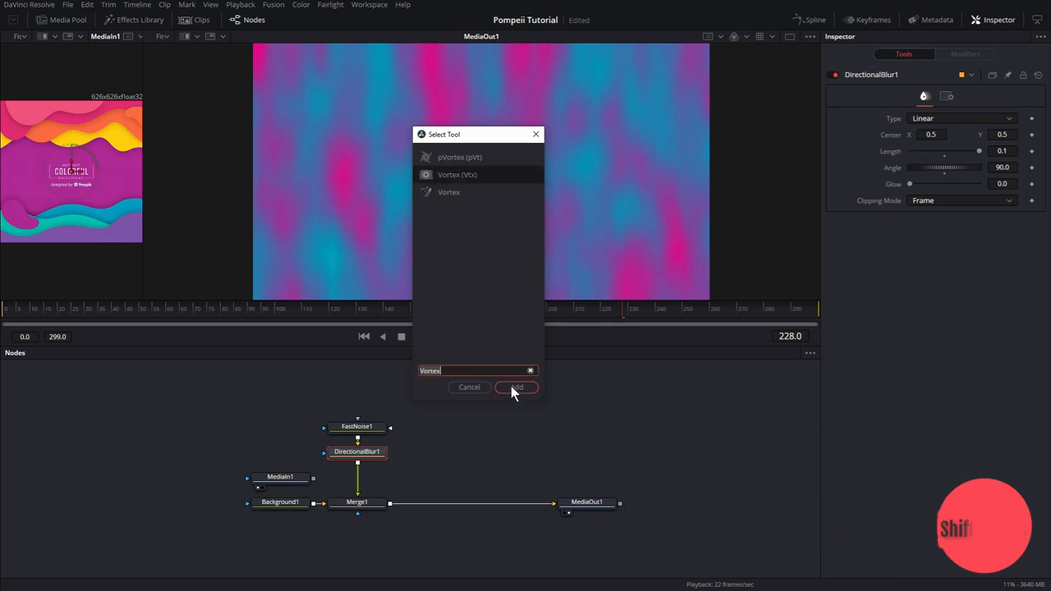
click(516, 388)
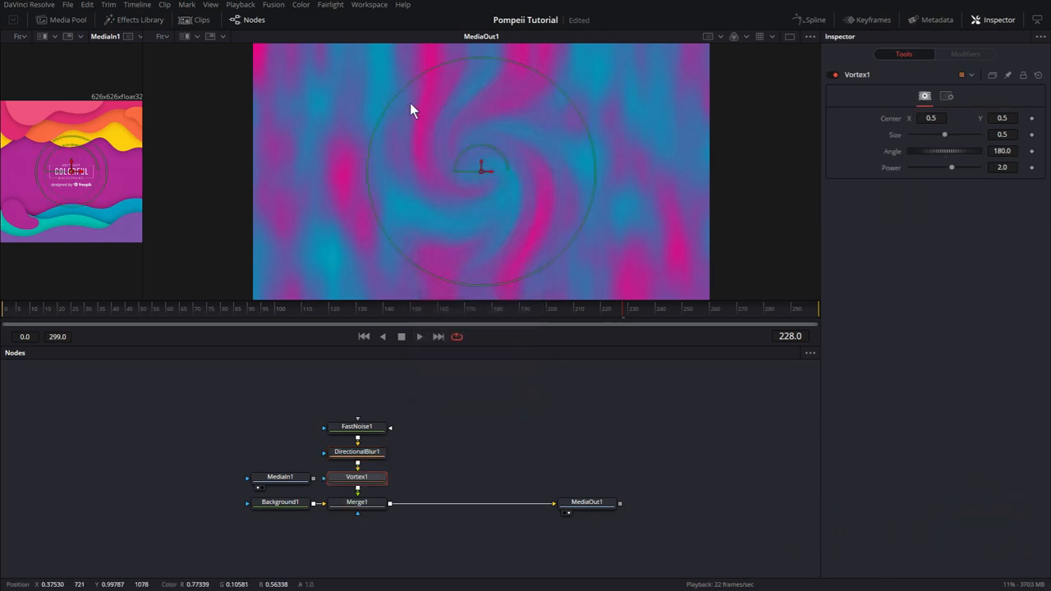
mouse_move(477, 101)
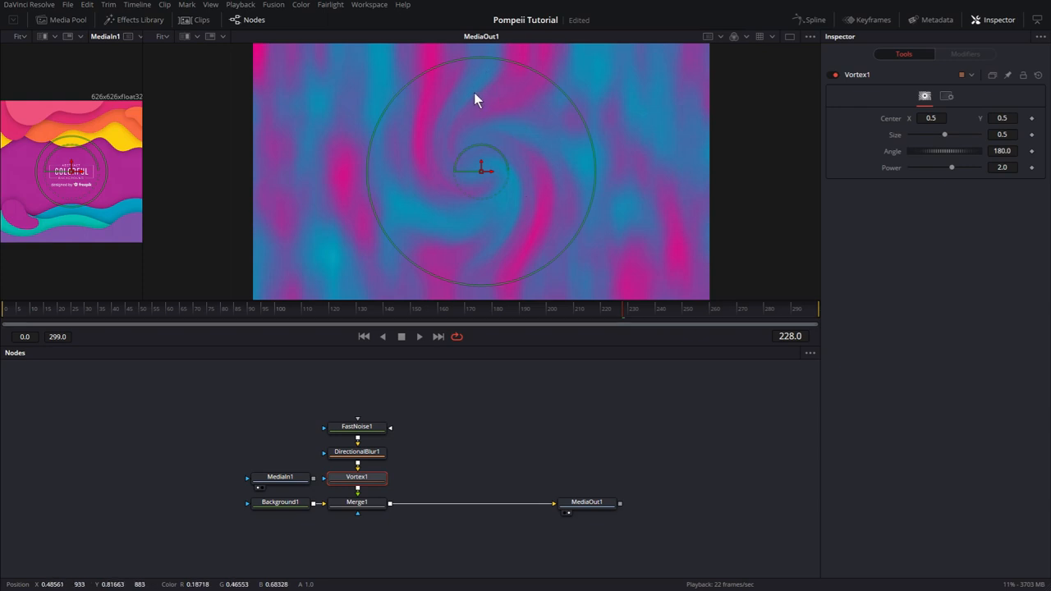
mouse_move(509, 145)
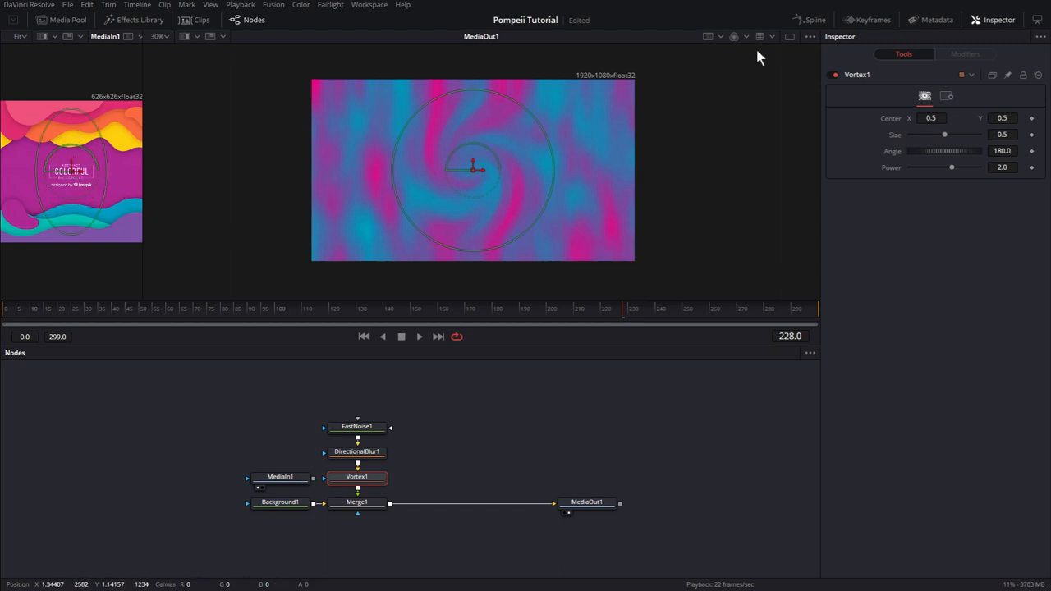
mouse_move(788, 36)
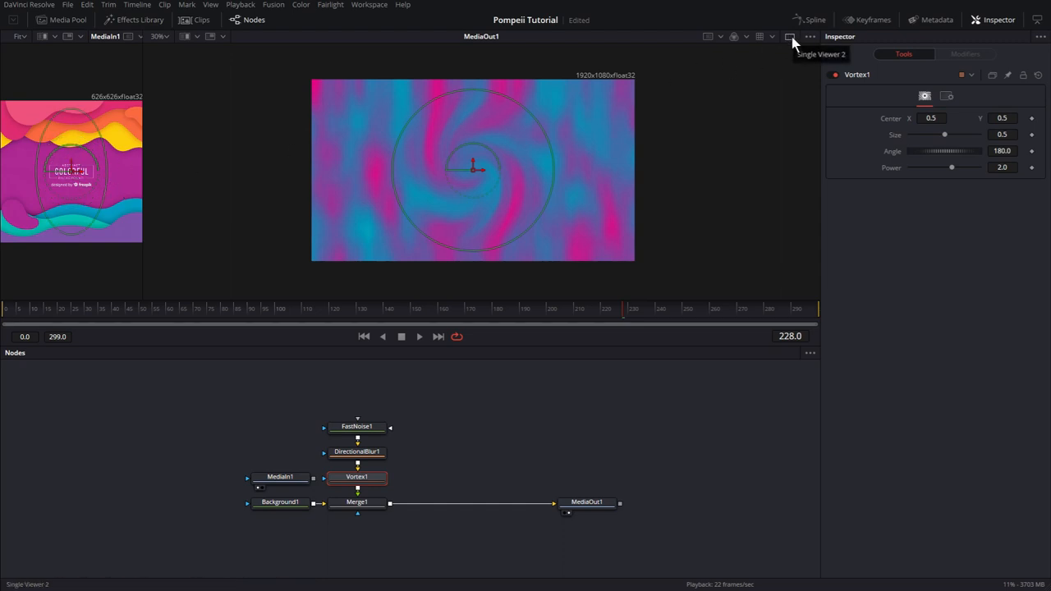
- Show a single fitted viewer with Show Controls turned off
click(785, 36)
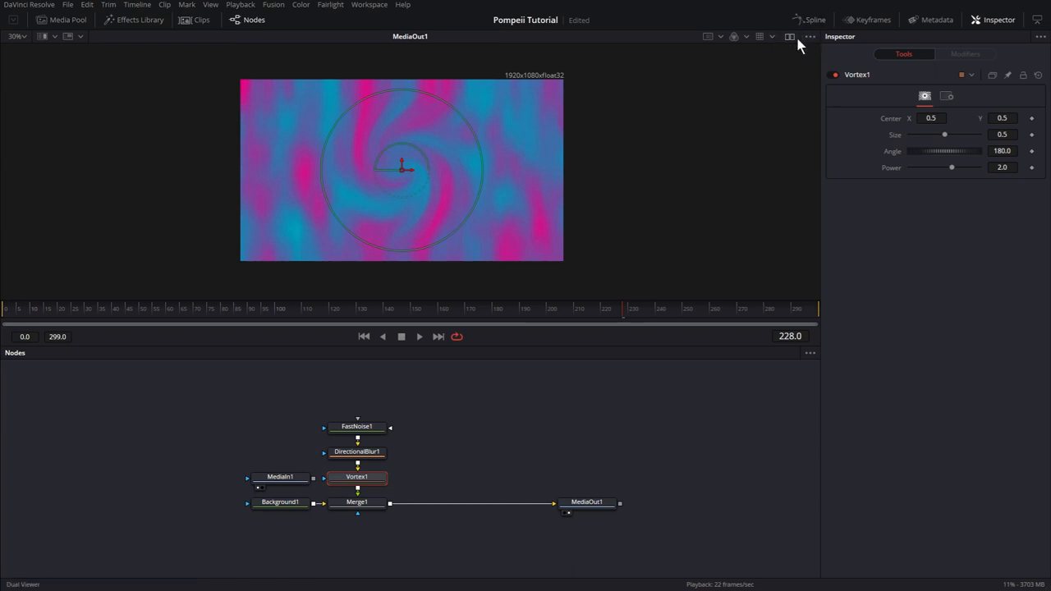
mouse_move(462, 82)
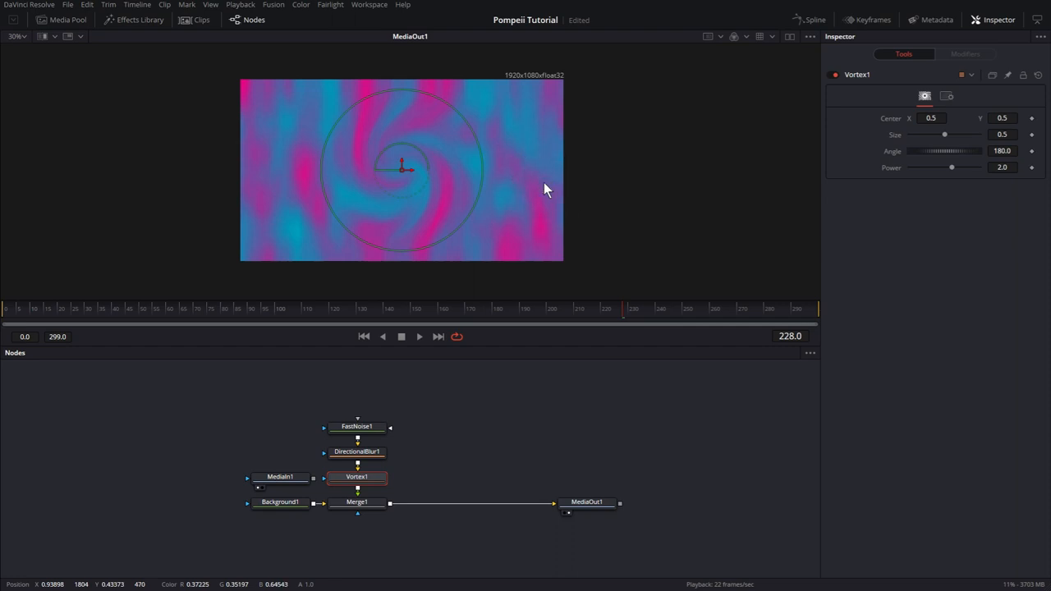
key(Ctrl+F)
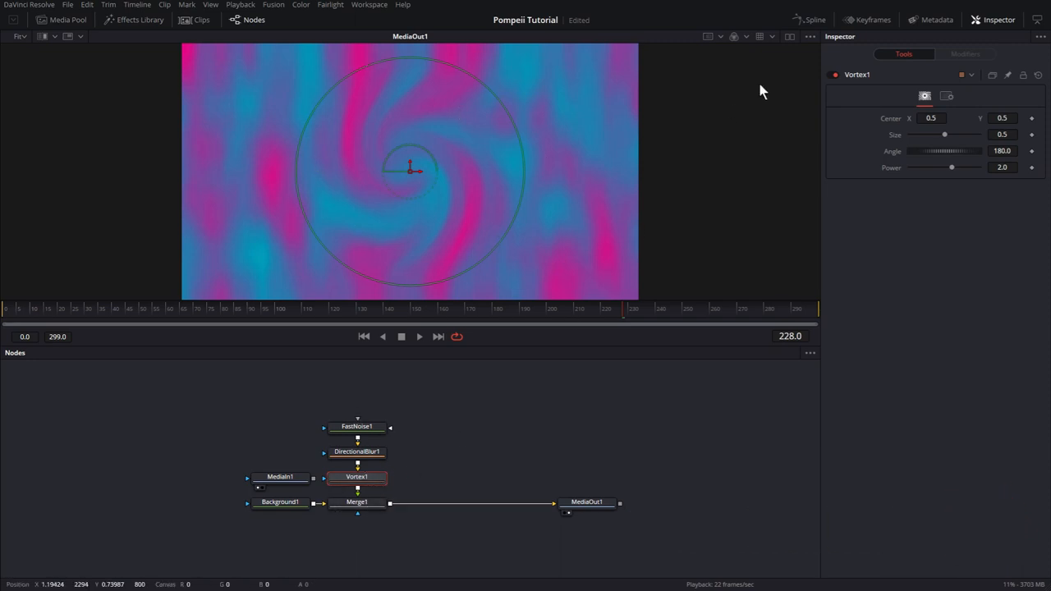
click(732, 36)
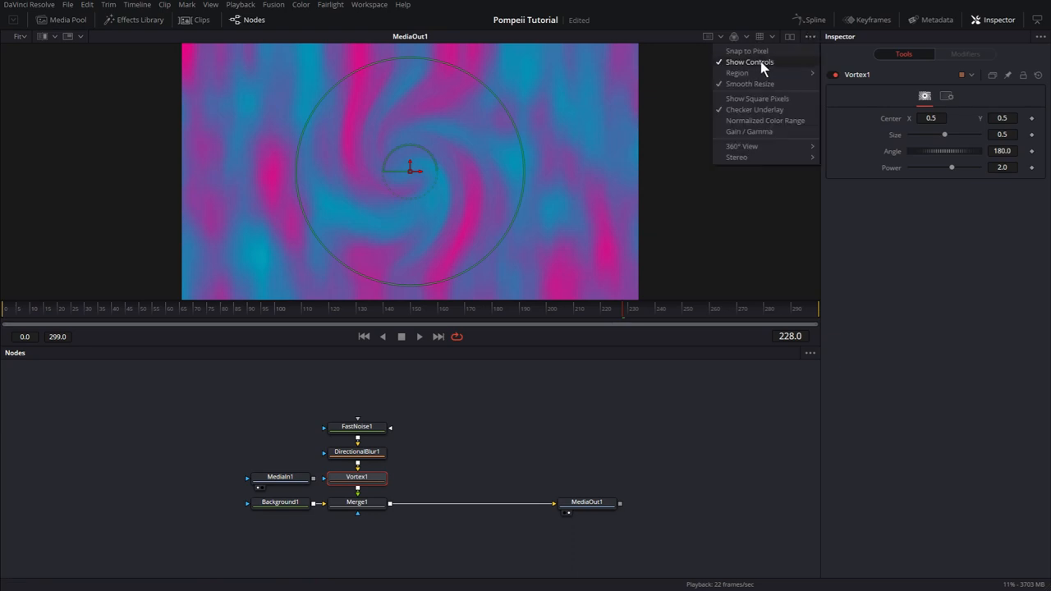
click(745, 63)
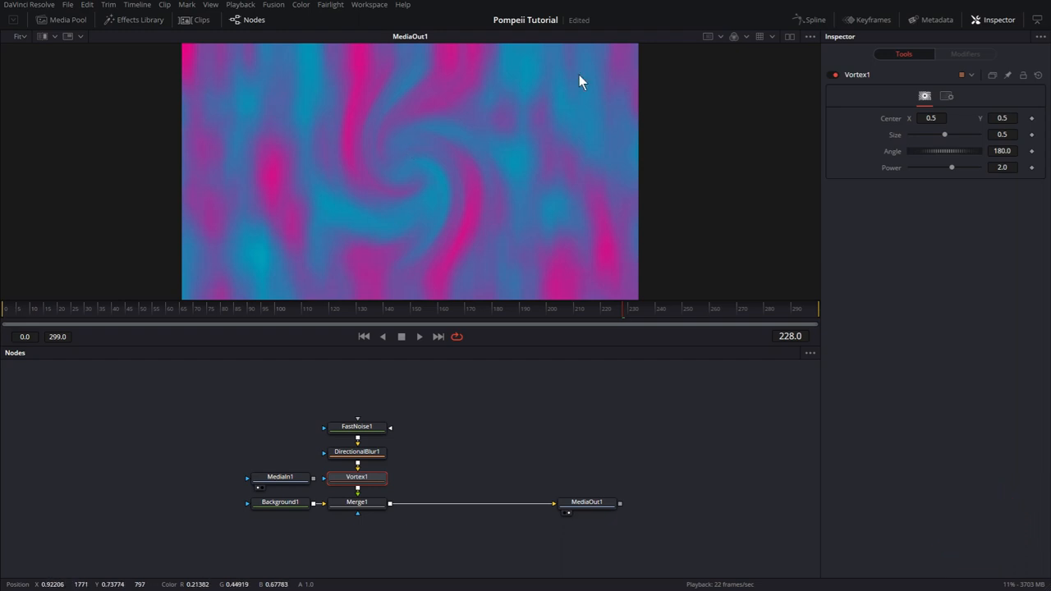
mouse_move(404, 279)
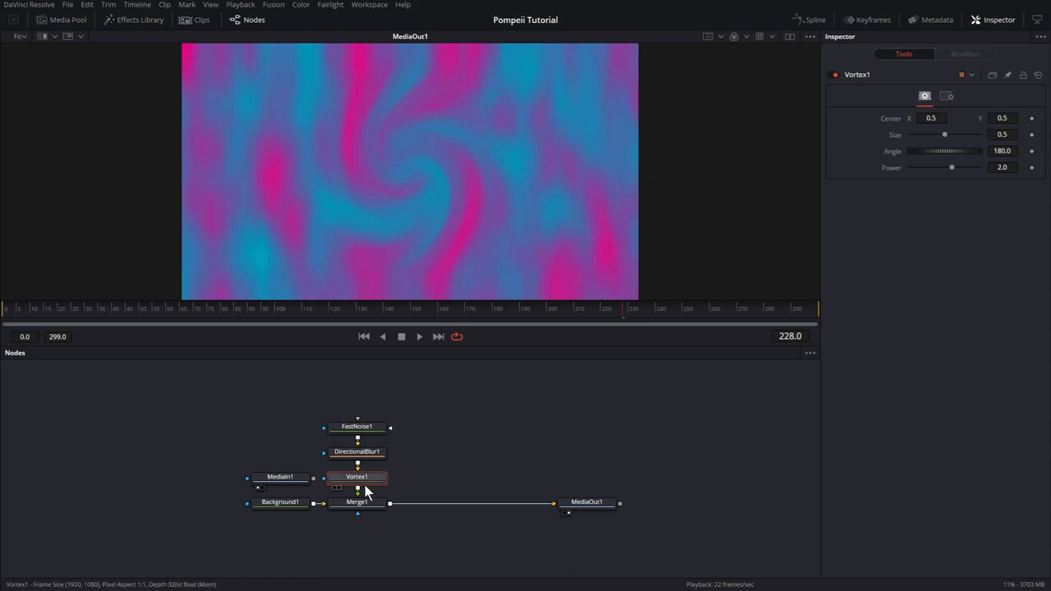
- Set Vortex1 size 3.5, angle 90, and try power values before leaving 2.0
click(1002, 135)
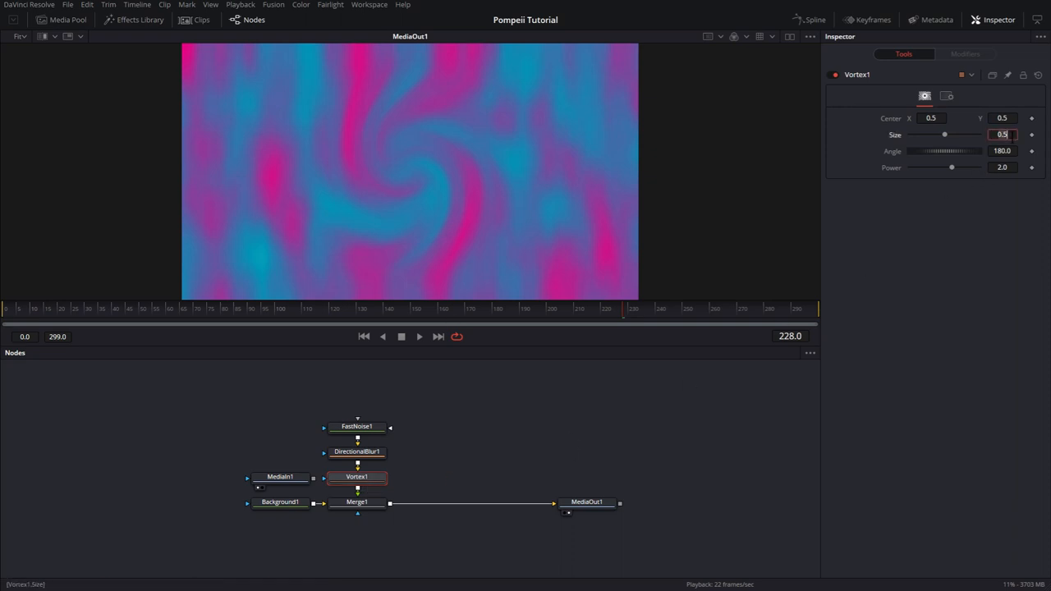
text(3)
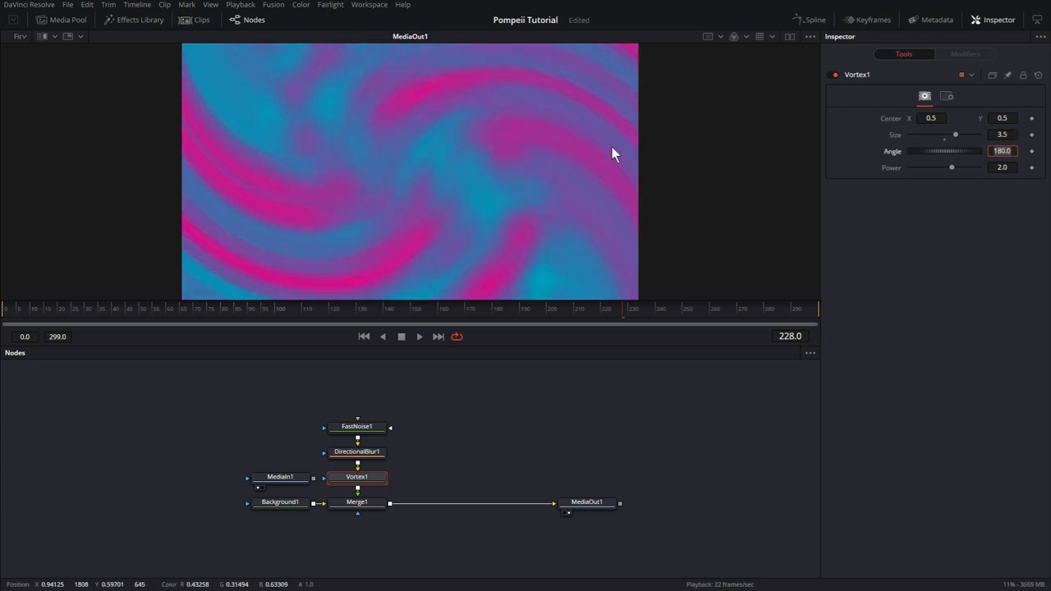
text(90)
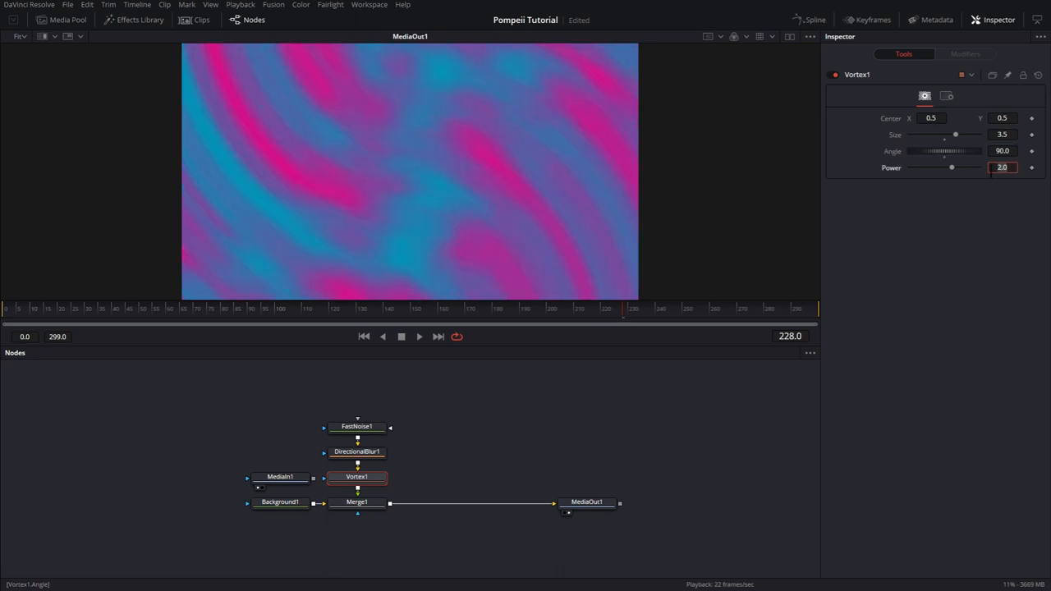
mouse_move(952, 167)
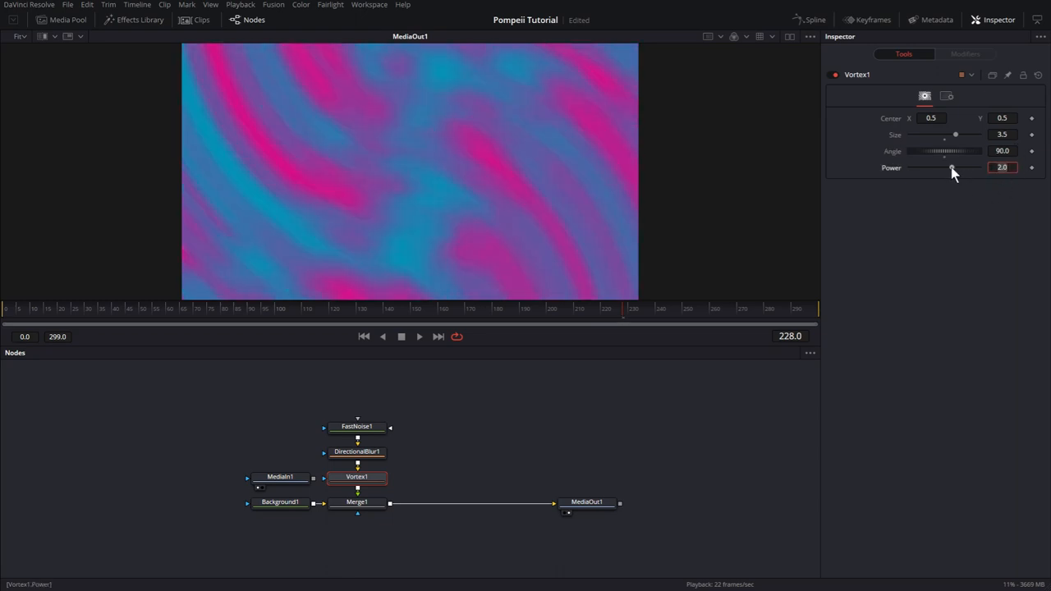
drag(953, 168, 951, 168)
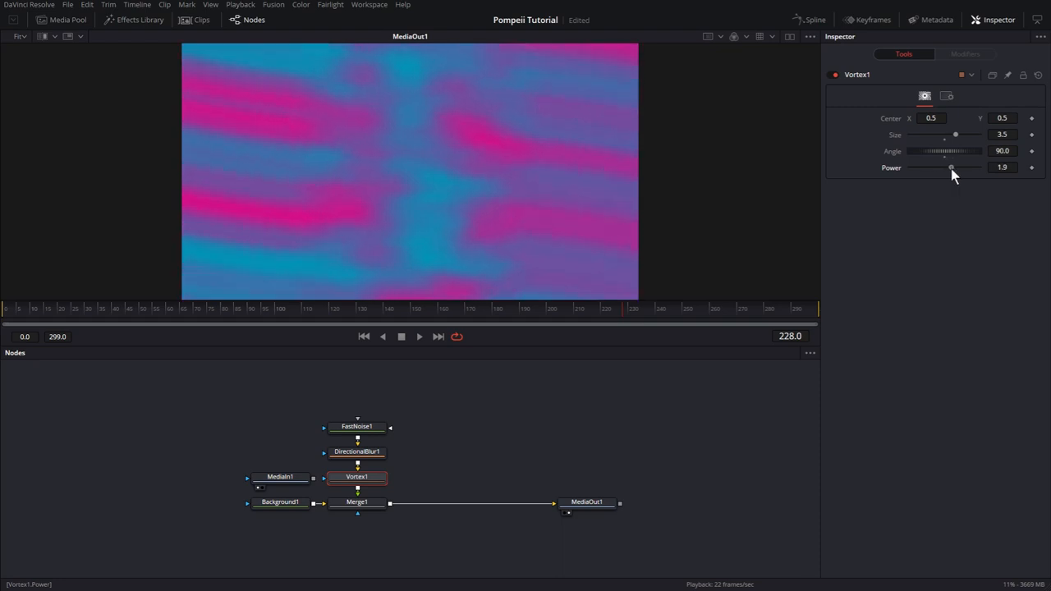
drag(951, 168, 973, 168)
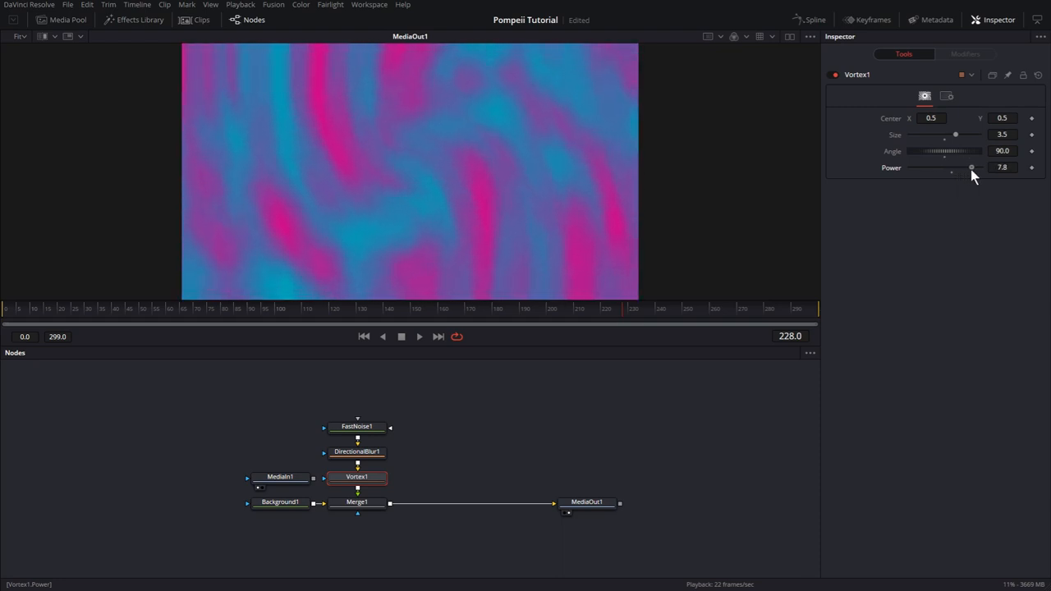
drag(973, 168, 953, 168)
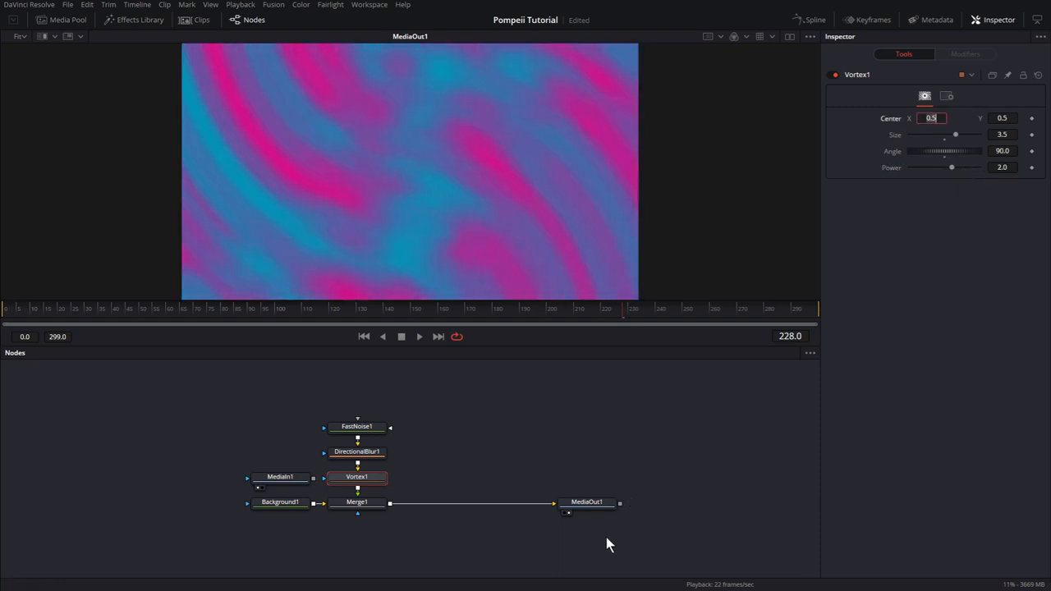
click(358, 502)
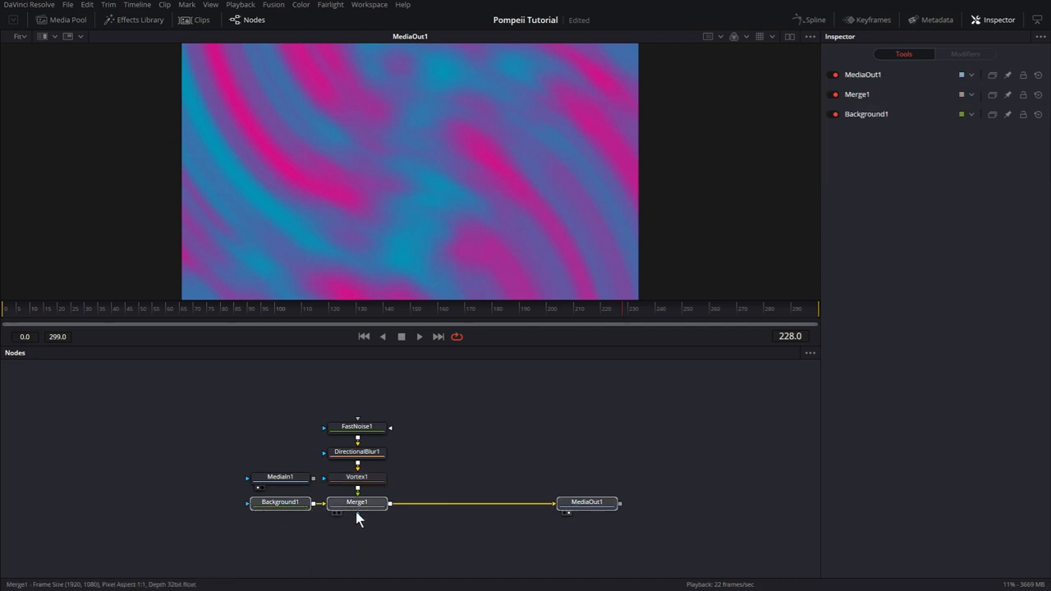
- Add a Glow node after Vortex1 and raise its glow amount slightly
click(358, 502)
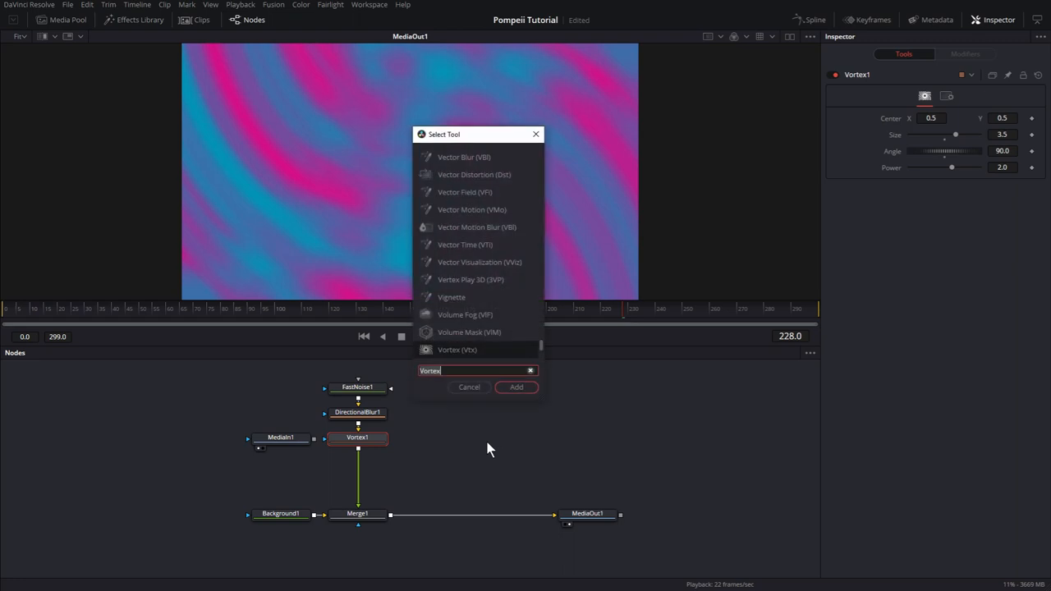
text(glo)
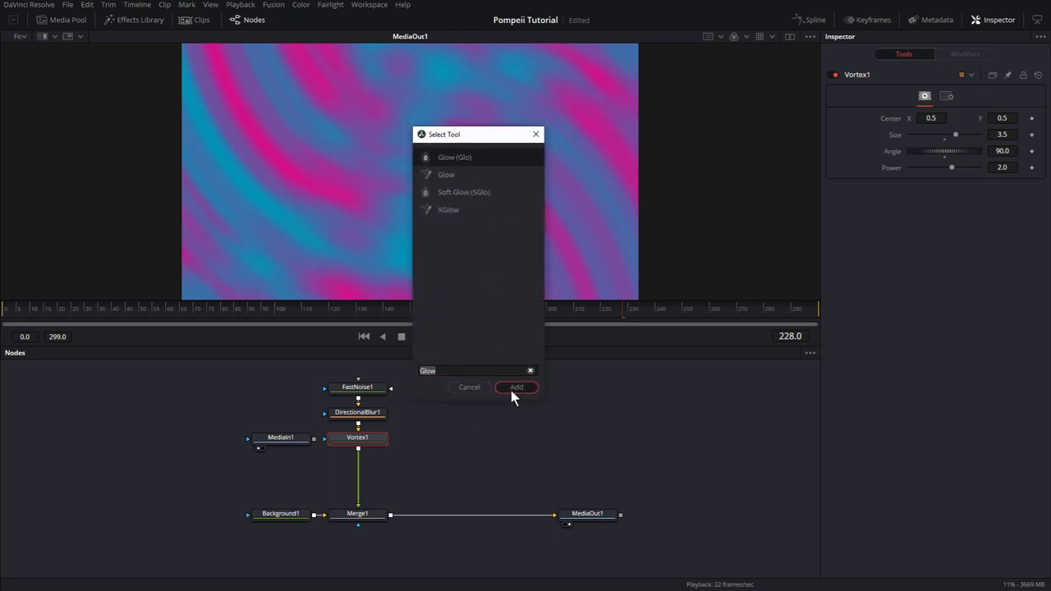
click(516, 388)
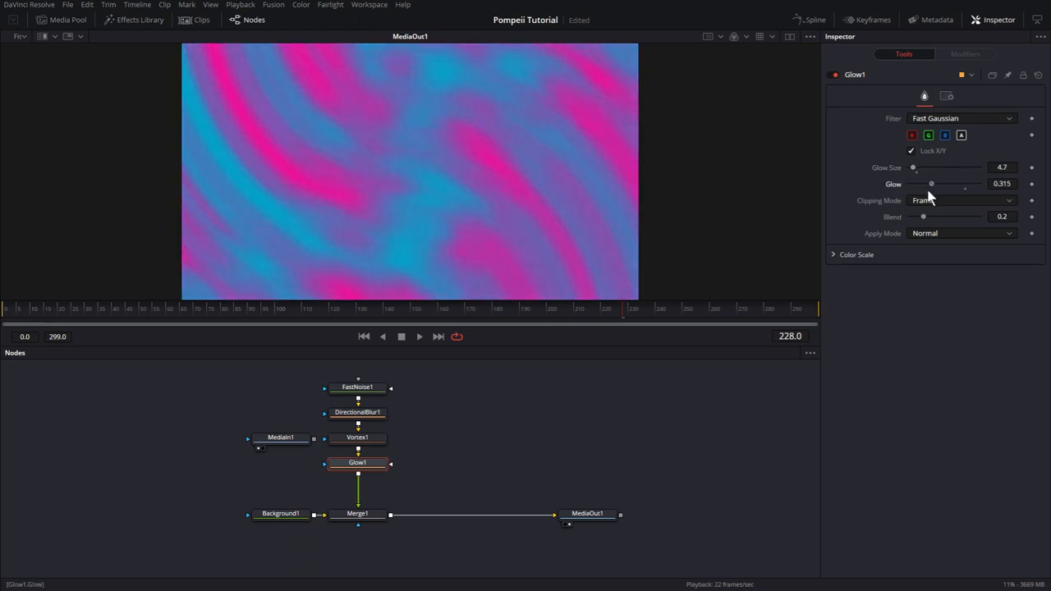
drag(931, 184, 933, 184)
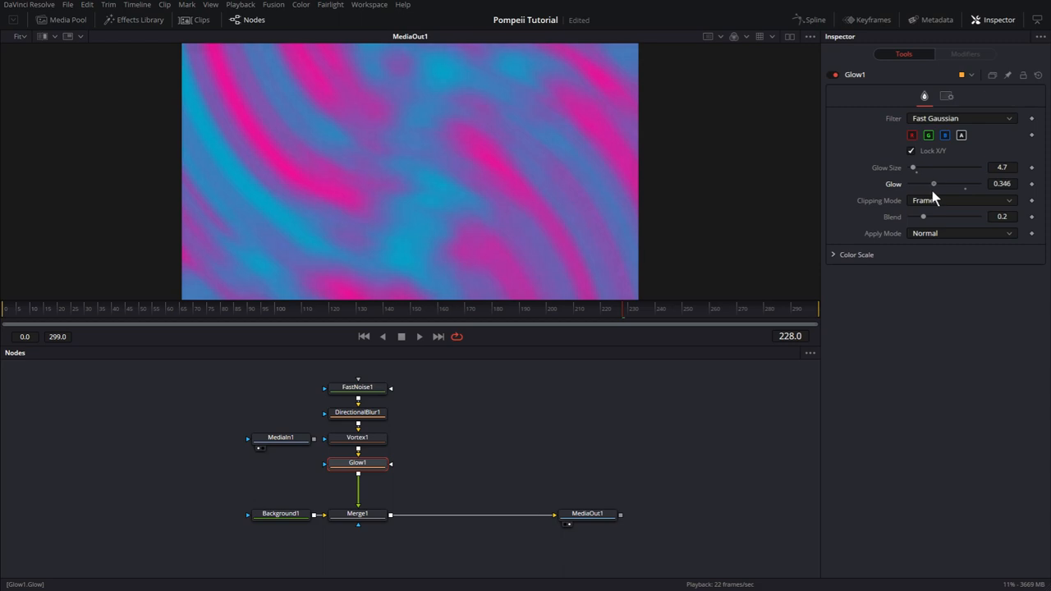
drag(914, 168, 920, 167)
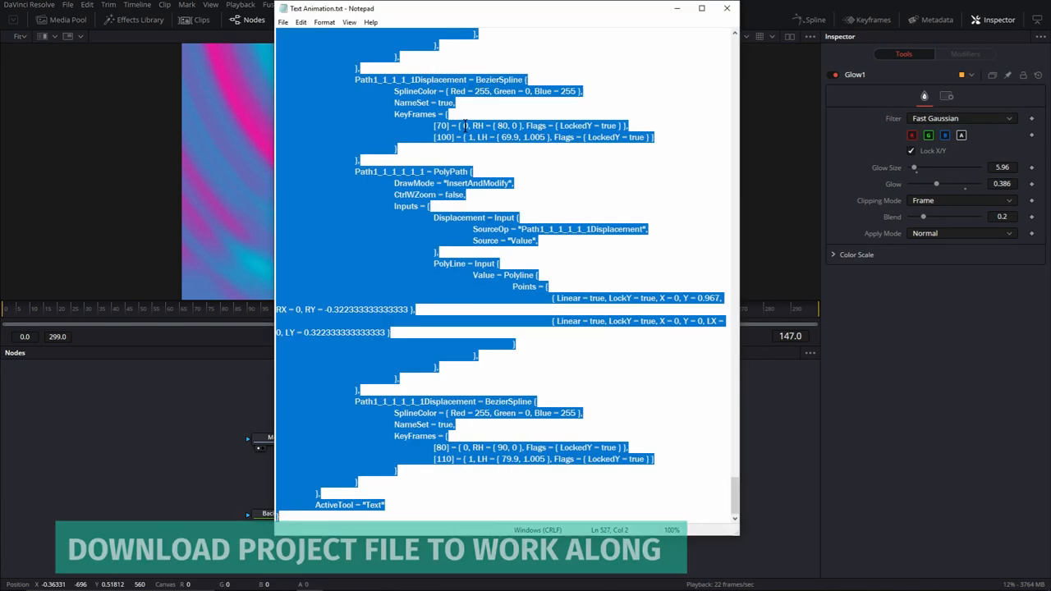
- Paste the 'SUPER Moon' Text node between Merge1 and MediaOut1
click(726, 10)
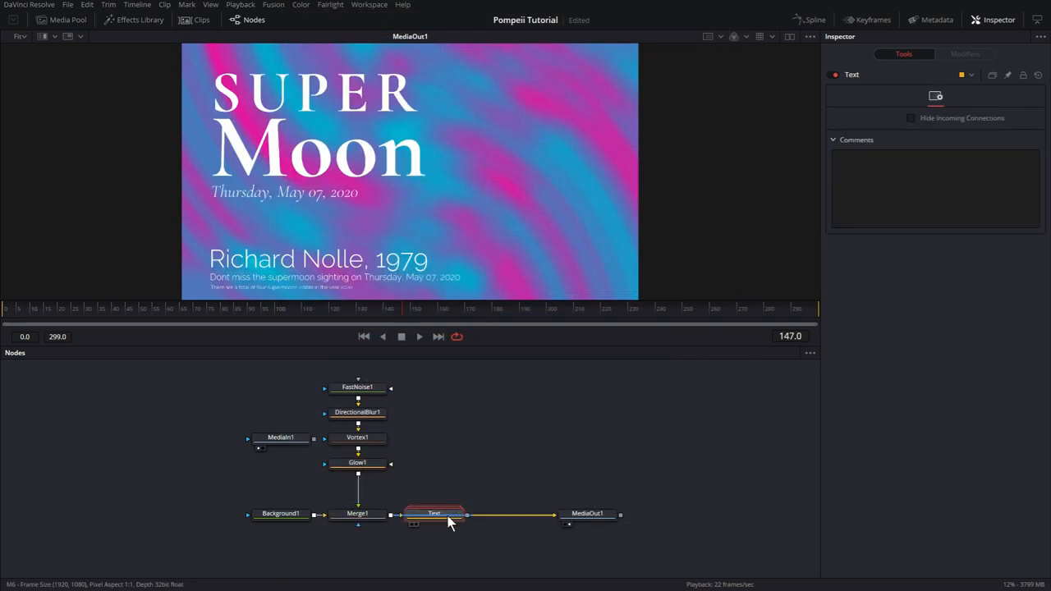
click(477, 414)
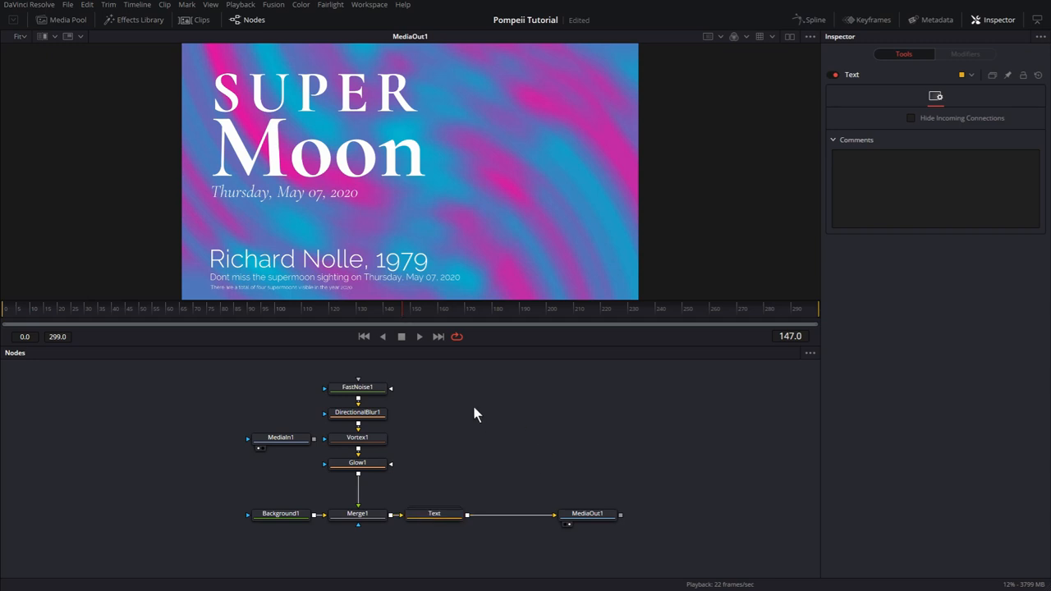
mouse_move(483, 414)
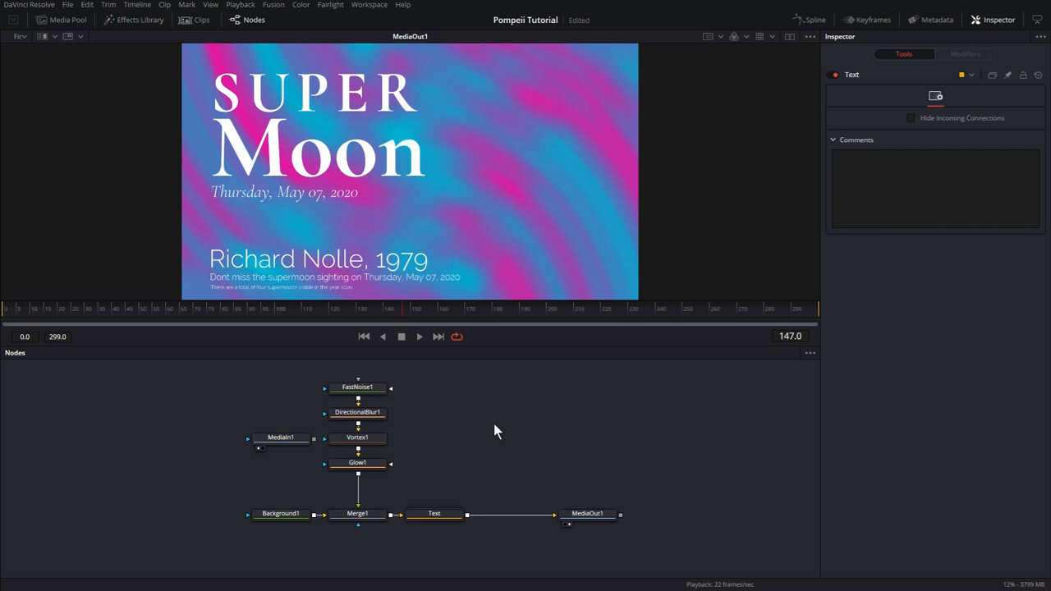
mouse_move(325, 86)
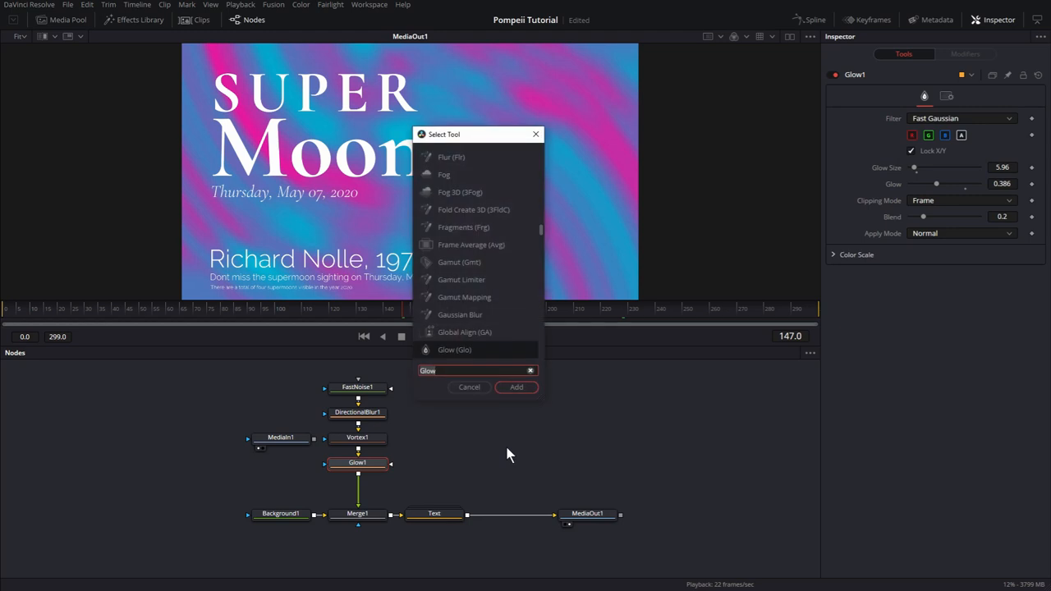
- Add a Blur node after Glow1 with Blur Size around 6.3 to soften the streaks
text(blur)
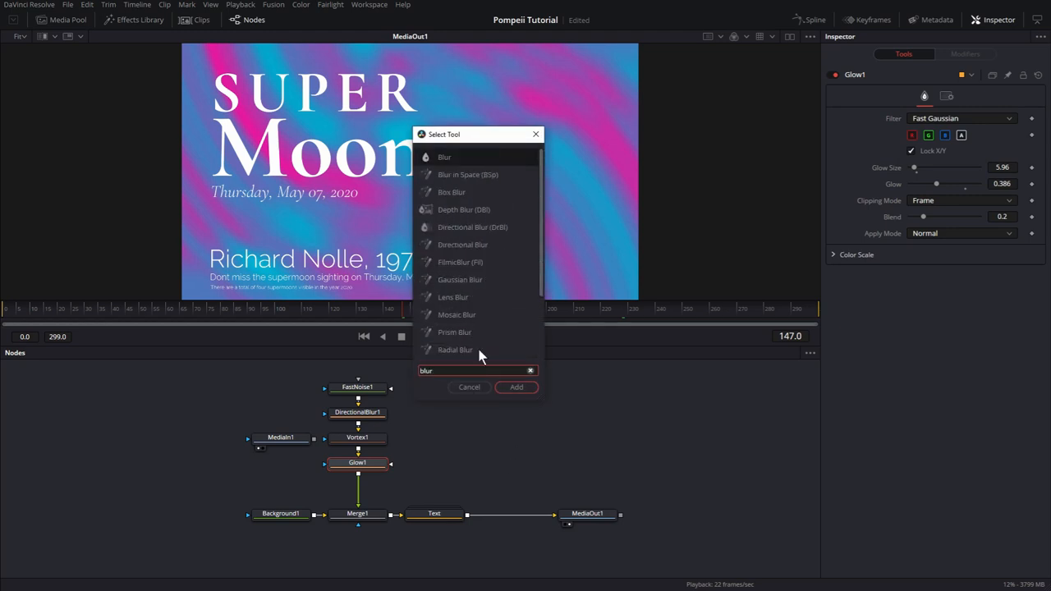
click(516, 388)
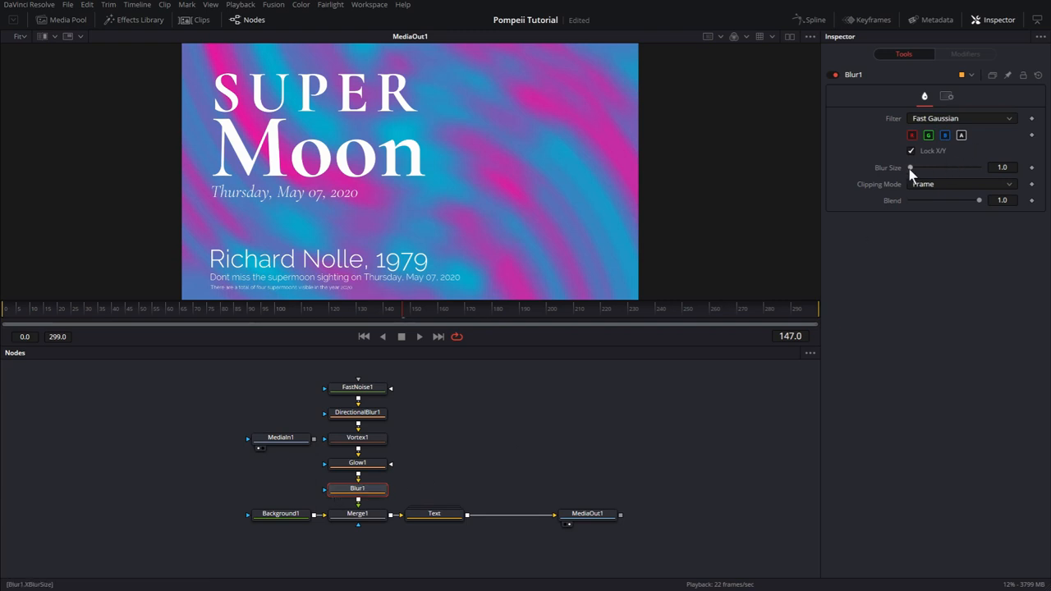
drag(910, 167, 921, 168)
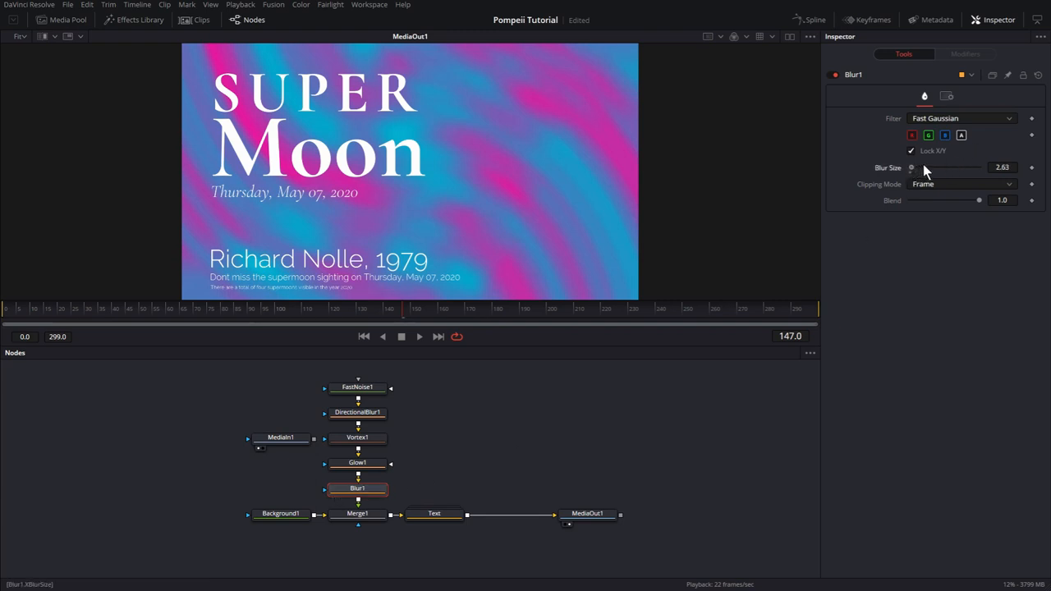
drag(911, 168, 949, 168)
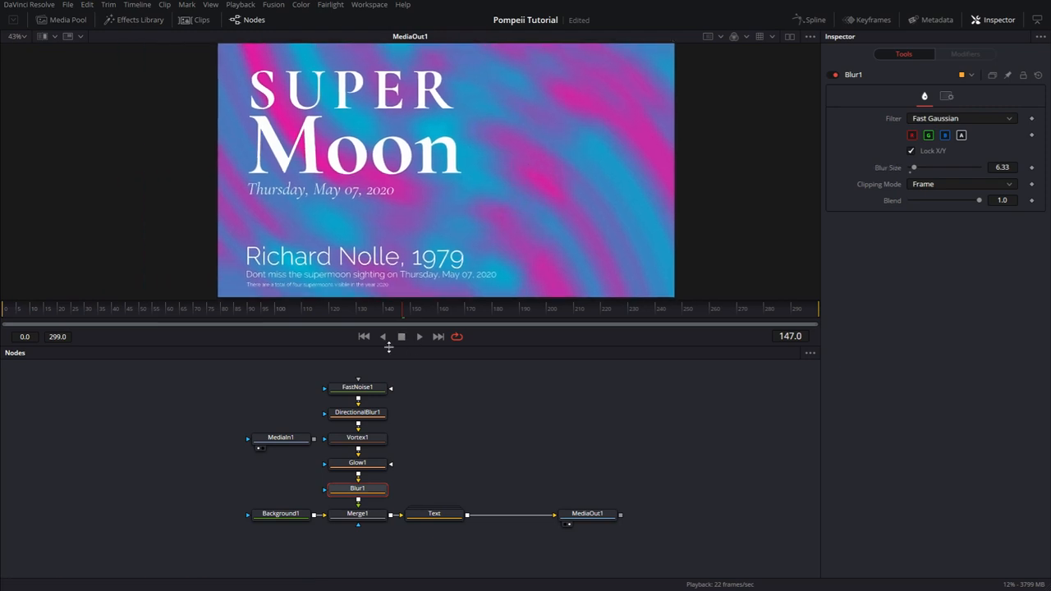
click(358, 388)
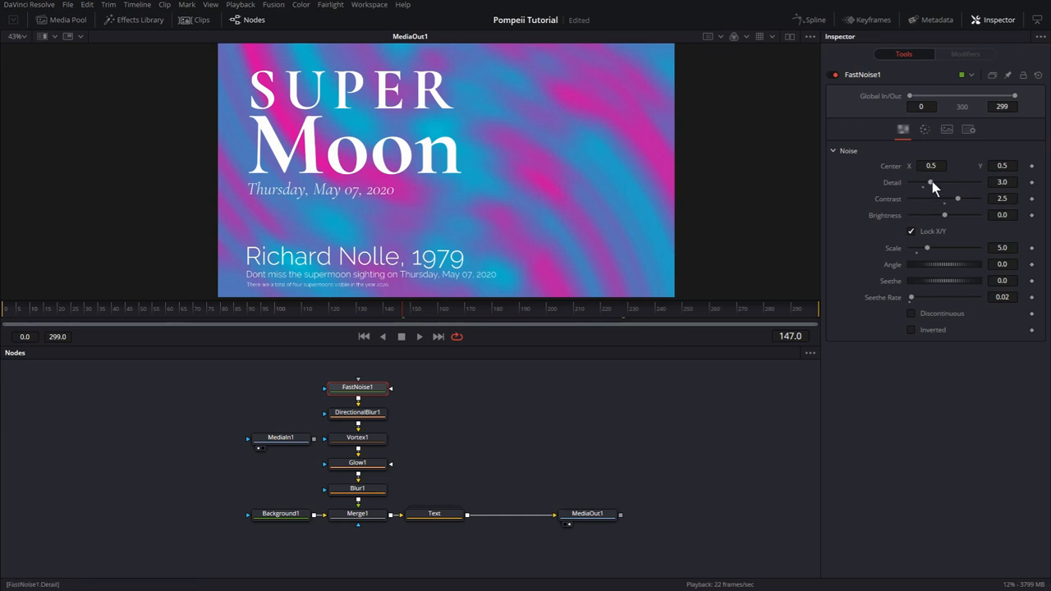
- Raise FastNoise1 detail and contrast to 3.25, then enlarge Blur1's size to 9.24
drag(929, 182, 947, 182)
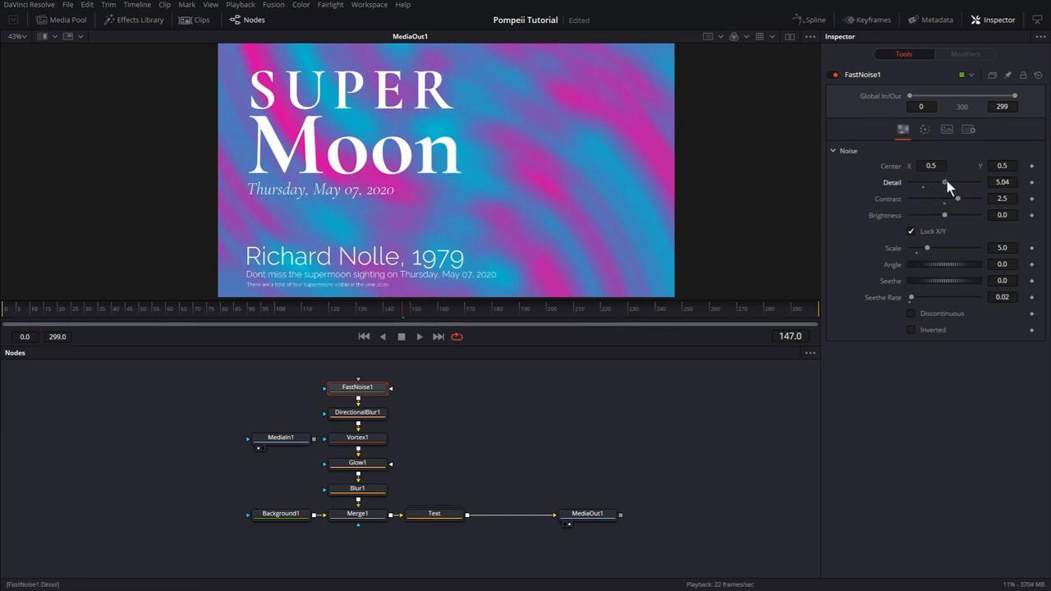
drag(945, 180, 959, 181)
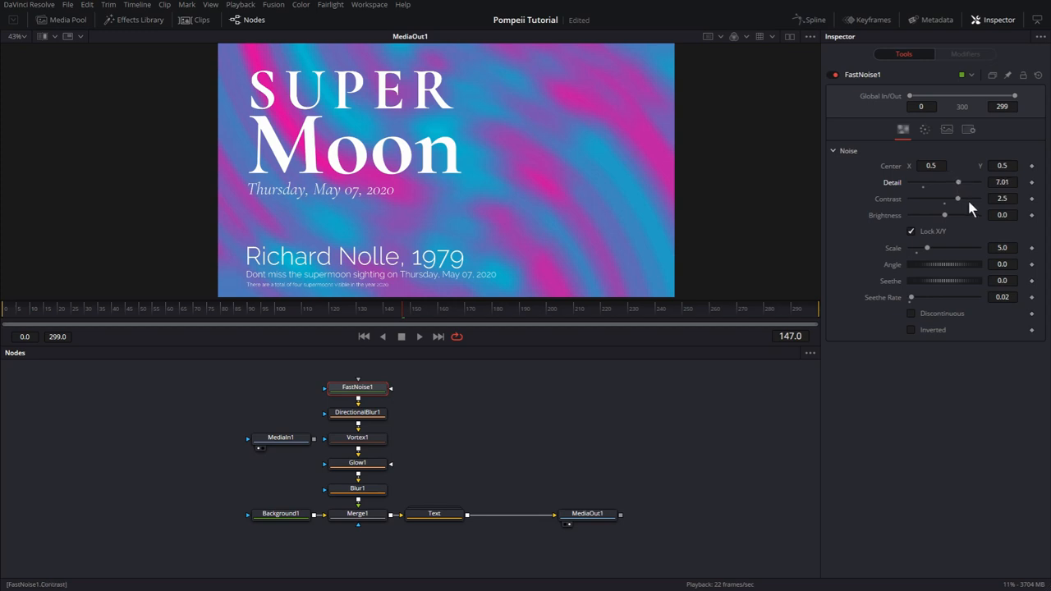
drag(956, 199, 967, 198)
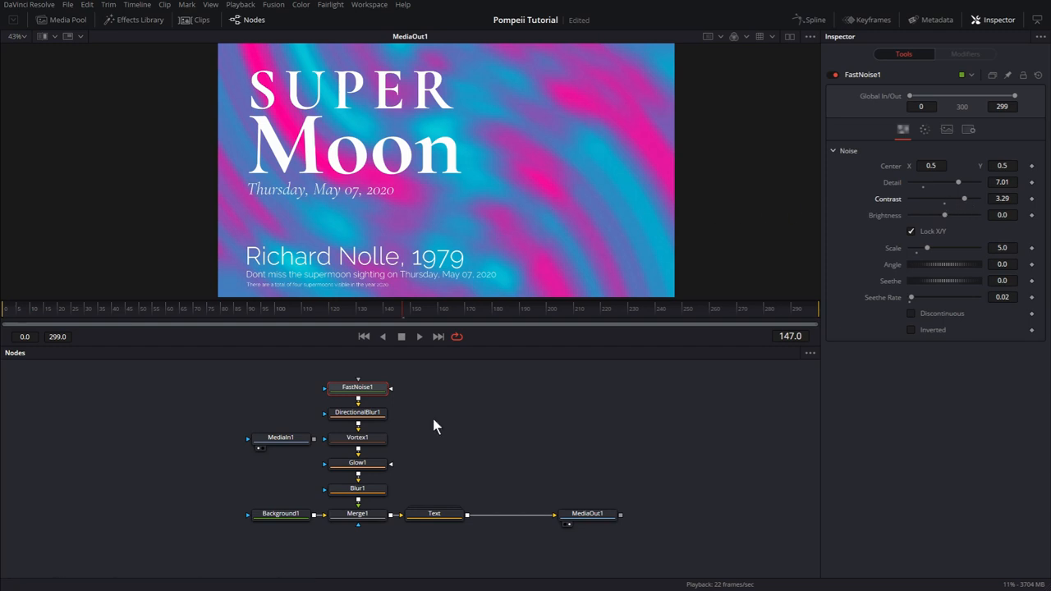
click(358, 489)
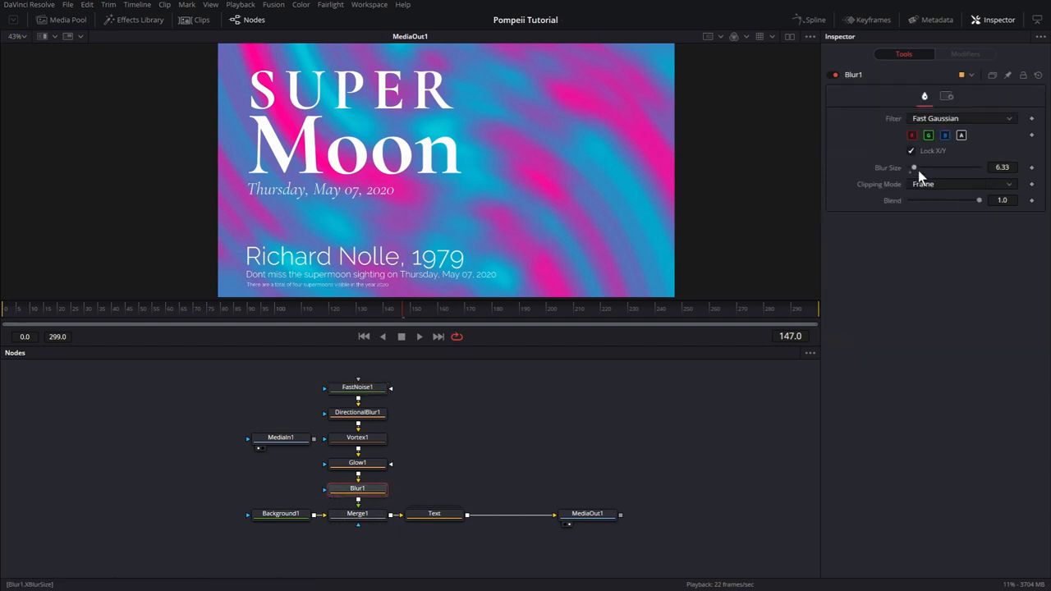
drag(913, 167, 935, 168)
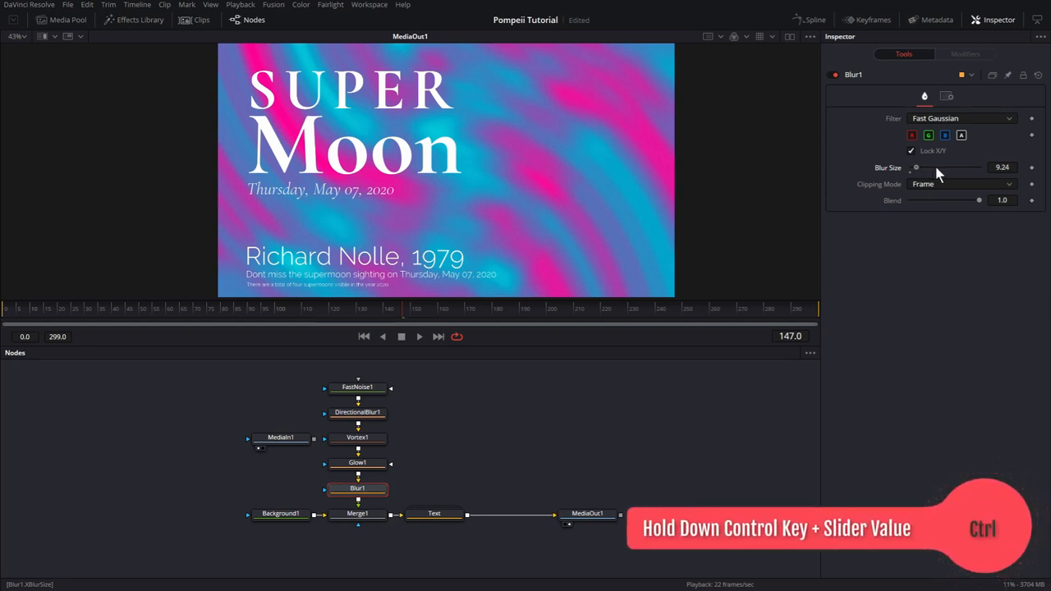
mouse_move(470, 431)
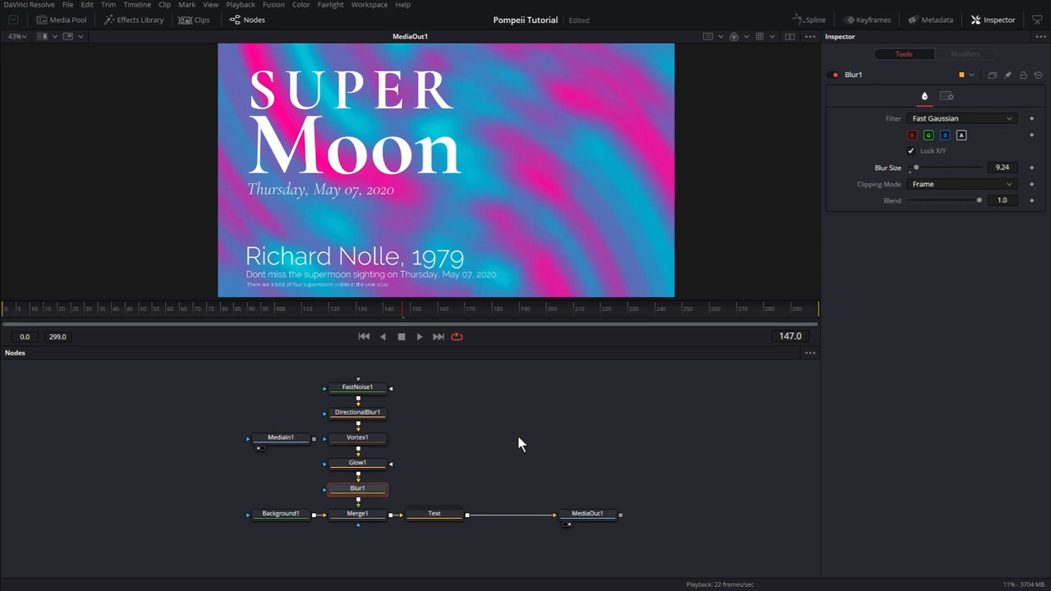
mouse_move(679, 556)
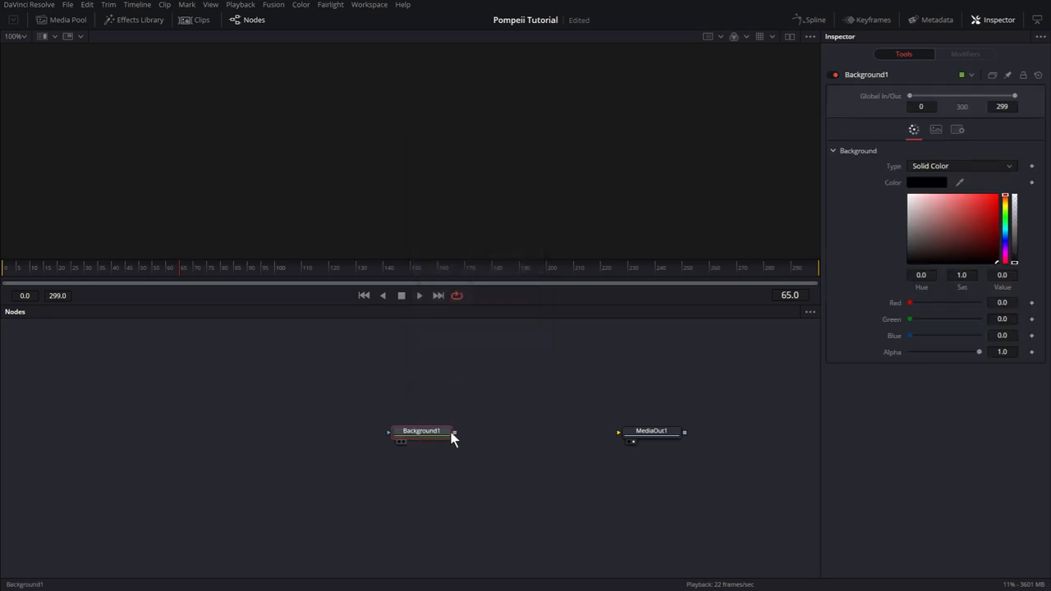
- Wire Background1's output into MediaOut1 in the new composition
drag(421, 431, 344, 430)
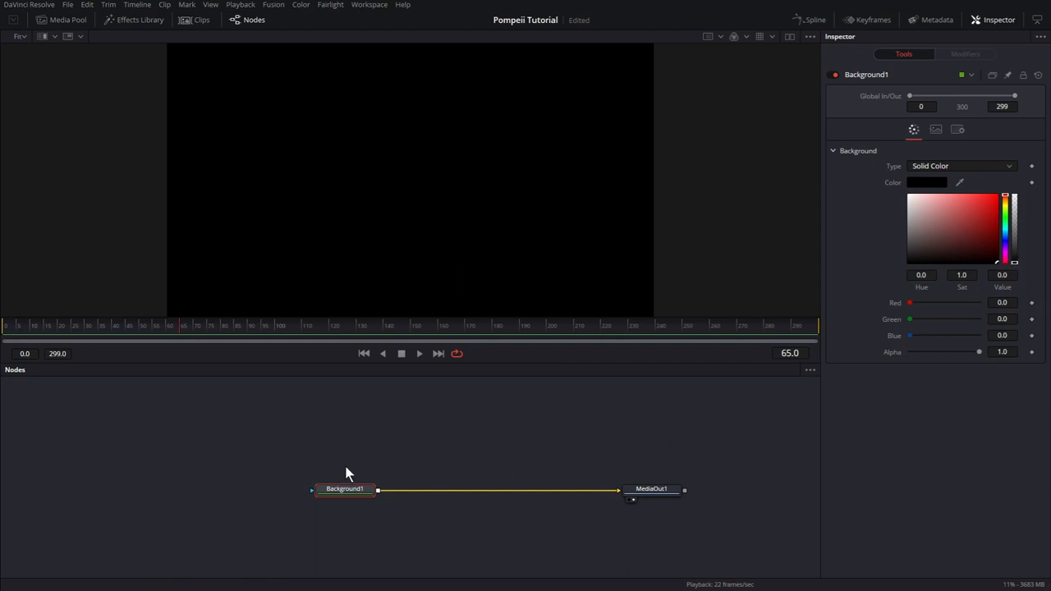
click(1005, 220)
text(bg)
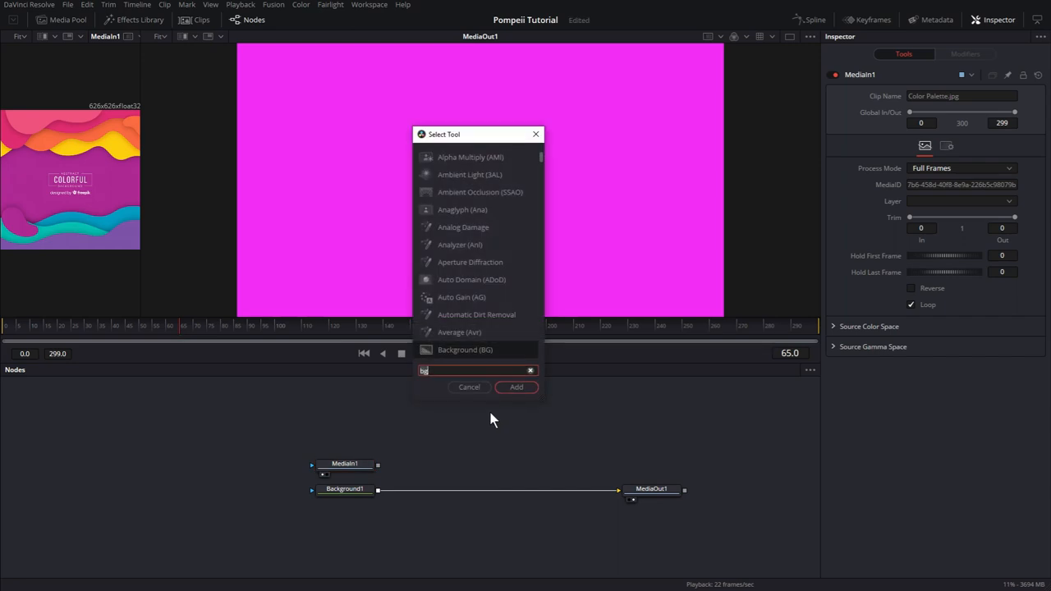
- Insert a Merge before MediaOut1 with Background2 as its foreground
click(516, 388)
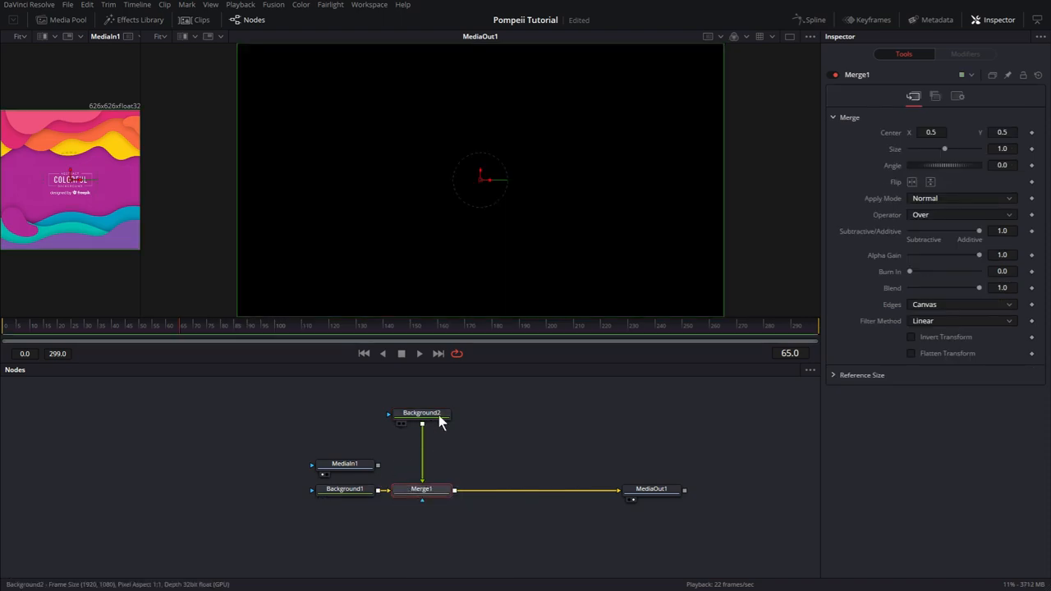
click(421, 414)
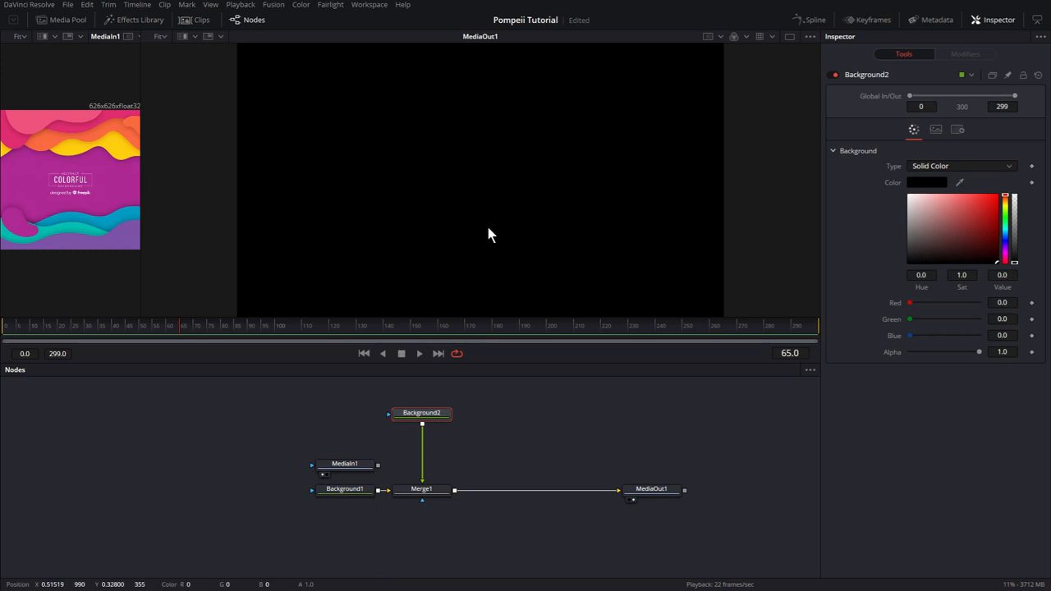
mouse_move(930, 276)
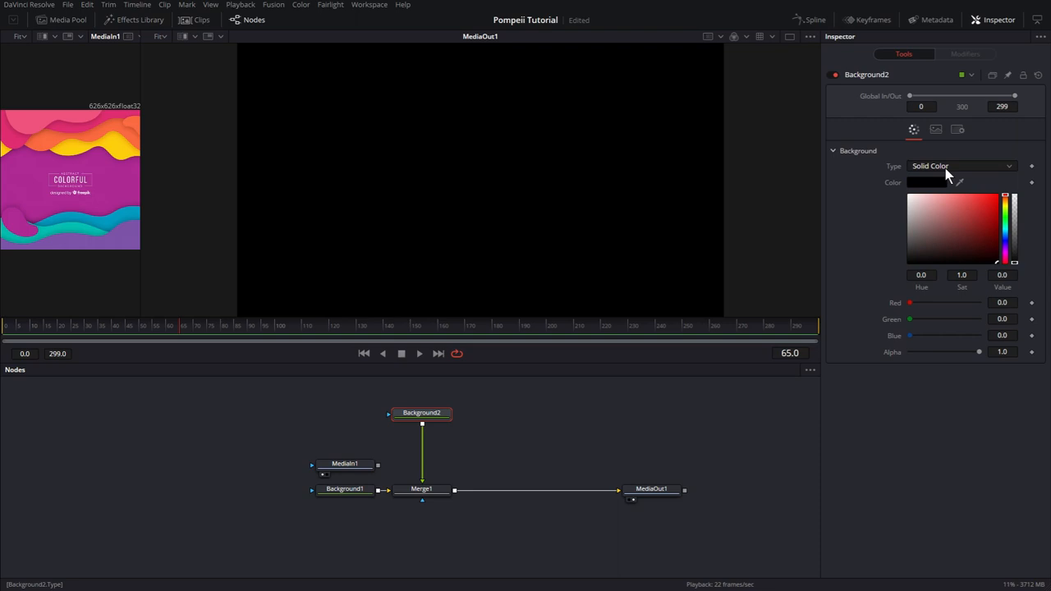
- Set Background2 to Four Corner and sample yellow top-left and magenta top-right
click(961, 166)
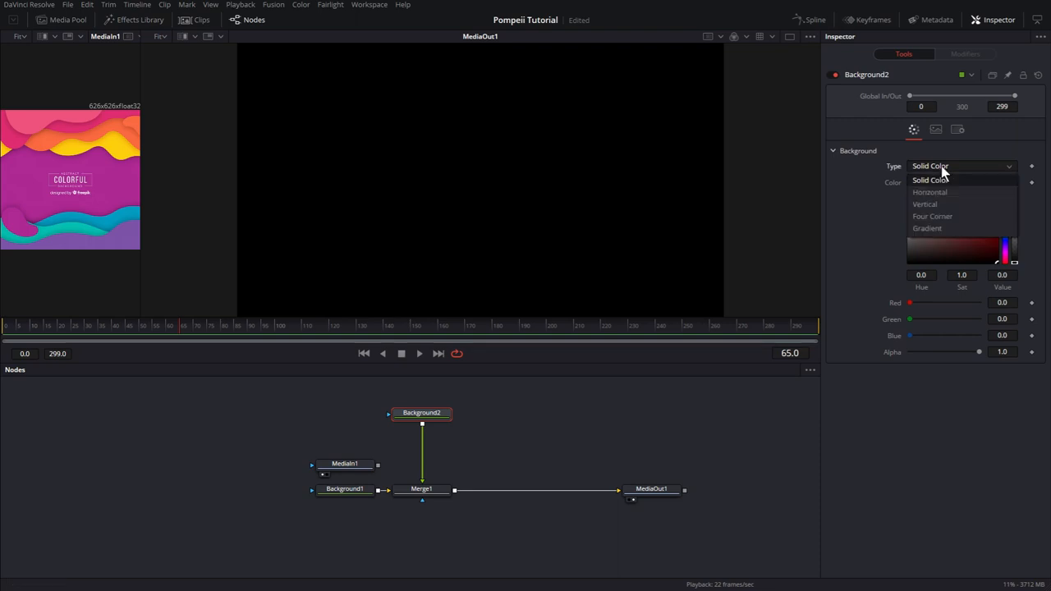
mouse_move(950, 227)
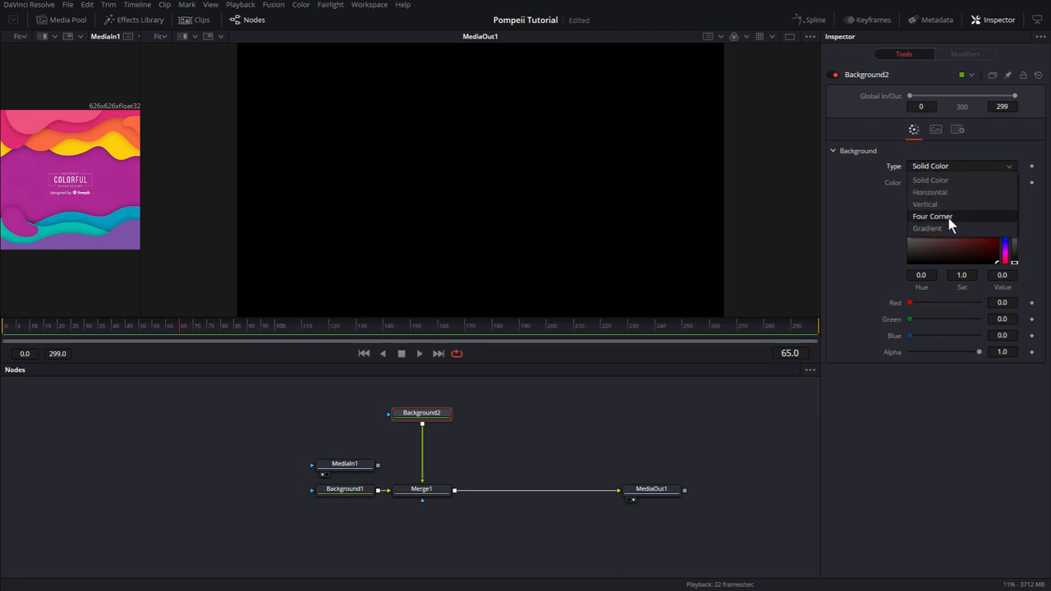
click(929, 216)
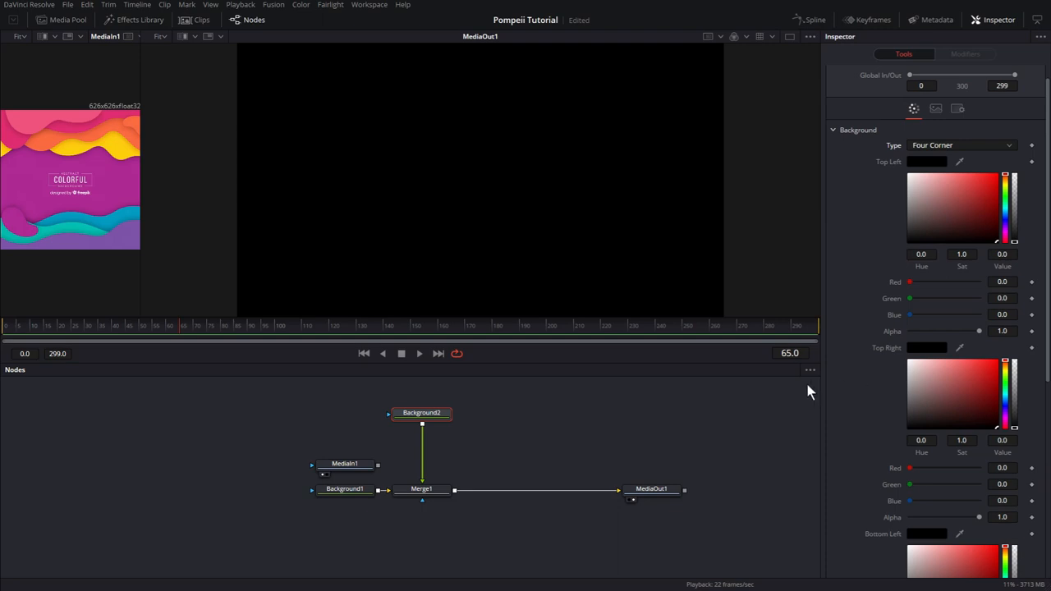
mouse_move(917, 320)
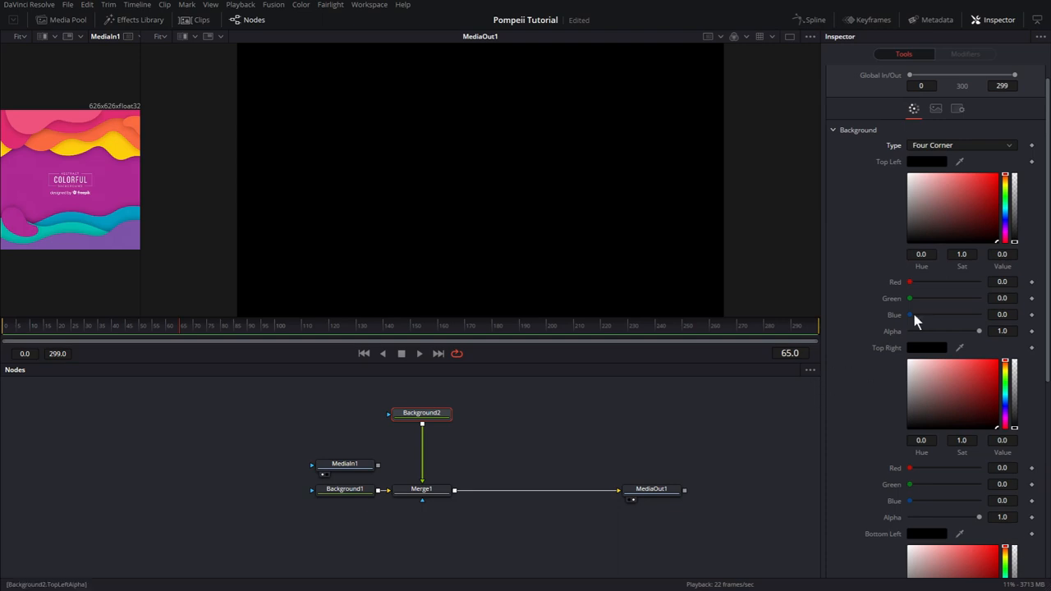
mouse_move(919, 182)
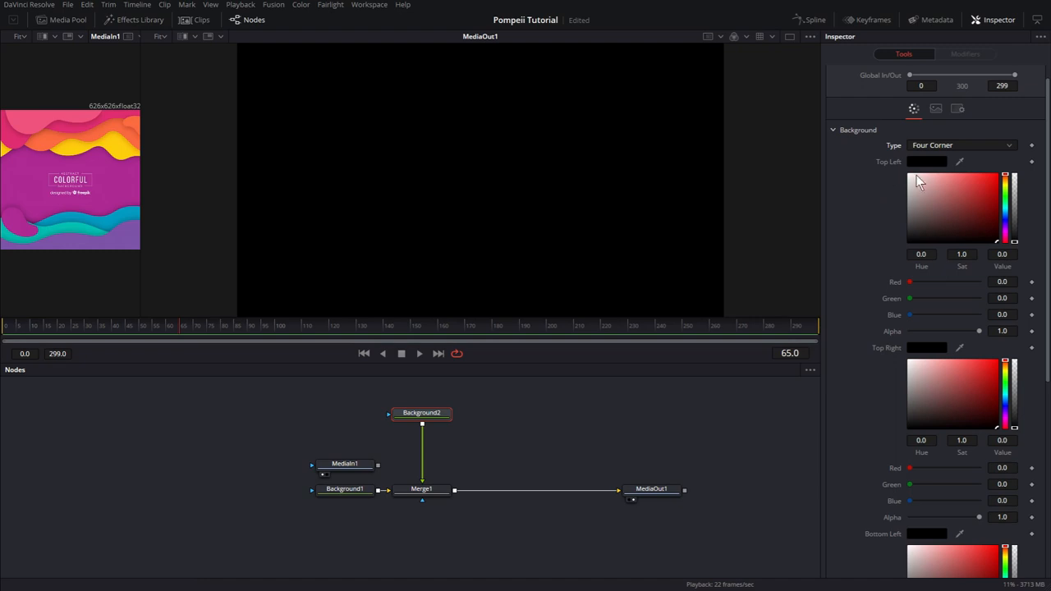
click(927, 161)
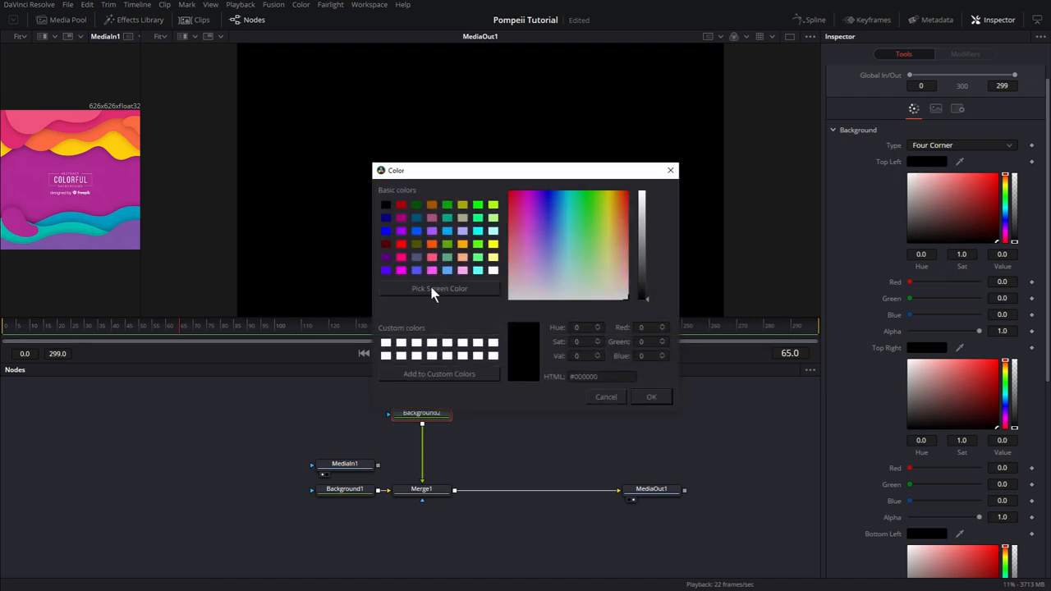
click(437, 289)
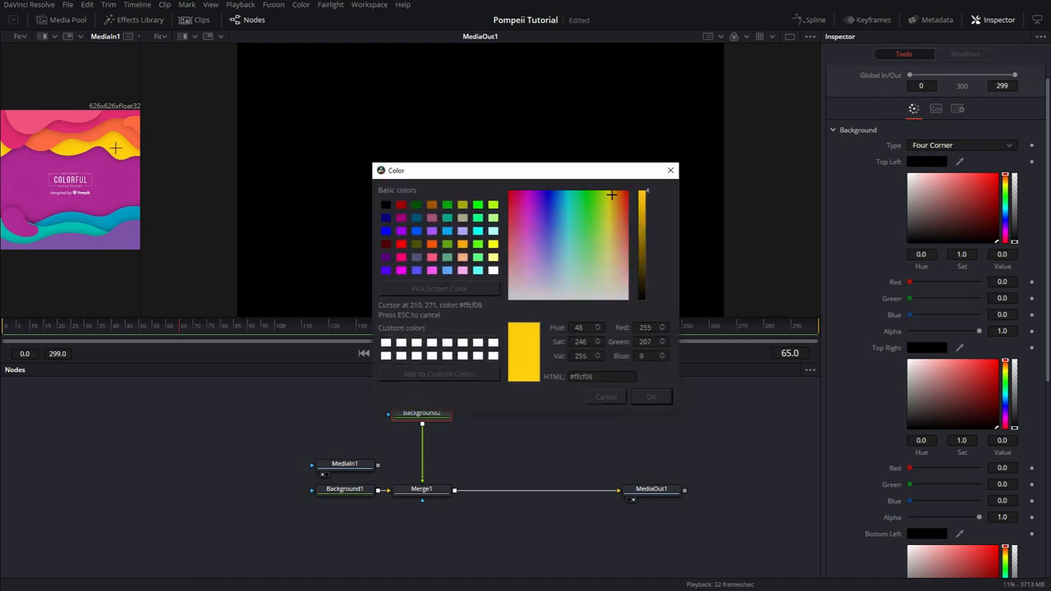
click(651, 396)
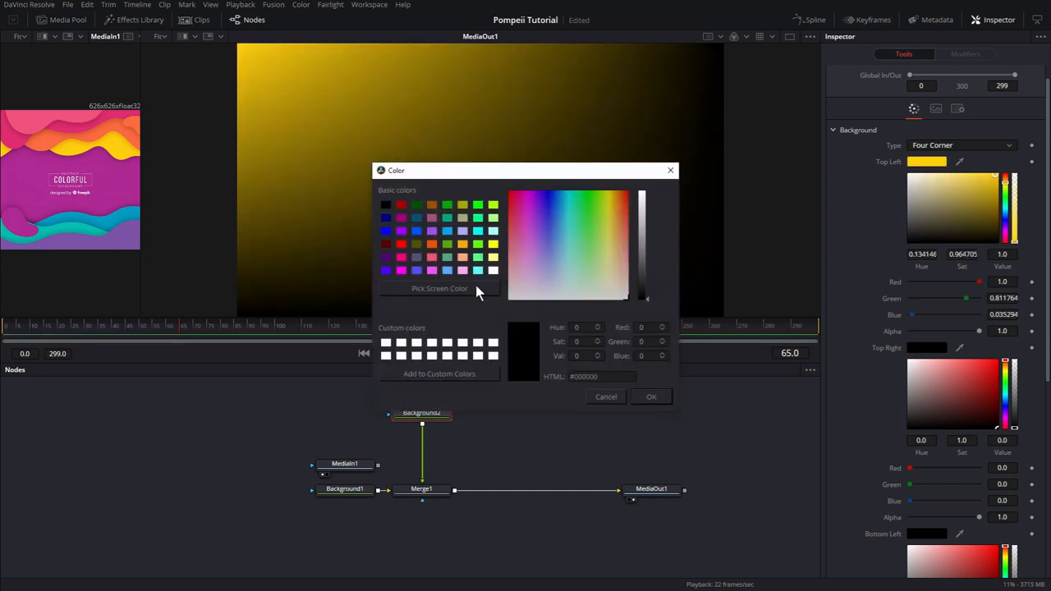
click(440, 289)
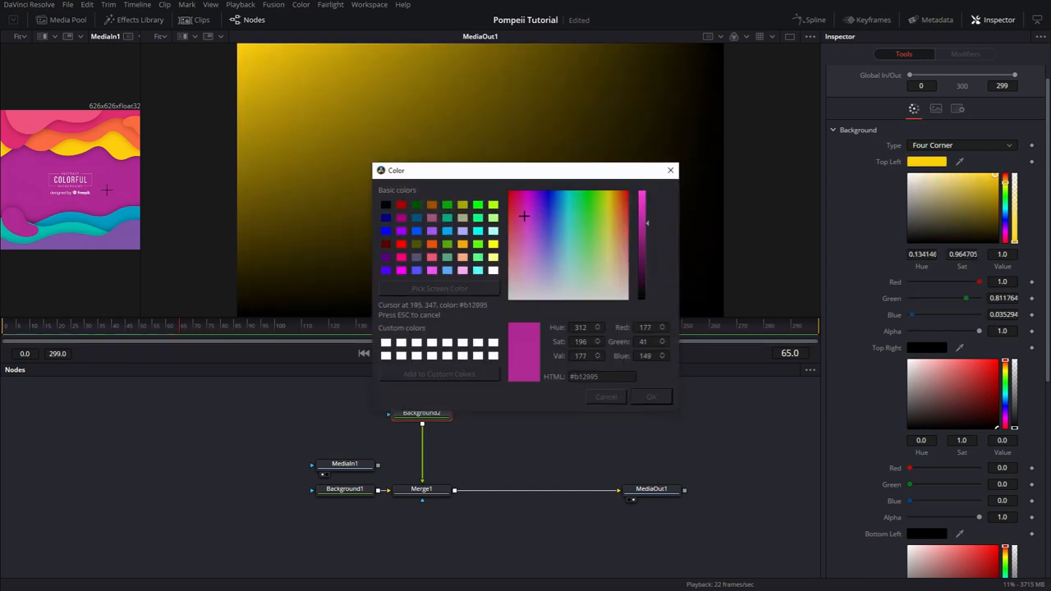
click(651, 395)
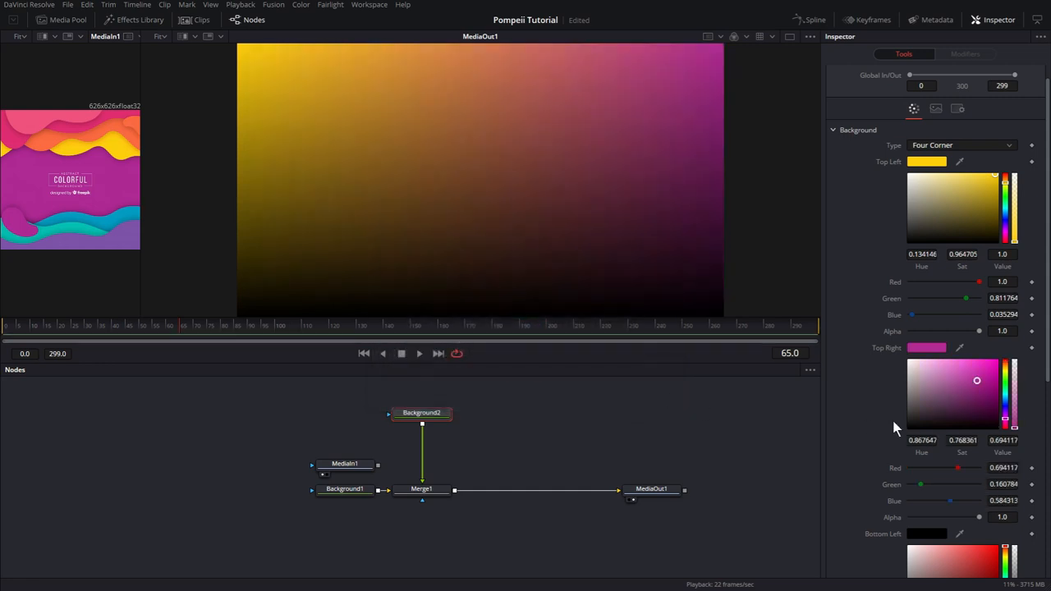
- Sample orange for the bottom-right corner and settle on purple for bottom-left
scroll(down, 3)
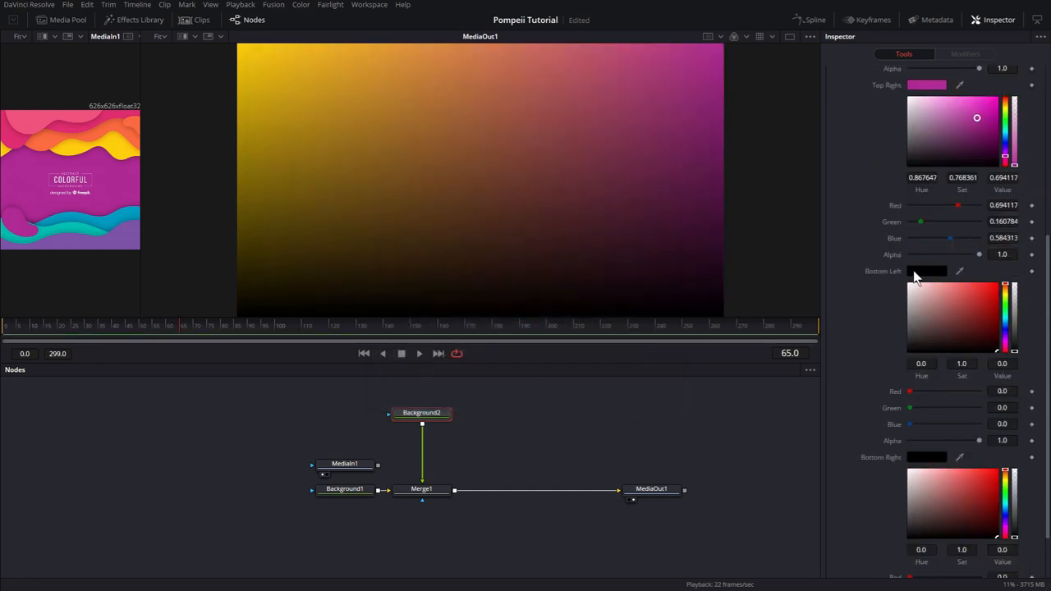
click(928, 271)
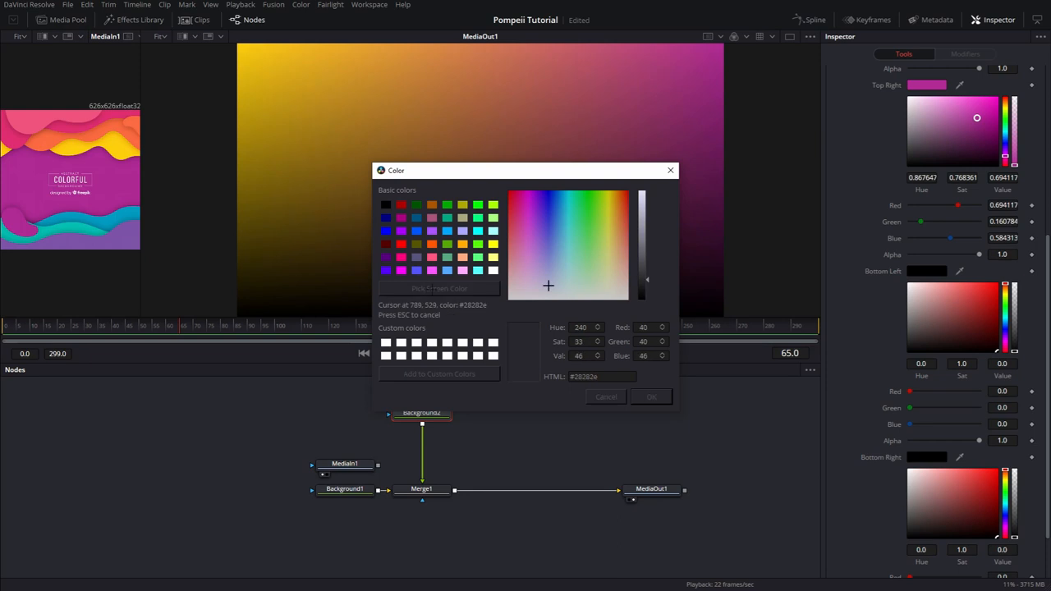
click(568, 197)
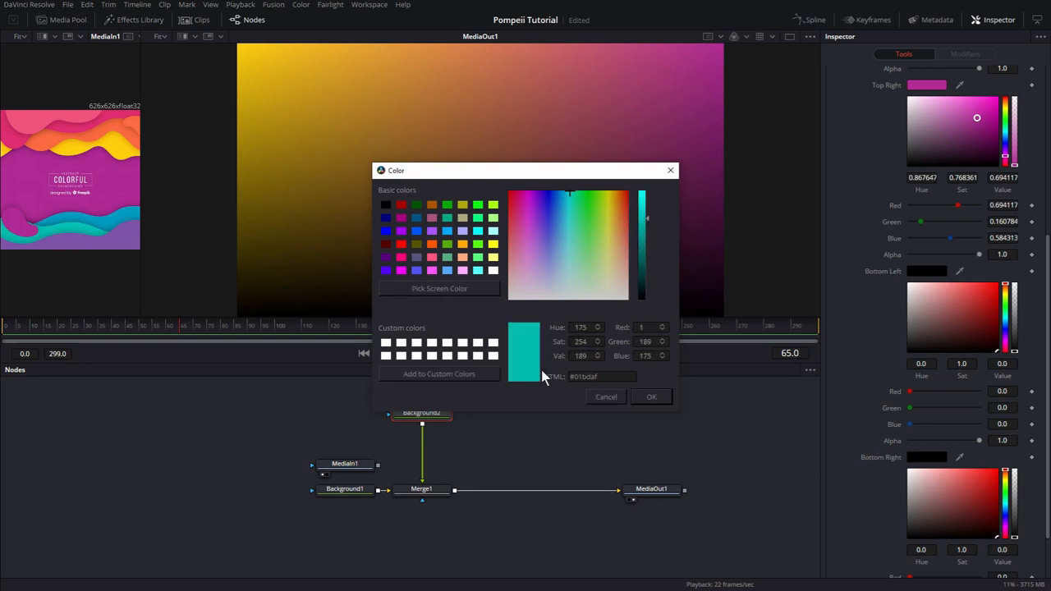
click(650, 396)
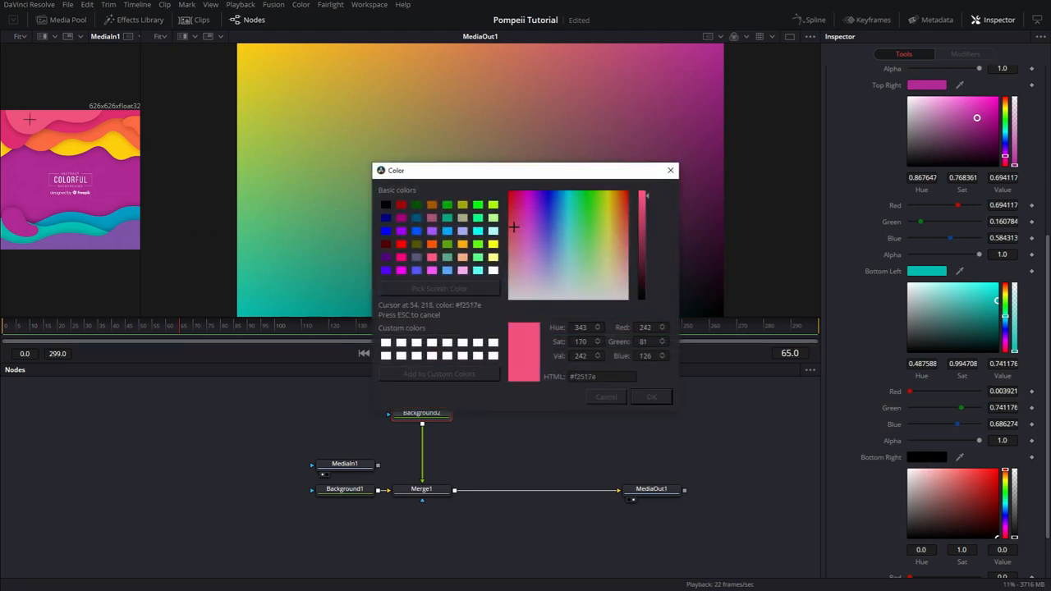
click(625, 217)
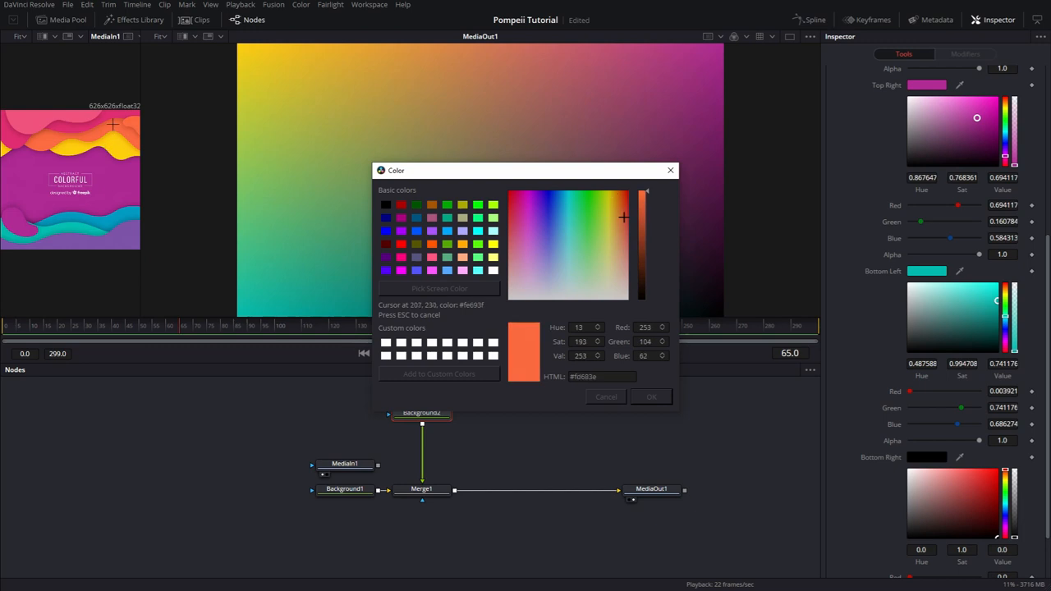
click(651, 396)
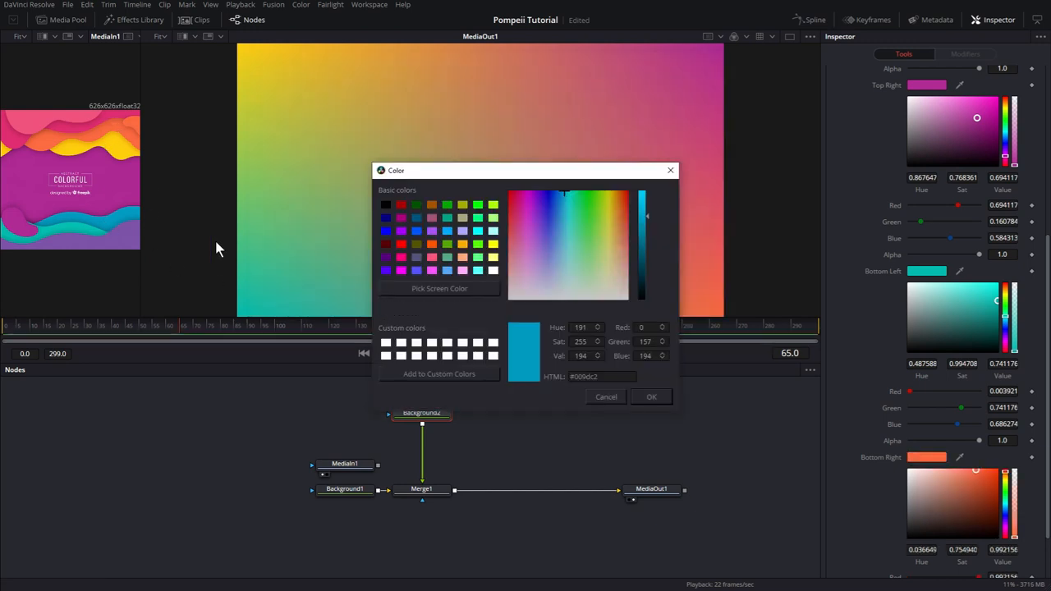
click(651, 396)
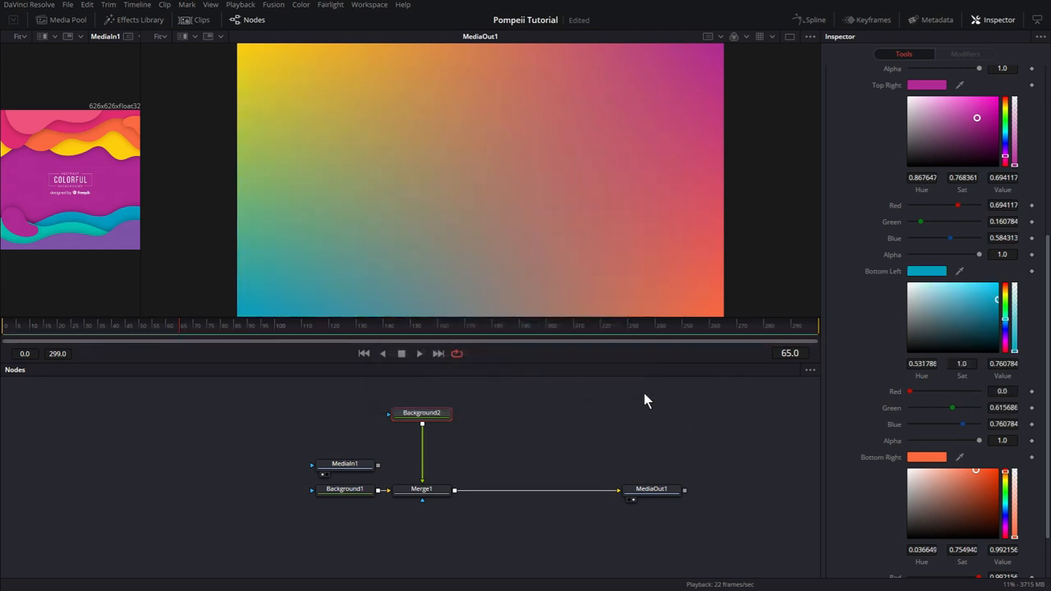
mouse_move(928, 276)
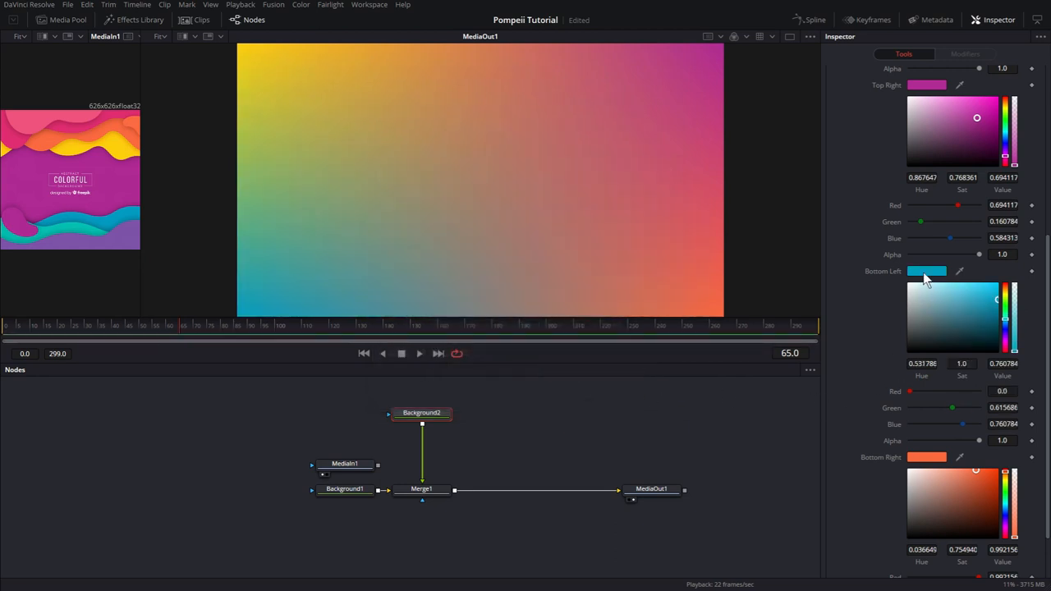
click(930, 271)
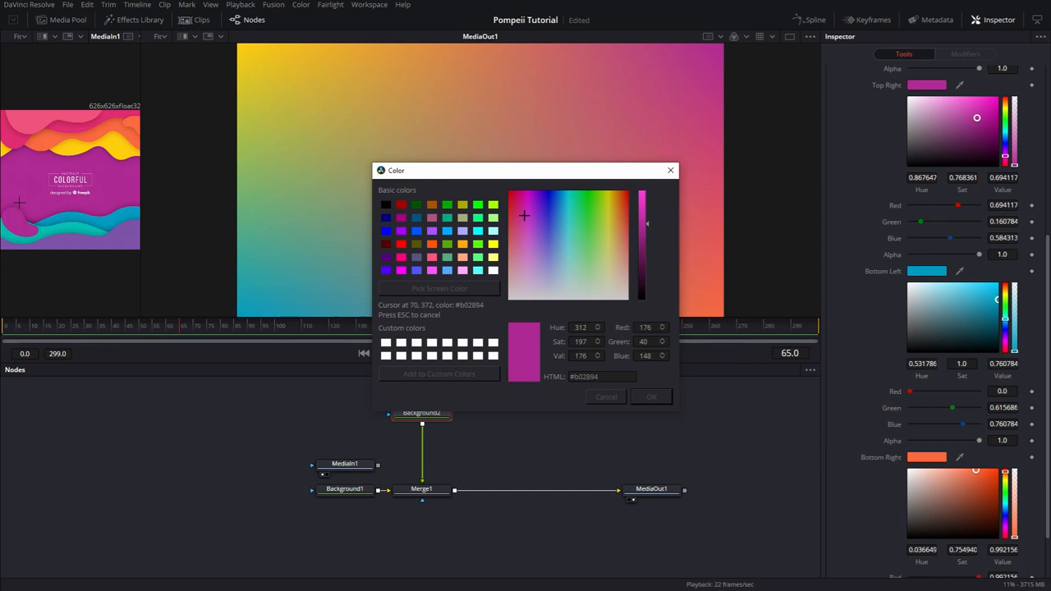
click(539, 243)
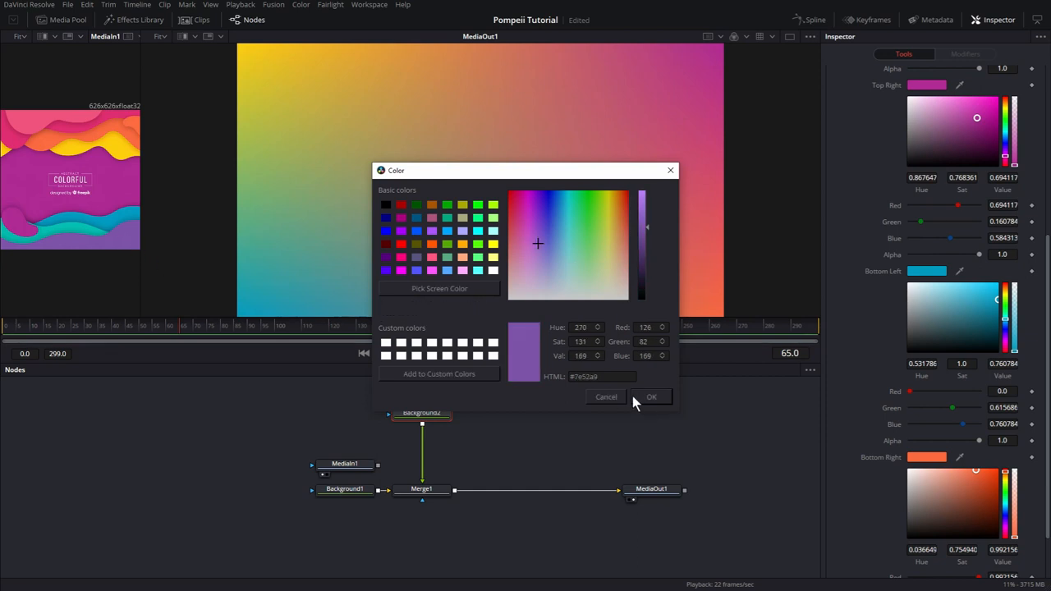
click(654, 396)
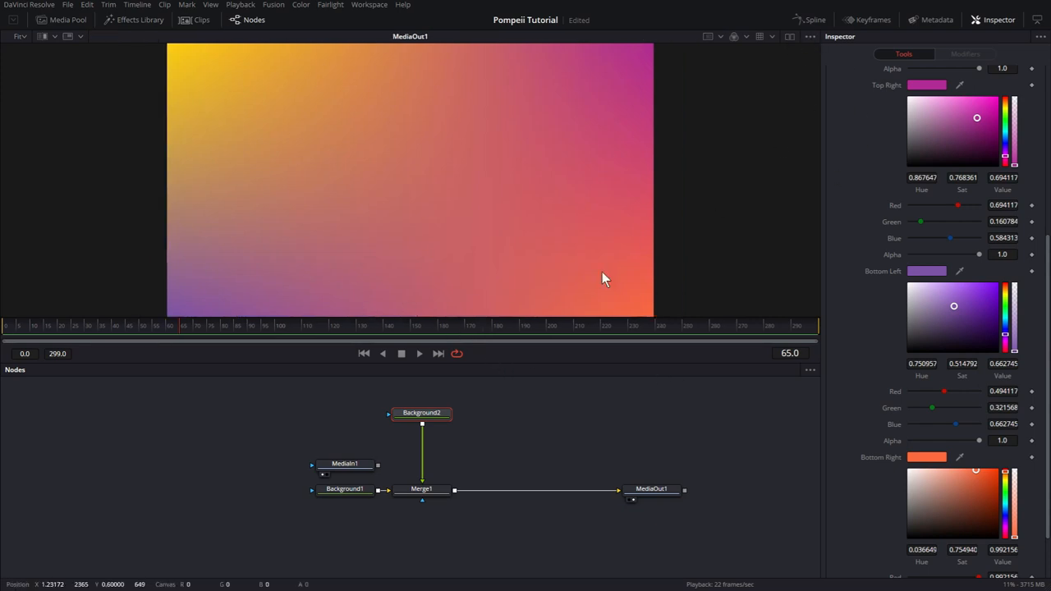
- Add a Fast Noise with Detail 6 and Scale 2 as Background2's effect mask
click(420, 414)
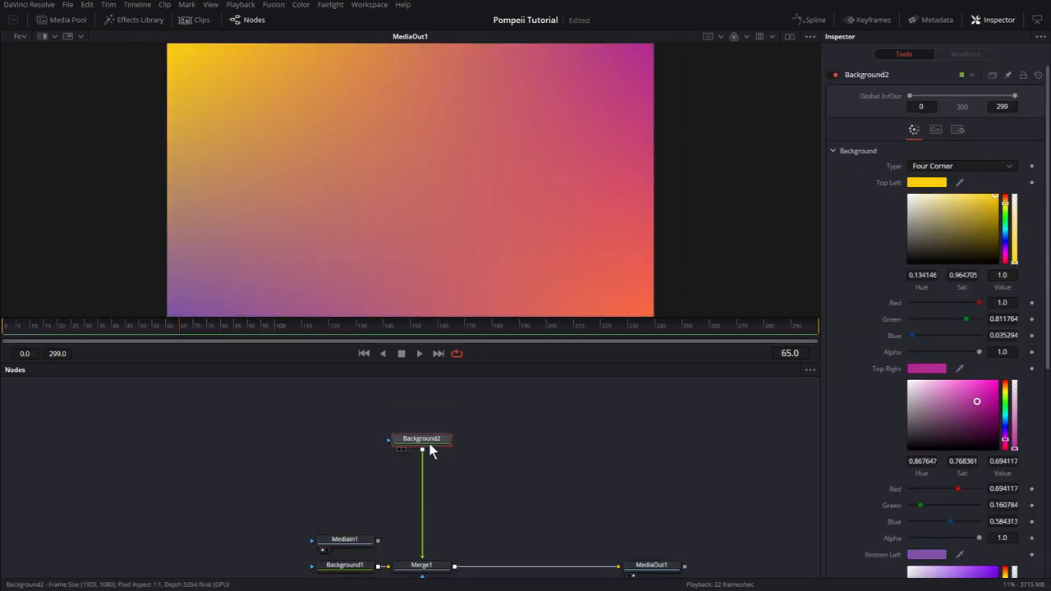
mouse_move(427, 452)
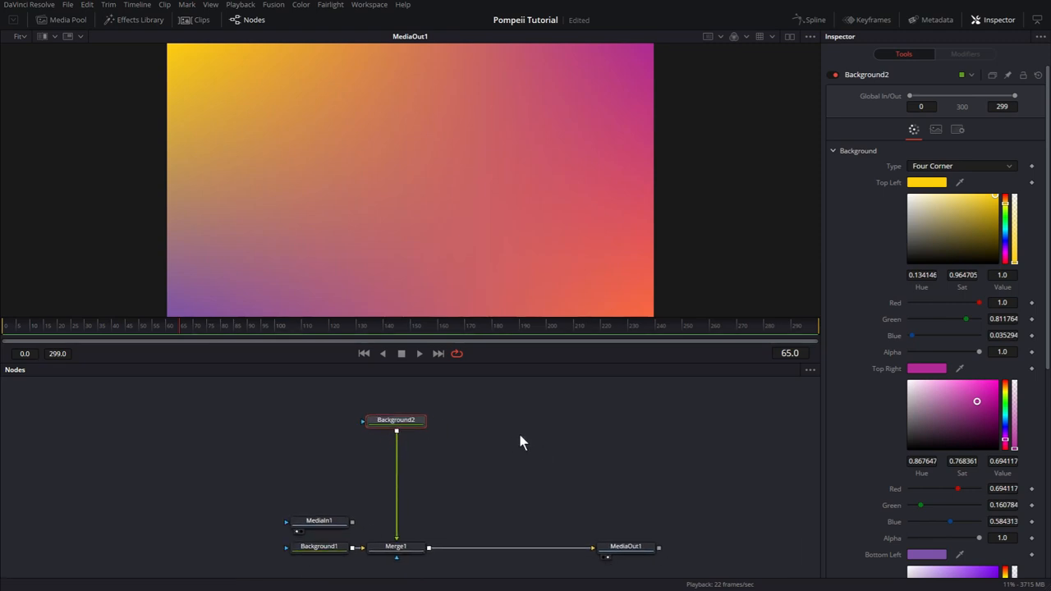
text(fn)
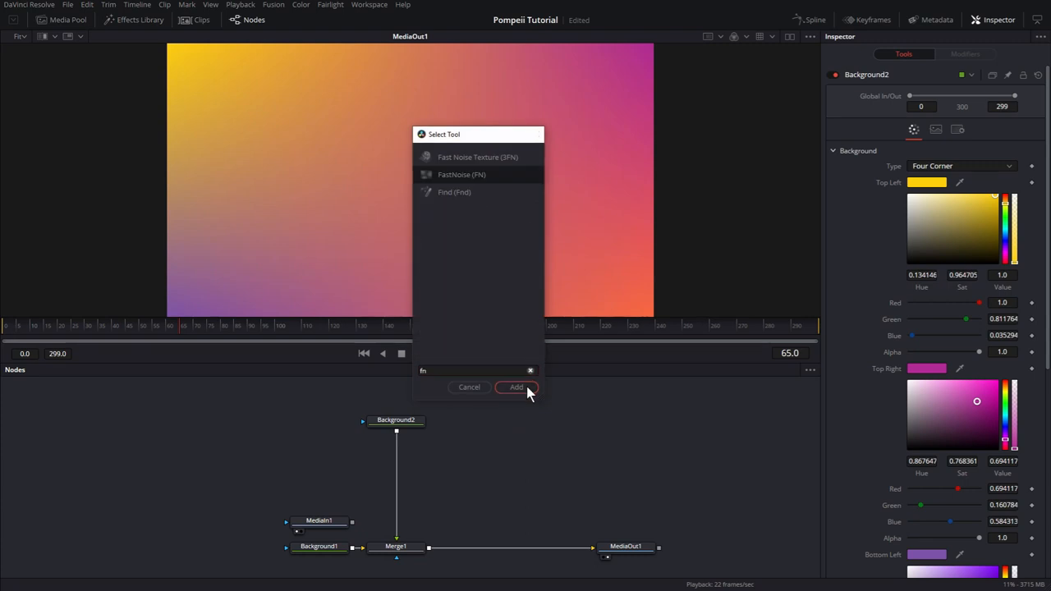
click(515, 388)
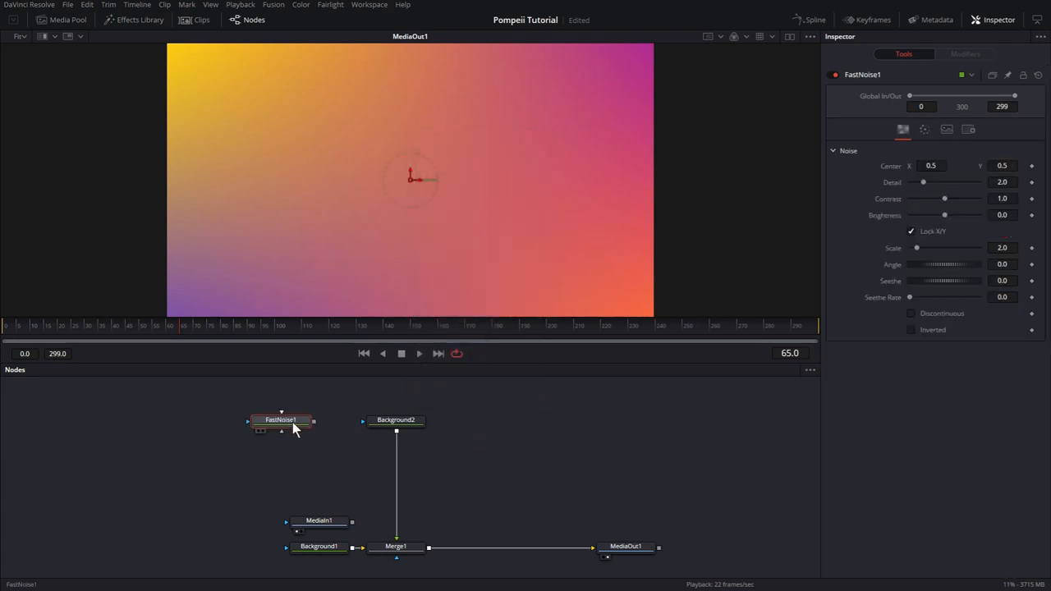
mouse_move(327, 460)
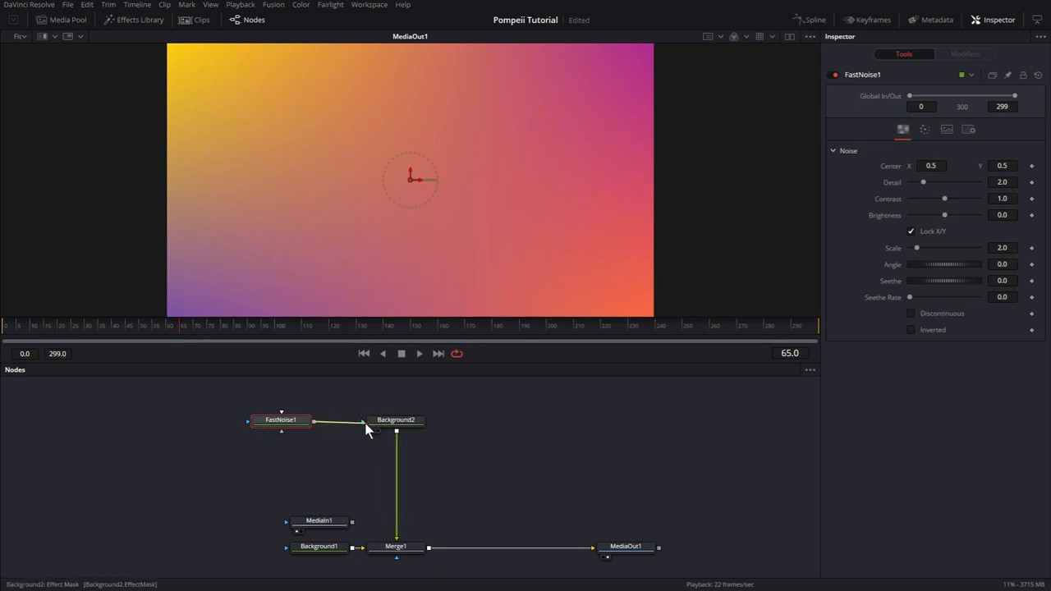
click(394, 420)
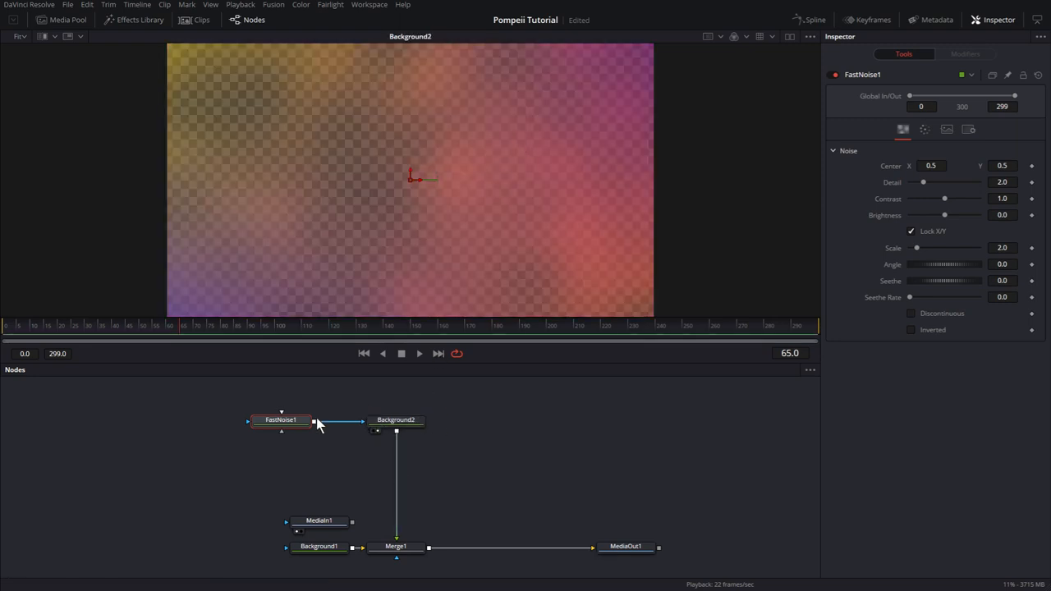
mouse_move(283, 421)
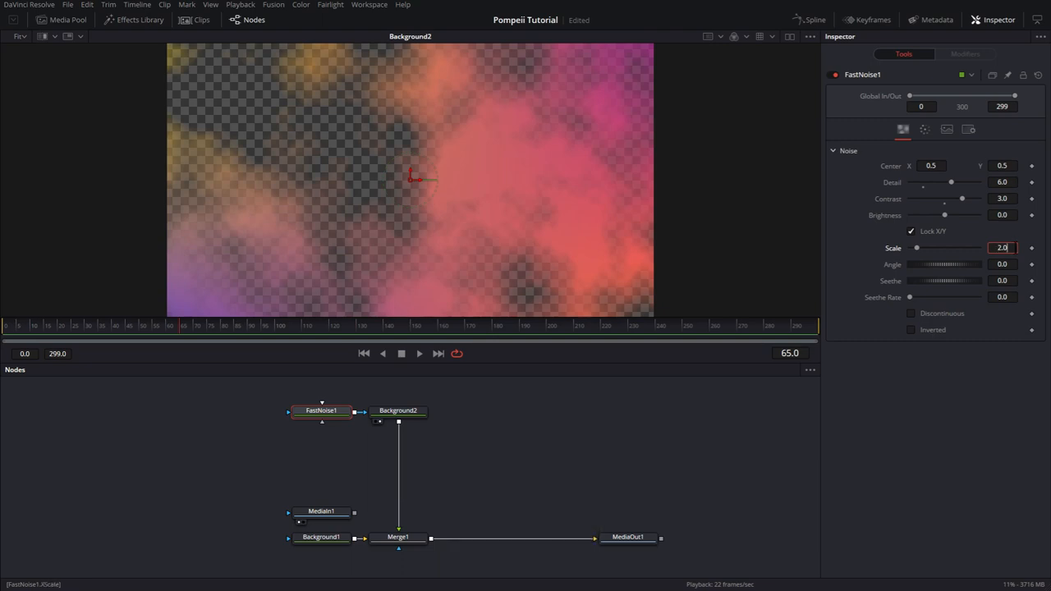
click(1002, 262)
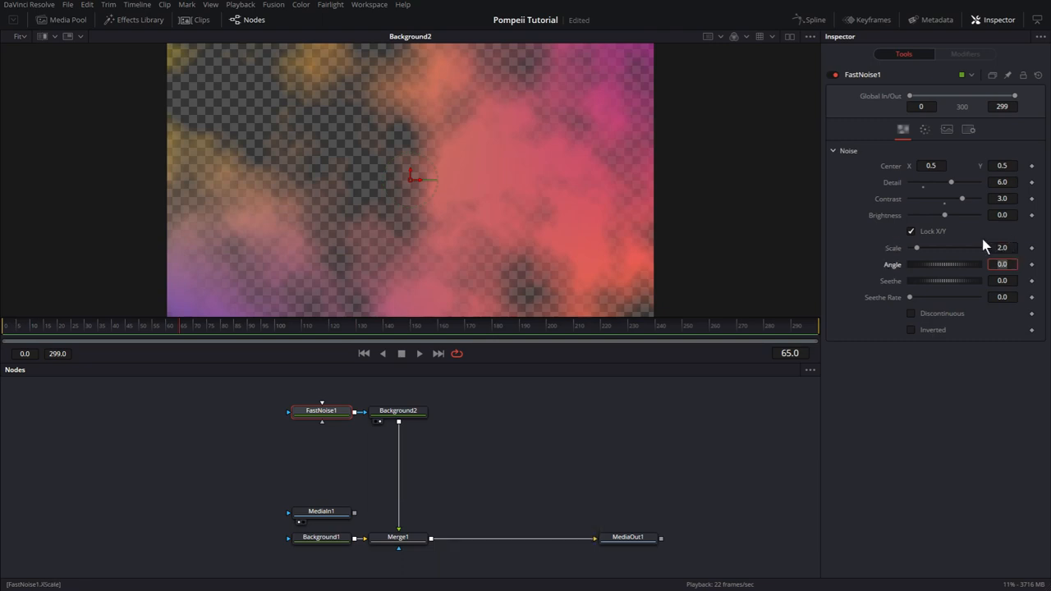
mouse_move(390, 135)
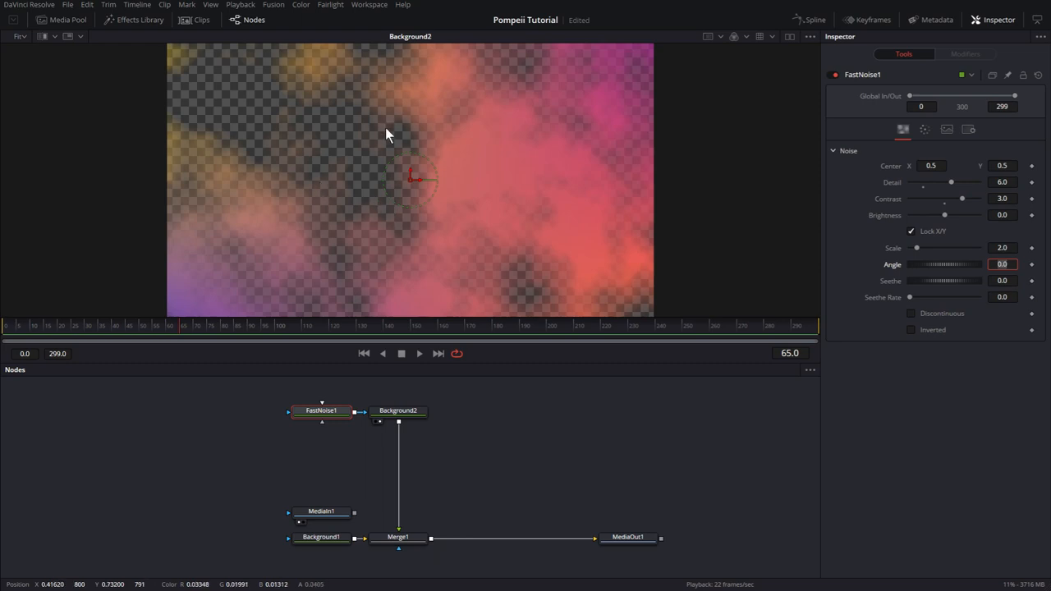
mouse_move(332, 148)
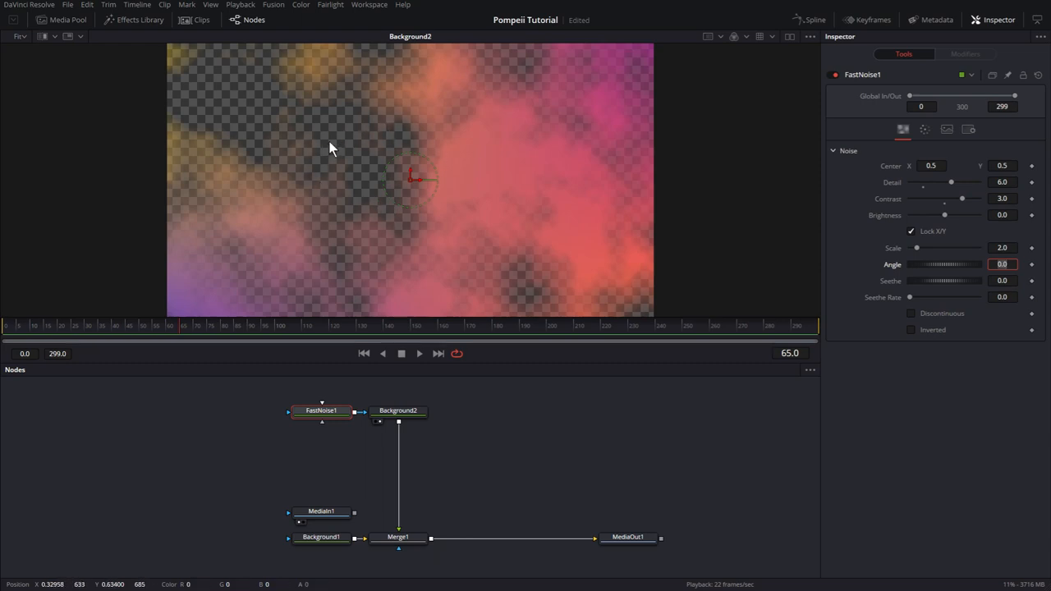
click(632, 537)
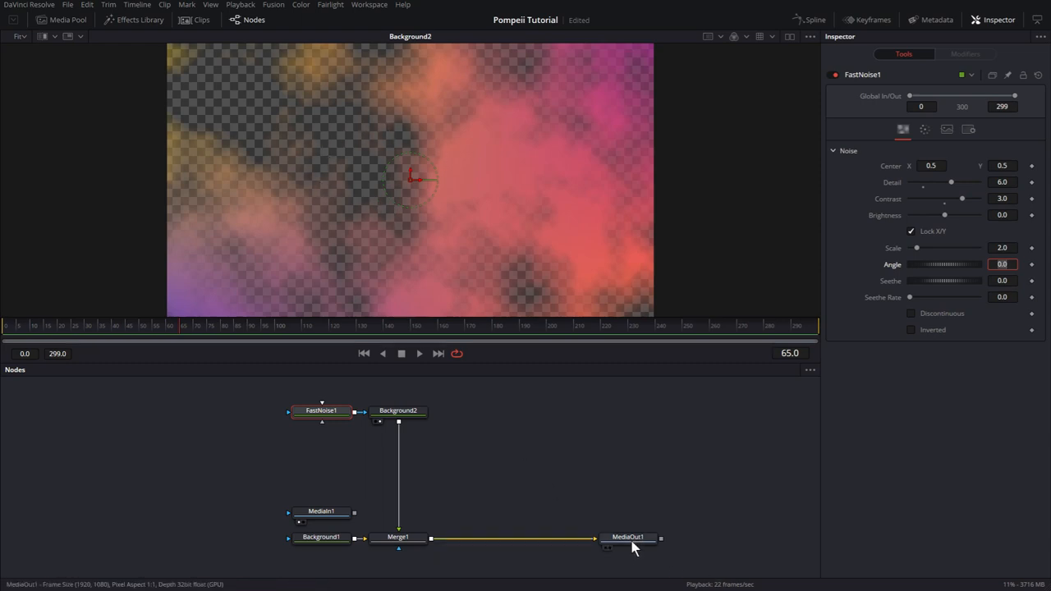
- View MediaOut1 with checker underlay and set FastNoise1 Seethe Rate to 0.02
click(634, 535)
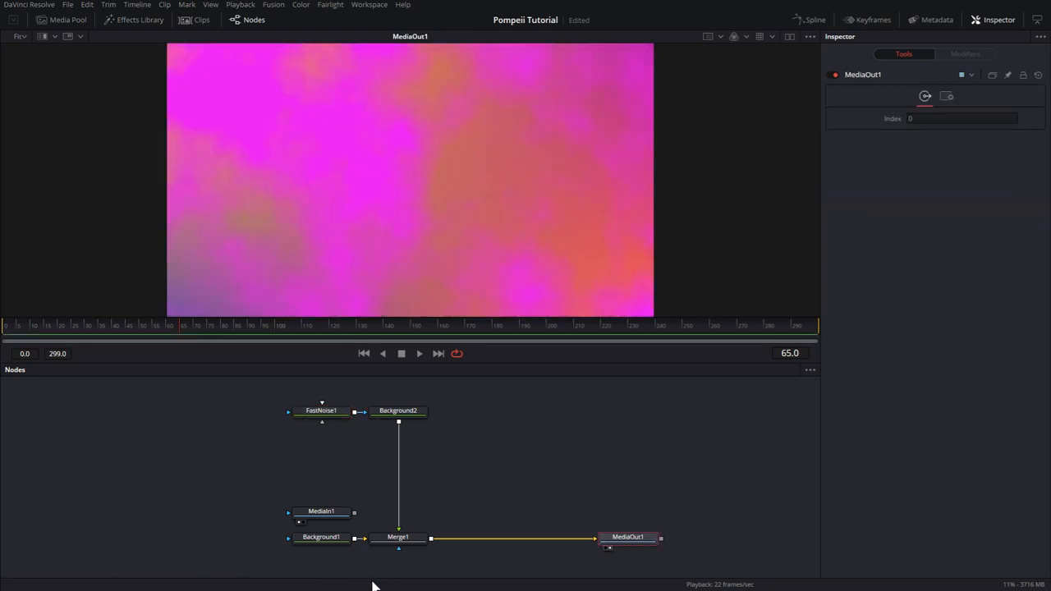
click(397, 537)
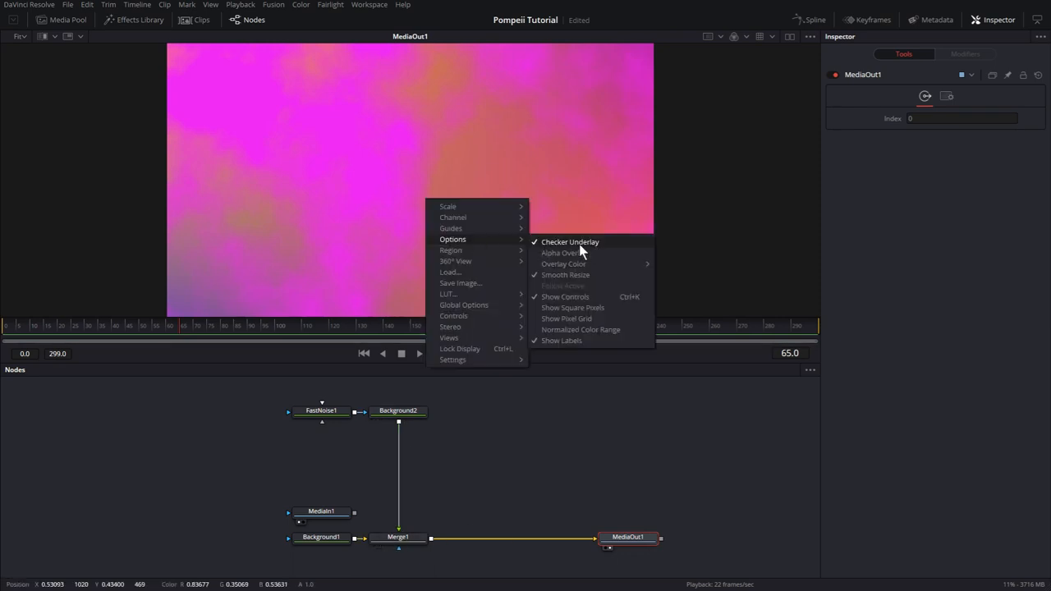
click(322, 411)
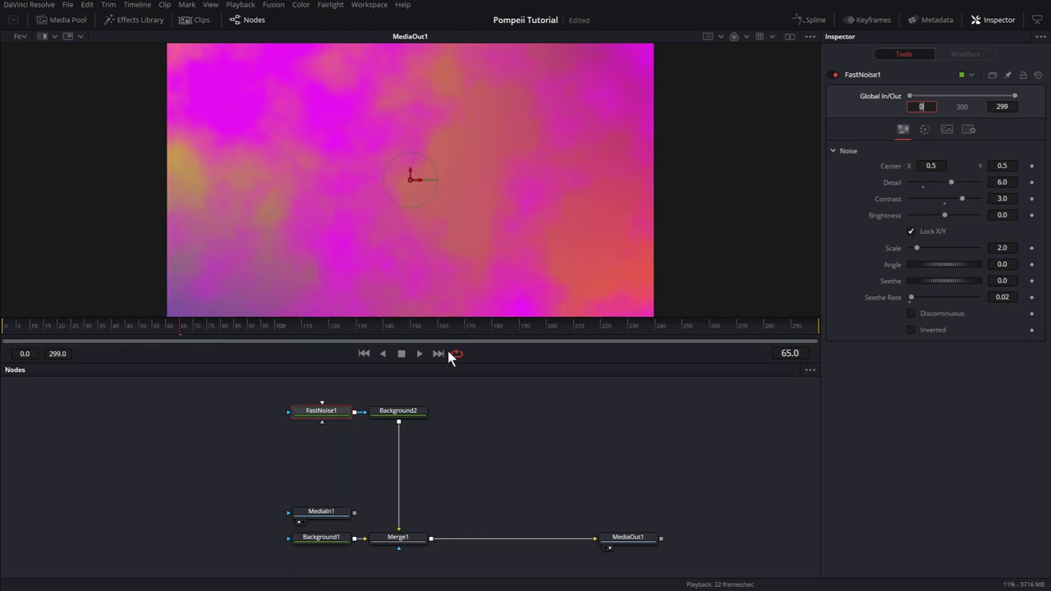
- Preview playback and drag Background1's colour down to a deep purple
click(314, 537)
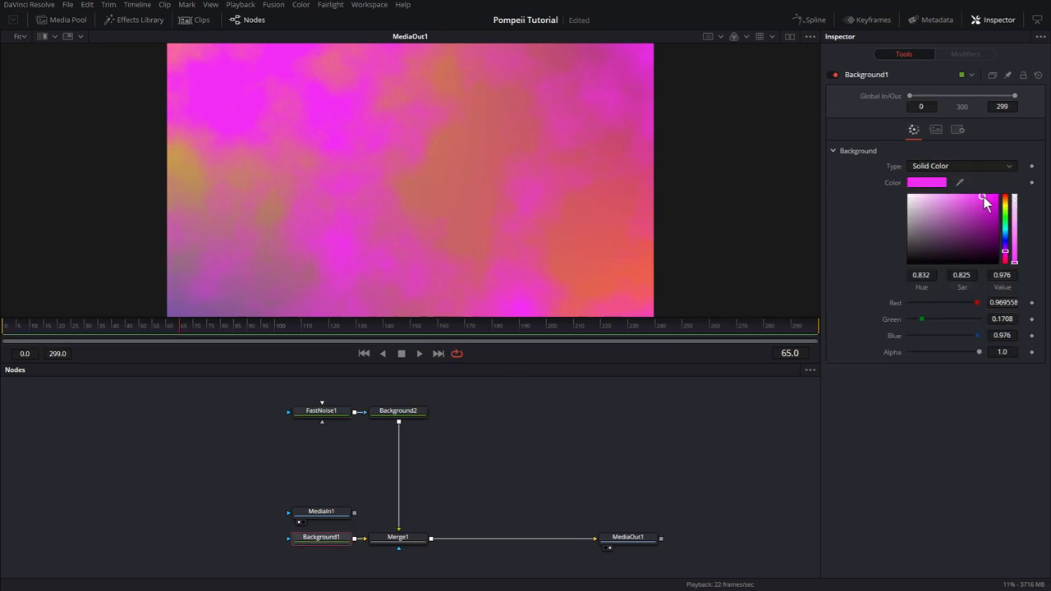
drag(985, 203, 987, 228)
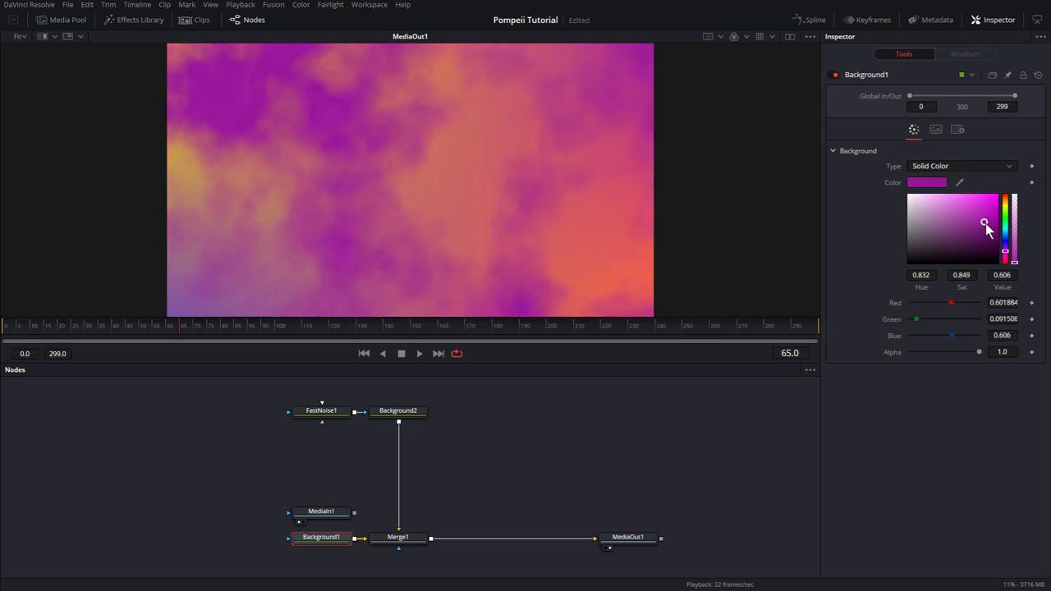
drag(987, 226, 992, 240)
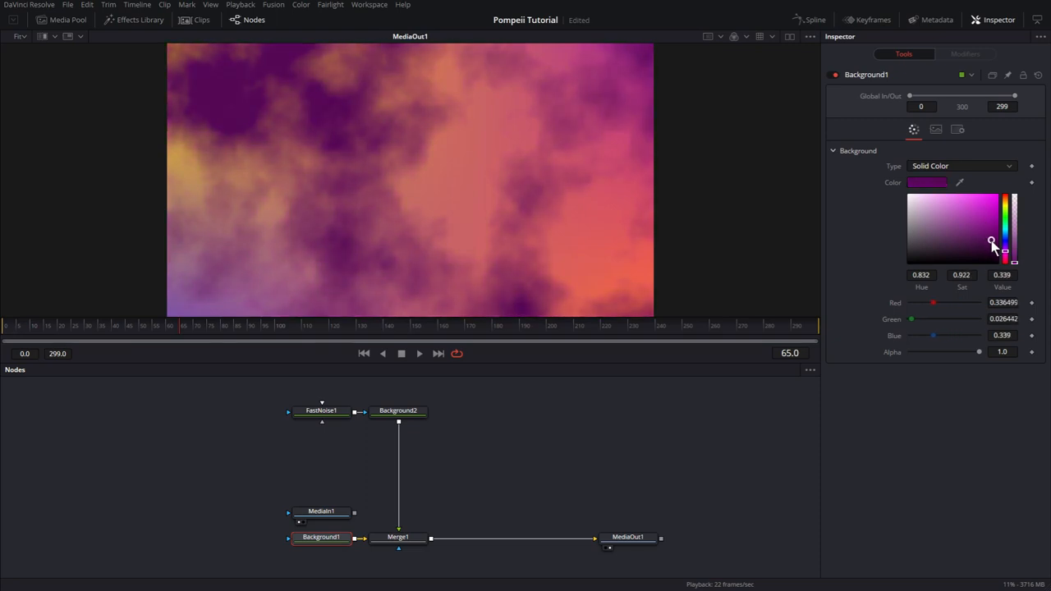
drag(992, 243, 992, 229)
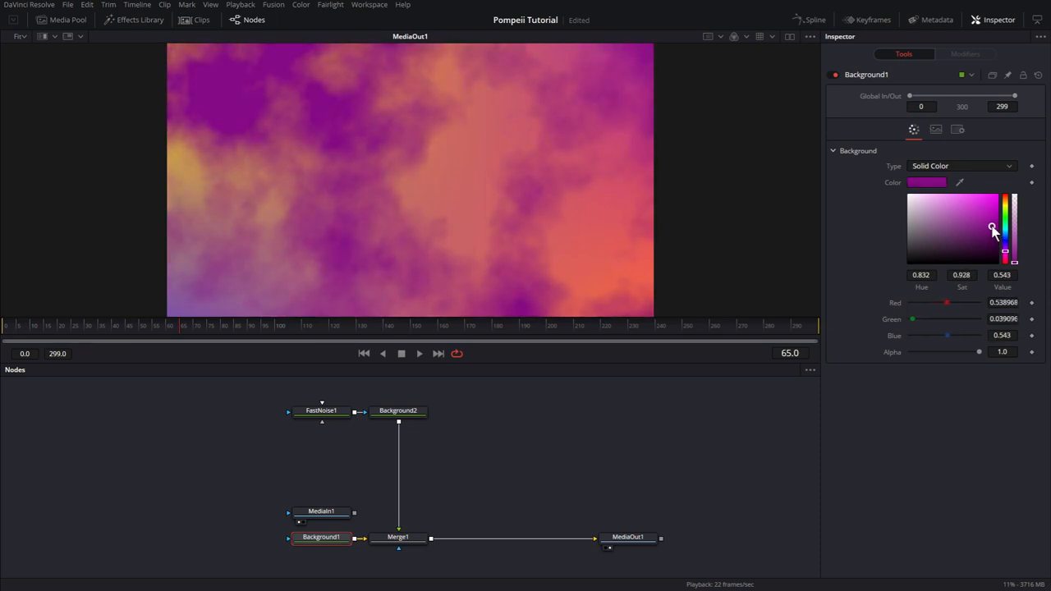
drag(992, 230, 993, 224)
text(fn)
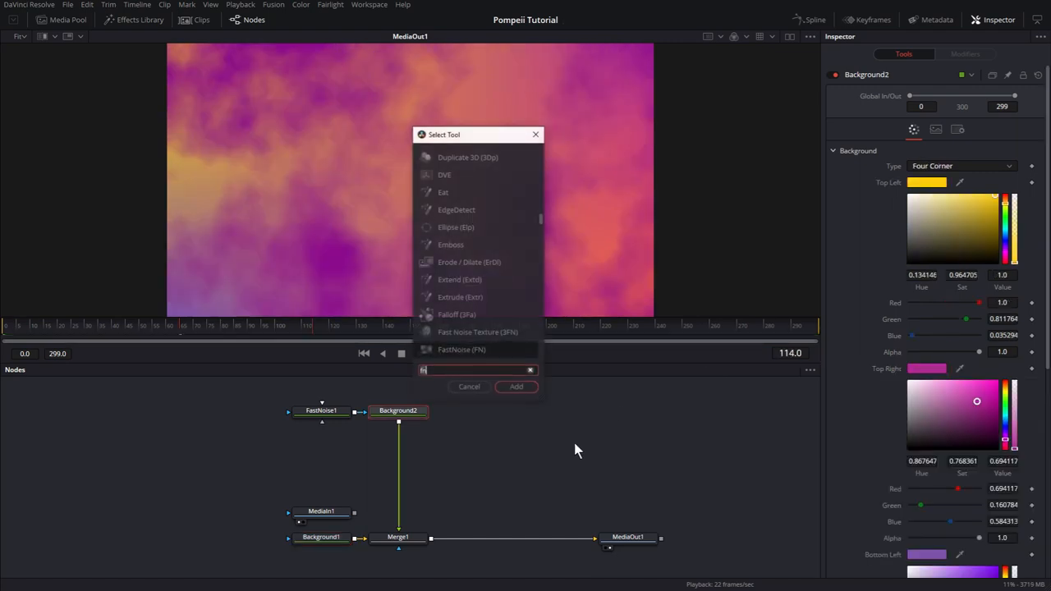
- Add a Directional Blur after the noise and raise FastNoise1 Scale to 7.0
text(irectional Blur)
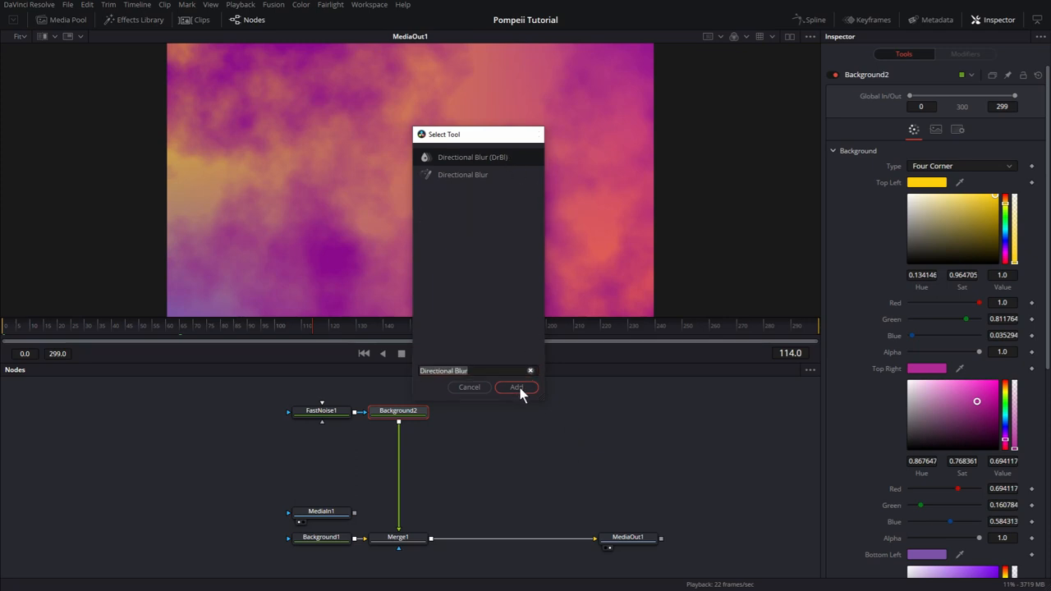
click(516, 387)
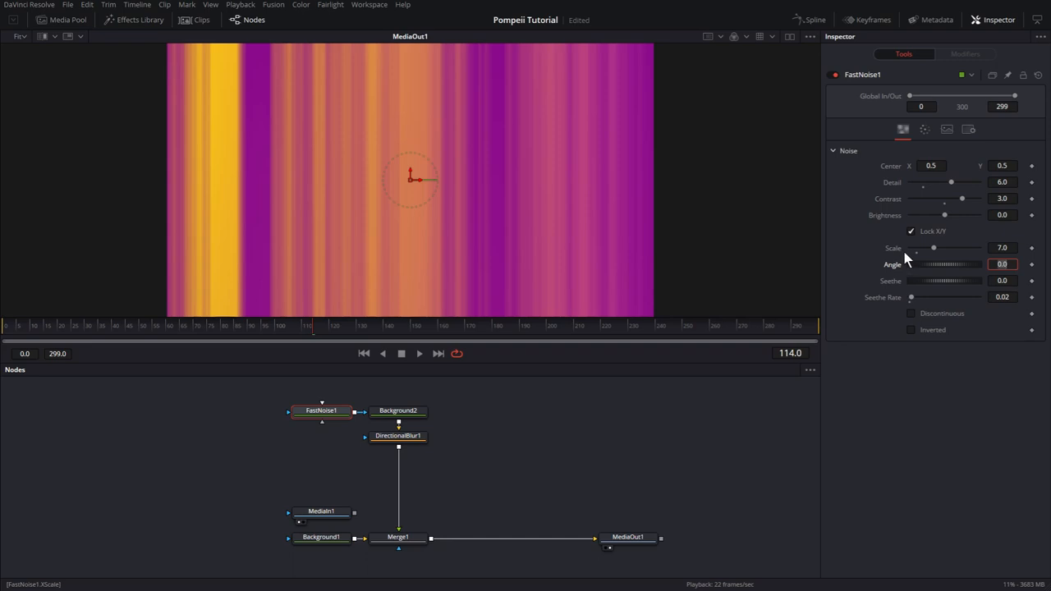
mouse_move(532, 280)
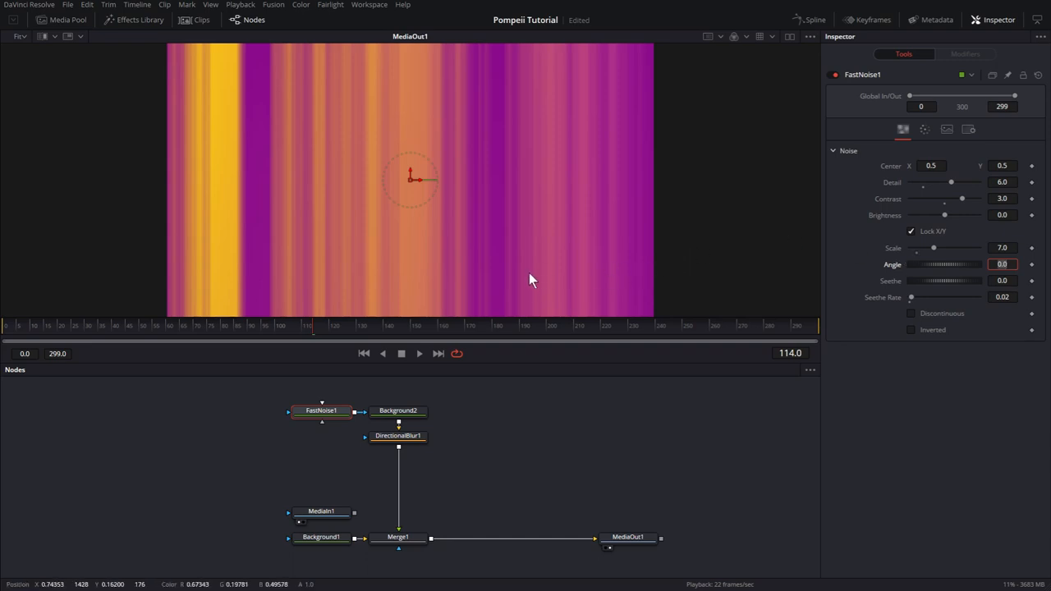
click(397, 437)
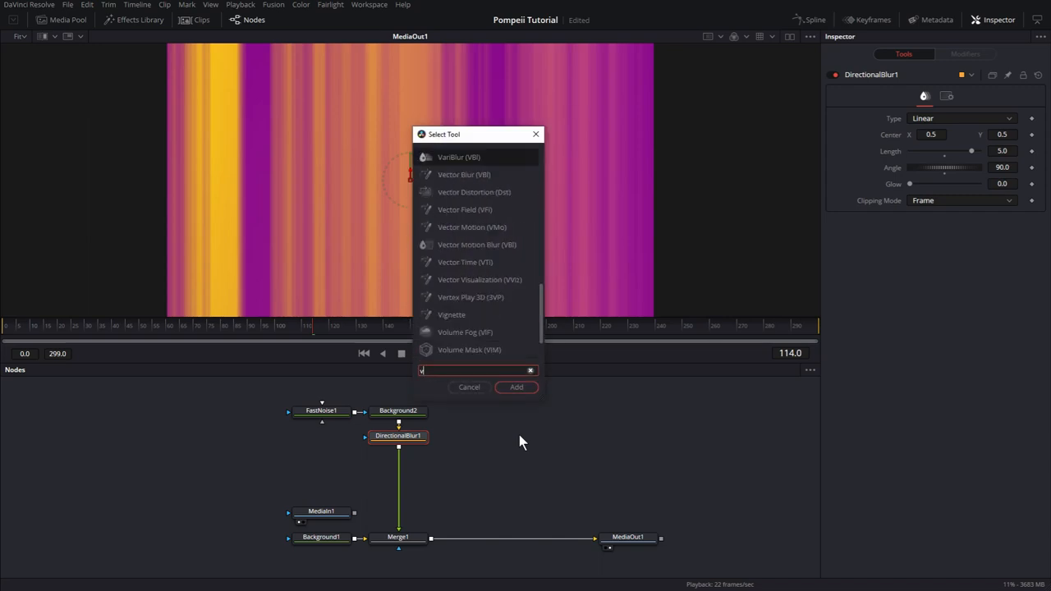
- Add a Vortex after the blur with Size 8, Angle 180 and Power -1.0
text(vtx)
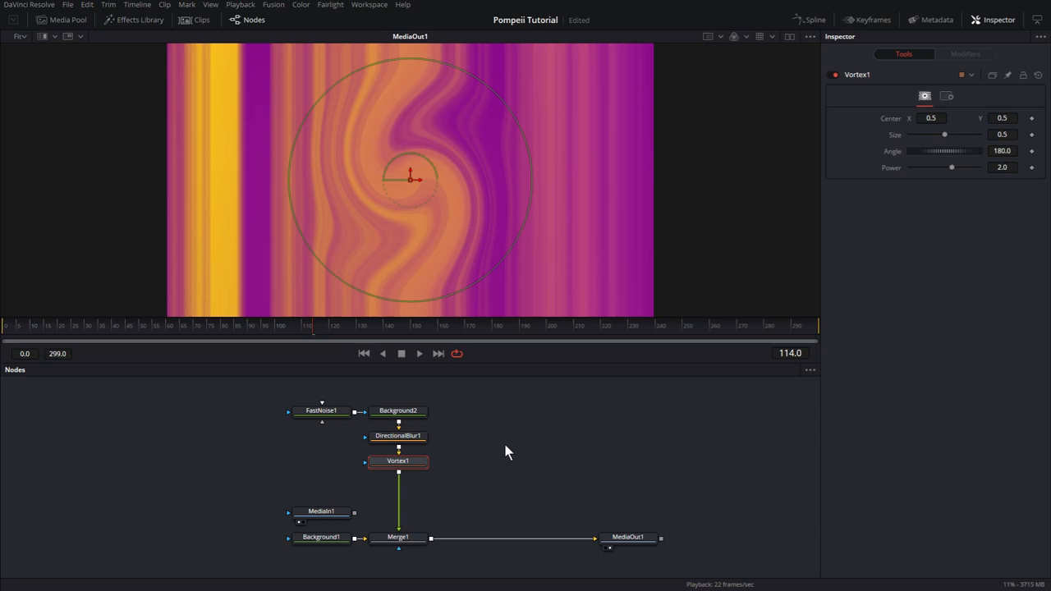
click(1002, 134)
text(8)
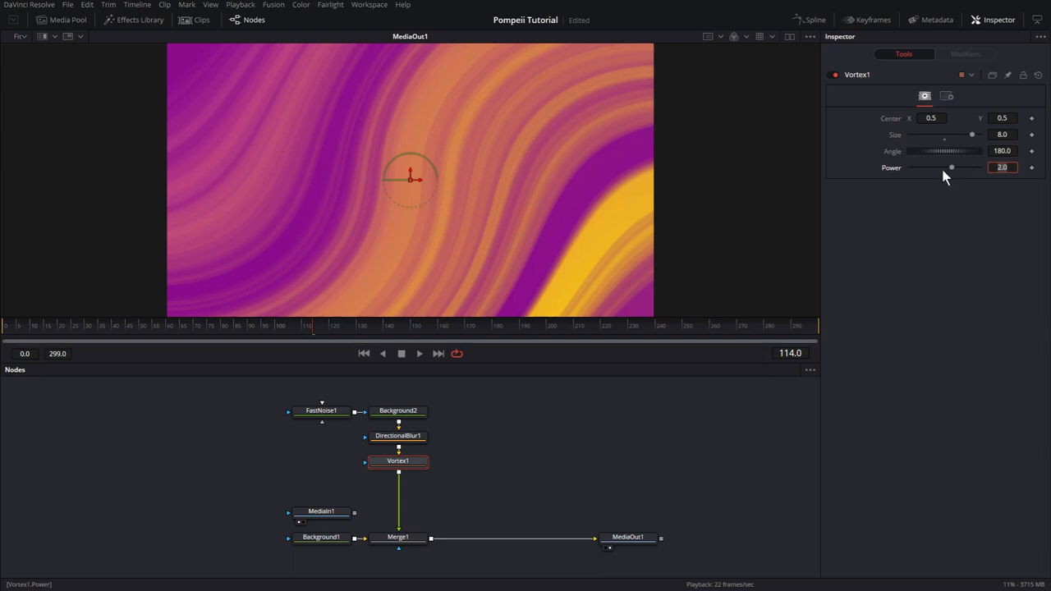
drag(952, 168, 931, 167)
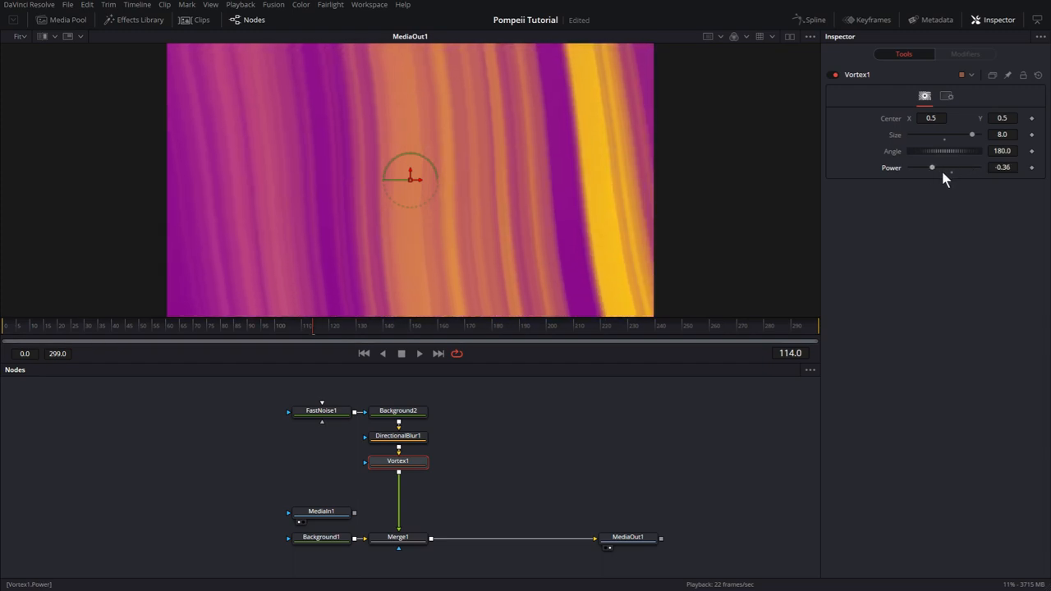
click(1007, 168)
text(b)
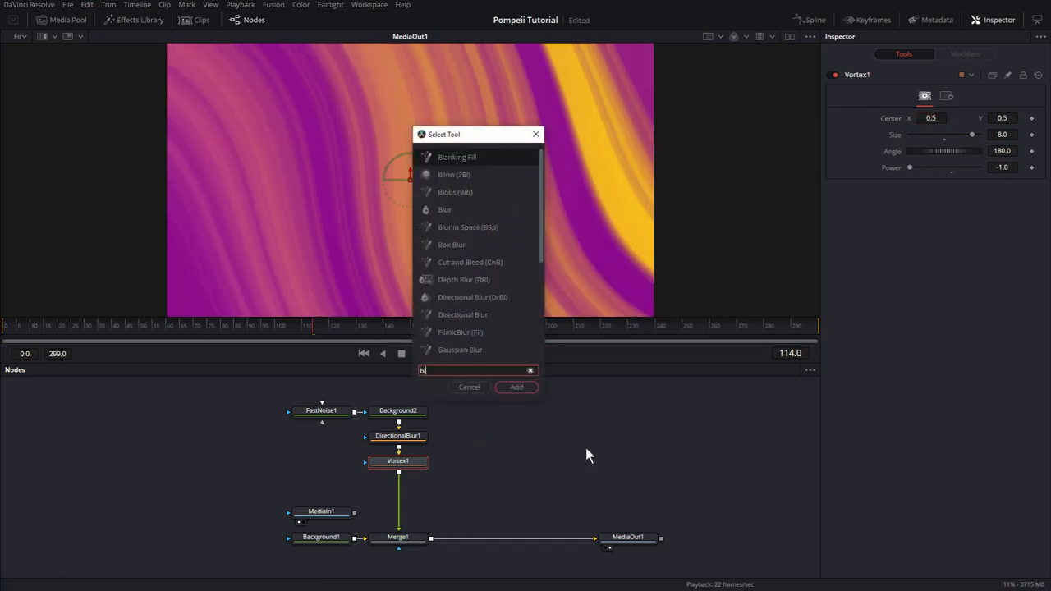
- Add a Blur node after the Vortex and raise its Blur Size to 7.0
text(lur)
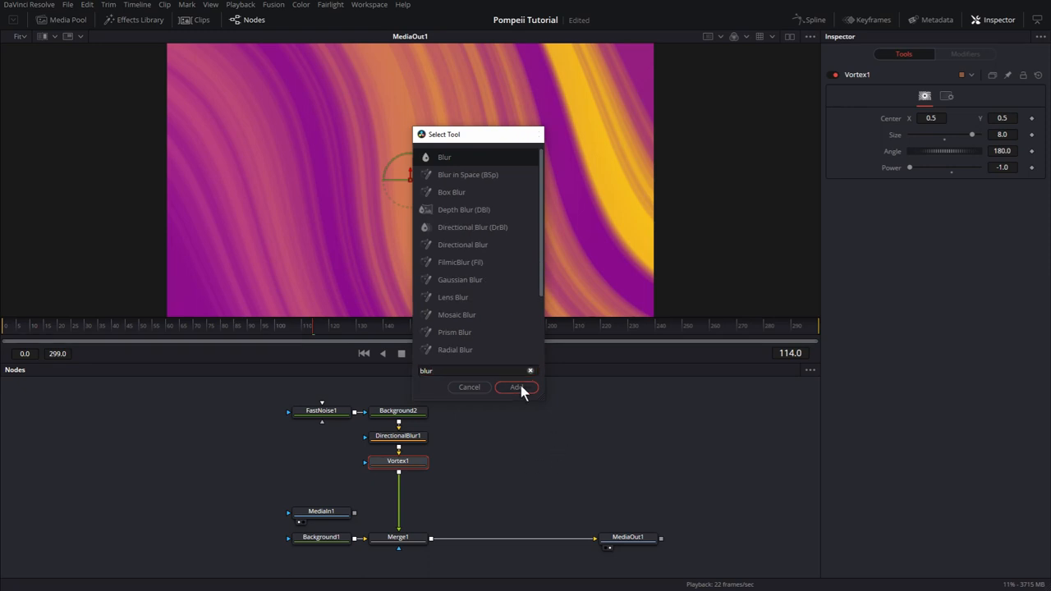
click(515, 388)
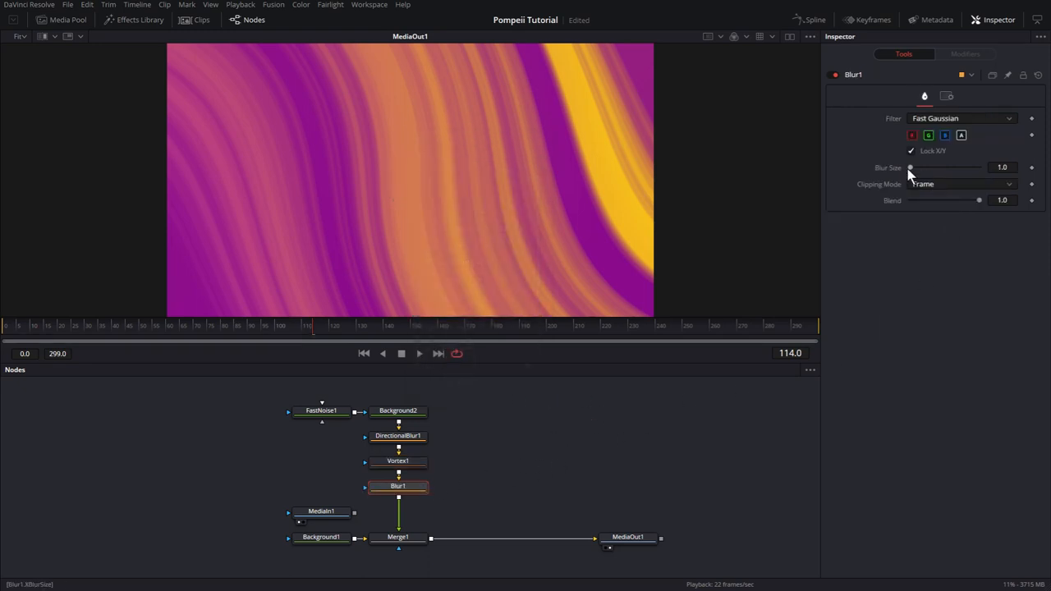
drag(910, 167, 928, 167)
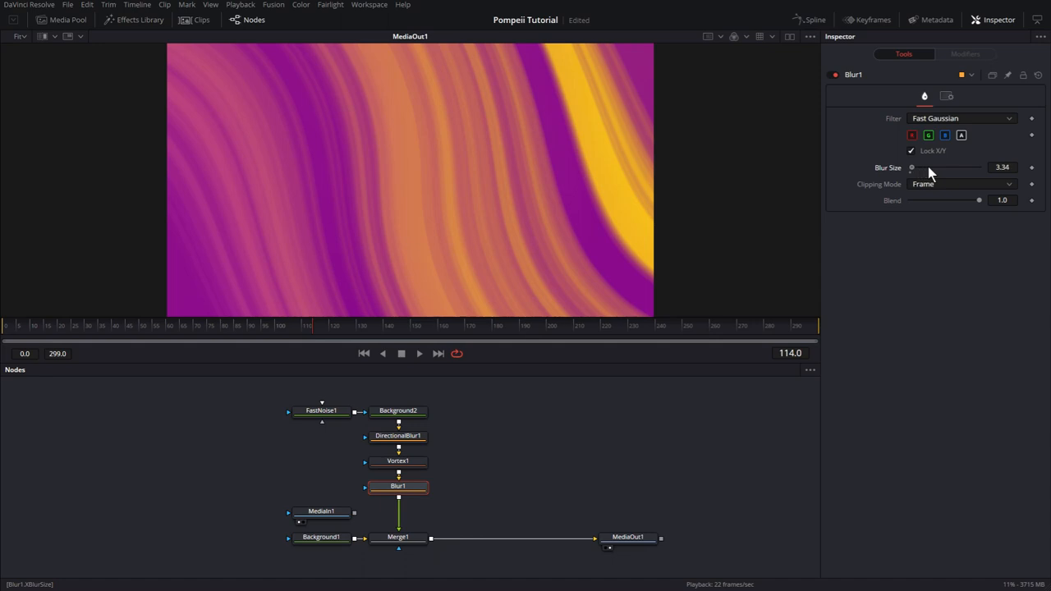
drag(912, 168, 950, 168)
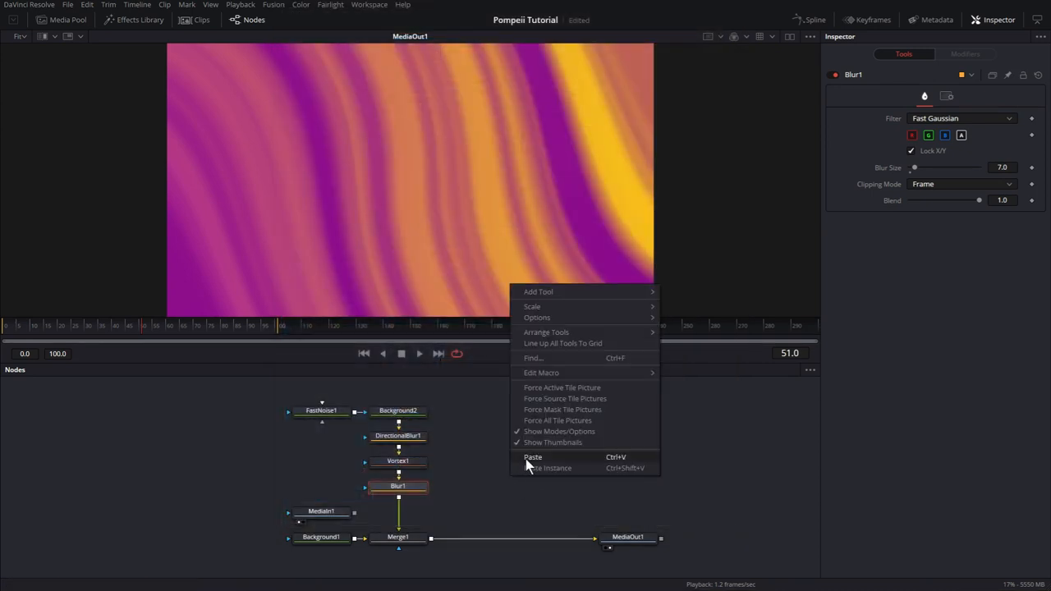
- Paste the SUPER Moon title node over the swirl and preview the composite full size
click(532, 457)
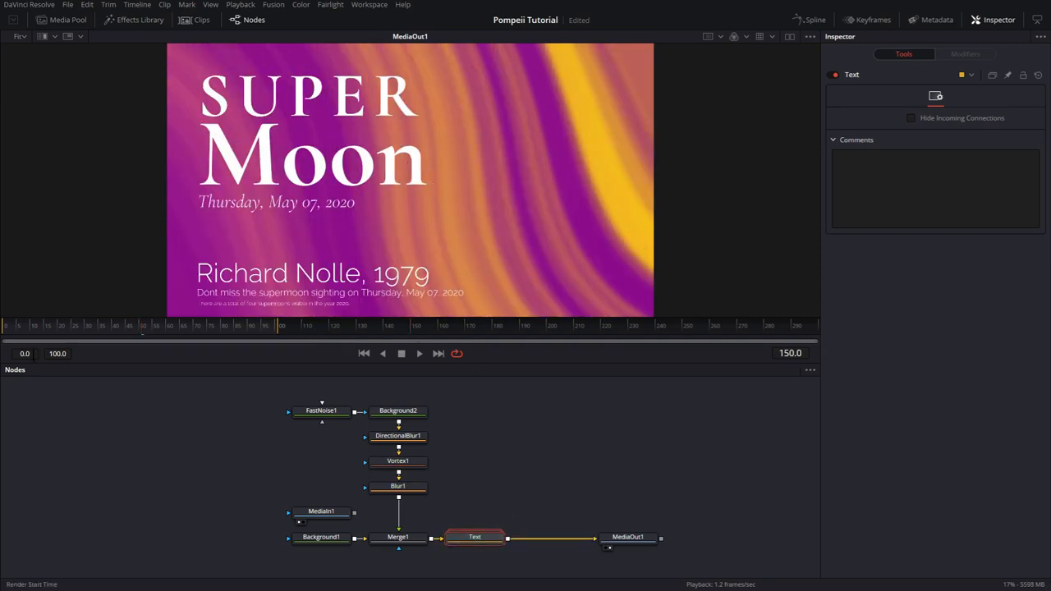
click(417, 355)
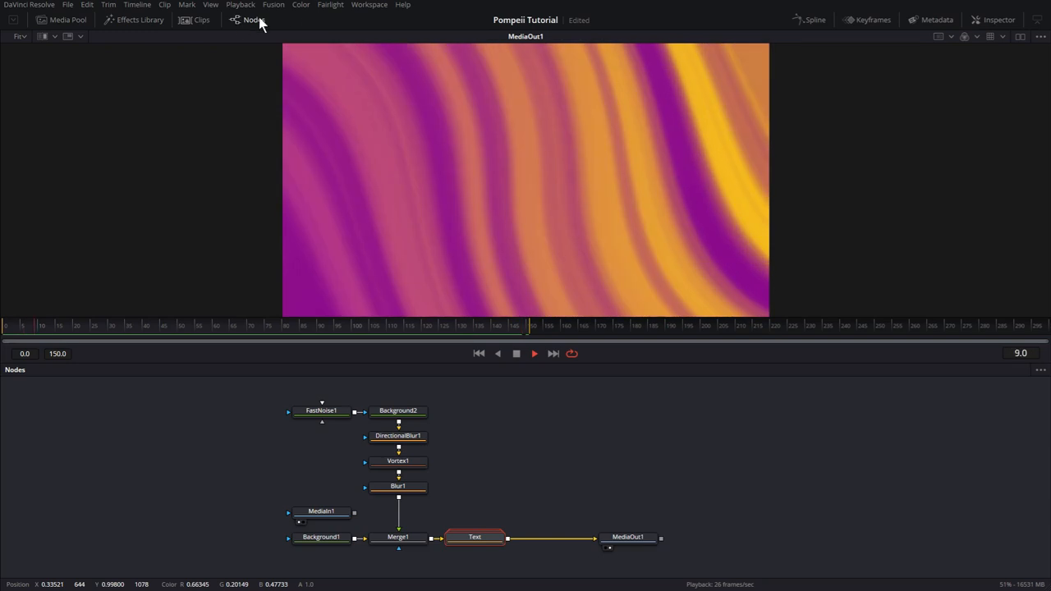
click(246, 20)
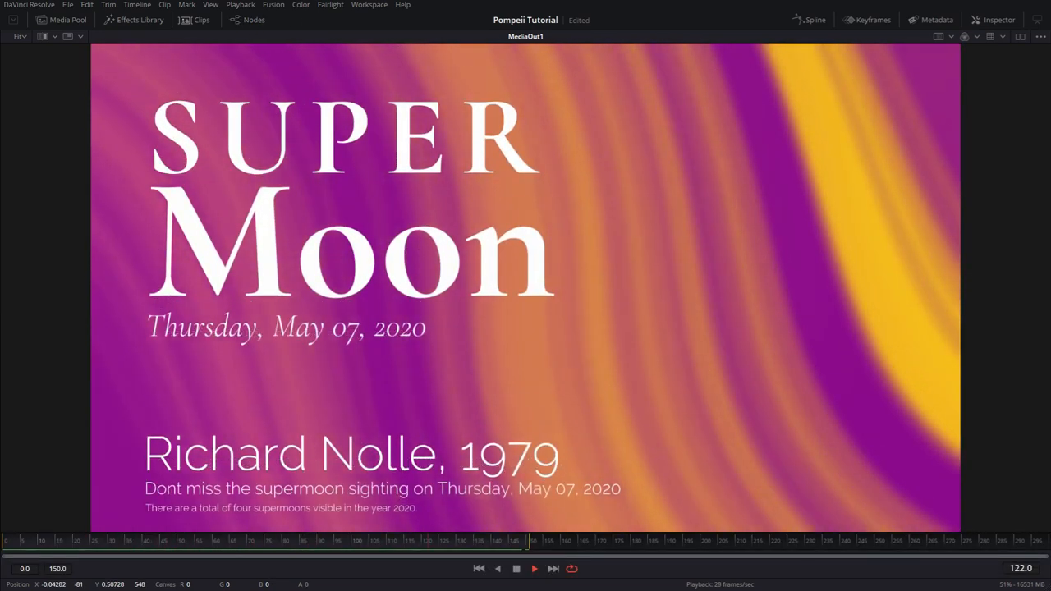
click(248, 20)
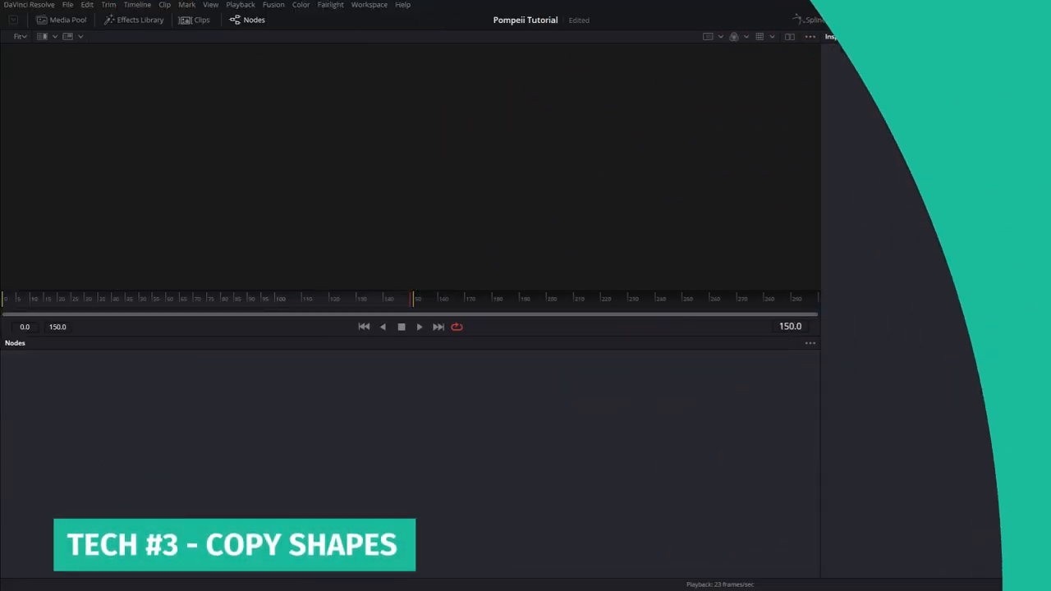
- Add a second Background merged over Background1 and attach an Ellipse mask to it
click(999, 20)
text(bg)
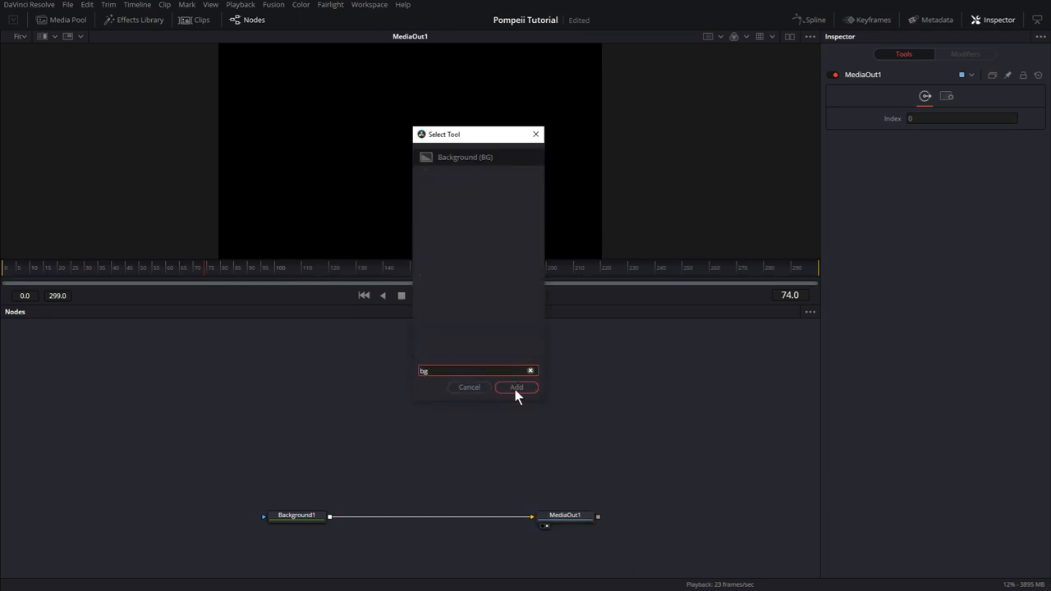
click(516, 388)
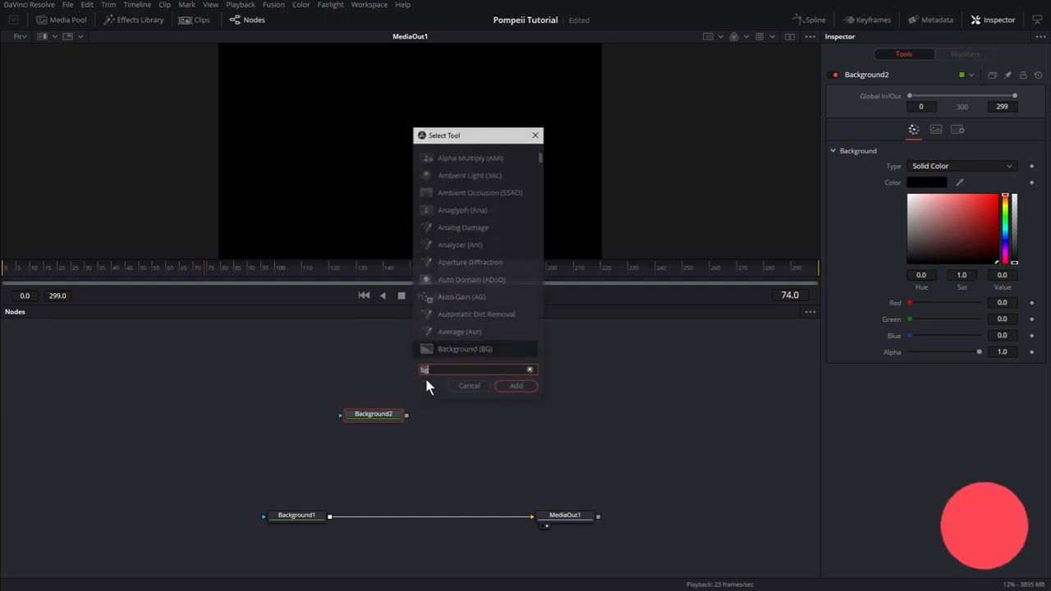
text(elp)
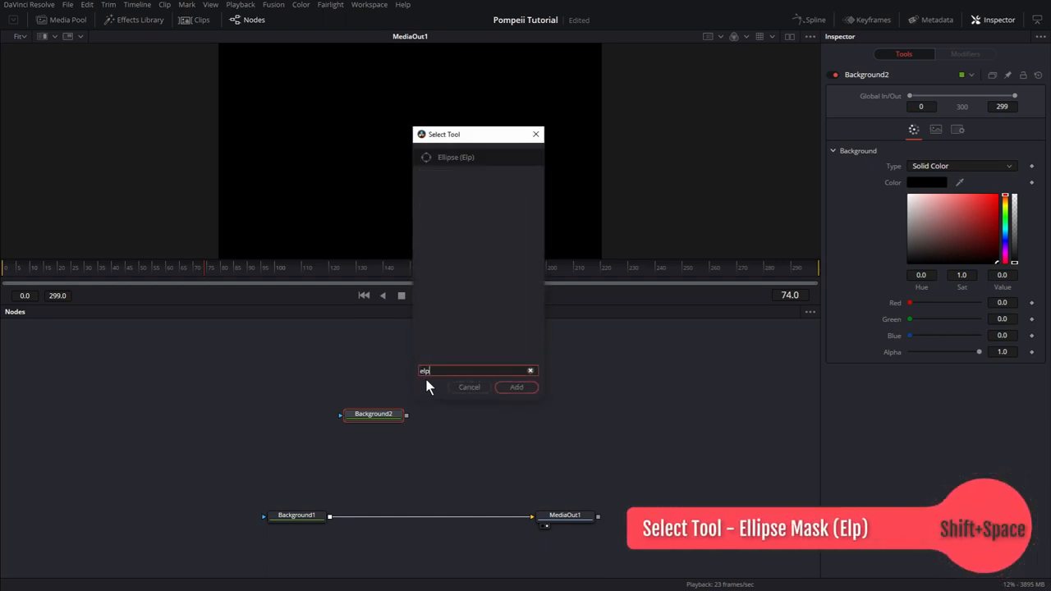
click(516, 388)
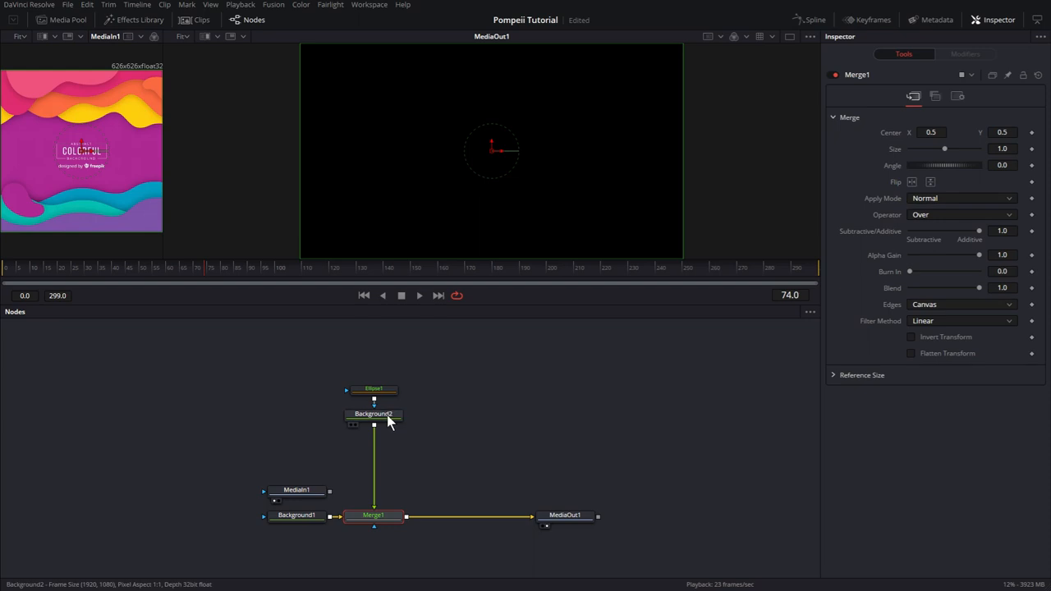
- Colour the ellipse-masked Background2 purple via the colour chooser
click(375, 414)
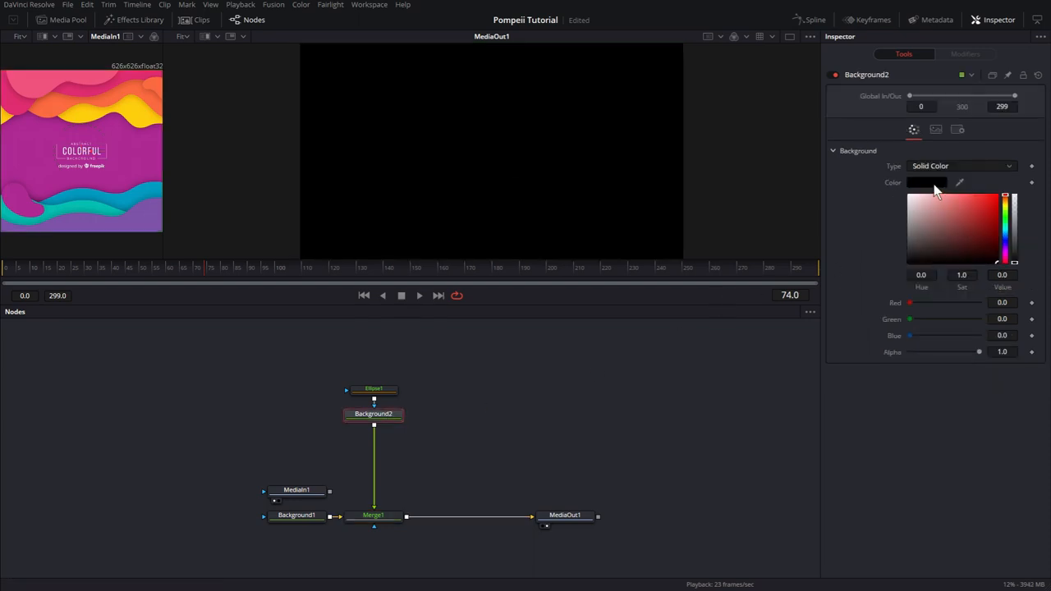
click(927, 183)
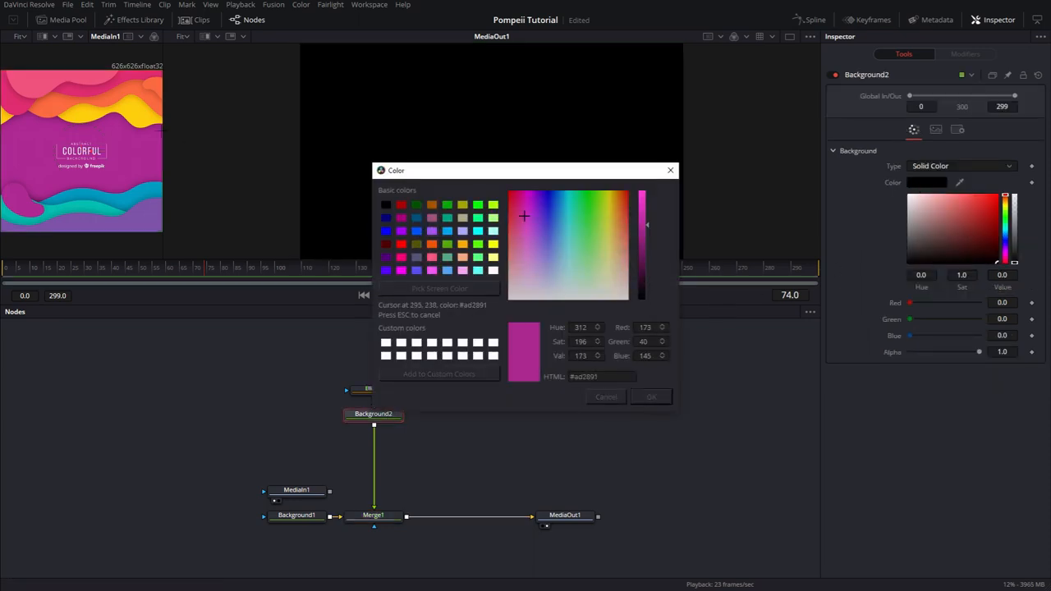
click(650, 396)
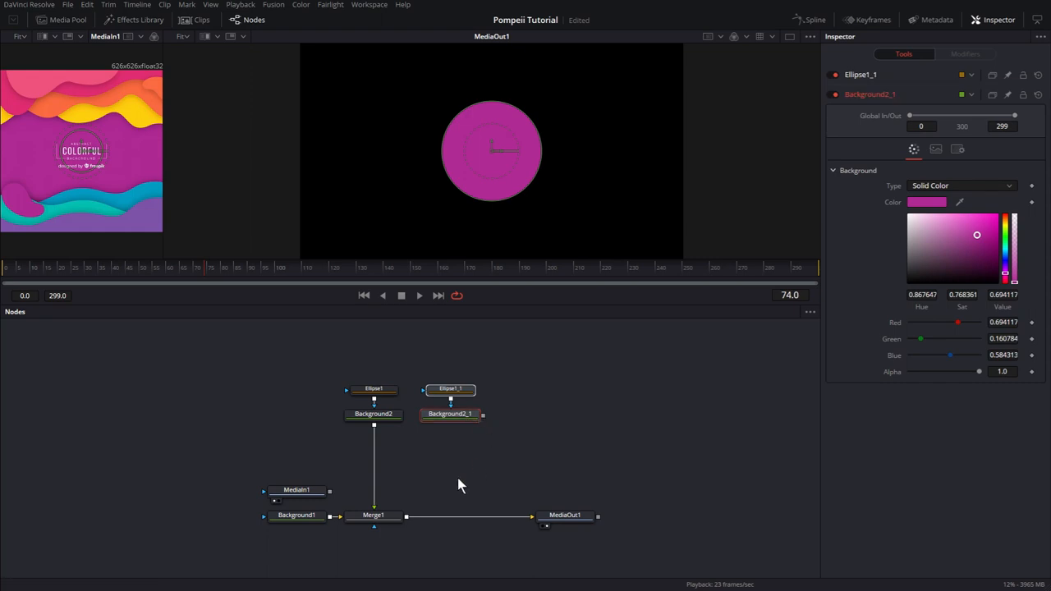
- Connect the duplicated circle into the merge, view it, and recolour the copy blue
drag(375, 516, 450, 464)
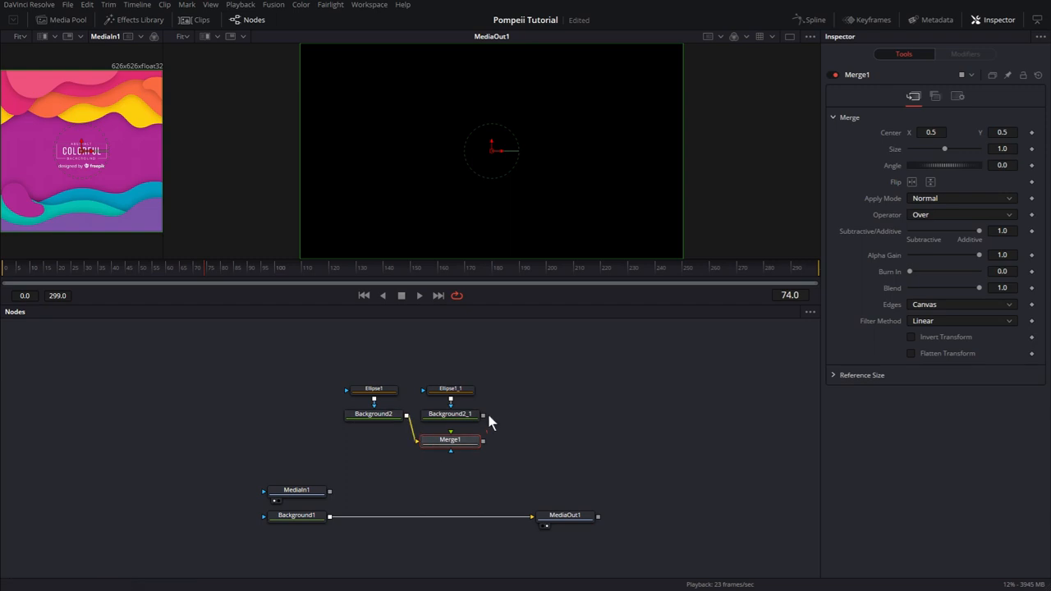
click(450, 440)
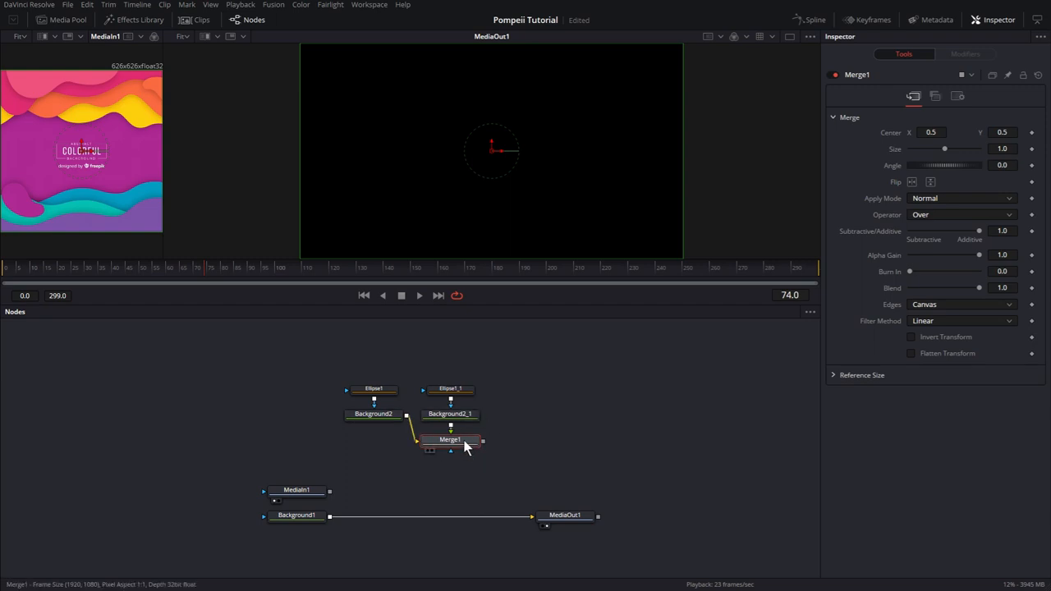
click(451, 440)
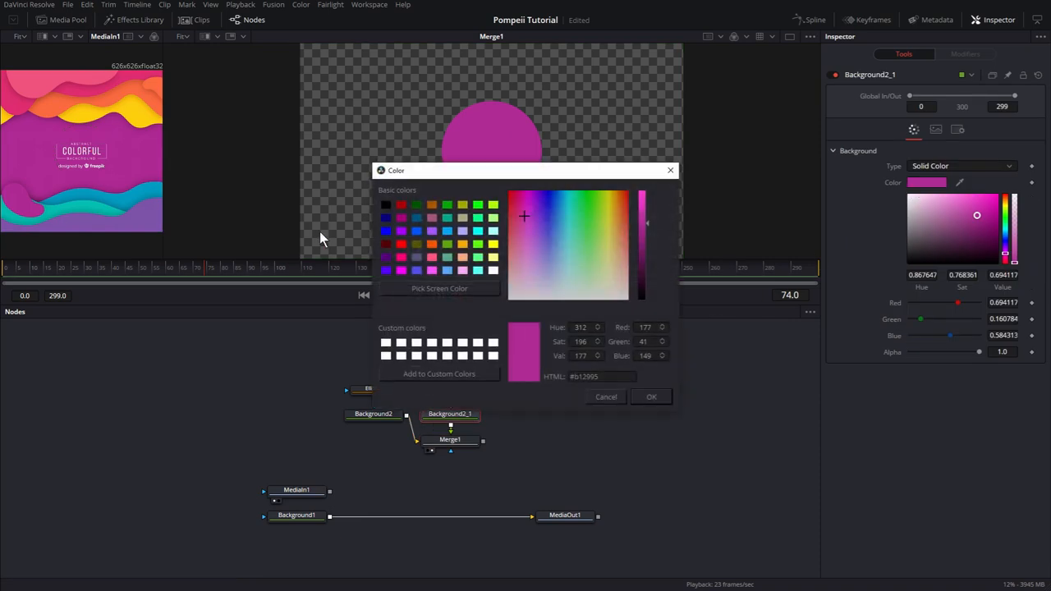
click(438, 289)
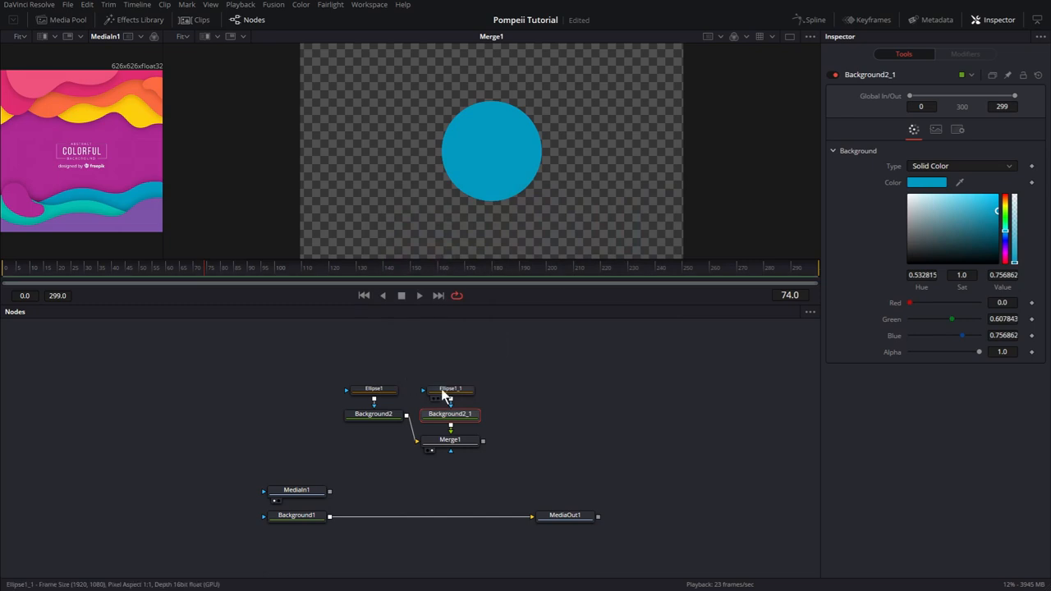
- Rename the purple circle's background node to 'Purple'
click(374, 389)
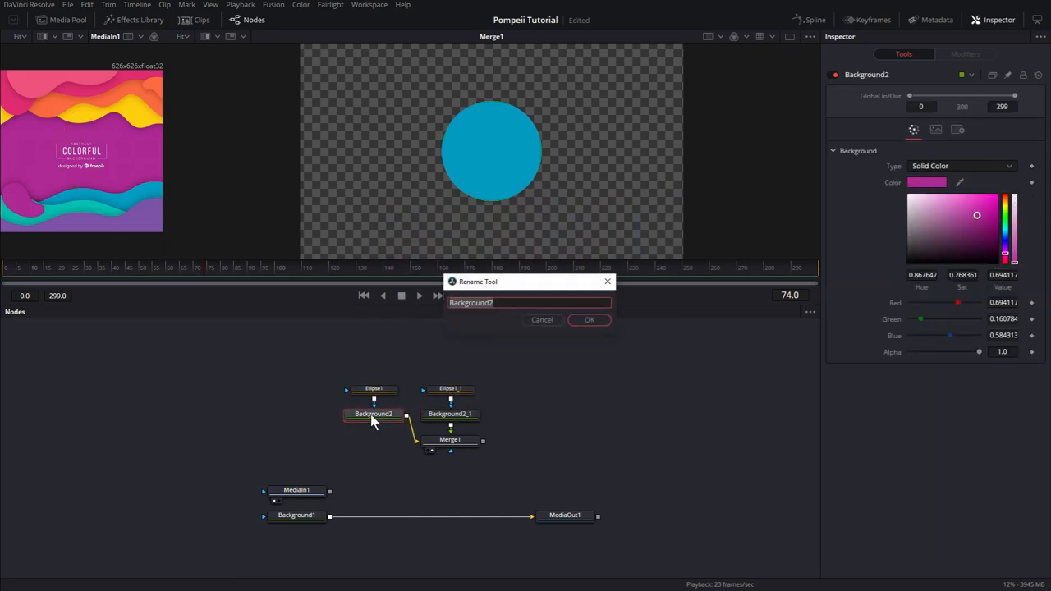
text(Purp)
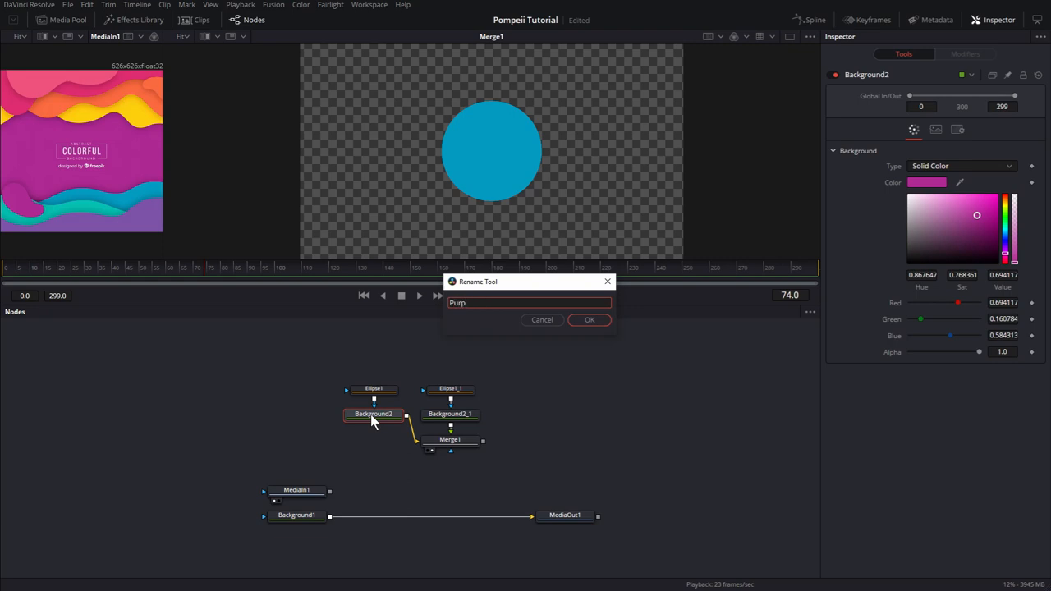
click(588, 318)
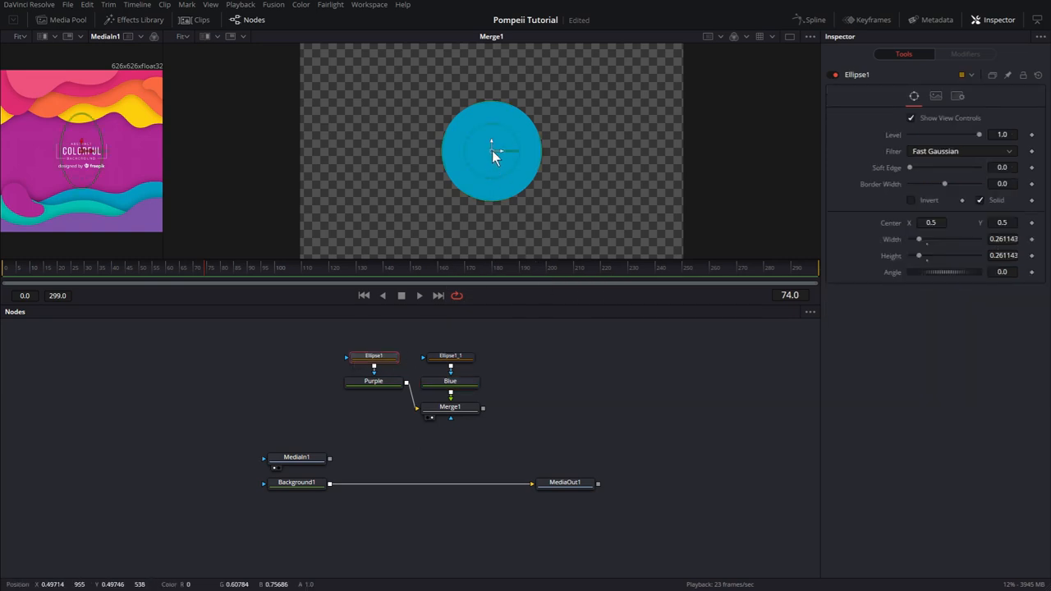
- Drag Ellipse1's centre so the purple circle sits offset down-right behind the blue
drag(493, 151, 477, 145)
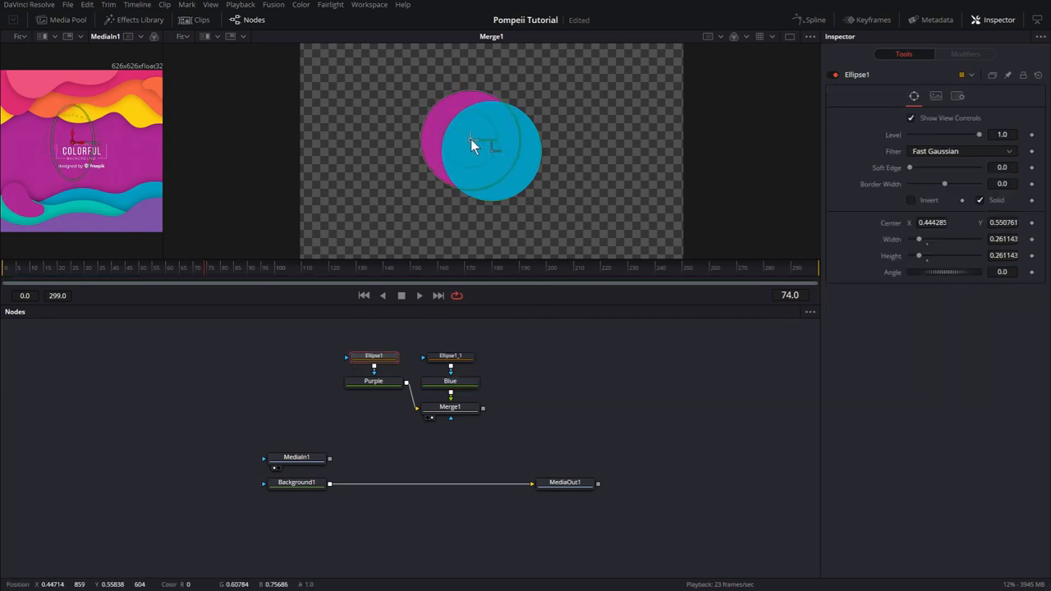
drag(473, 147, 522, 171)
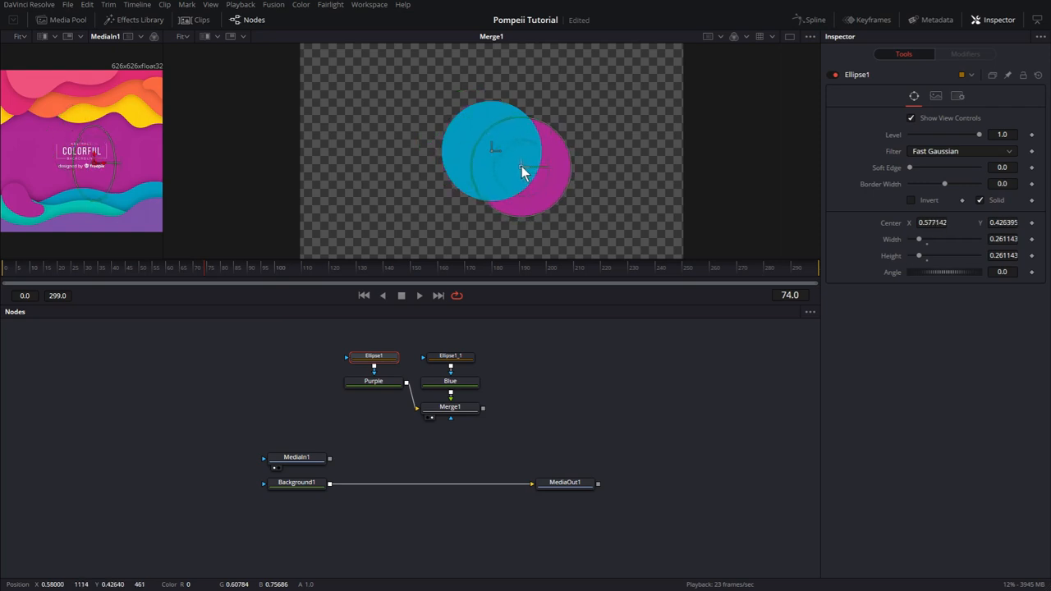
drag(522, 168, 522, 161)
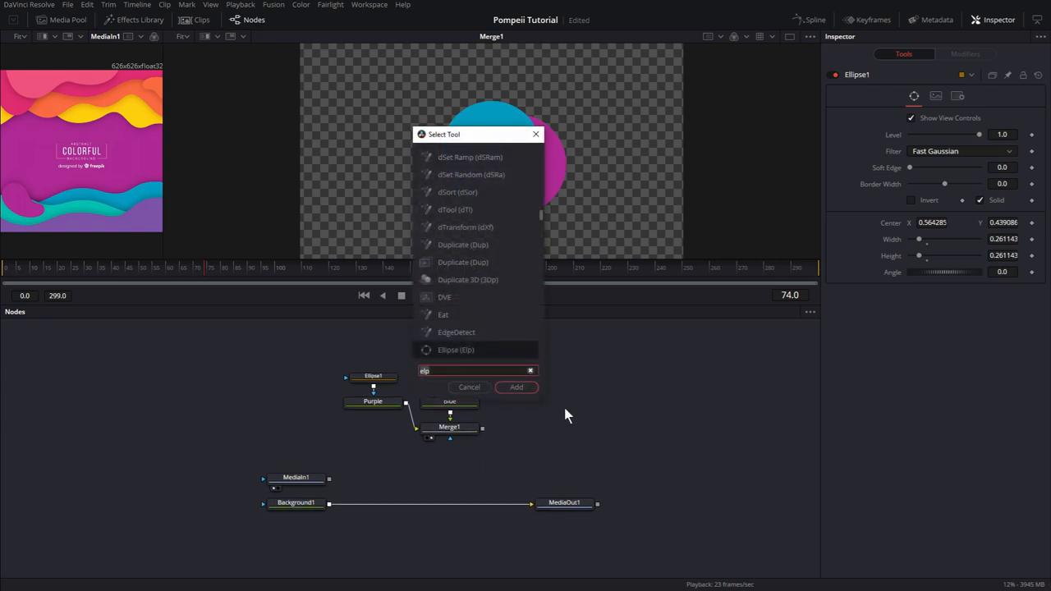
- Add a Transform after Merge1, shrink the pair to 0.64 and move it top-left
text(xf)
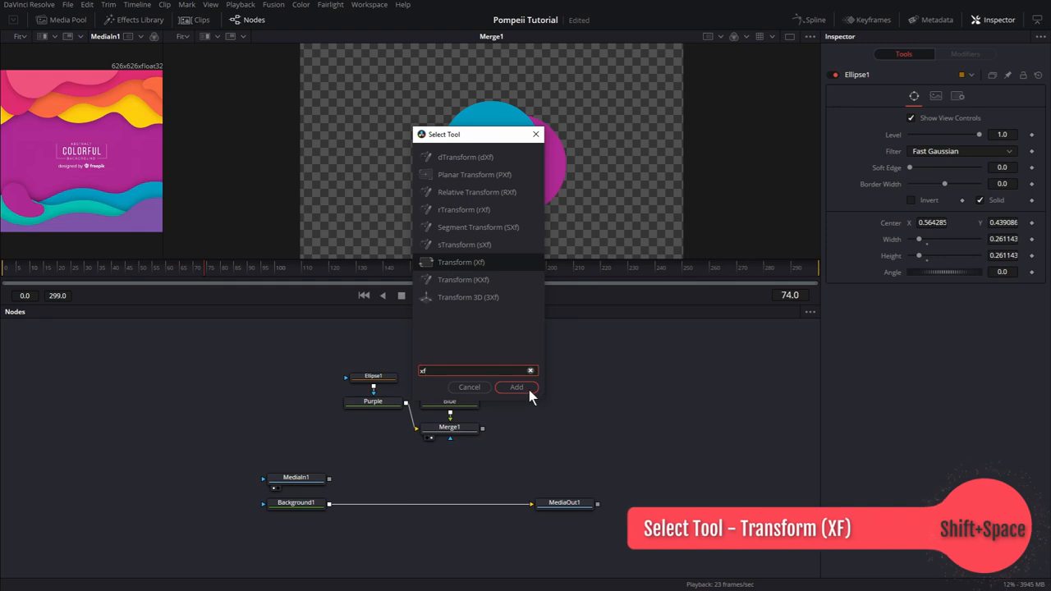
click(516, 388)
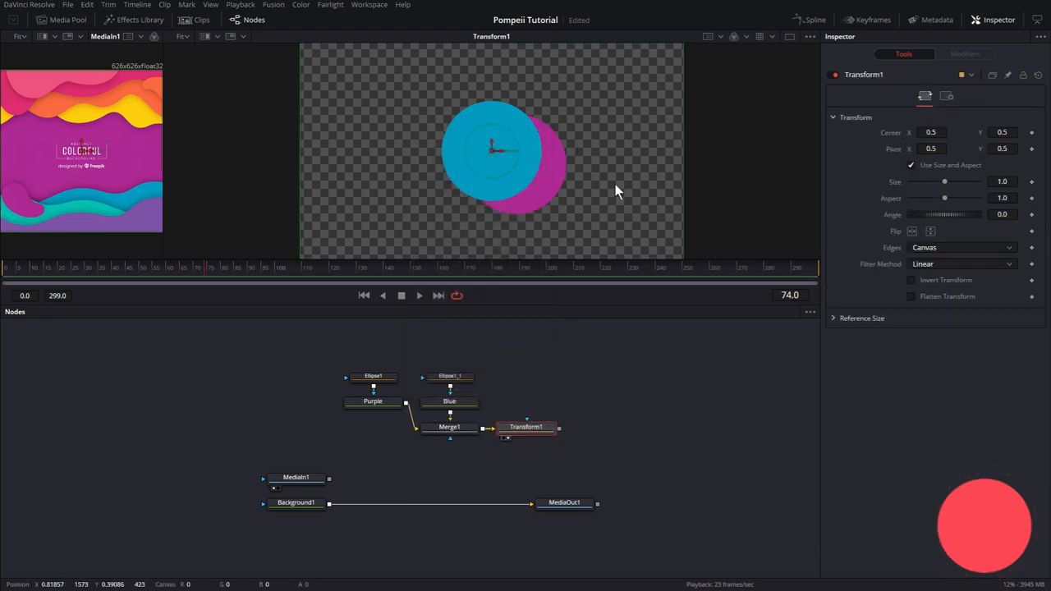
drag(944, 181, 933, 181)
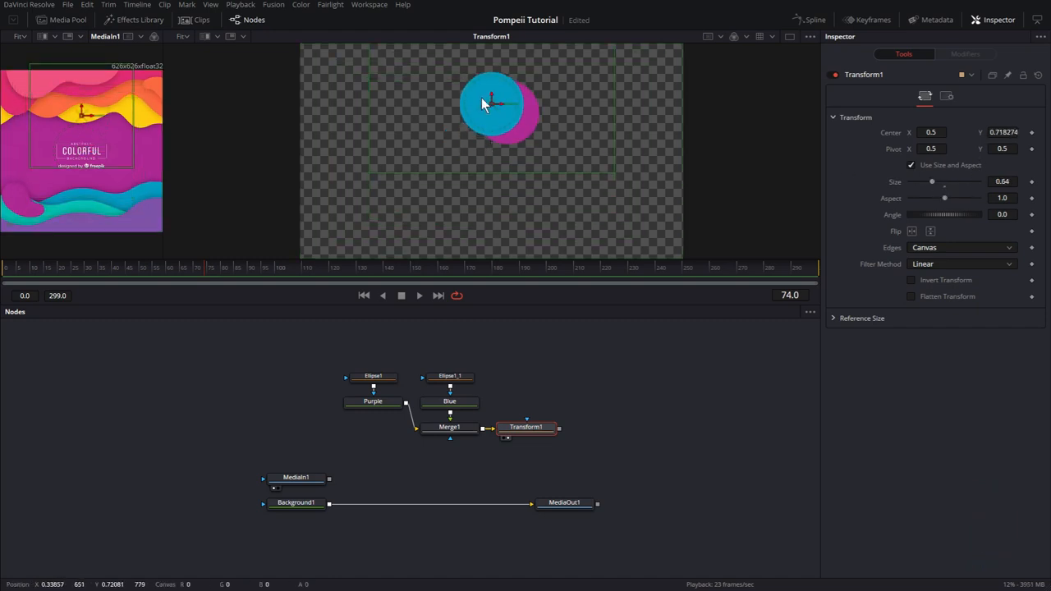
drag(489, 105, 397, 102)
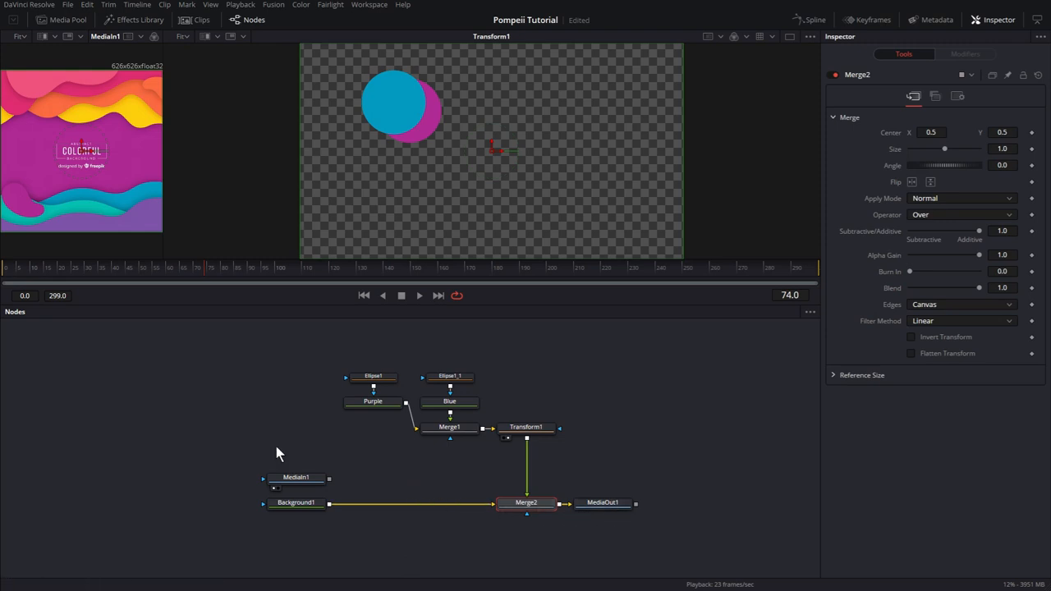
- Copy the circle-pair nodes and connect the copy through Merge3 into MediaOut
click(295, 502)
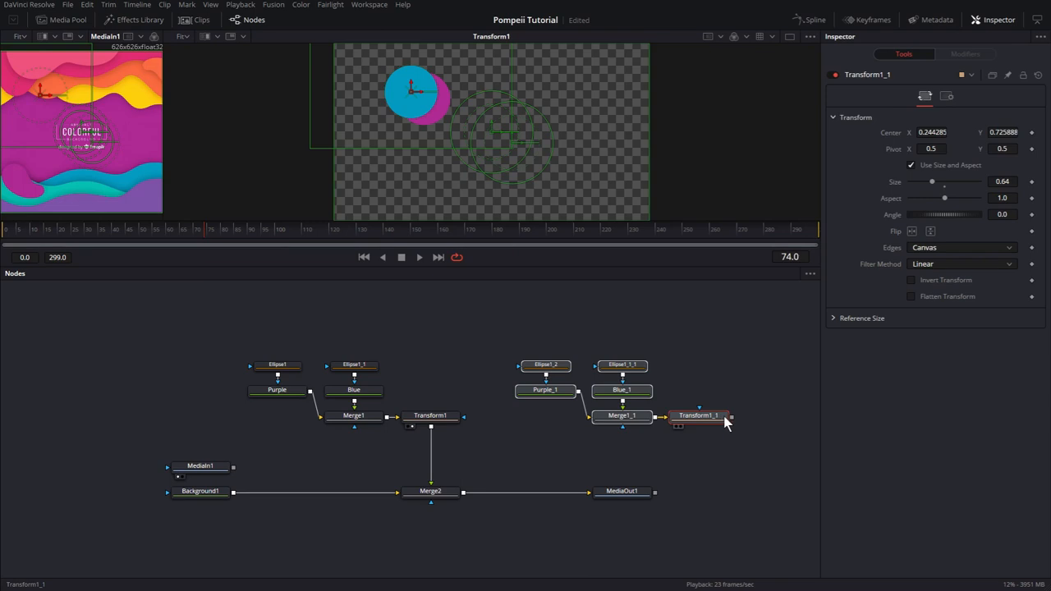
drag(729, 416, 463, 493)
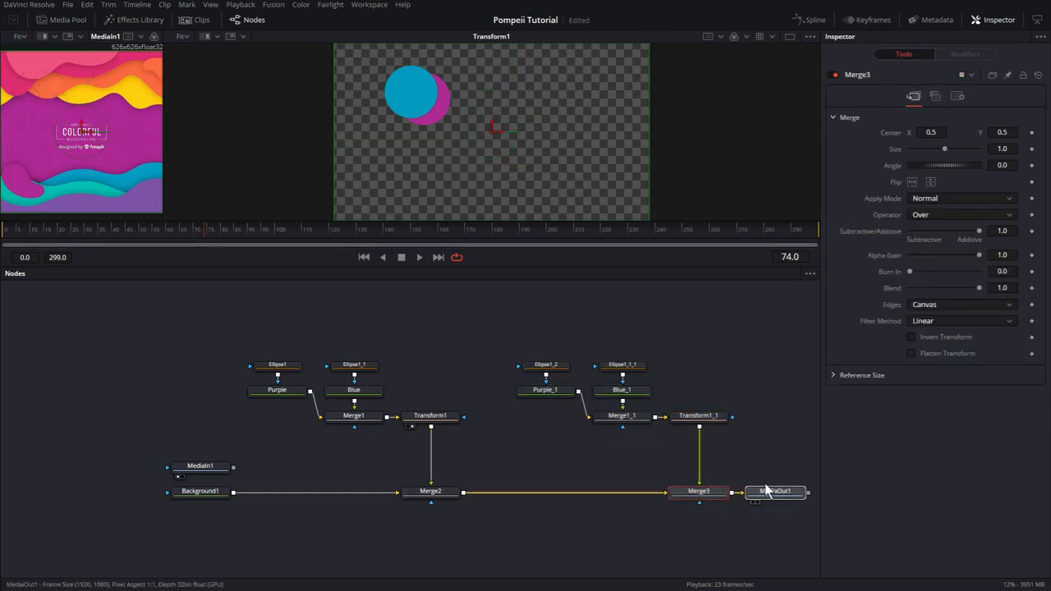
click(696, 415)
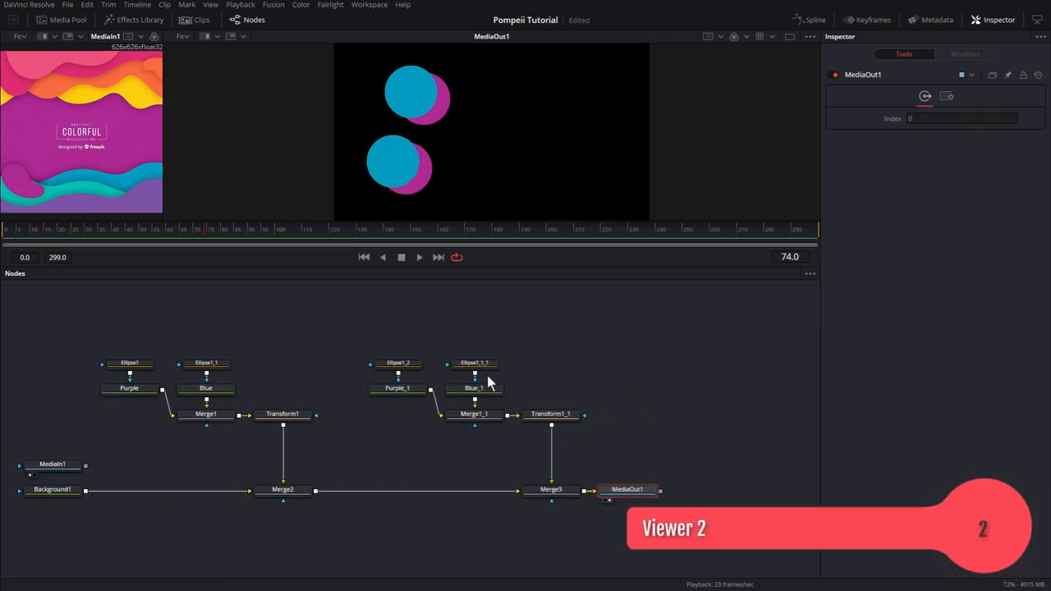
mouse_move(627, 489)
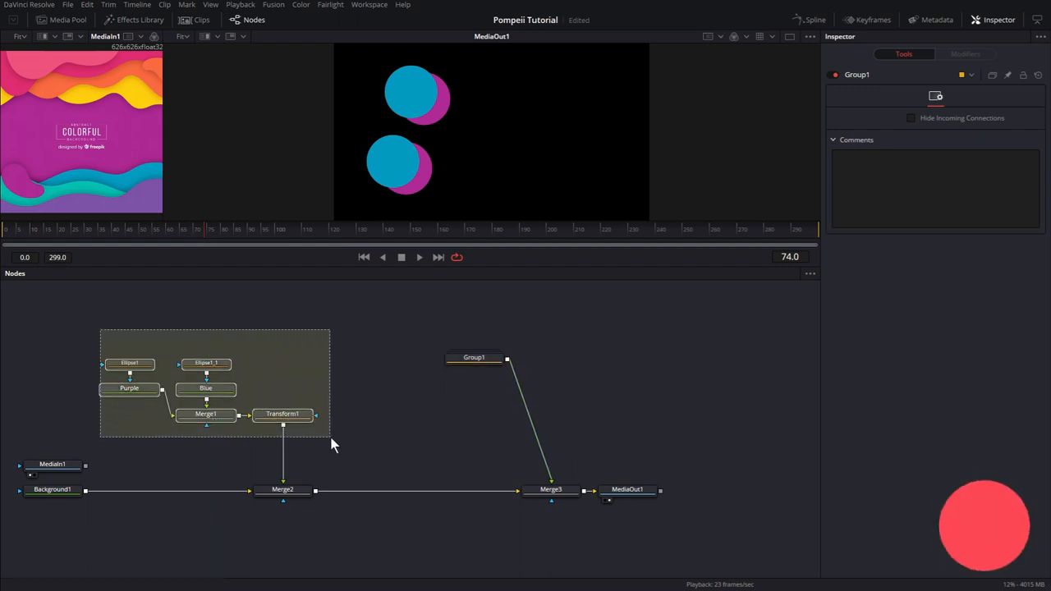
key(Ctrl+G)
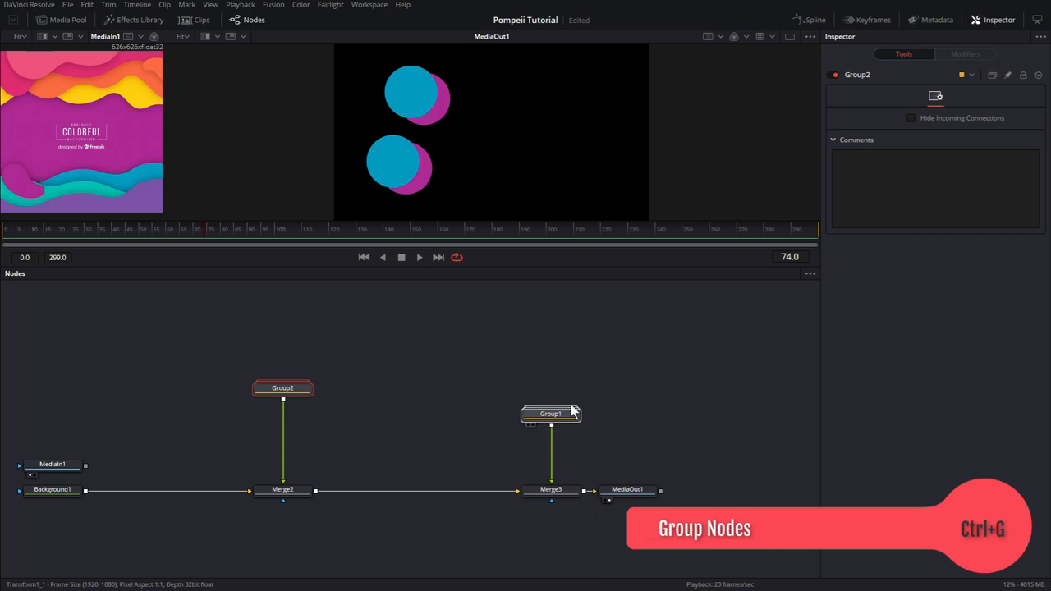
click(283, 489)
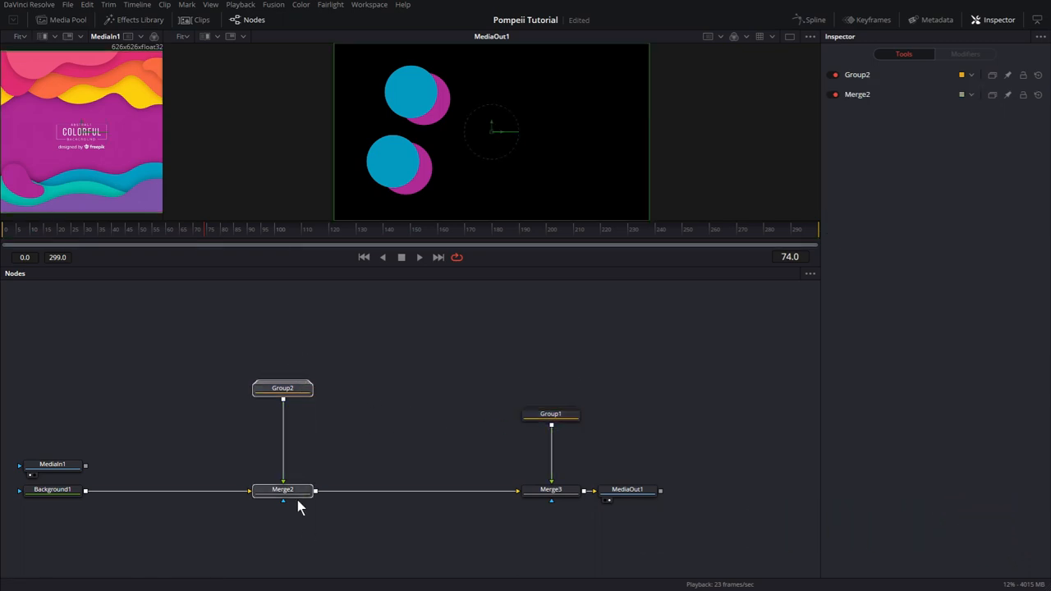
click(282, 490)
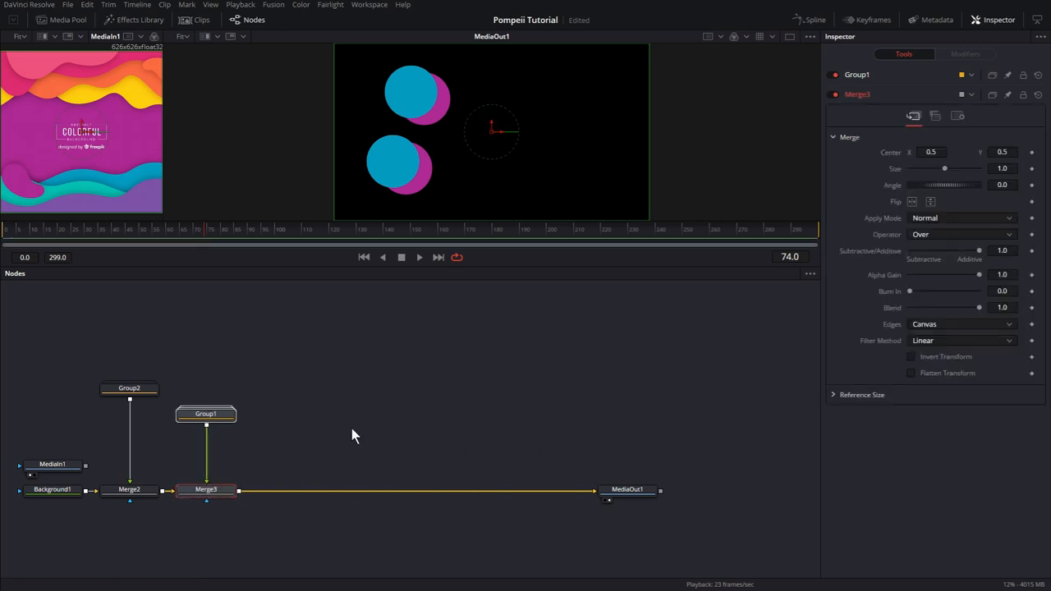
click(205, 414)
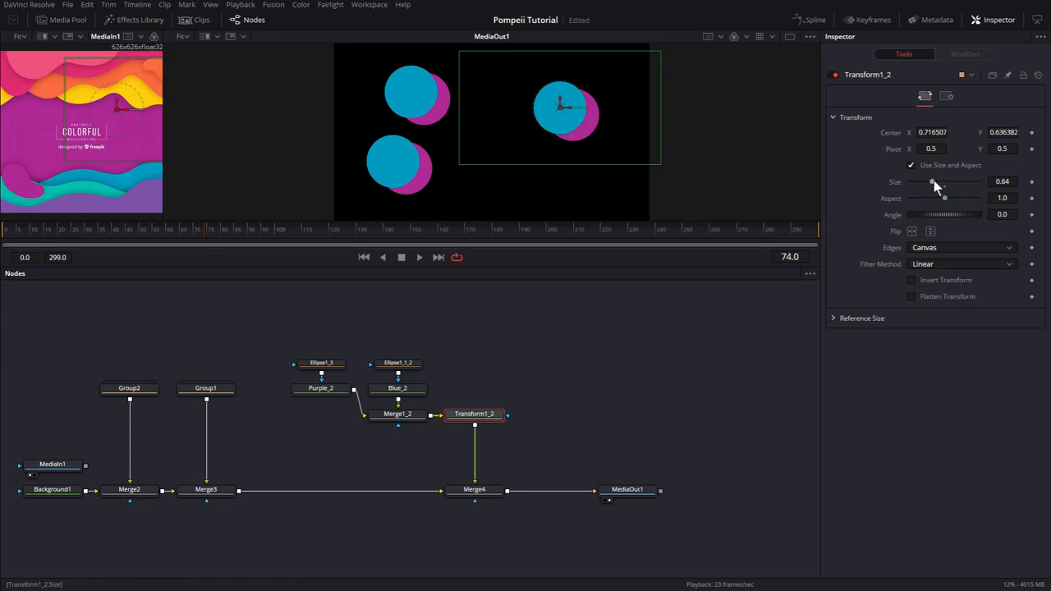
drag(933, 181, 943, 181)
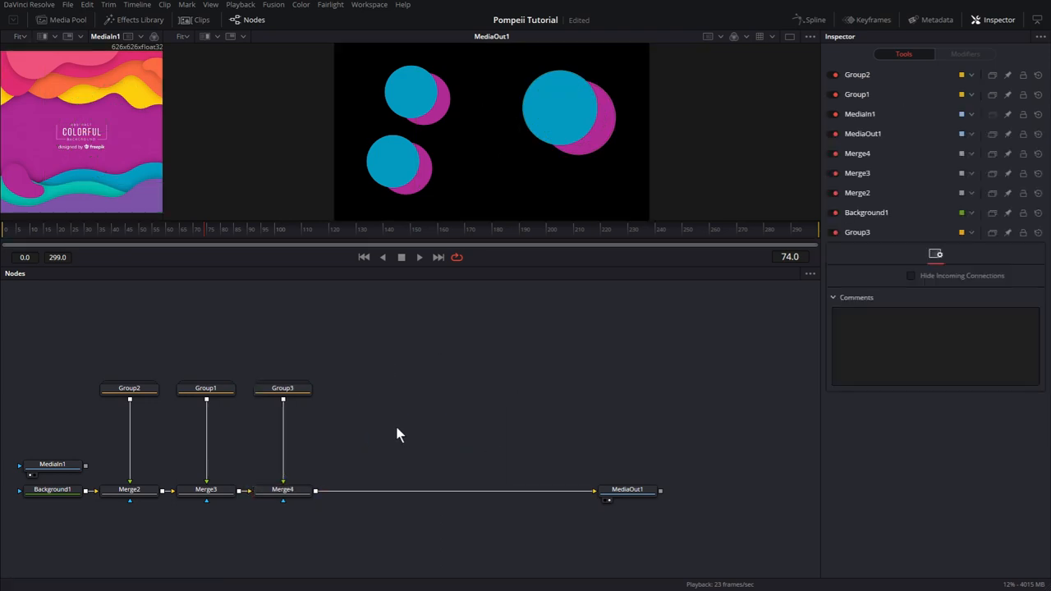
mouse_move(412, 396)
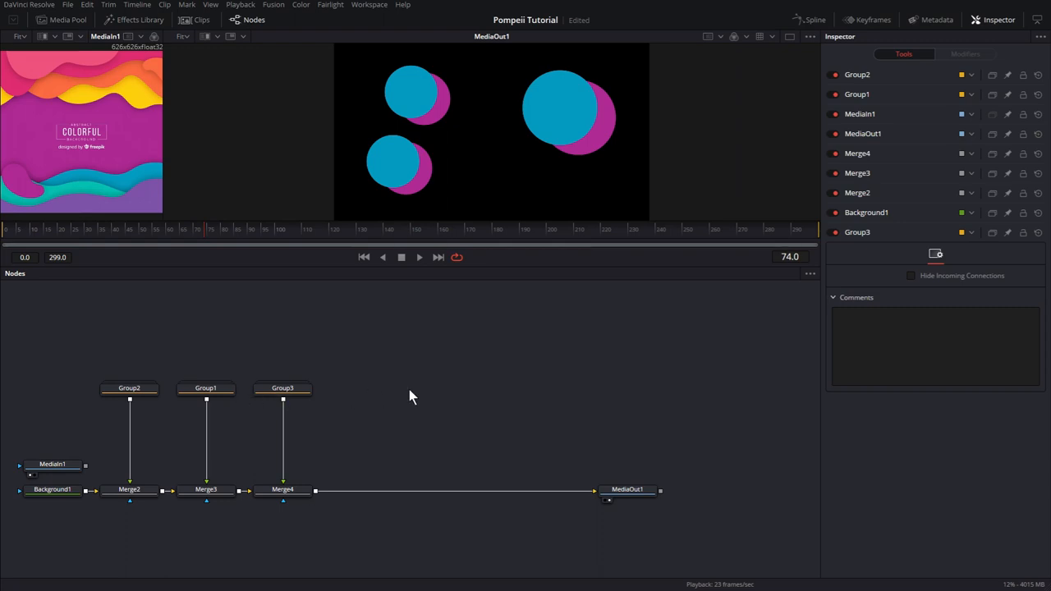
mouse_move(445, 404)
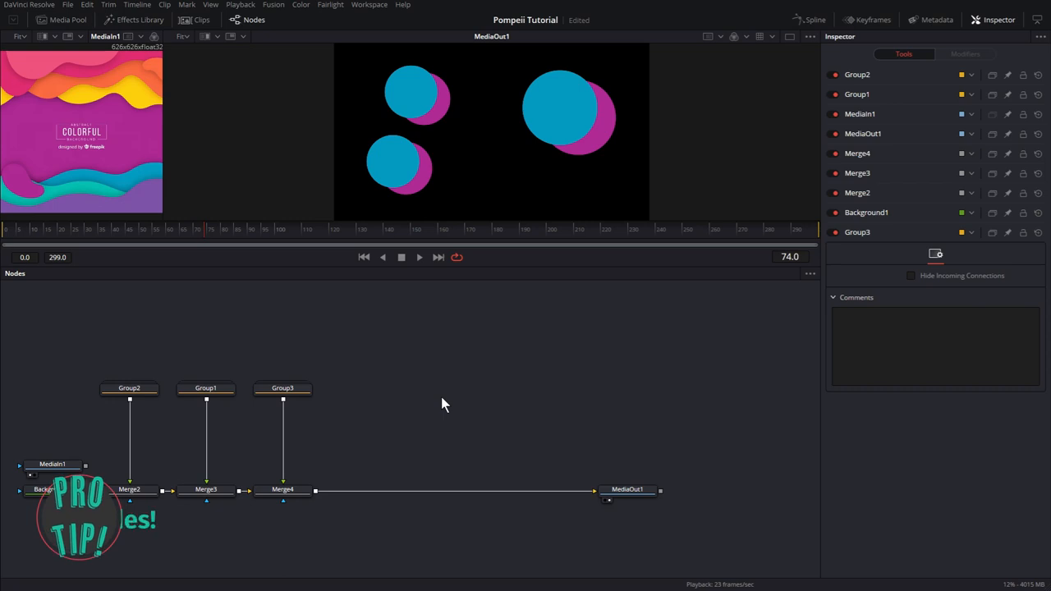
- Add Transform2 fed by Group3 and select it to reposition the extra circles
click(283, 388)
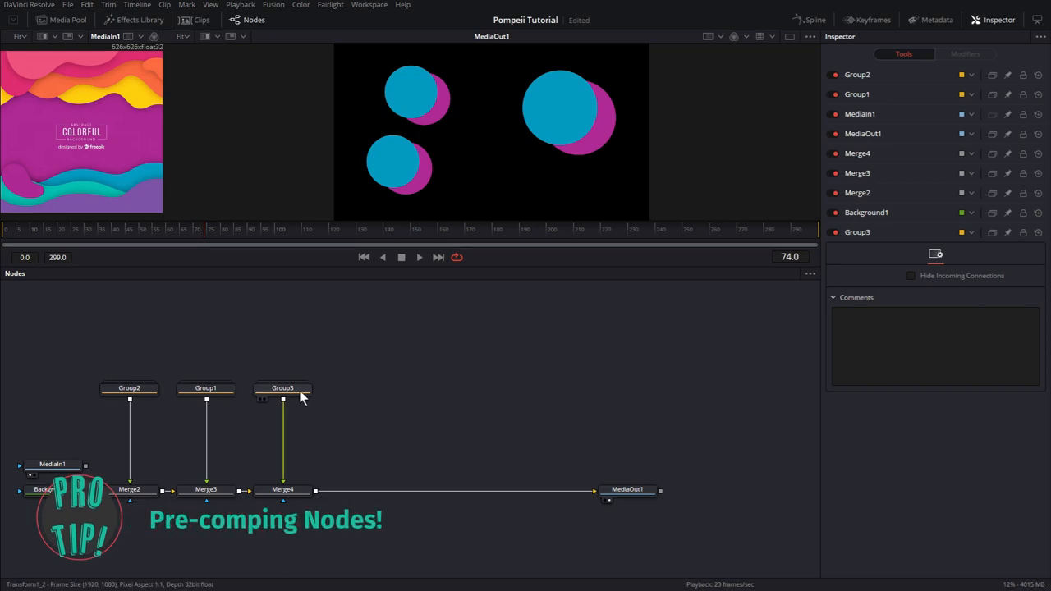
click(282, 387)
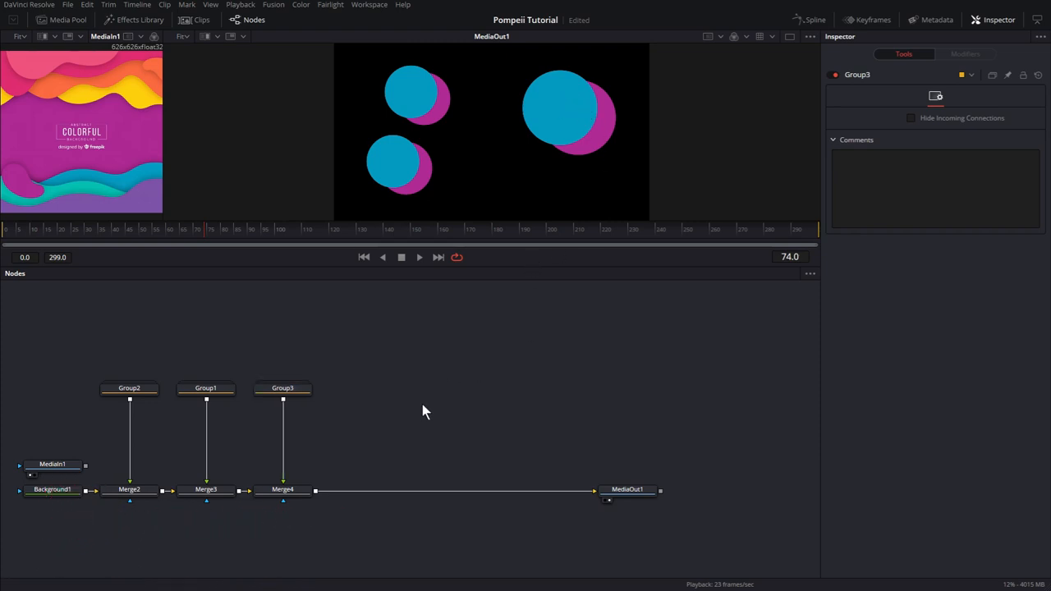
text(xf)
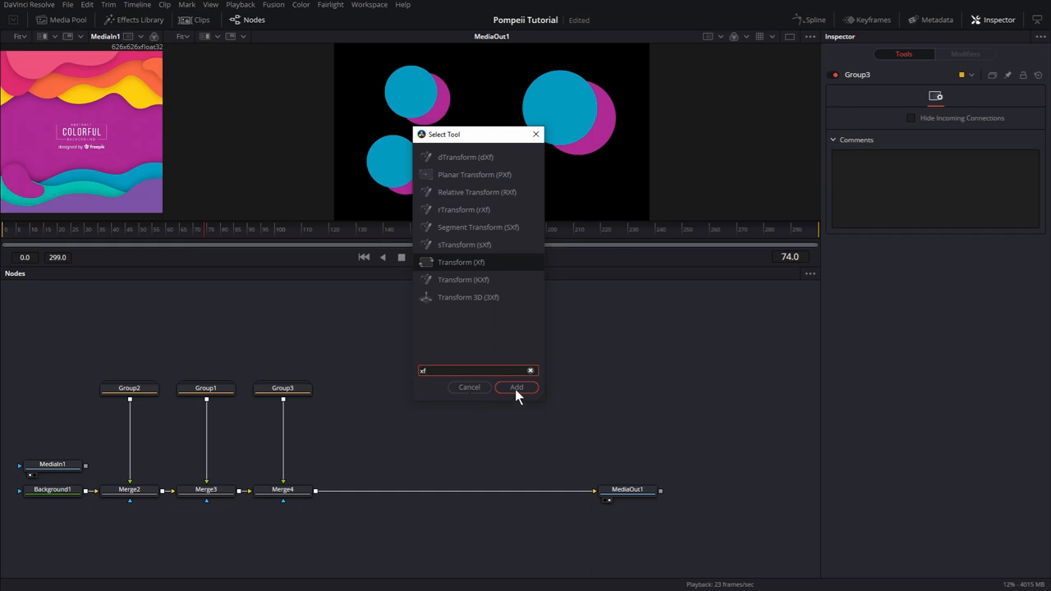
click(515, 387)
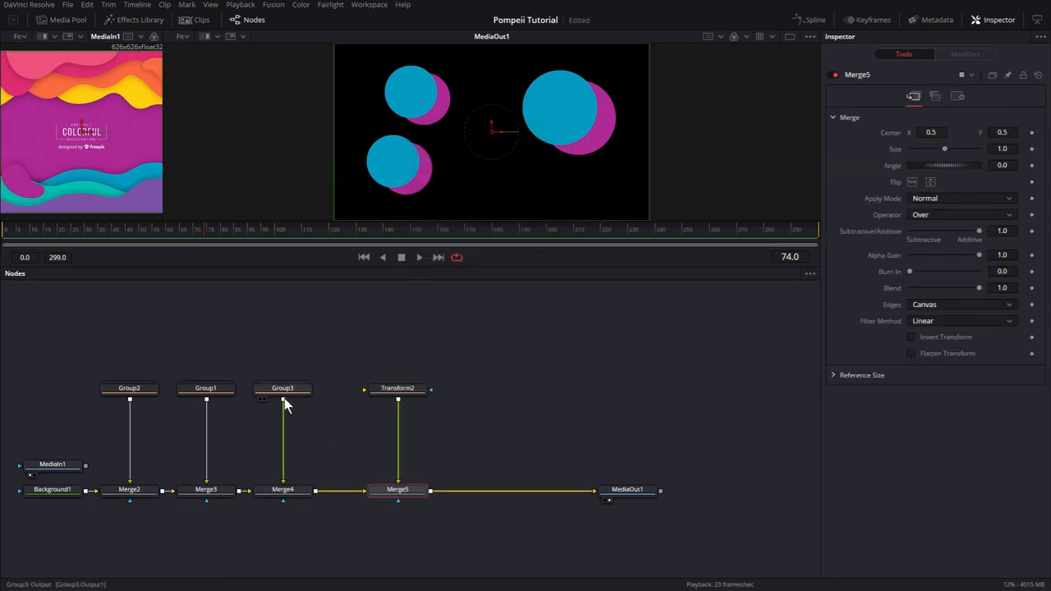
drag(283, 401, 397, 395)
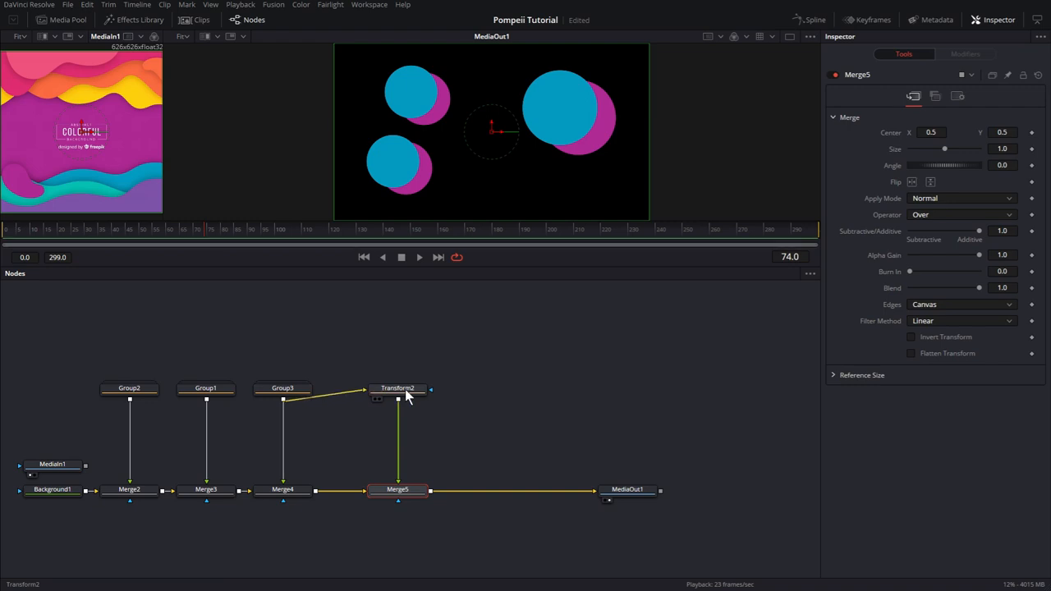
click(397, 388)
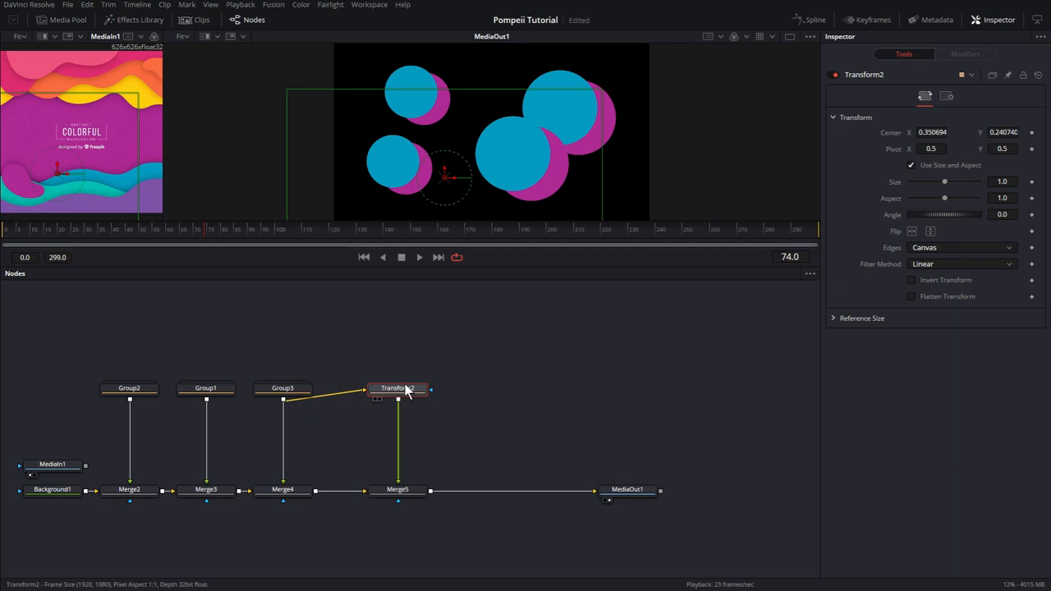
mouse_move(397, 388)
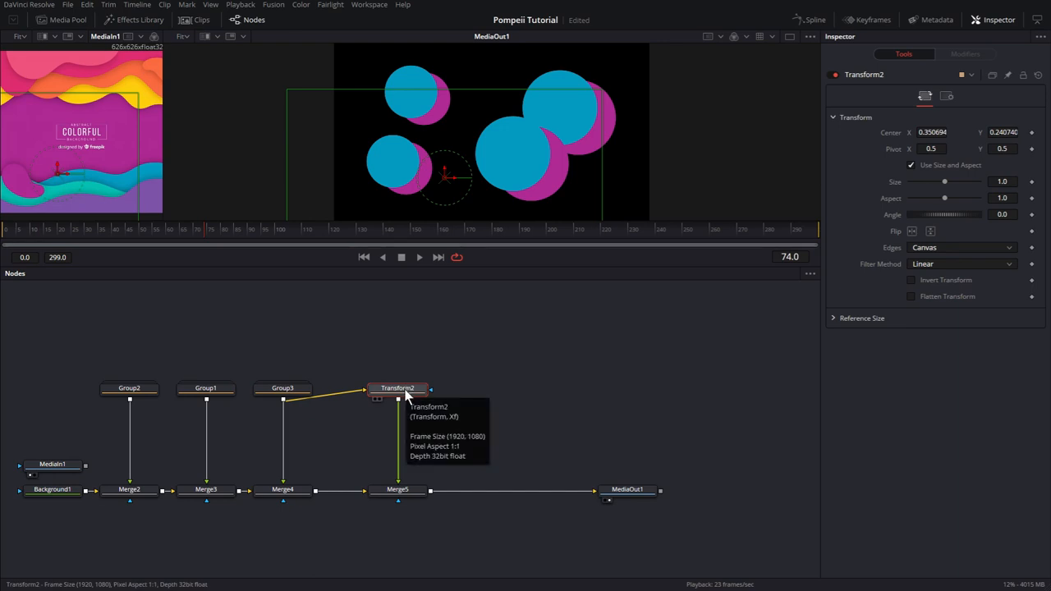
mouse_move(412, 420)
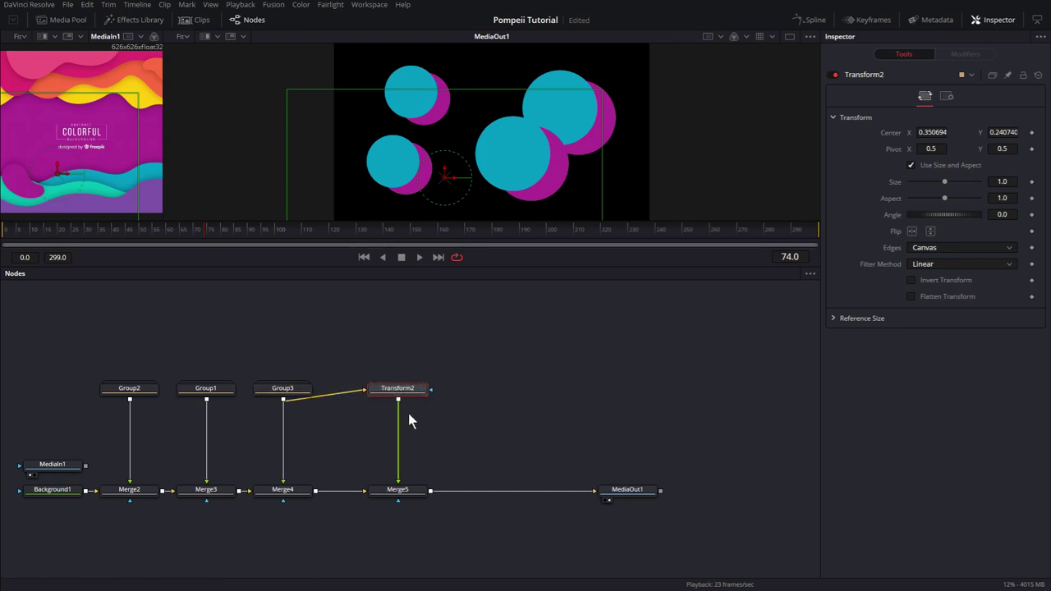
- Tidy Group3's position and select the copied Transform2_1 to offset it
drag(282, 387, 282, 363)
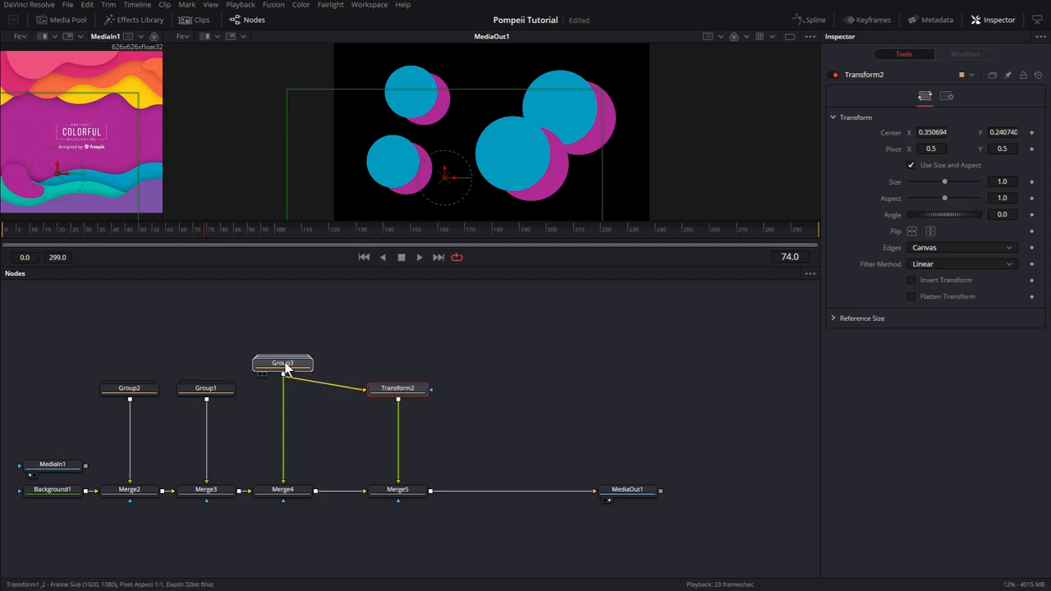
click(283, 363)
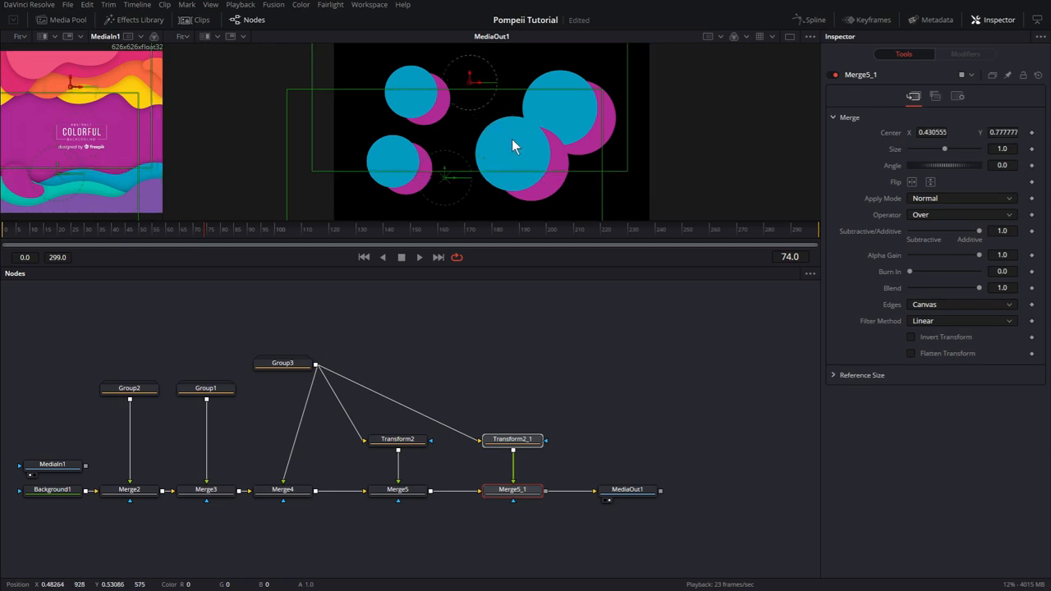
click(512, 440)
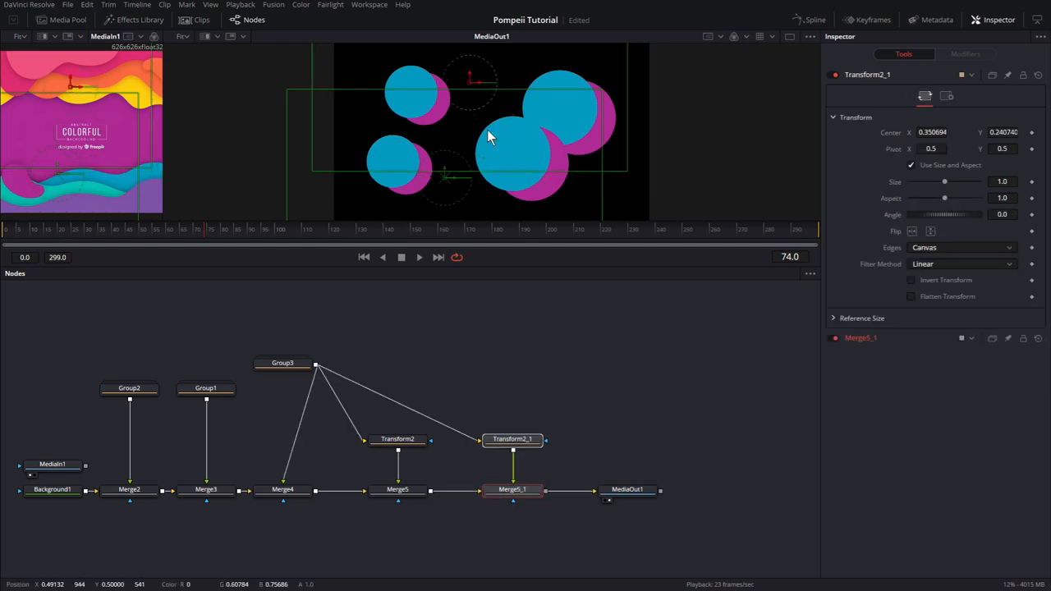
mouse_move(506, 123)
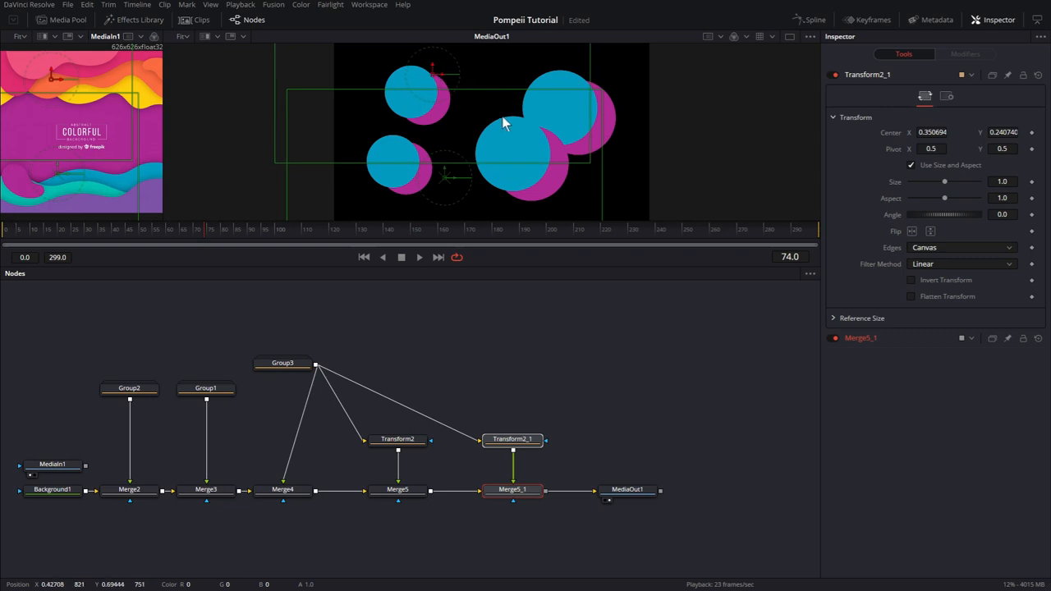
mouse_move(531, 503)
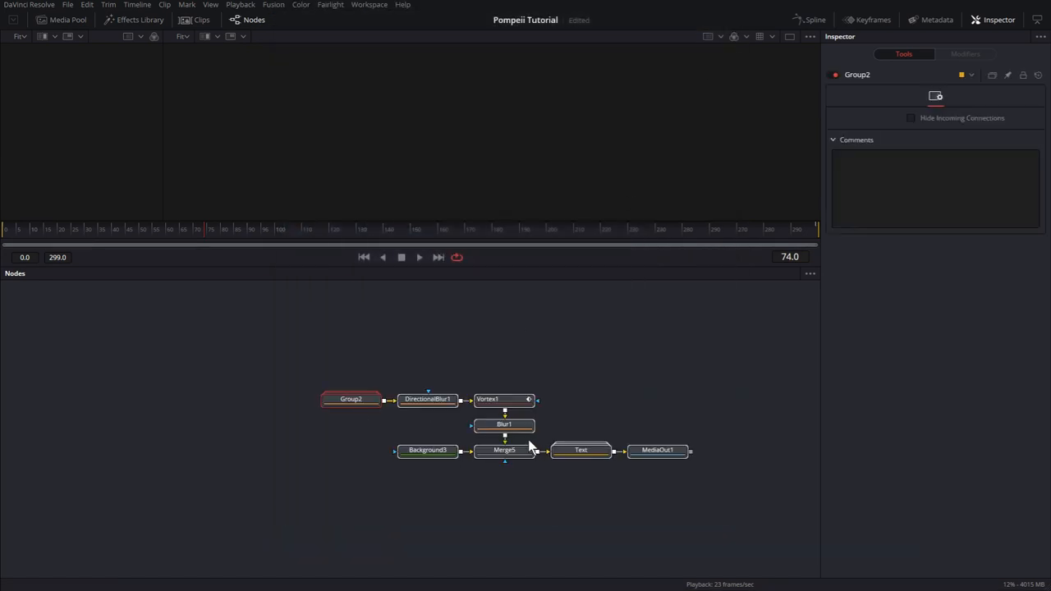
mouse_move(601, 478)
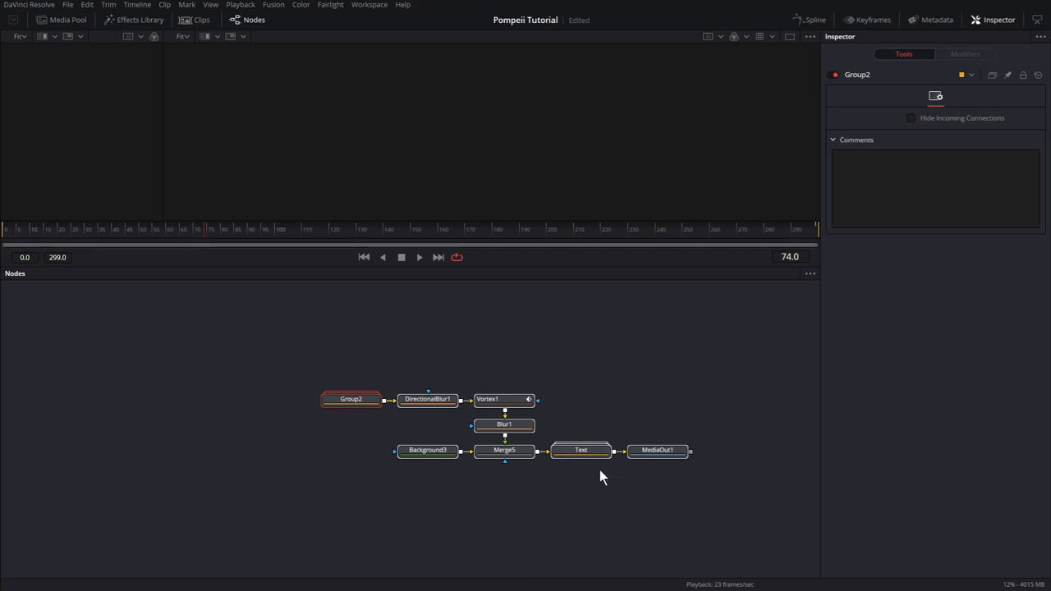
mouse_move(352, 399)
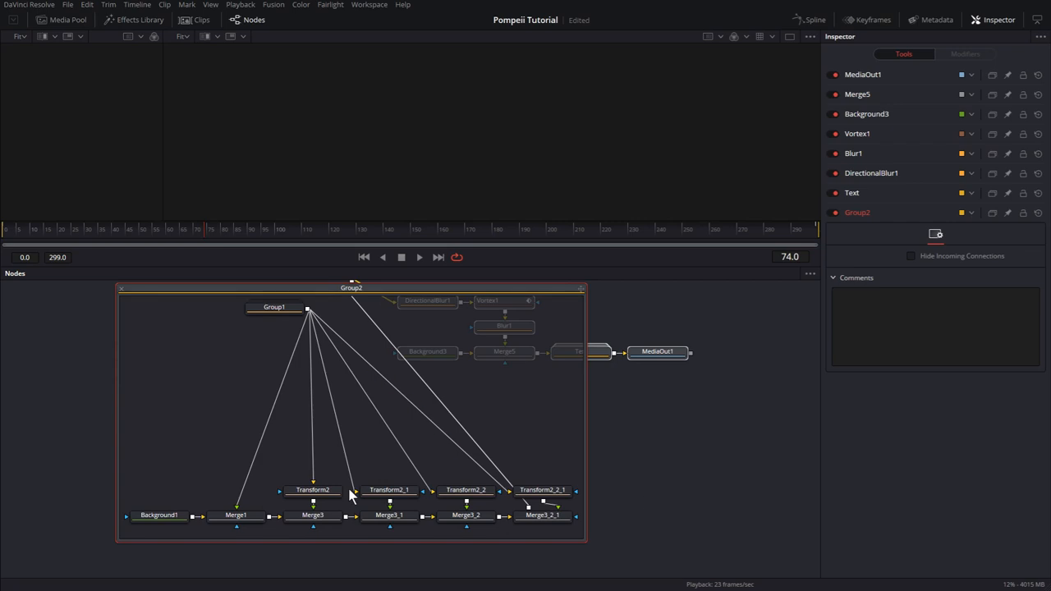
- Collapse the expanded Group2 of circle nodes in the finished composition
click(273, 307)
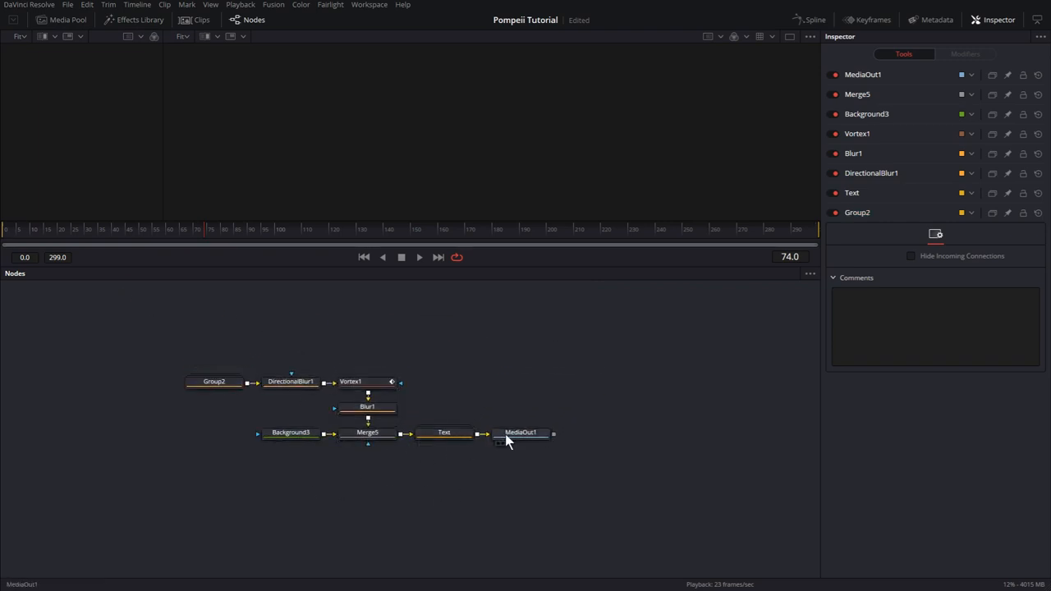
- View MediaOut1, then inspect DirectionalBlur1 and Vortex1 (angle 180, power 2)
click(520, 434)
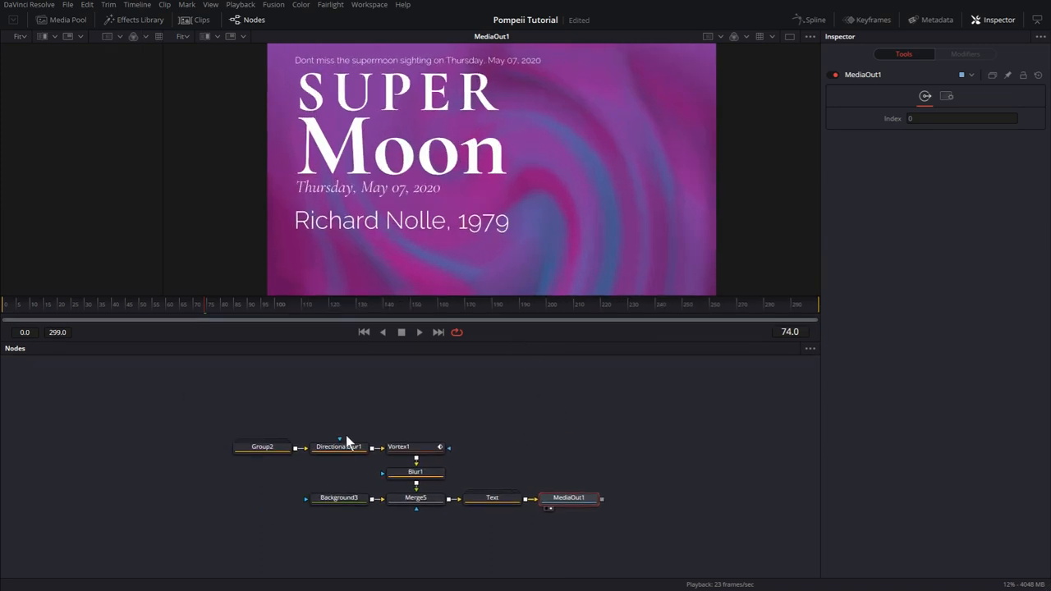
mouse_move(262, 447)
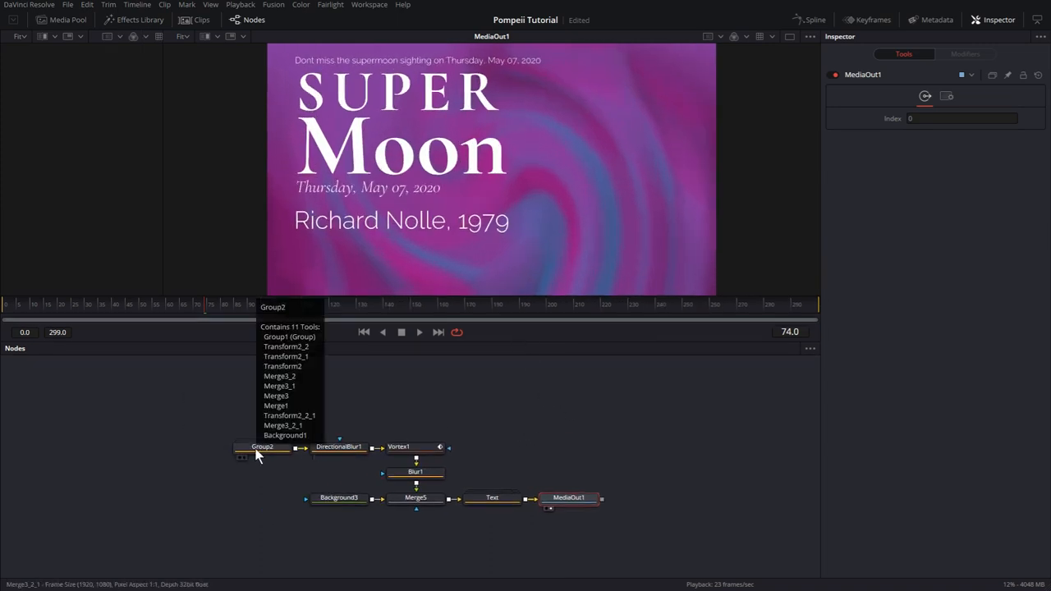
mouse_move(608, 221)
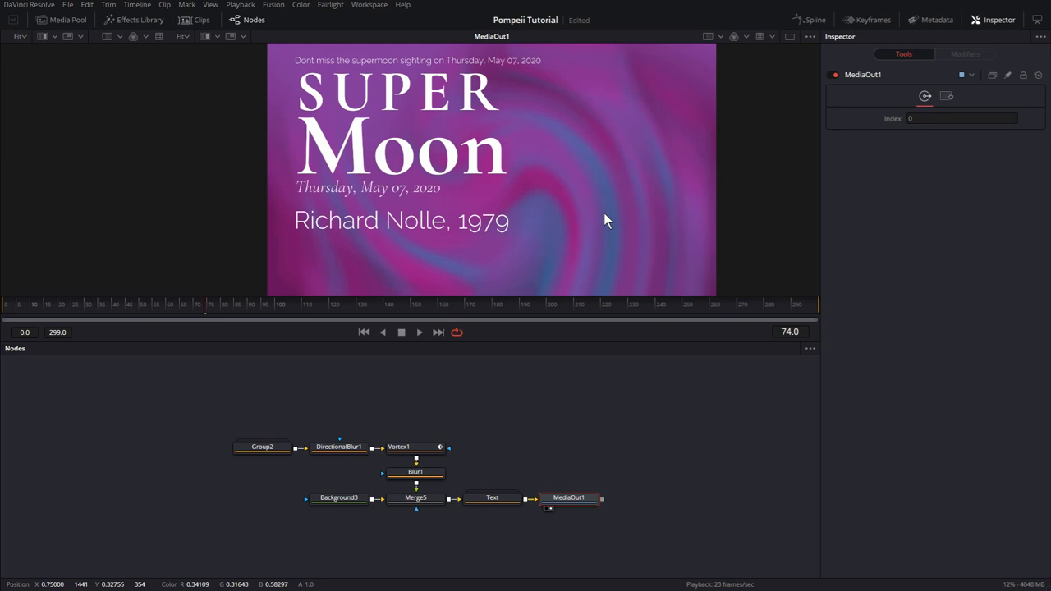
click(339, 447)
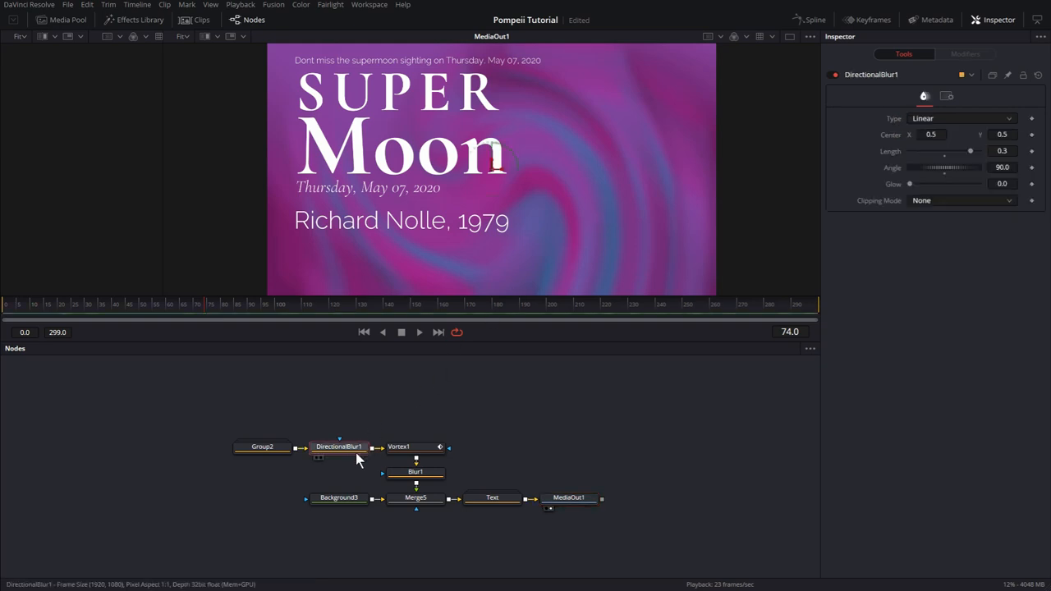
click(401, 447)
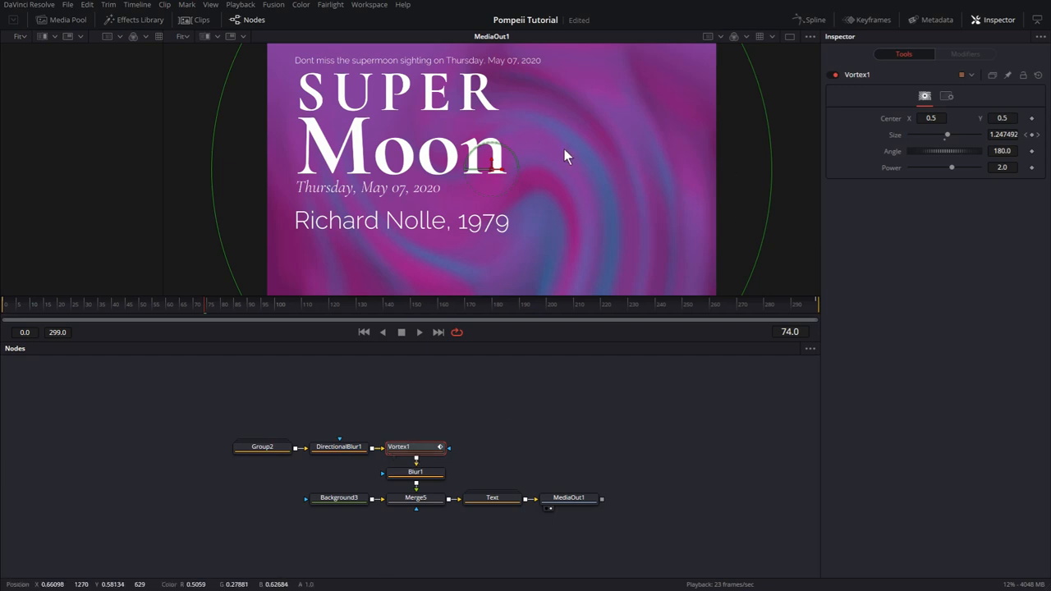
mouse_move(180, 374)
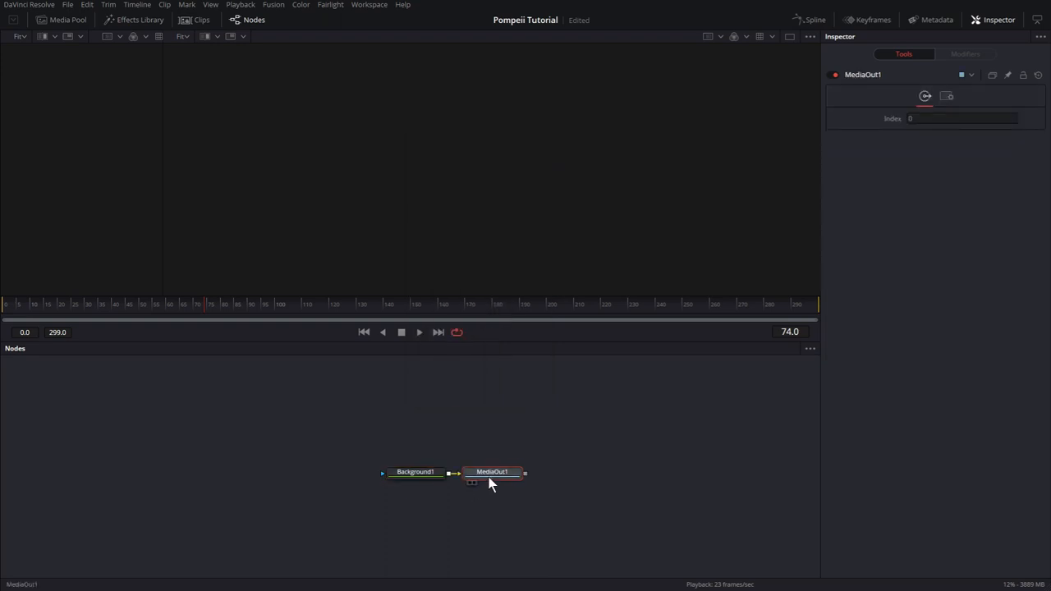
- Select the output node and search 'pem' to add a pEmitter
click(412, 472)
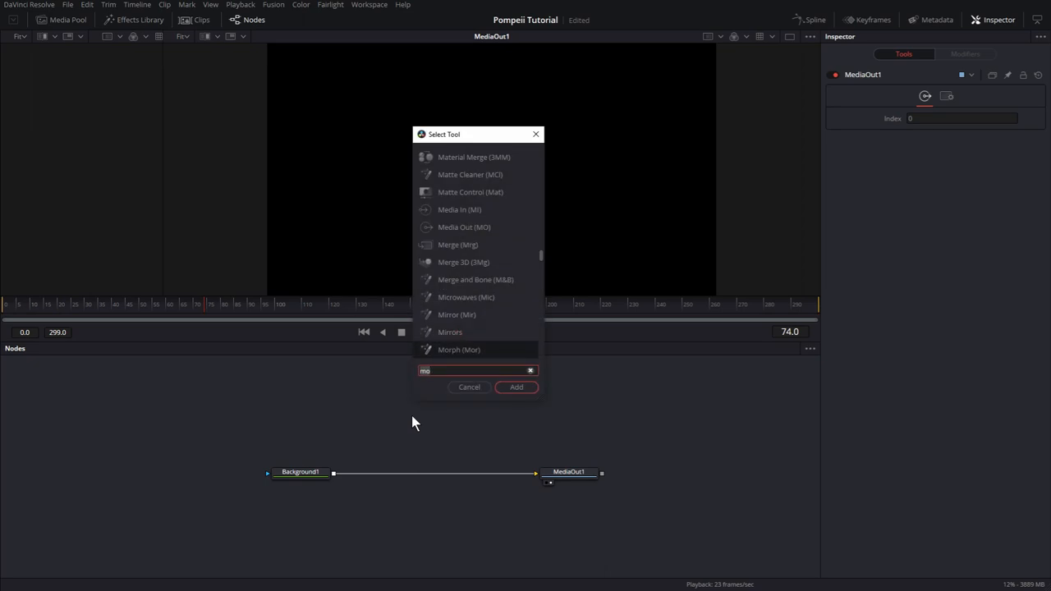
text(pem)
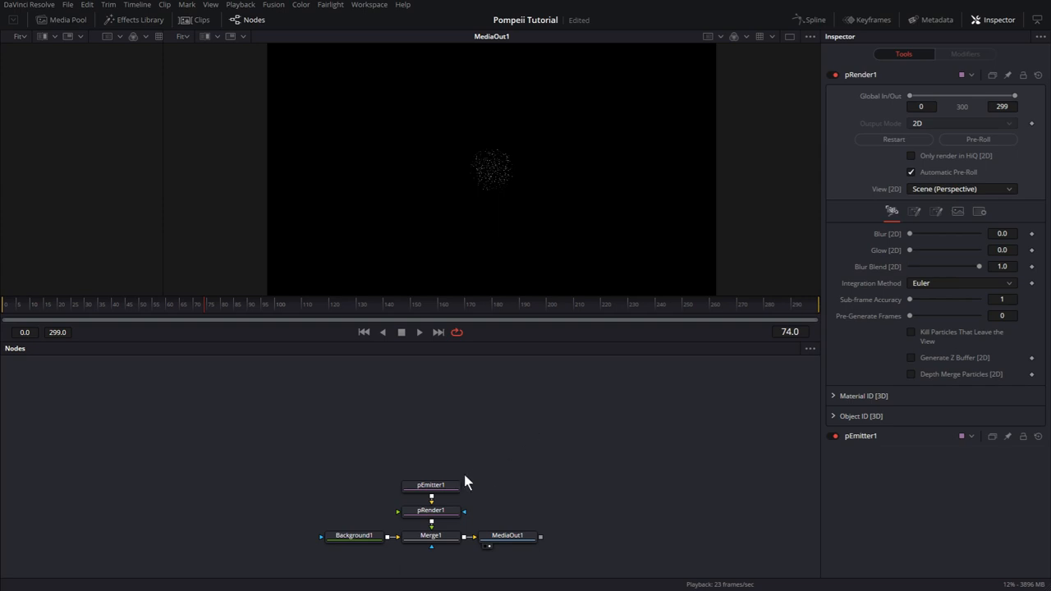
- Set pEmitter1's particle style to Blob and enlarge the size from 0.1 to about 0.43
click(432, 486)
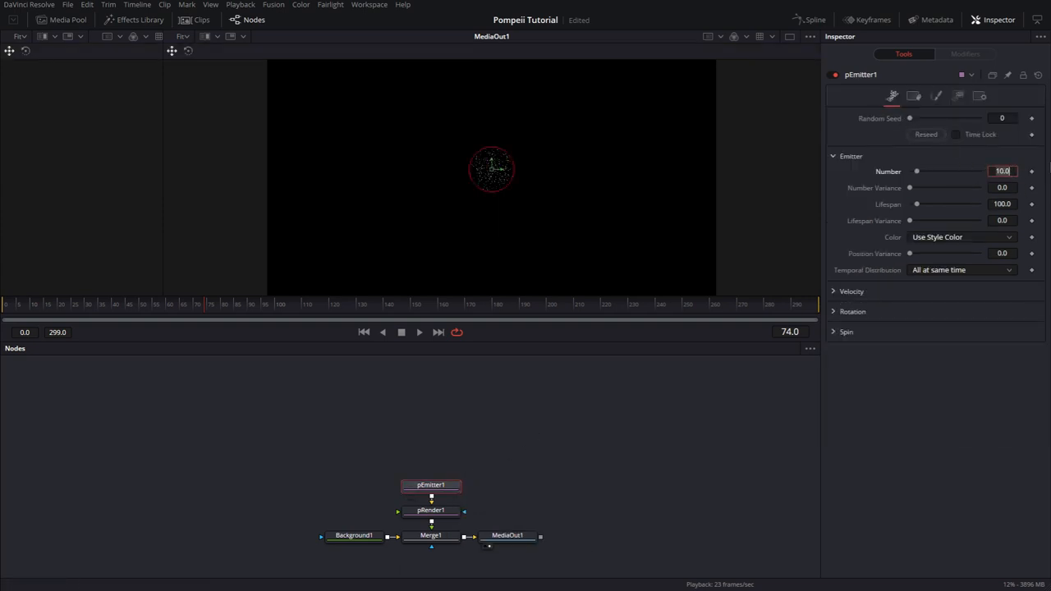
text(1.0)
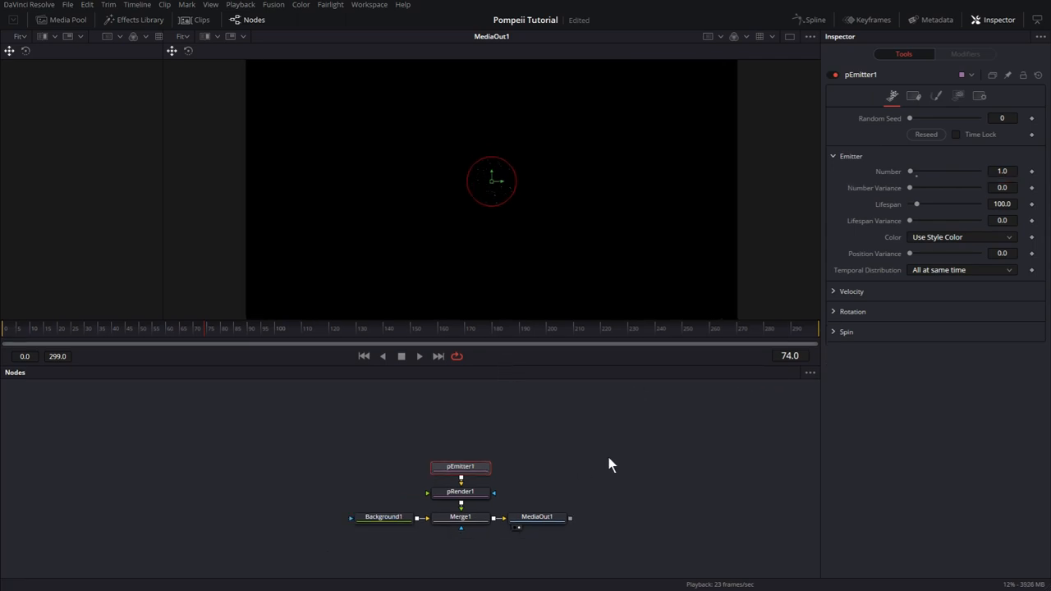
mouse_move(585, 357)
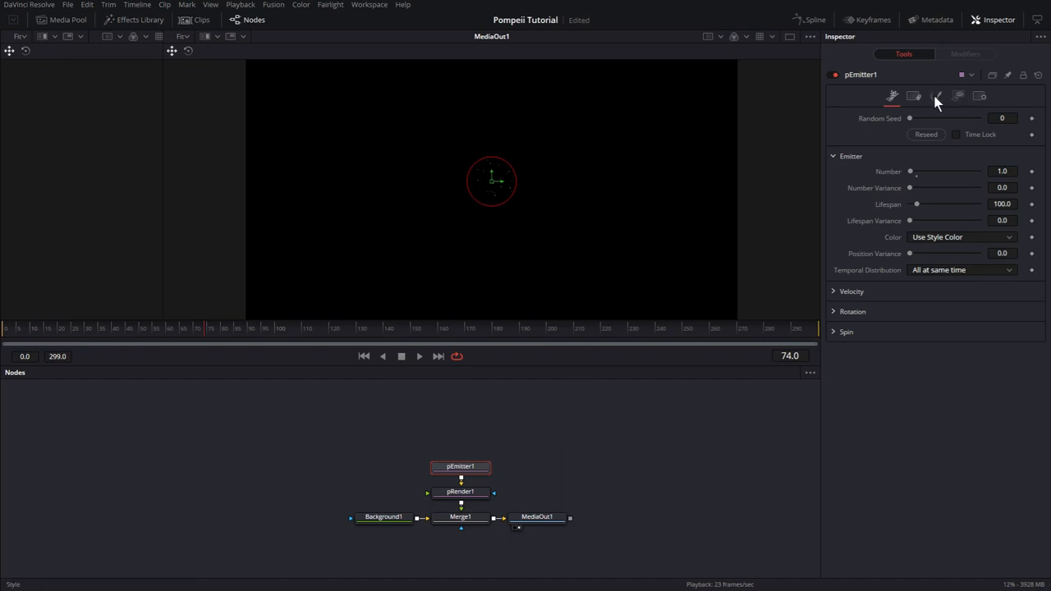
click(936, 97)
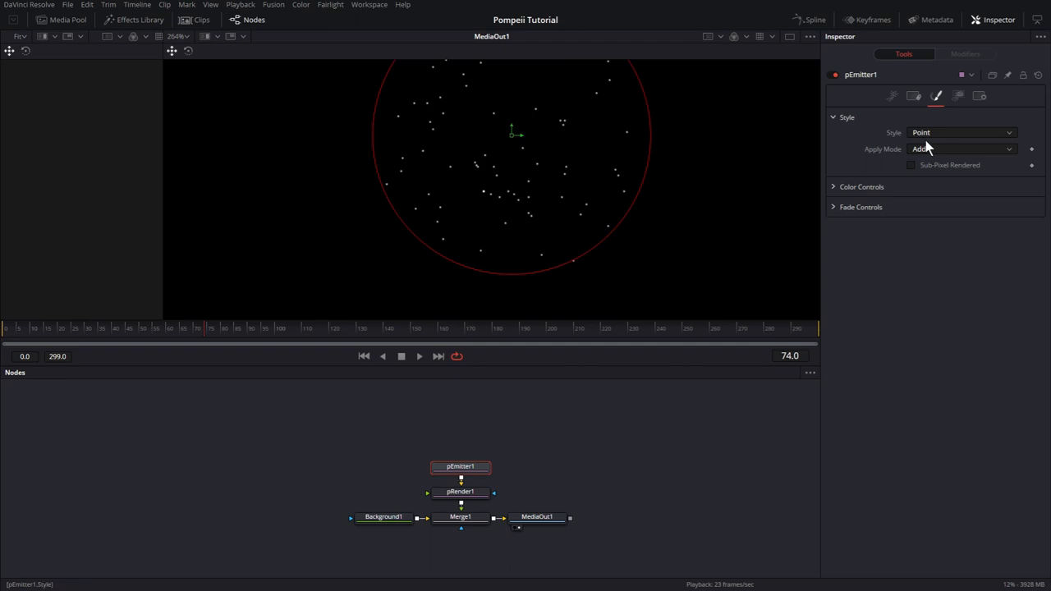
click(962, 131)
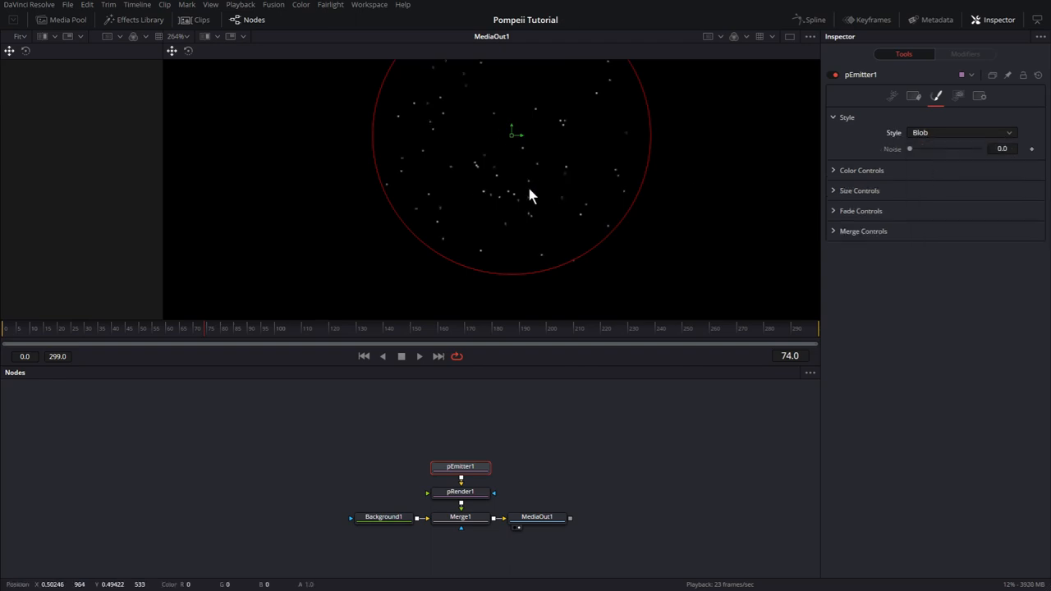
click(859, 191)
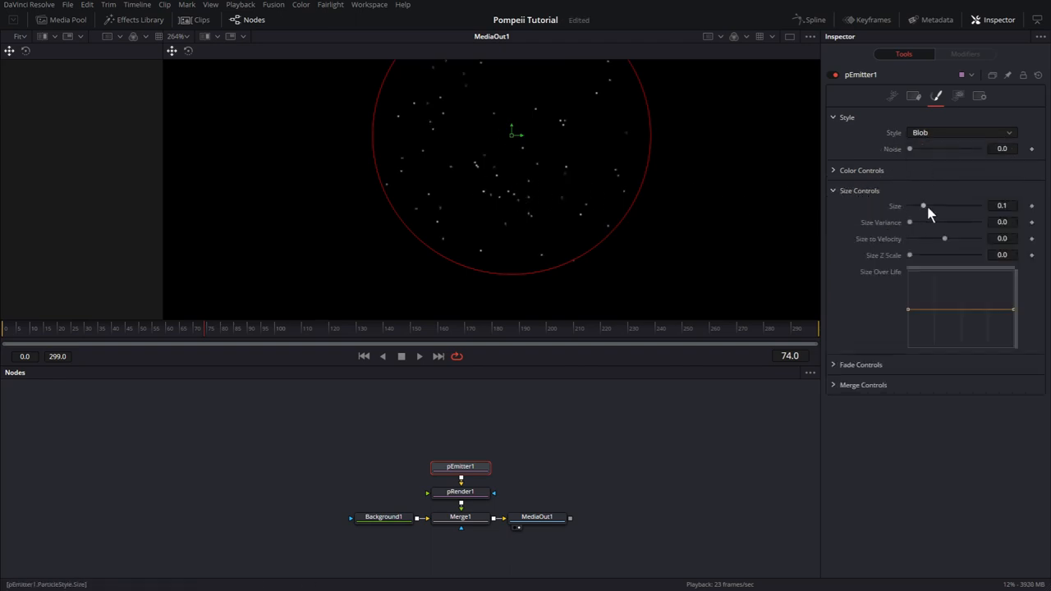
drag(923, 206, 969, 205)
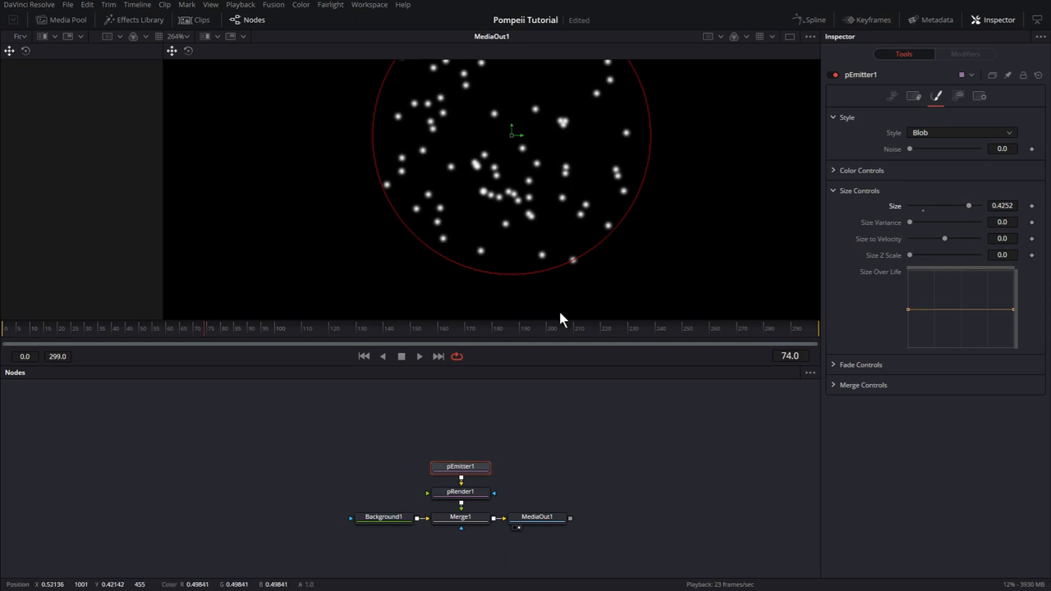
mouse_move(583, 315)
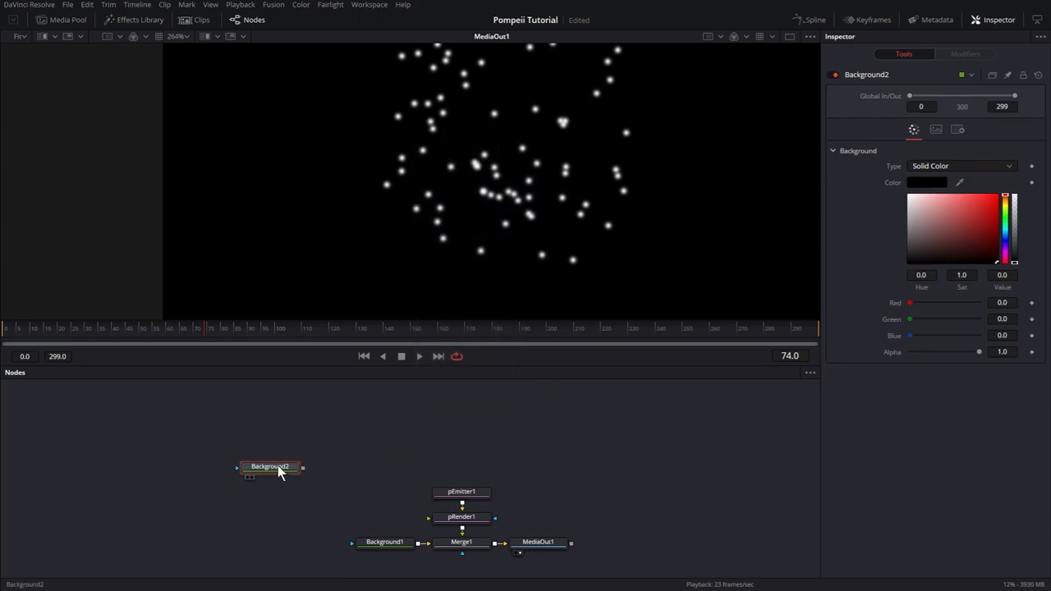
- Make Background2 teal and mask it with Rectangle1 into a thin bar with ~0.05 soft edges
click(269, 467)
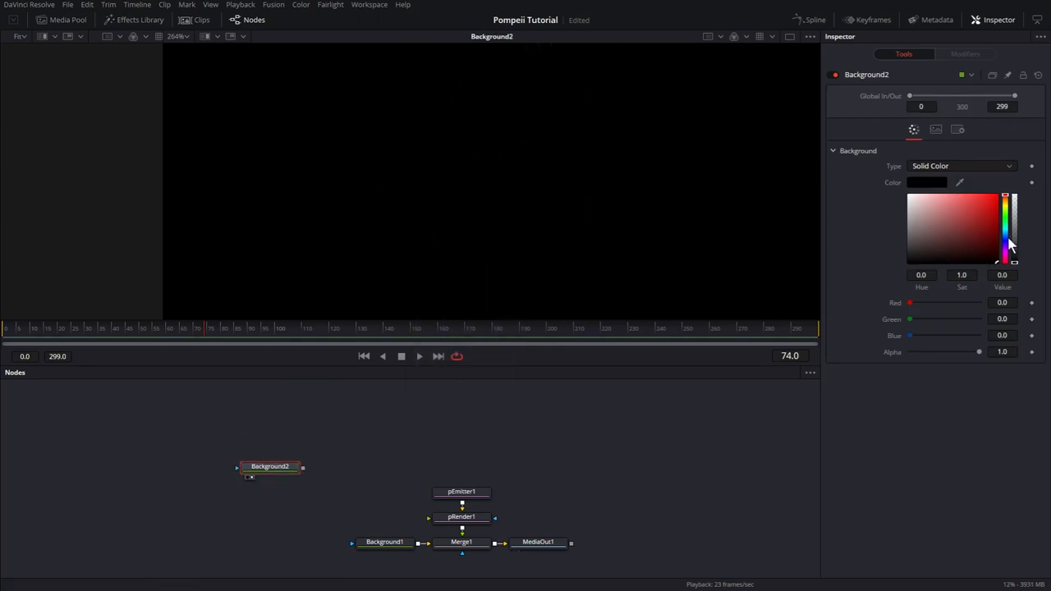
click(987, 226)
text(r)
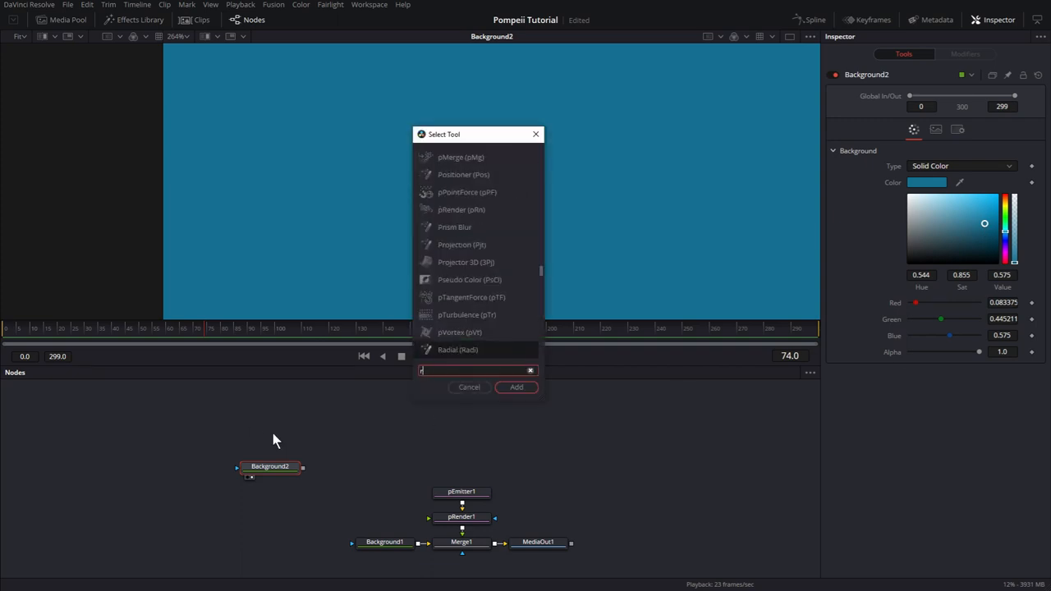
click(515, 388)
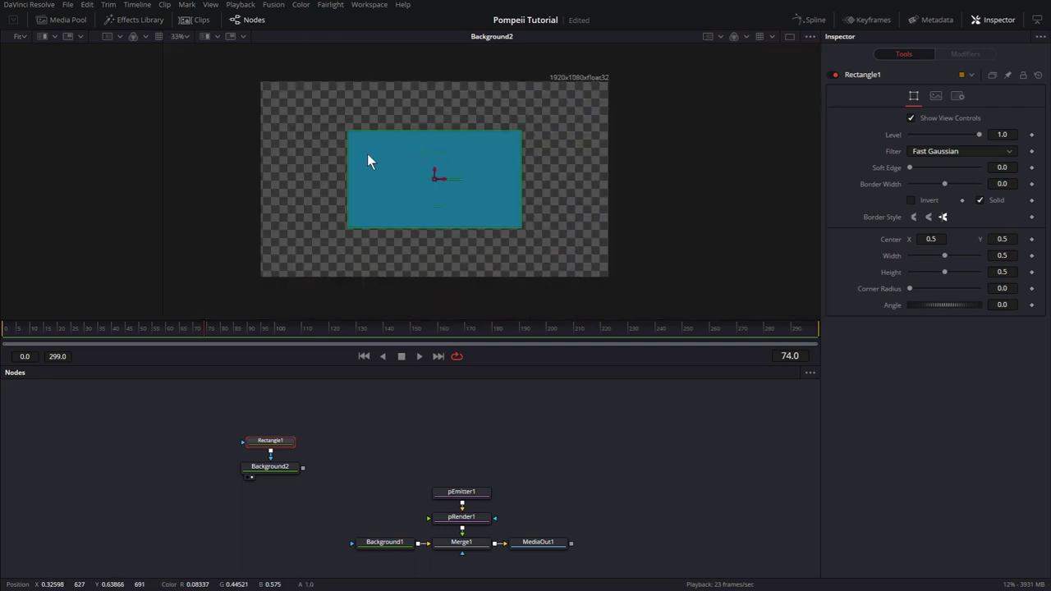
drag(944, 273, 940, 272)
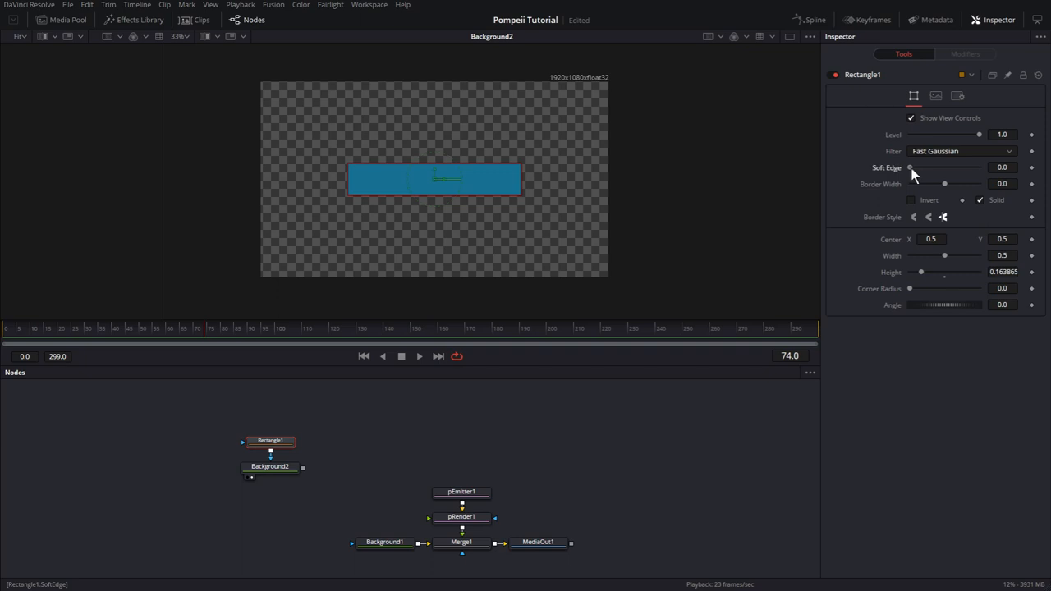
drag(910, 167, 956, 167)
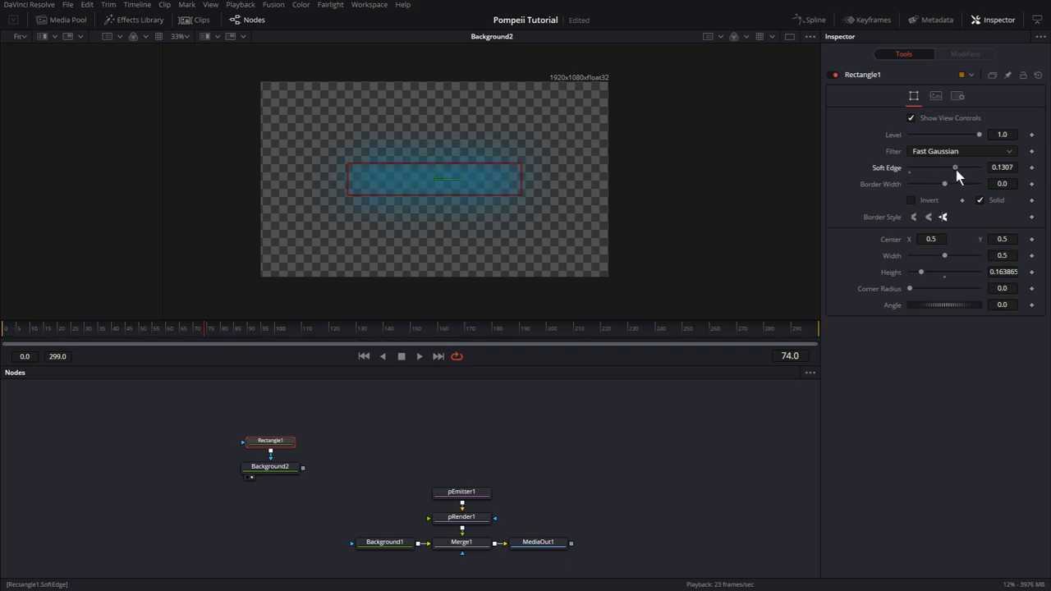
drag(956, 168, 928, 168)
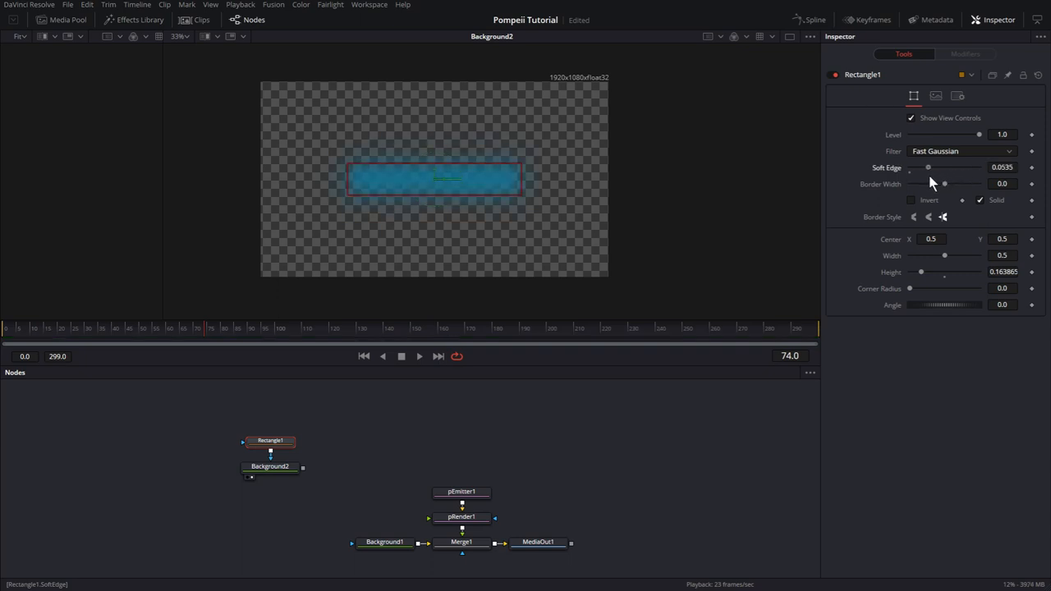
mouse_move(422, 463)
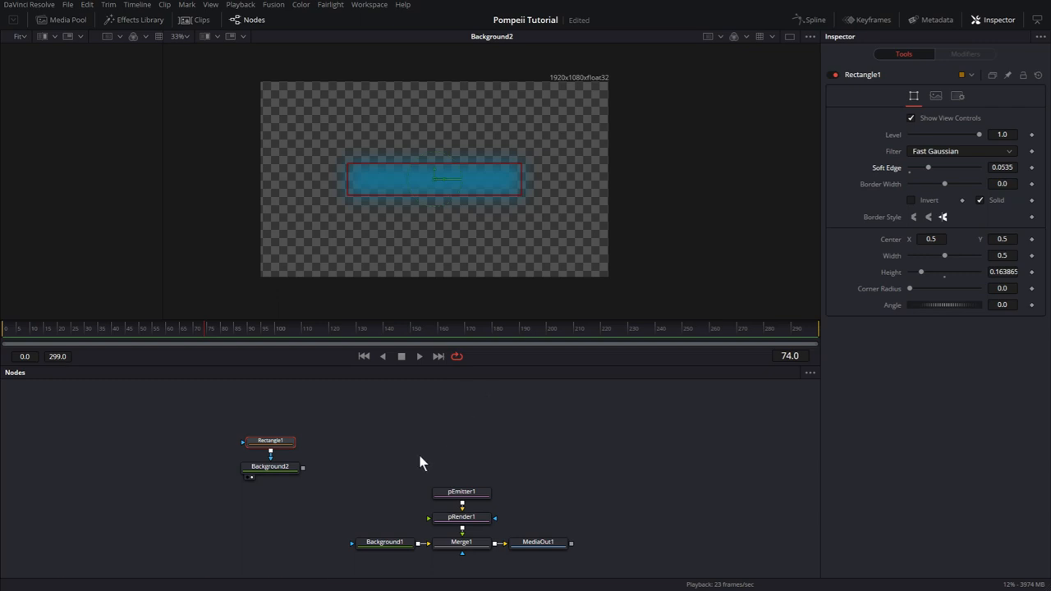
- Switch pEmitter1's particle style from Blob to Bitmap after checking the Region settings
click(463, 493)
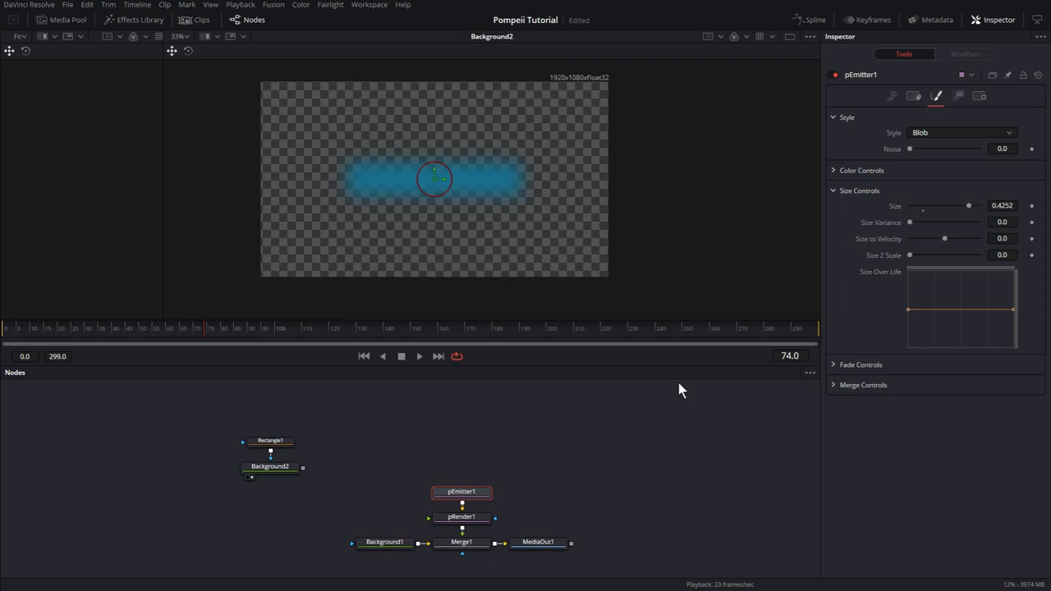
mouse_move(565, 225)
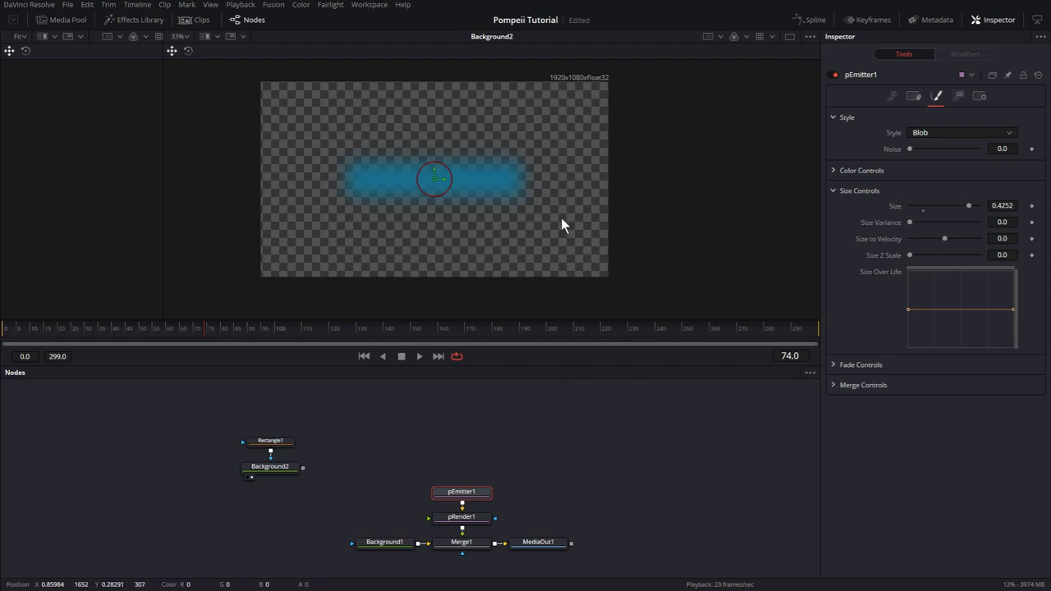
mouse_move(741, 159)
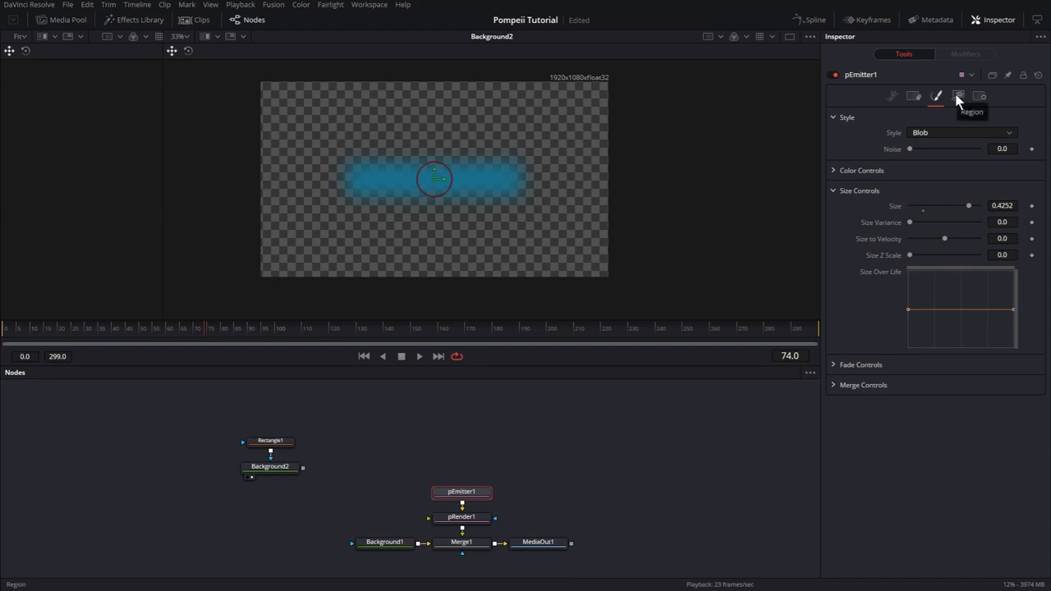
click(963, 95)
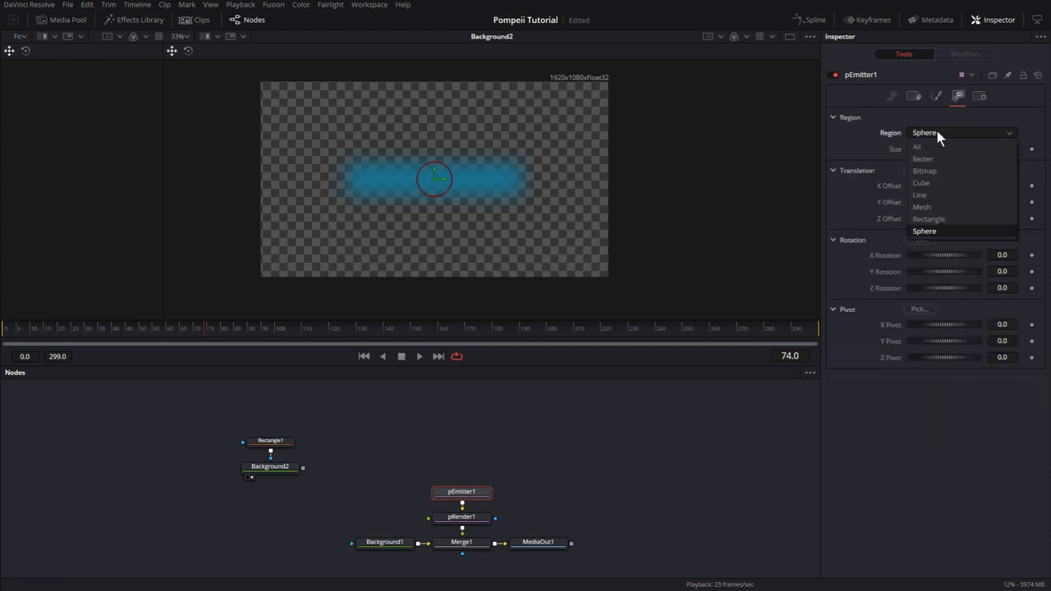
click(916, 147)
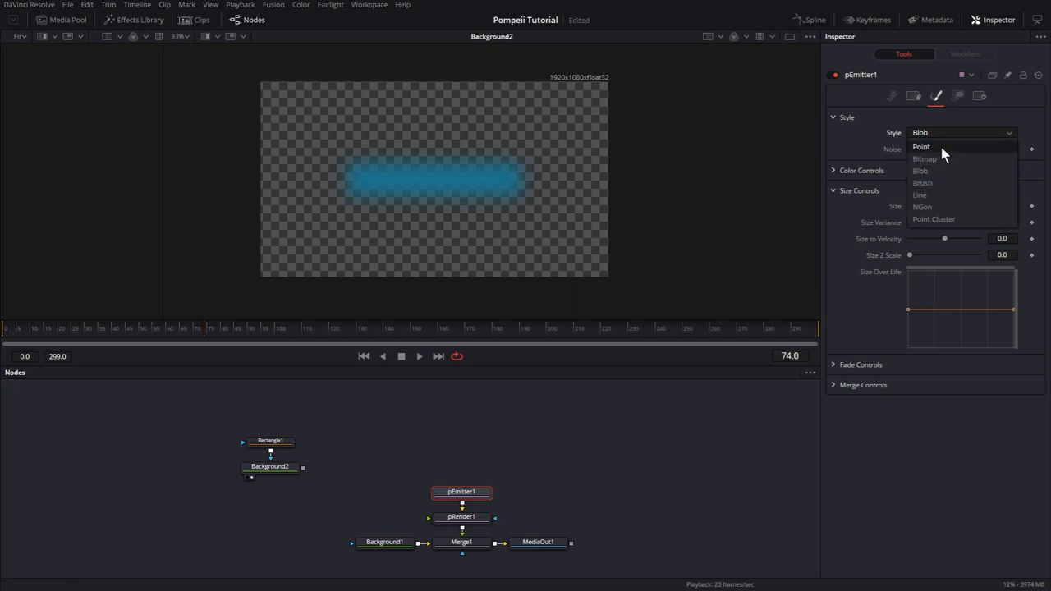
click(923, 158)
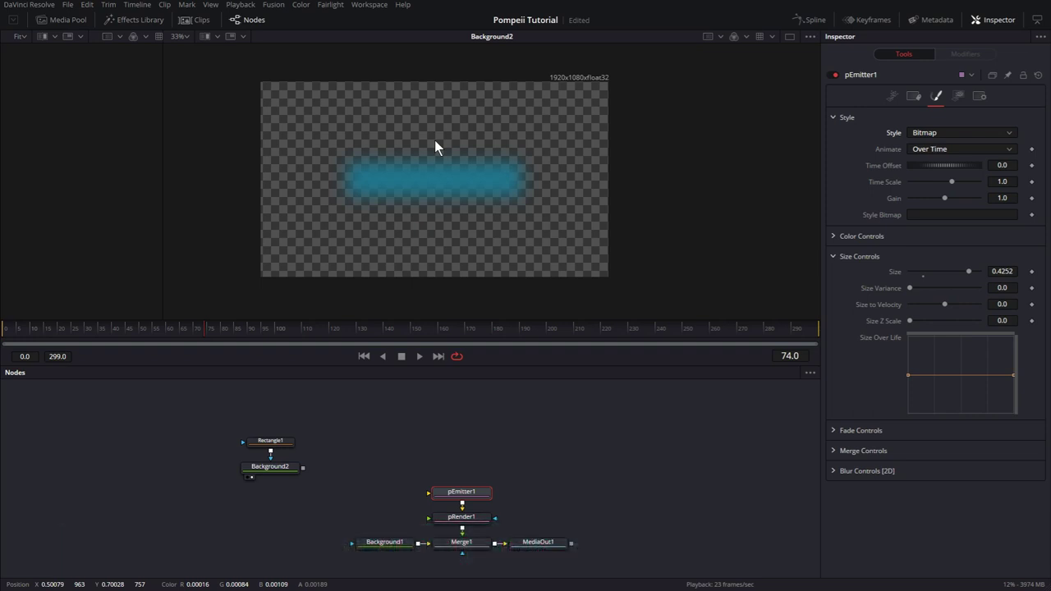
- Feed Background2 into pEmitter1's bitmap input and view MediaOut1 in the viewer
drag(302, 466, 461, 491)
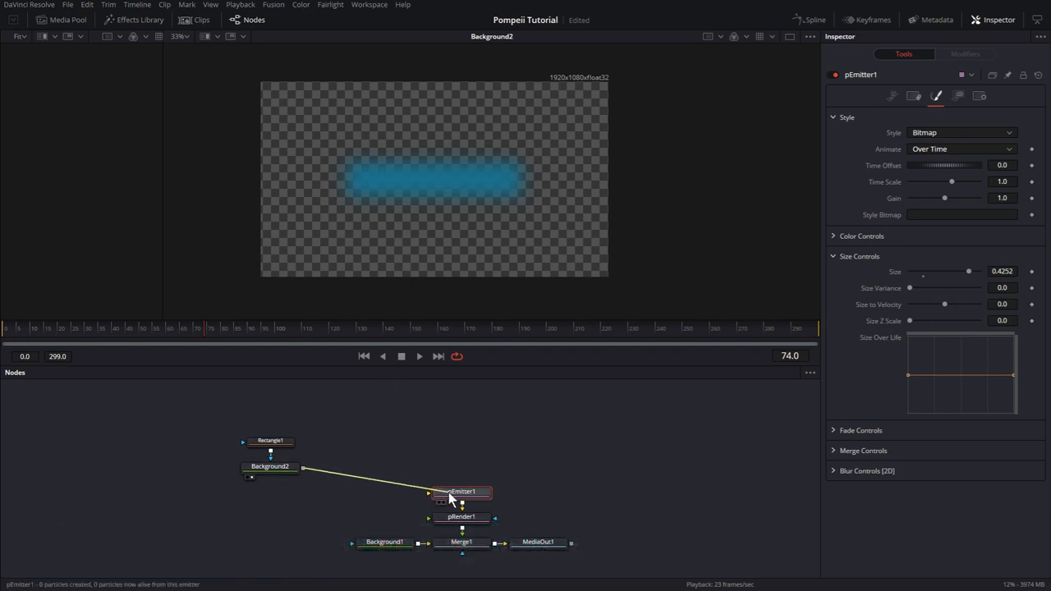
click(539, 542)
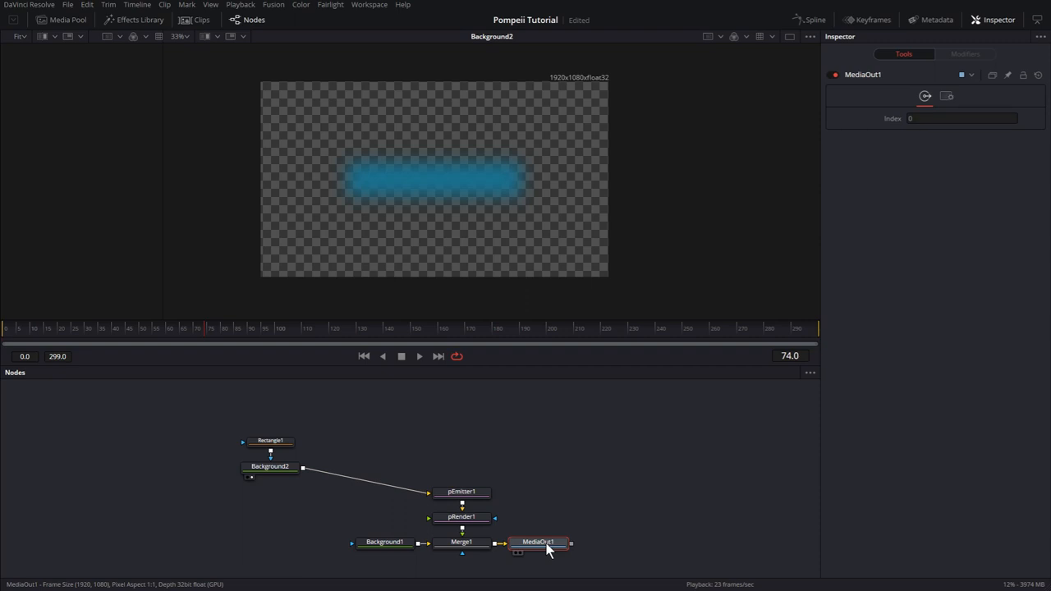
click(539, 542)
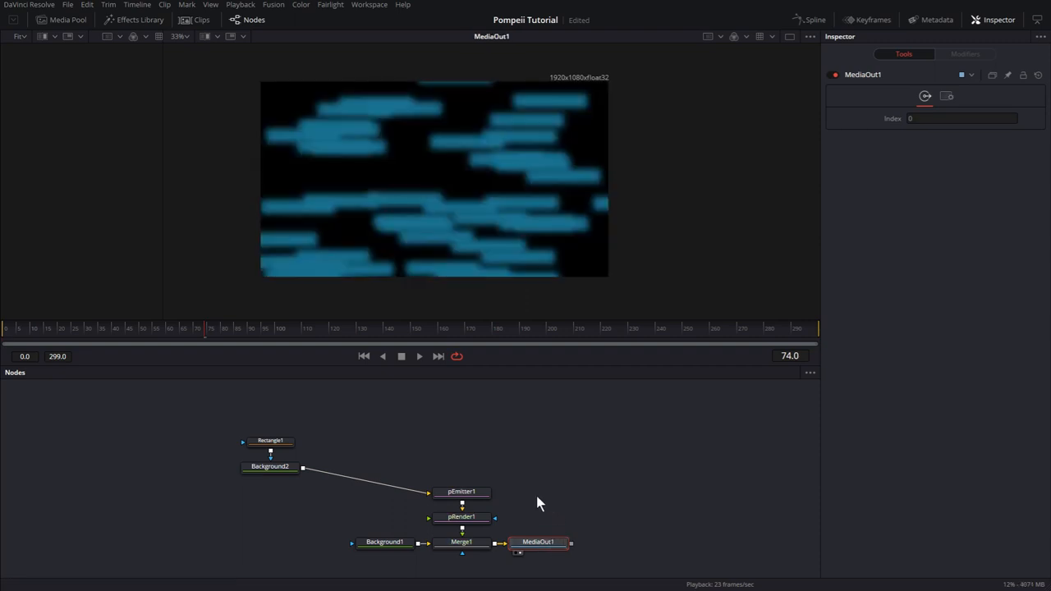
mouse_move(383, 146)
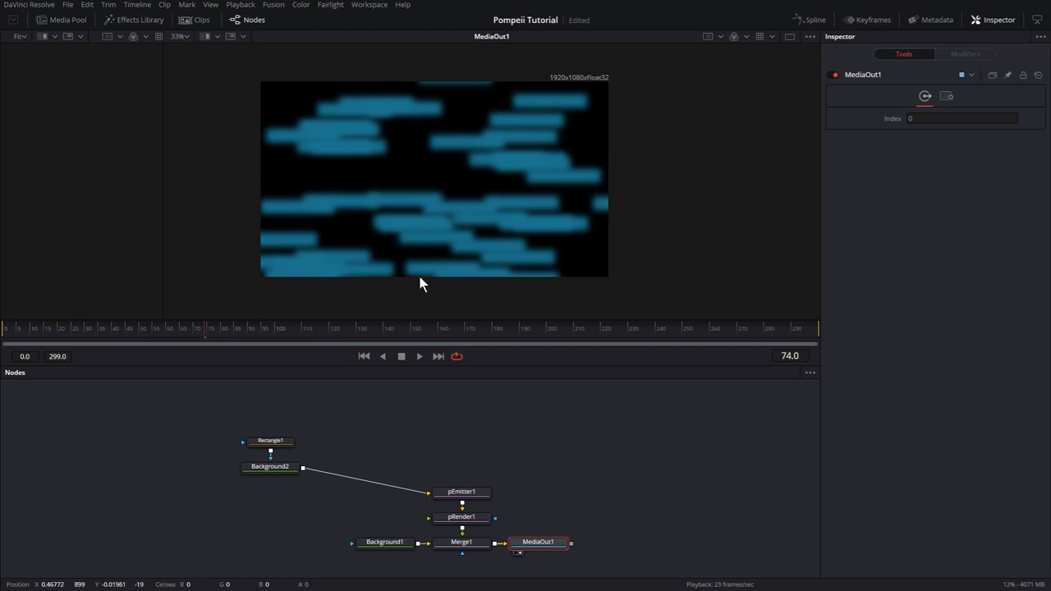
mouse_move(466, 171)
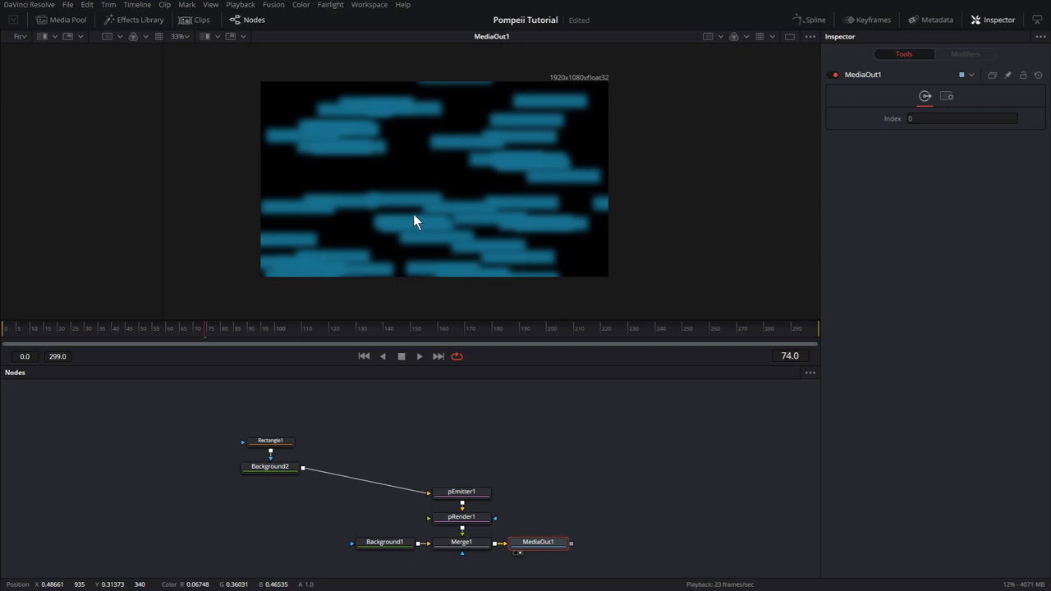
click(462, 493)
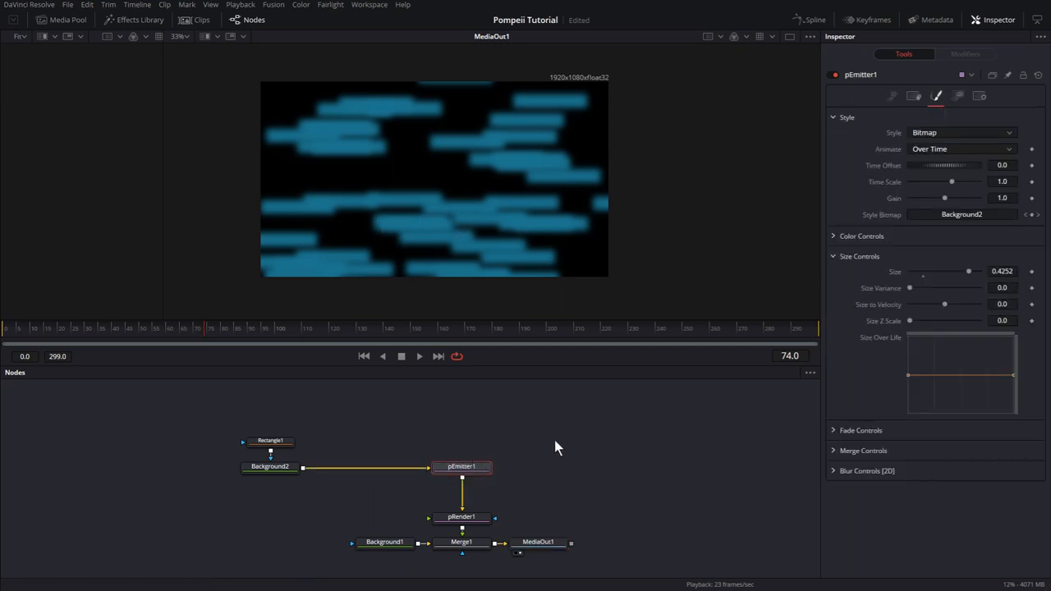
mouse_move(558, 435)
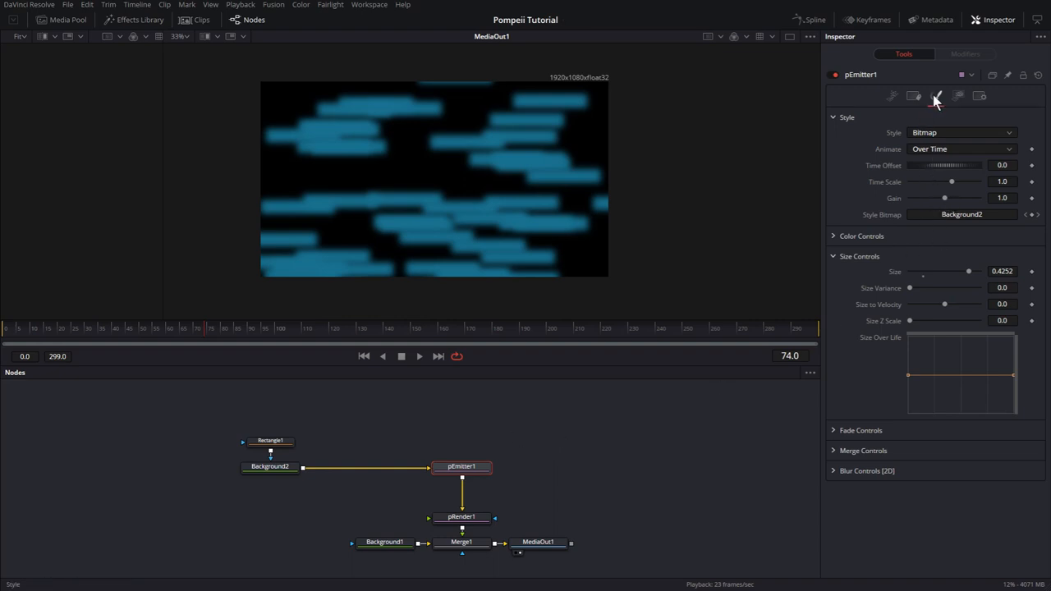
- Raise Size Variance to about 0.5, set Number to 0.5 and particle Size to 1.0
drag(910, 288, 930, 288)
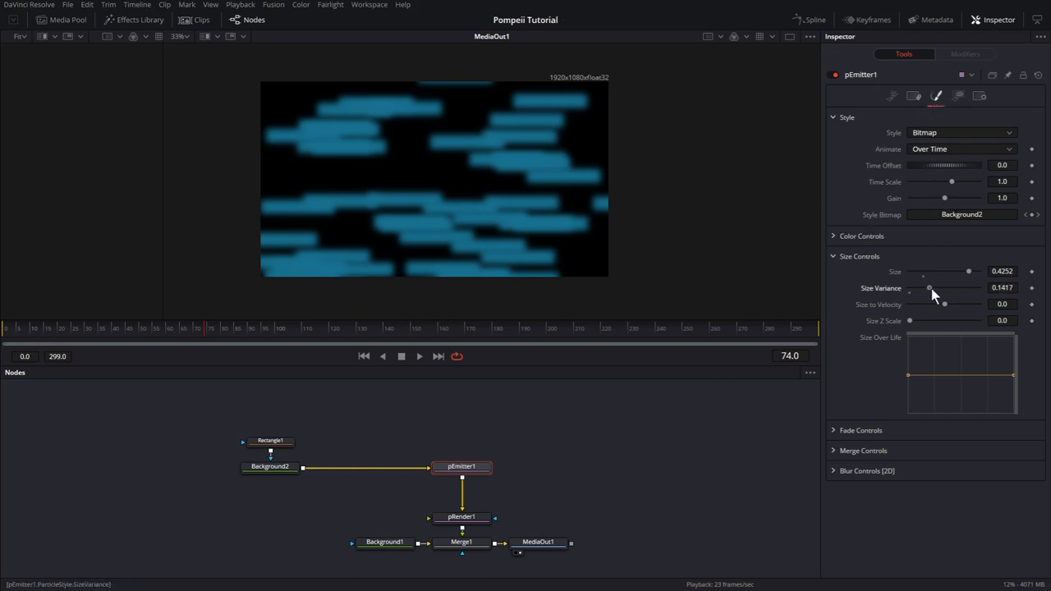
drag(929, 288, 971, 287)
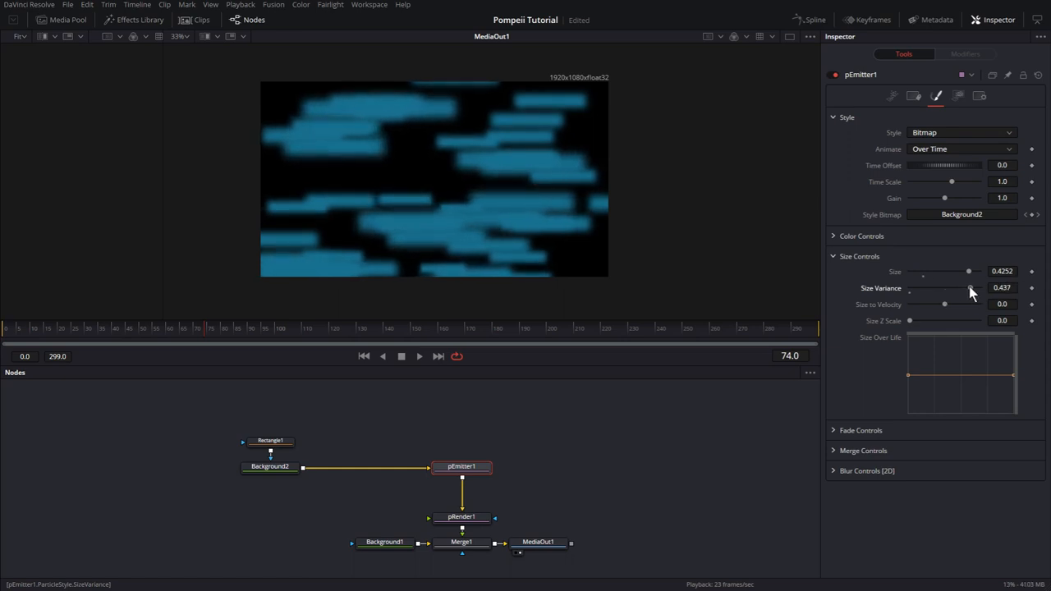
drag(969, 288, 973, 287)
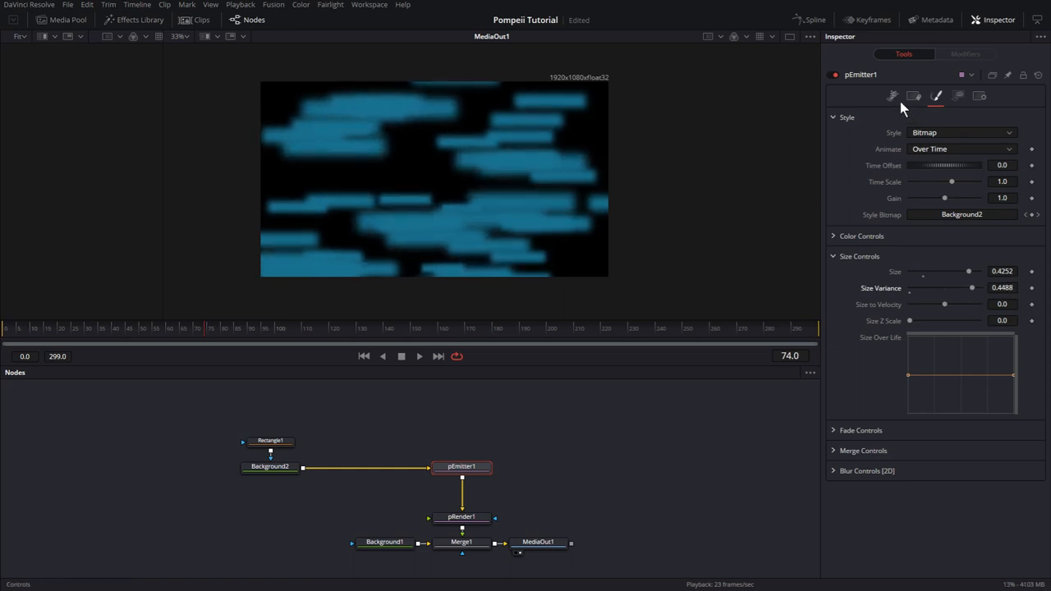
click(892, 96)
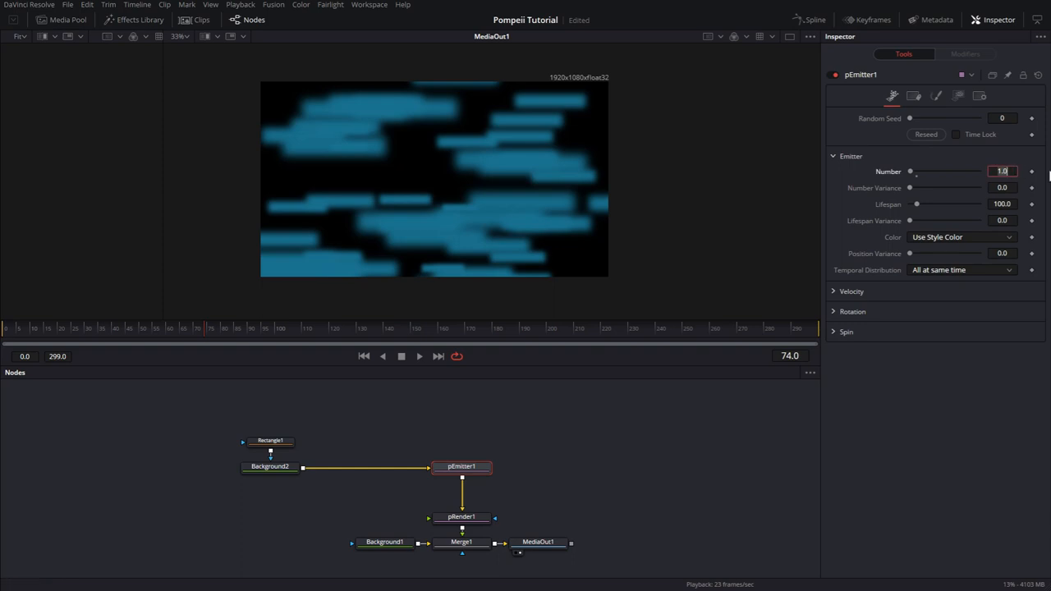
text(0.5)
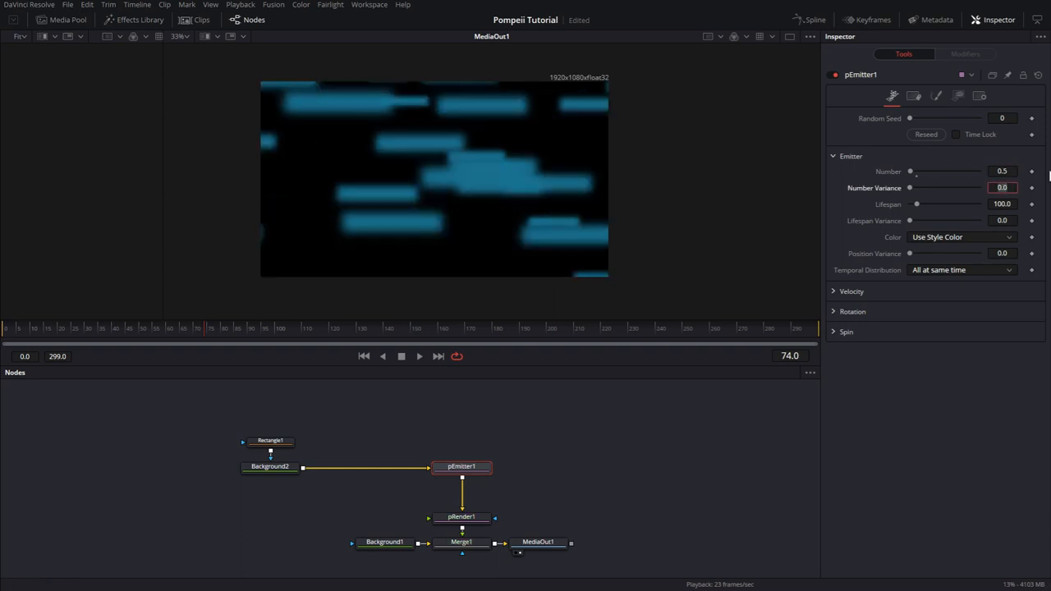
click(937, 95)
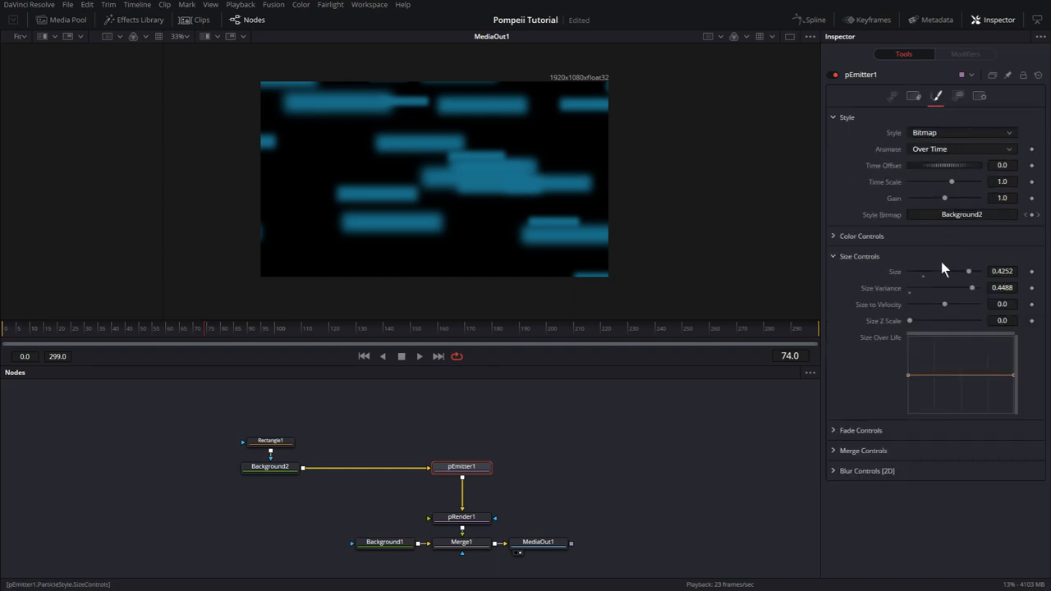
click(1002, 271)
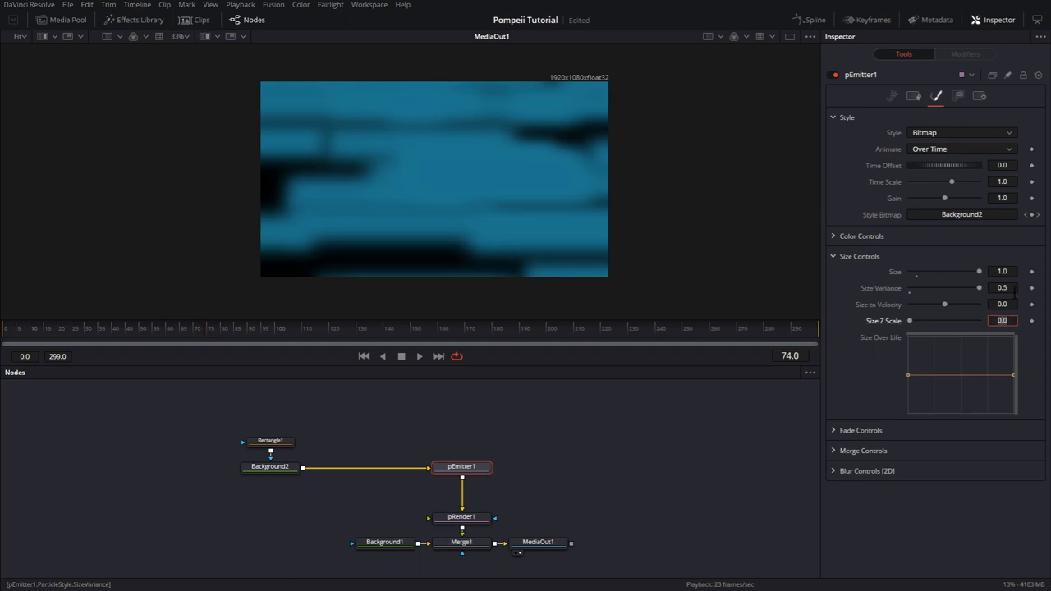
click(859, 256)
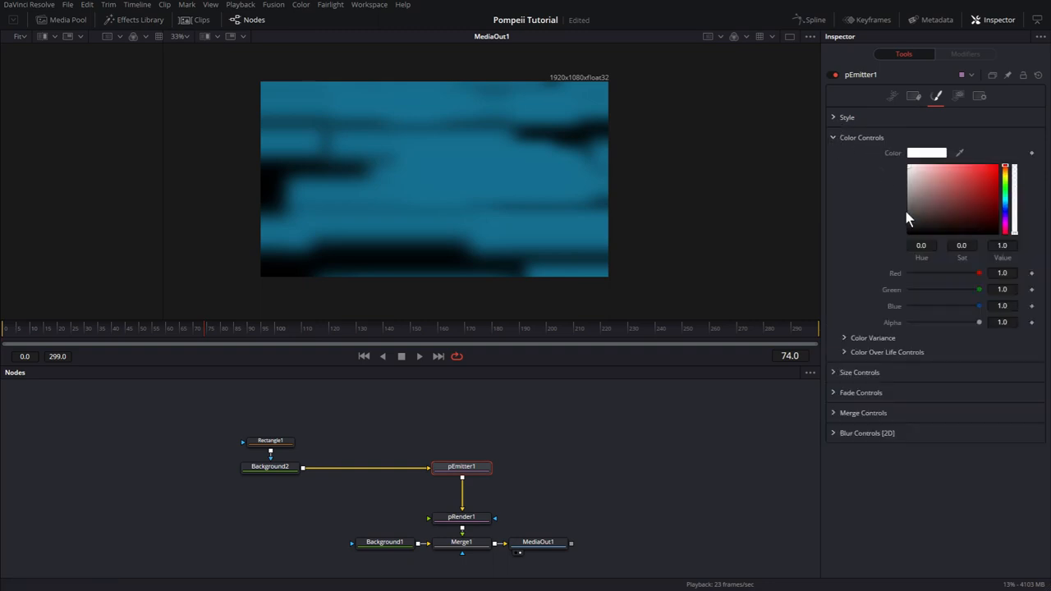
- Change the bar's Background2 colour to white and return to the emitter's colour over life
click(269, 467)
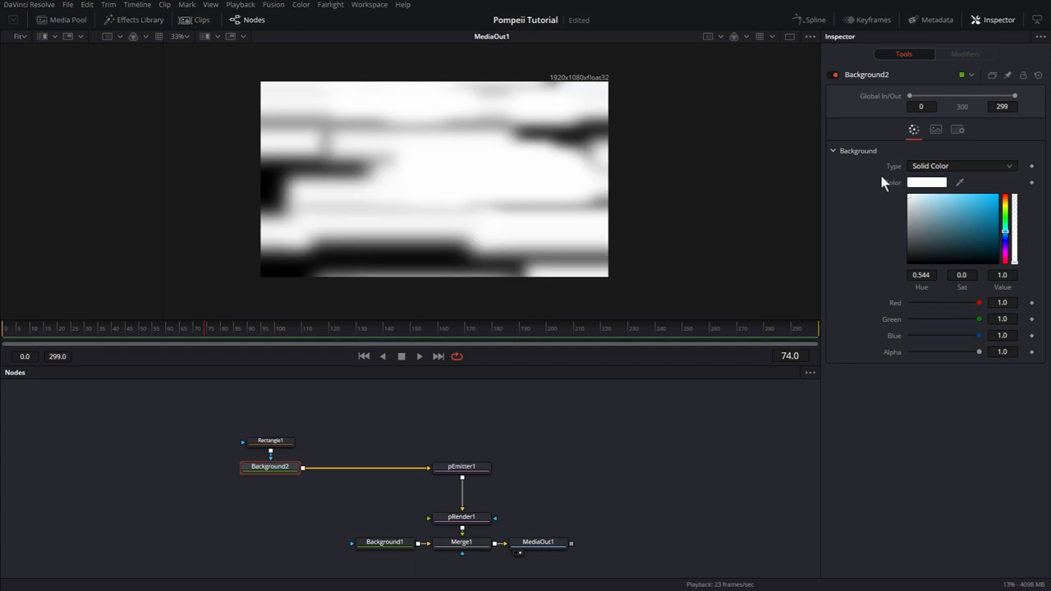
click(461, 467)
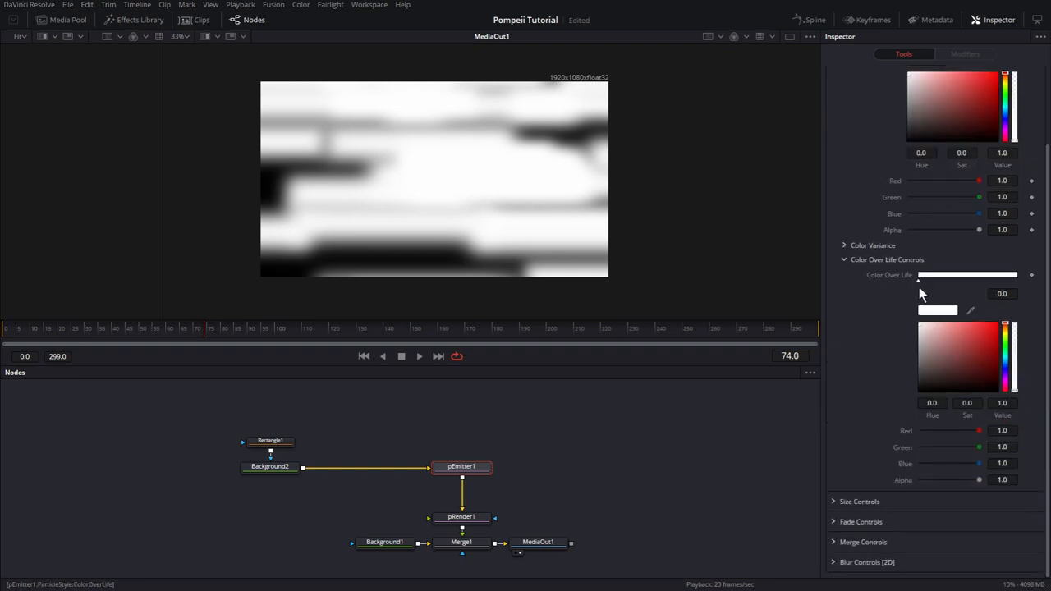
mouse_move(961, 296)
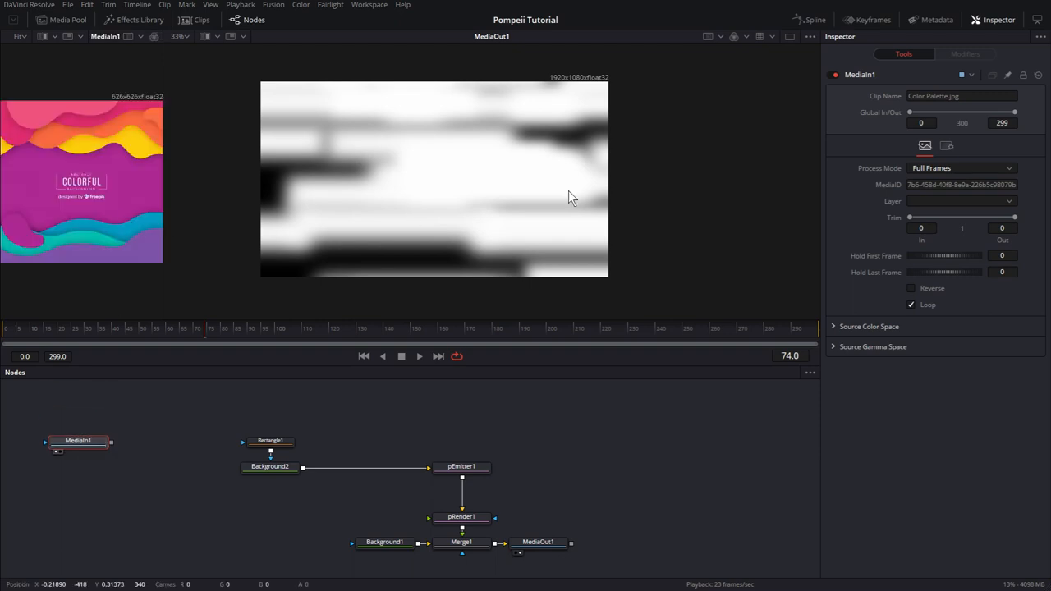
click(461, 466)
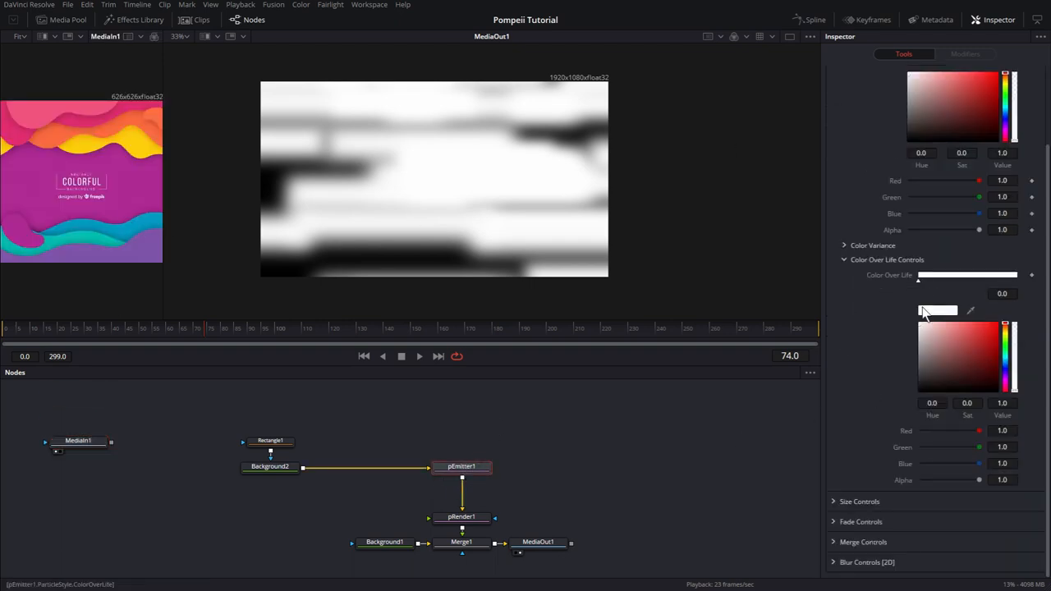
- Set the first Color Over Life stop to yellow and add a second stop sampled orange
click(939, 308)
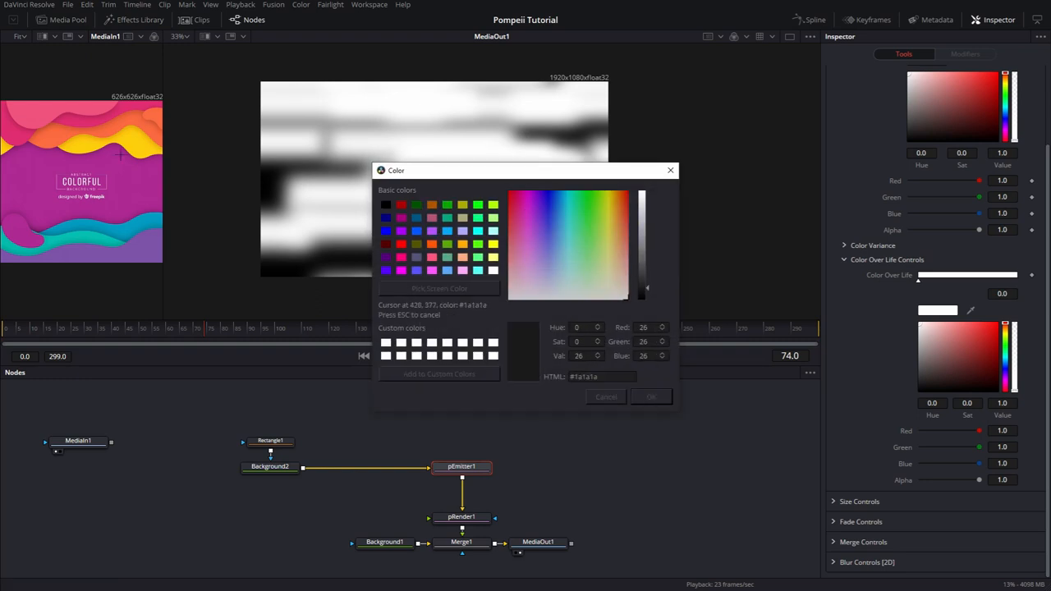
click(611, 196)
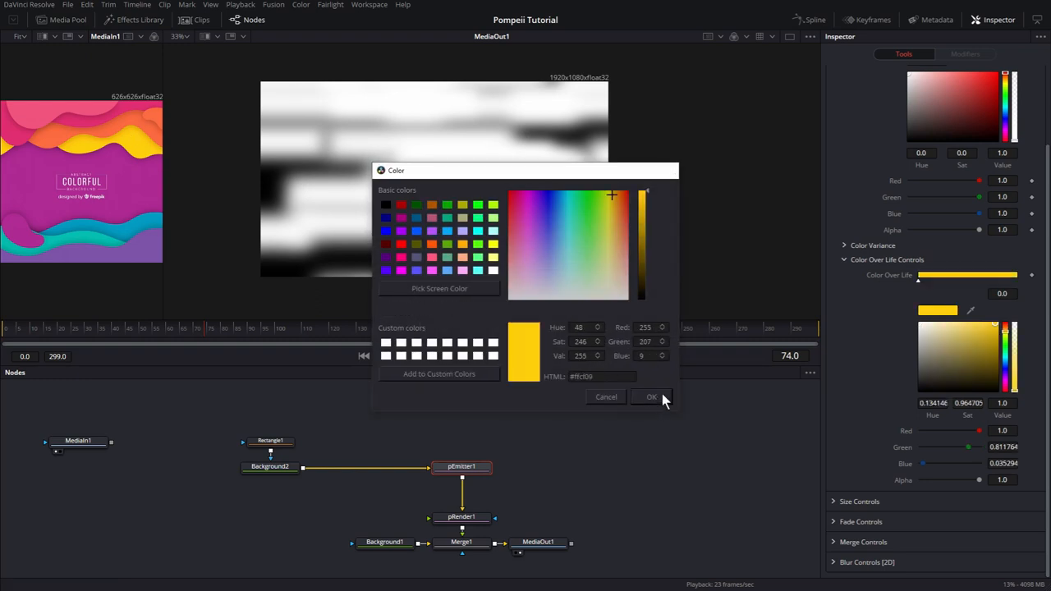
click(650, 396)
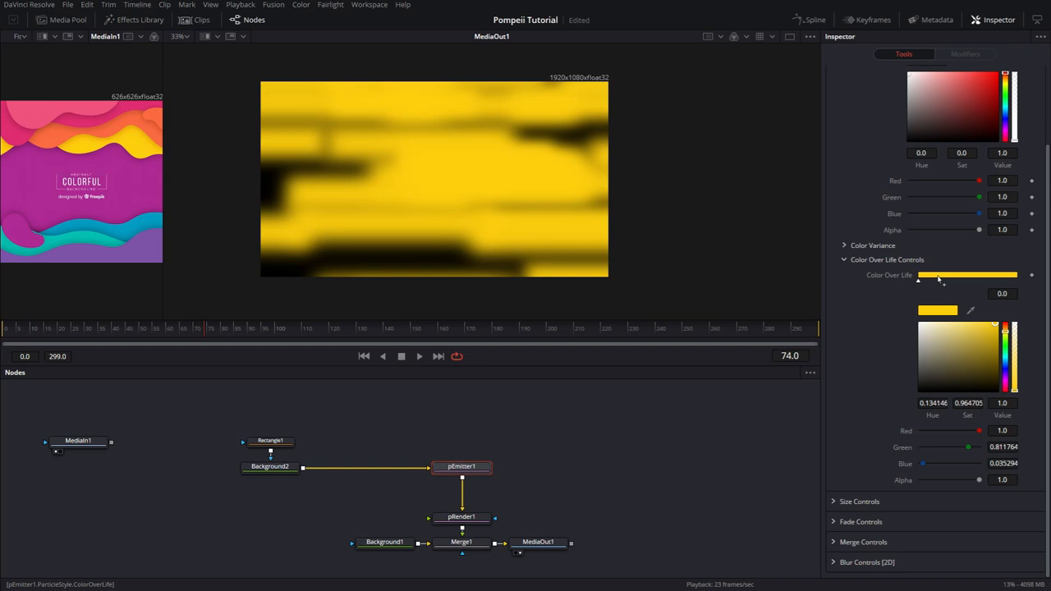
drag(918, 276, 940, 276)
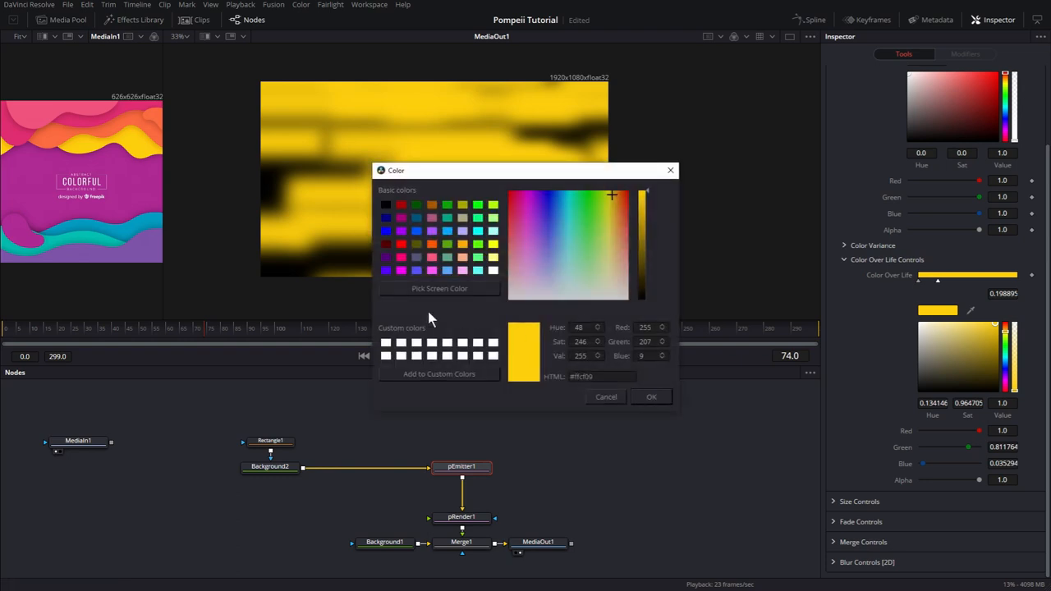
click(624, 217)
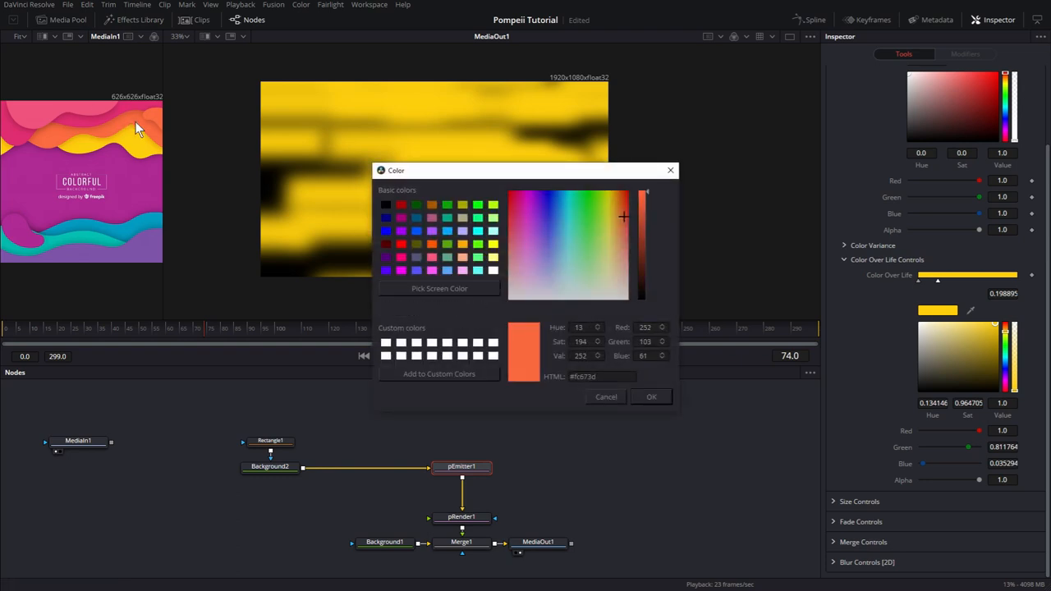
click(650, 395)
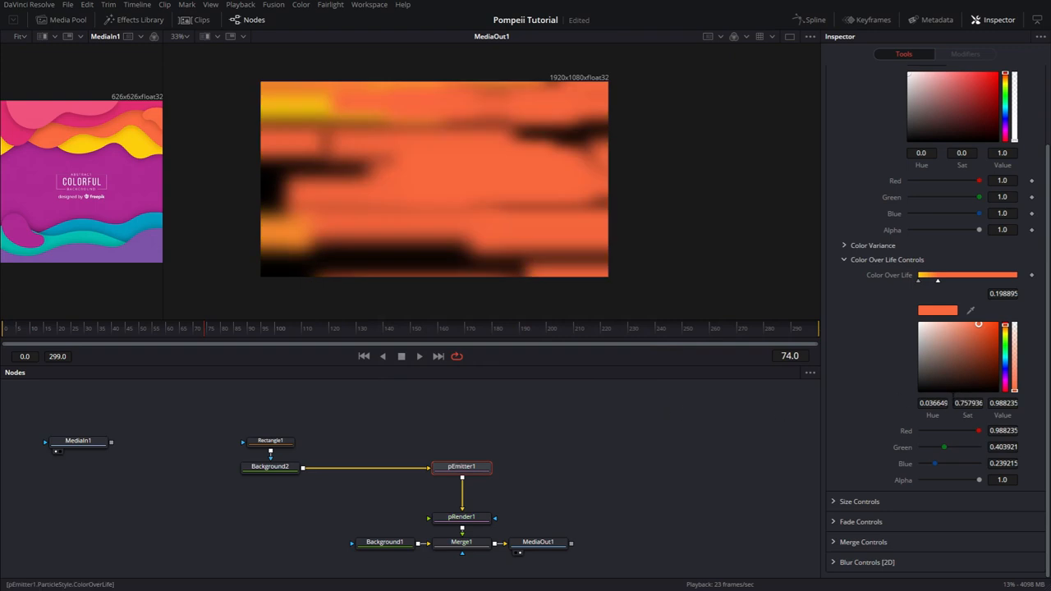
- Add third and fourth gradient stops sampled magenta and blue from the reference image
drag(938, 281, 969, 281)
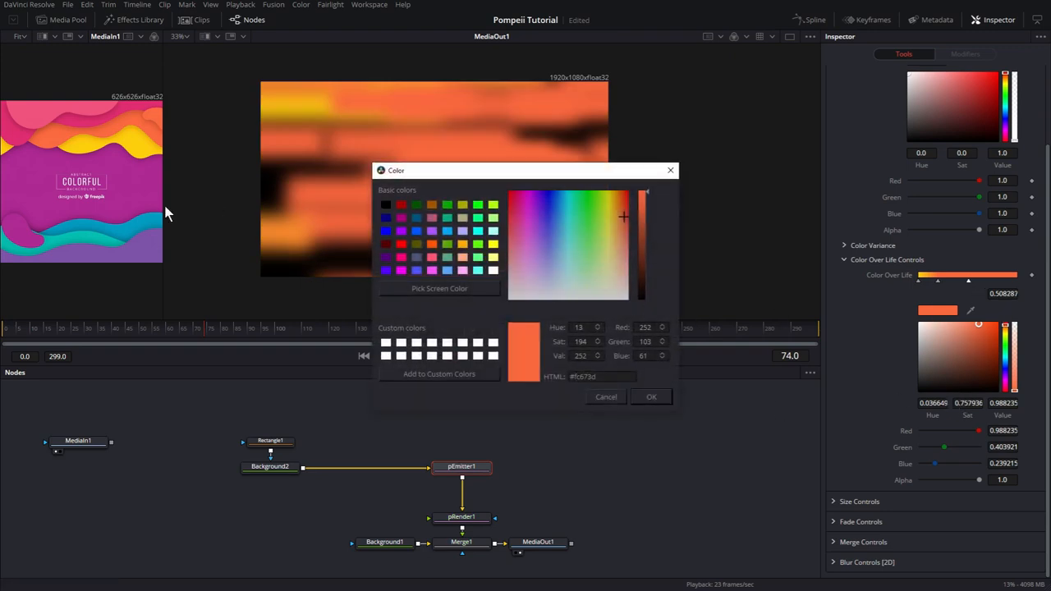
click(522, 217)
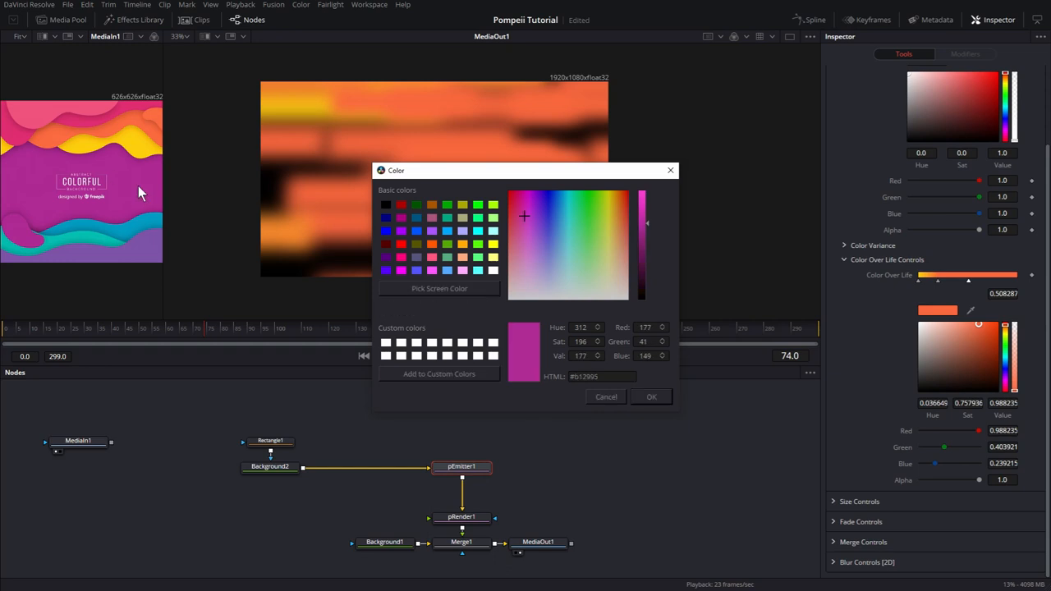
click(650, 396)
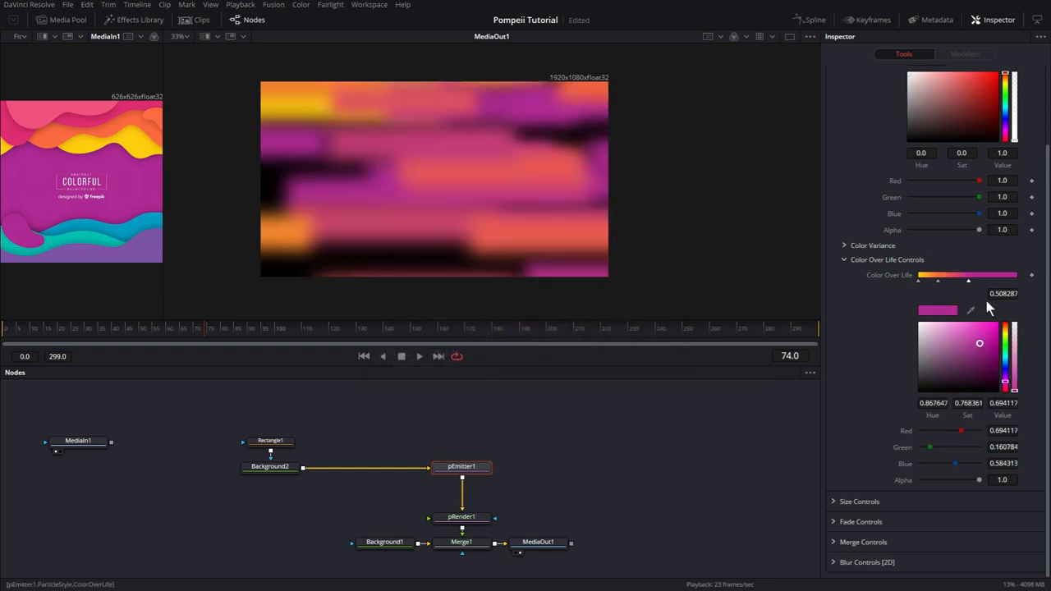
drag(967, 282, 986, 283)
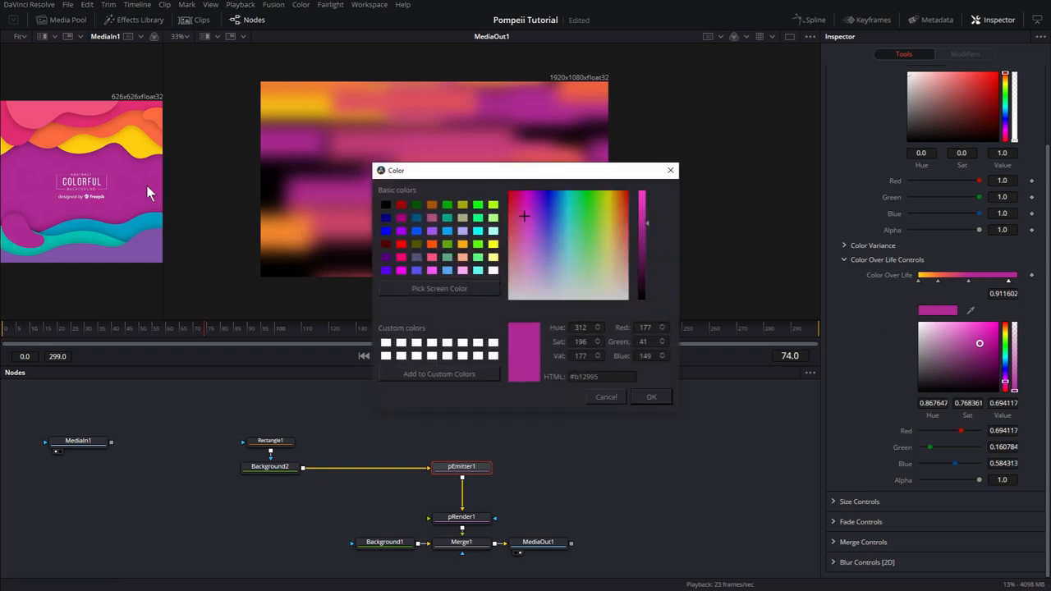
click(439, 289)
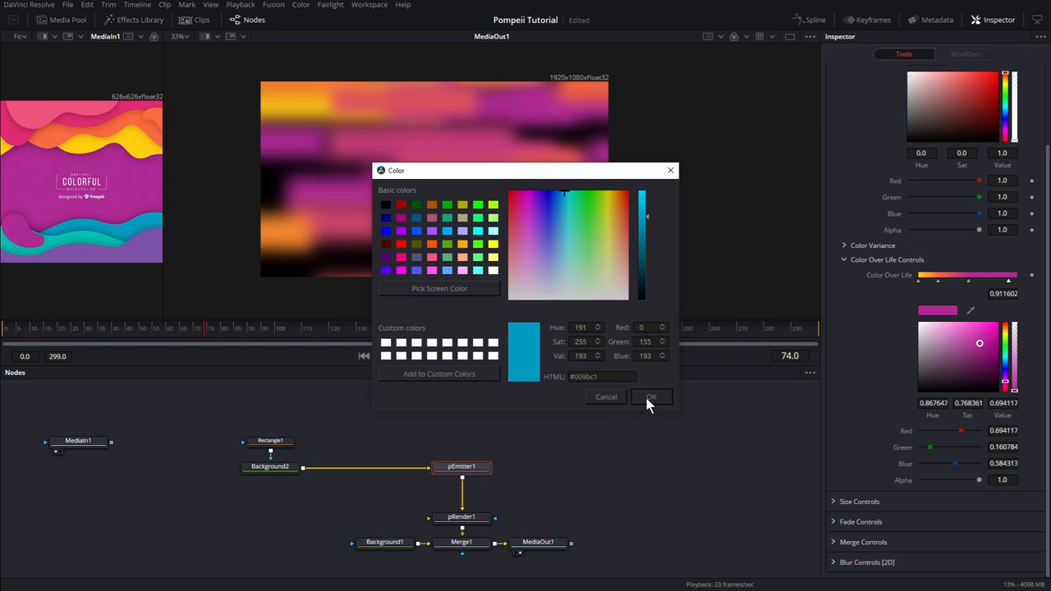
click(650, 395)
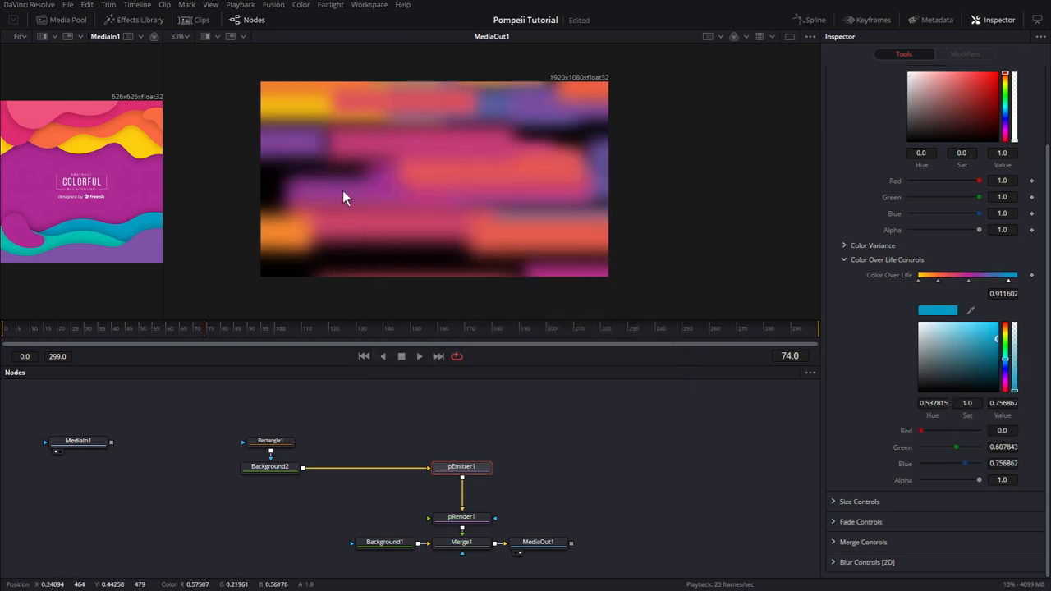
mouse_move(442, 273)
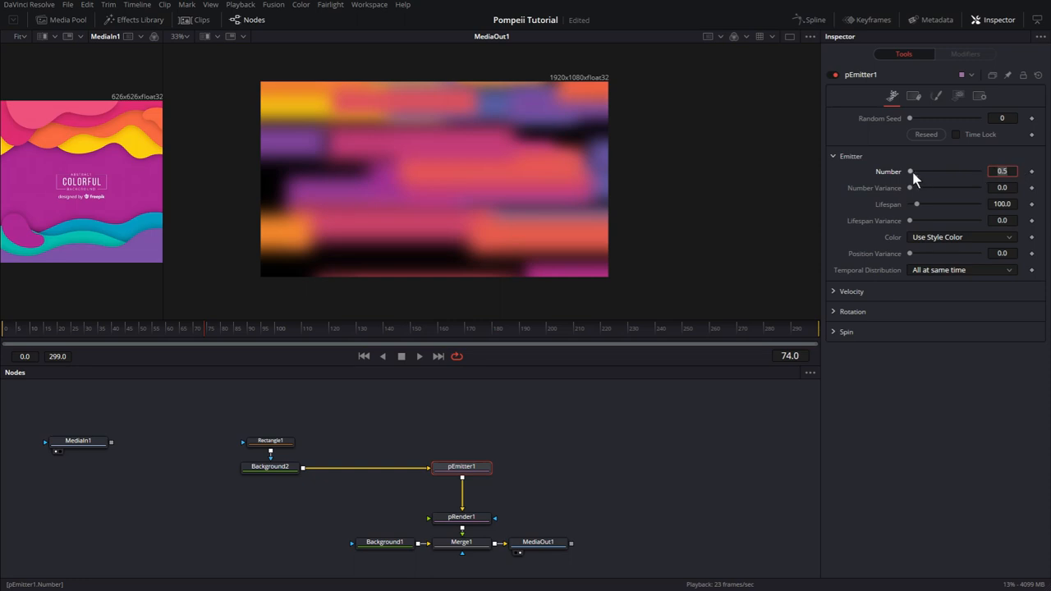
- Lower the emitter Number to 11 particles and set Velocity to 0.01
drag(910, 171, 922, 171)
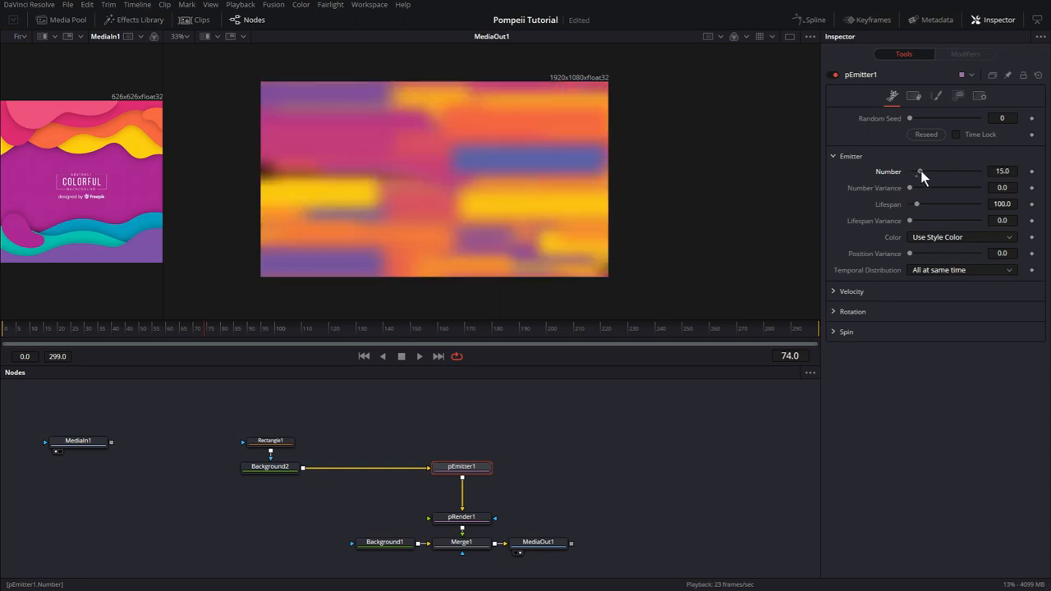
drag(920, 170, 918, 171)
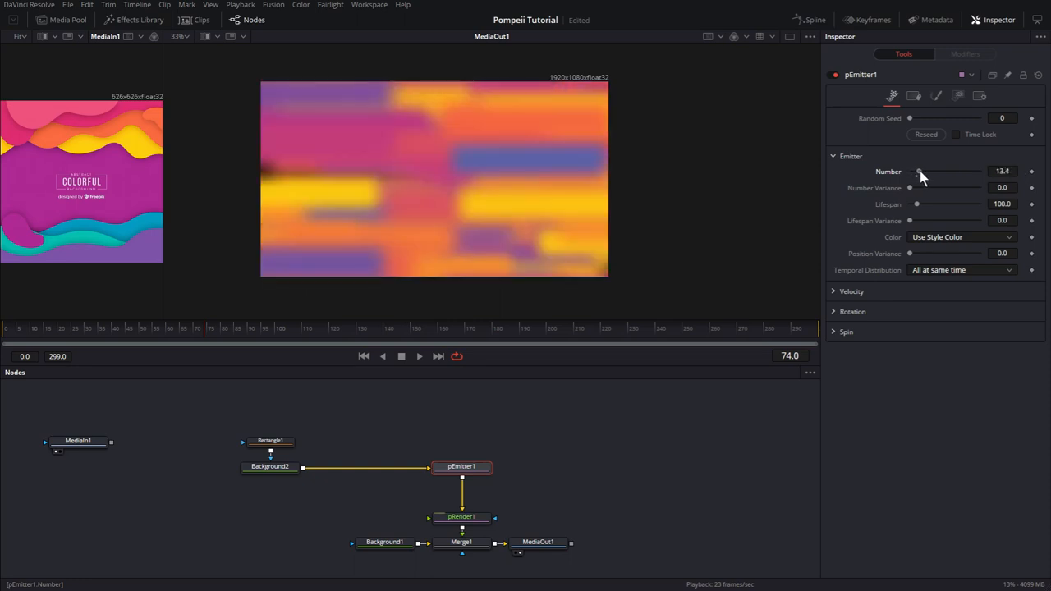
drag(919, 171, 917, 171)
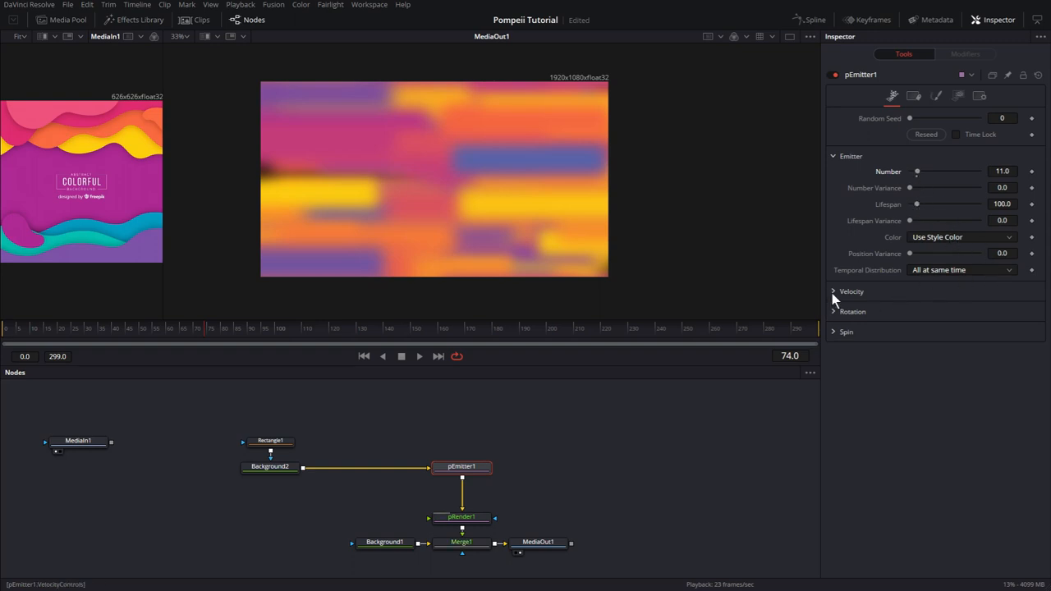
click(835, 293)
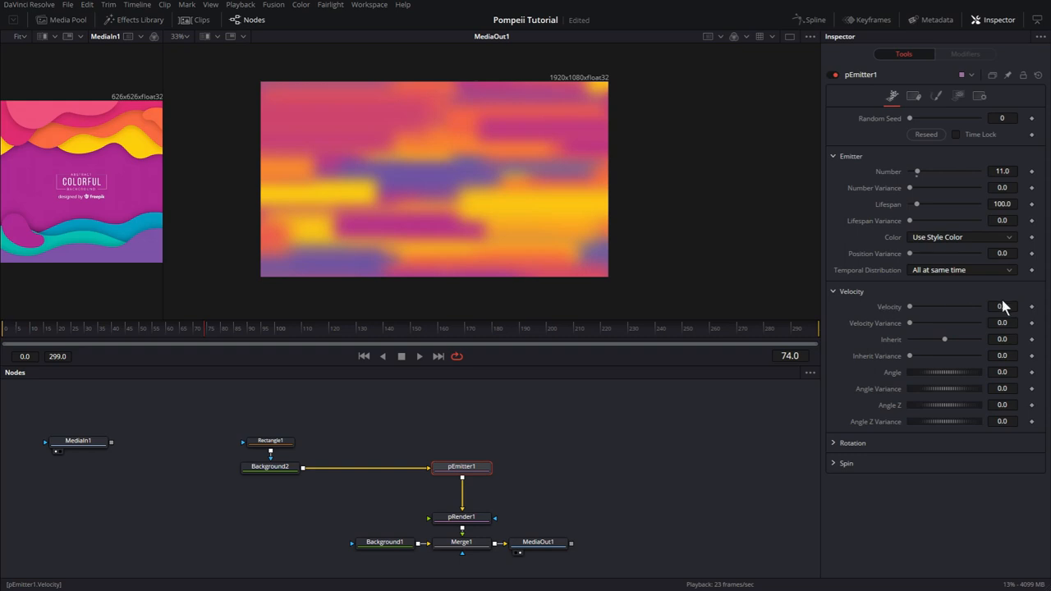
click(1002, 308)
text(d)
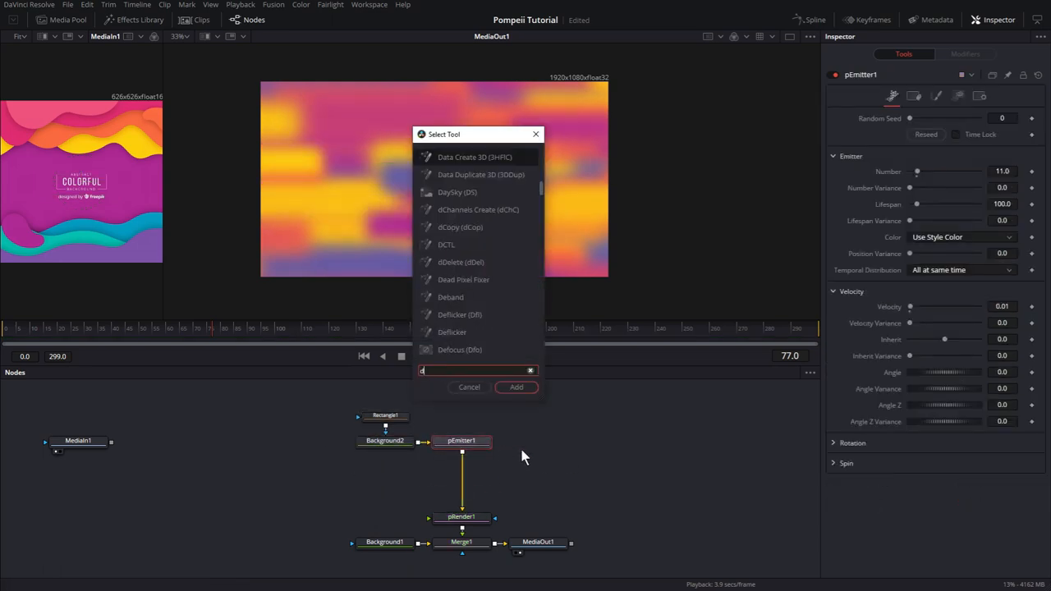
- Add Directional Blur and Vortex after pRender and view the result at MediaOut1
text(ire)
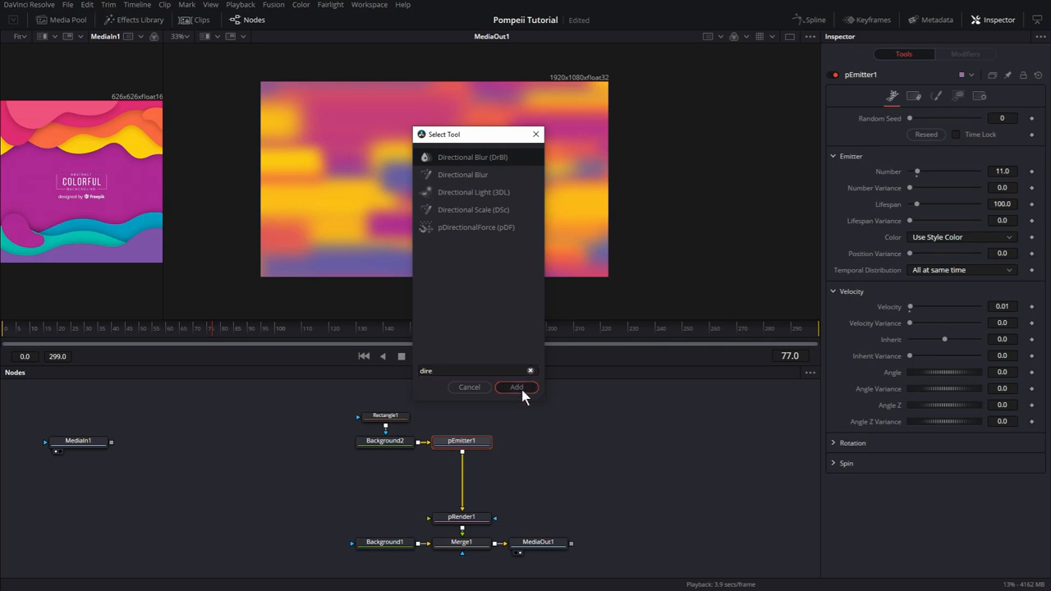
click(516, 388)
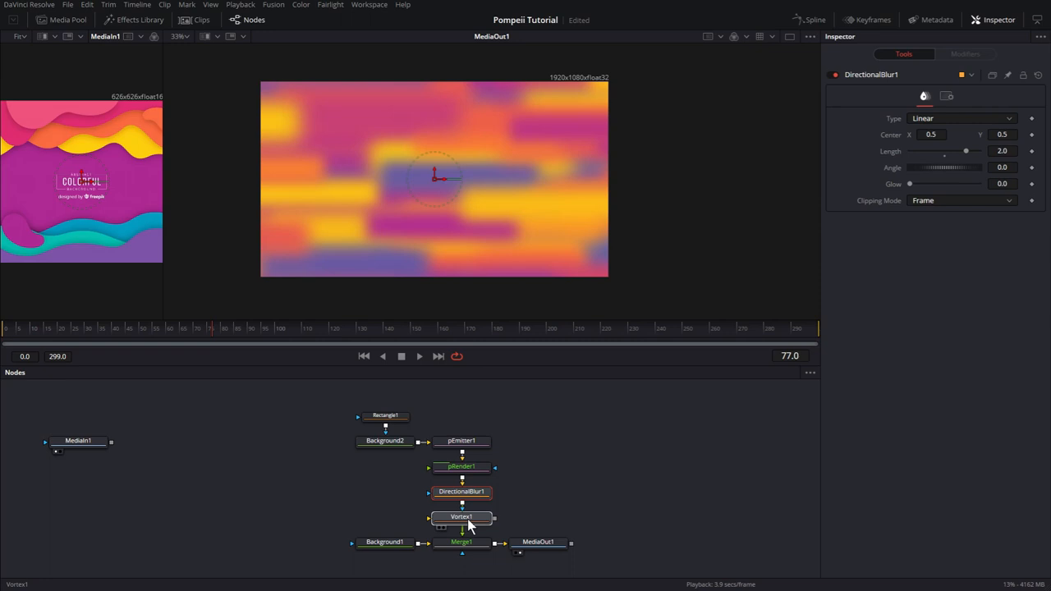
click(461, 517)
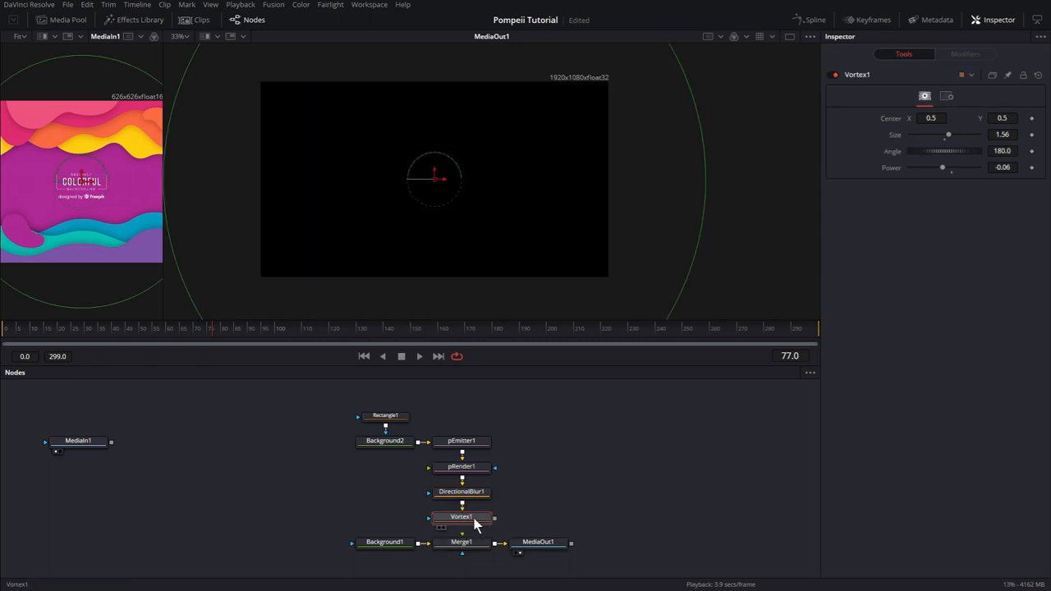
click(460, 542)
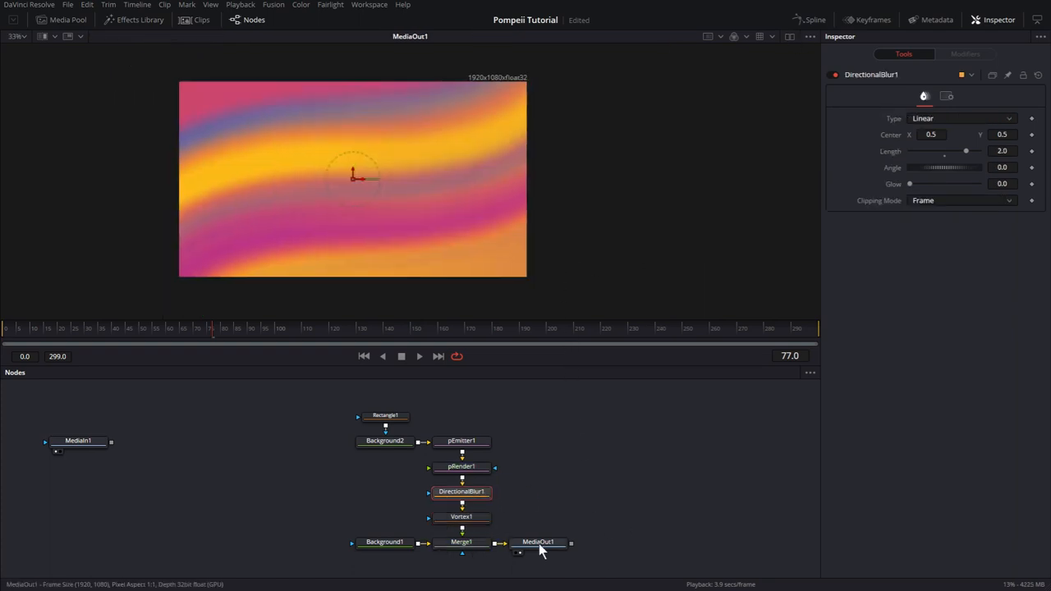
click(539, 542)
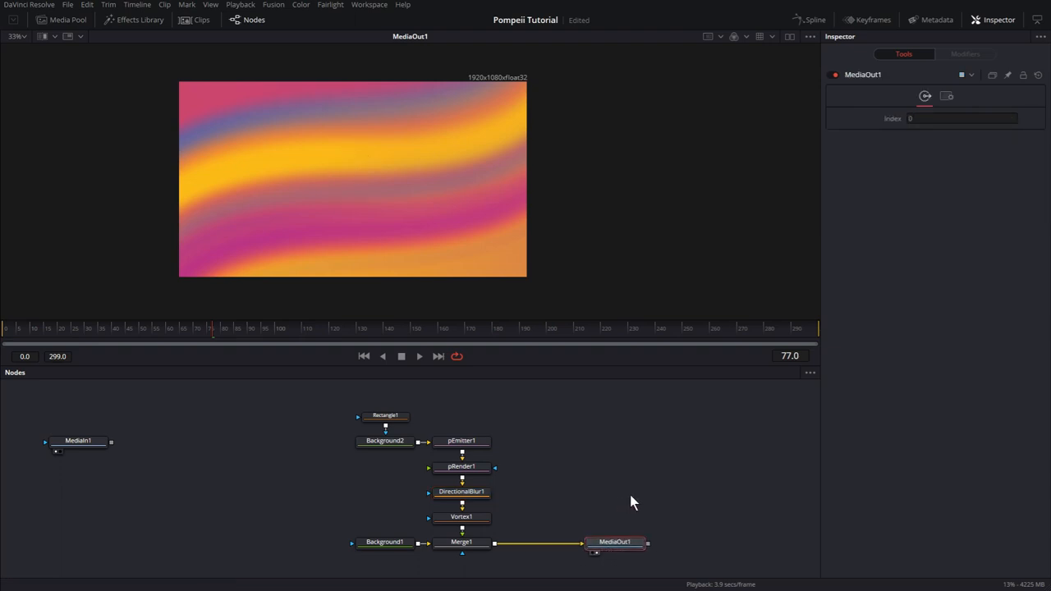
mouse_move(9, 361)
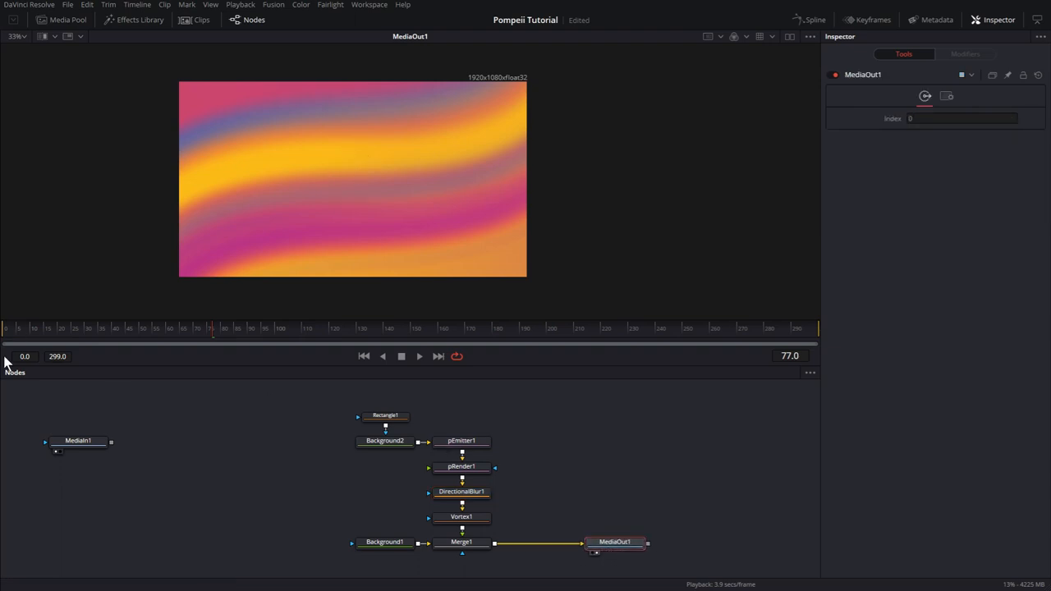
mouse_move(565, 480)
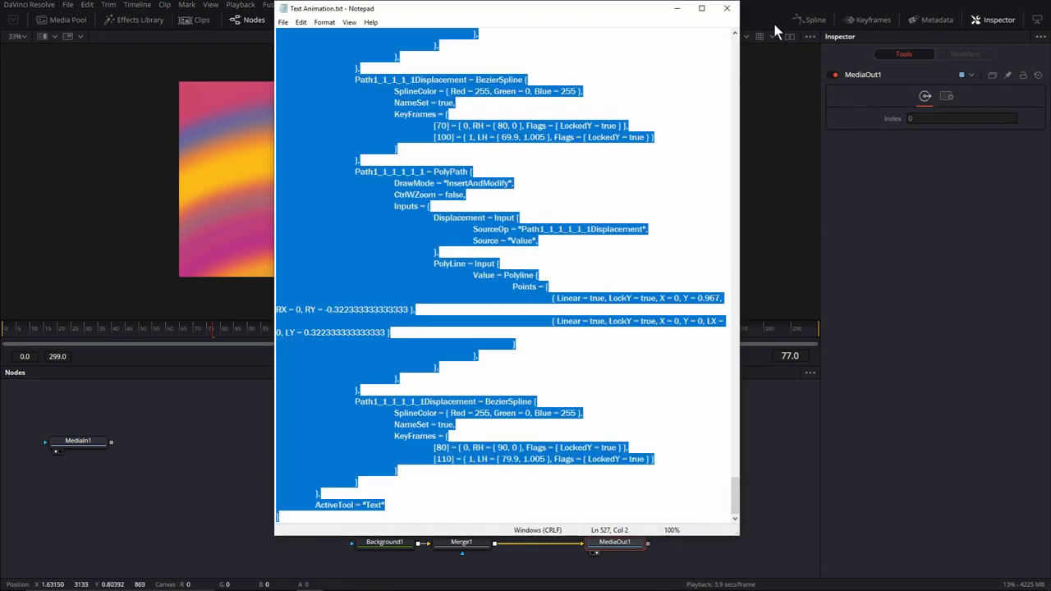
- Paste the SUPER Moon Text node into the graph between Merge1 and MediaOut1
click(726, 8)
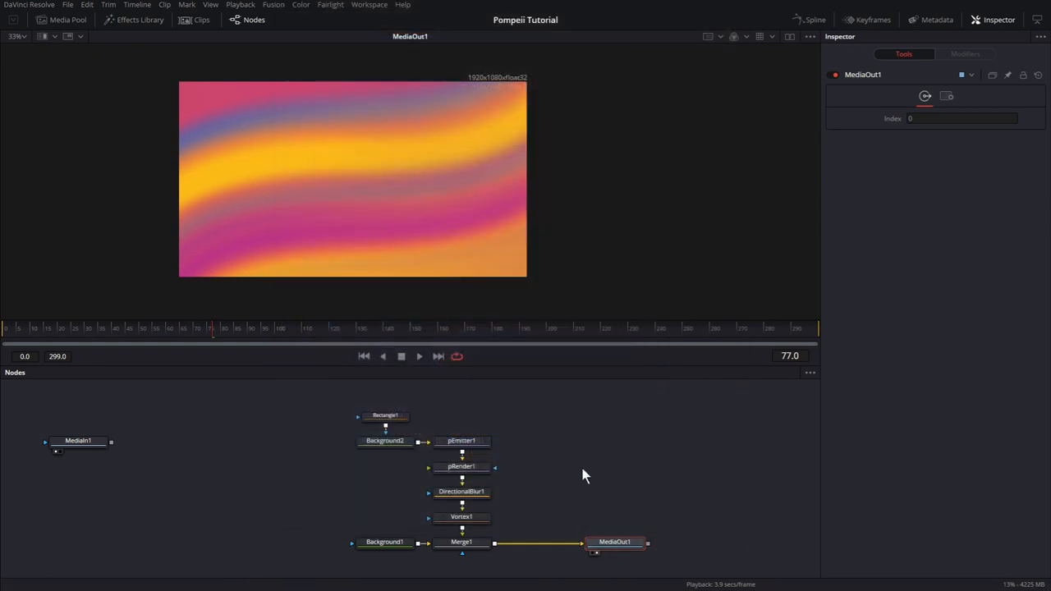
click(535, 542)
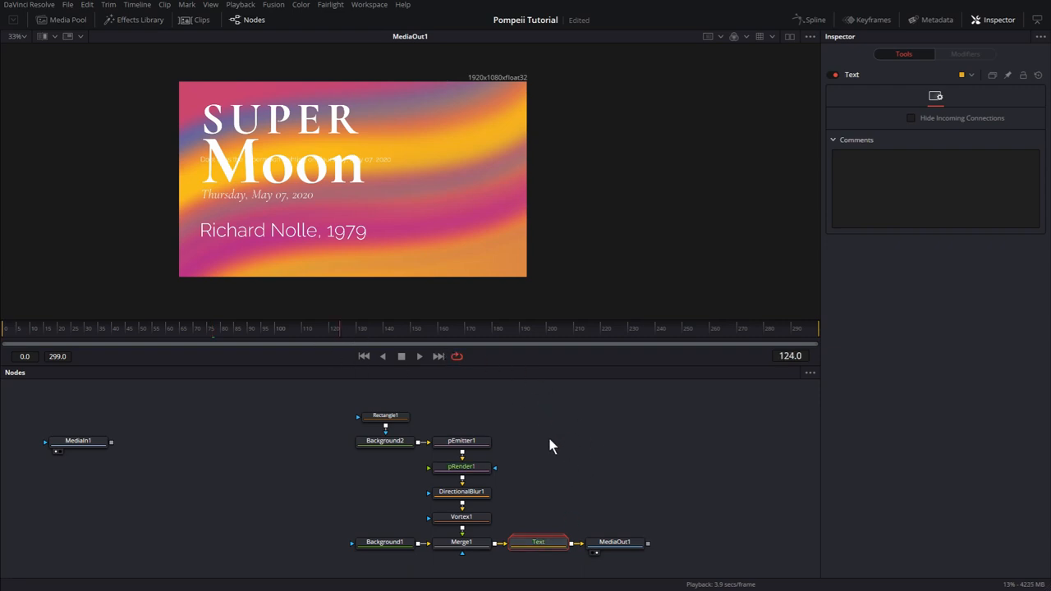
mouse_move(551, 434)
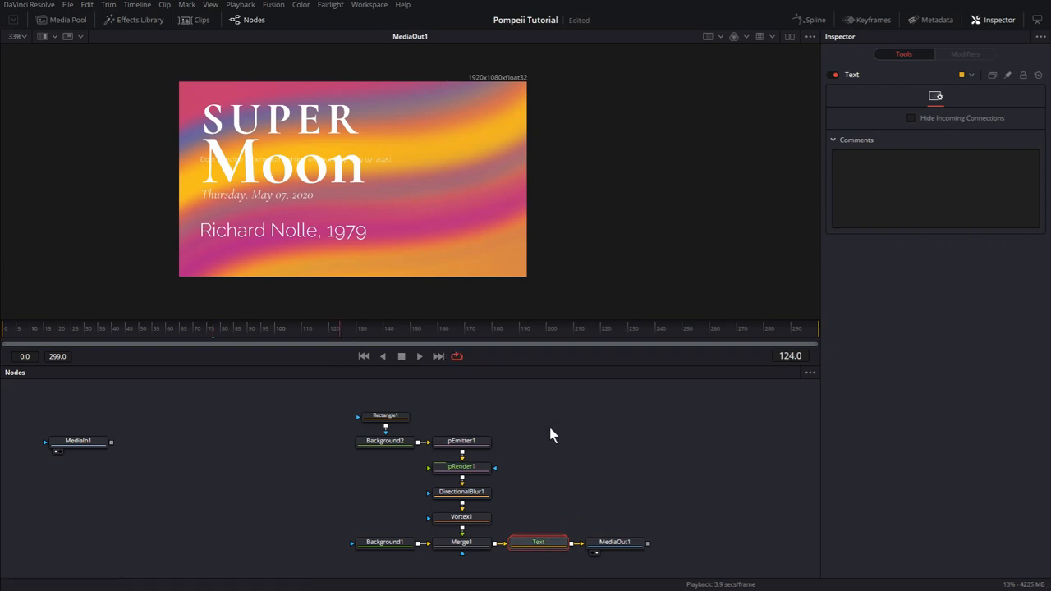